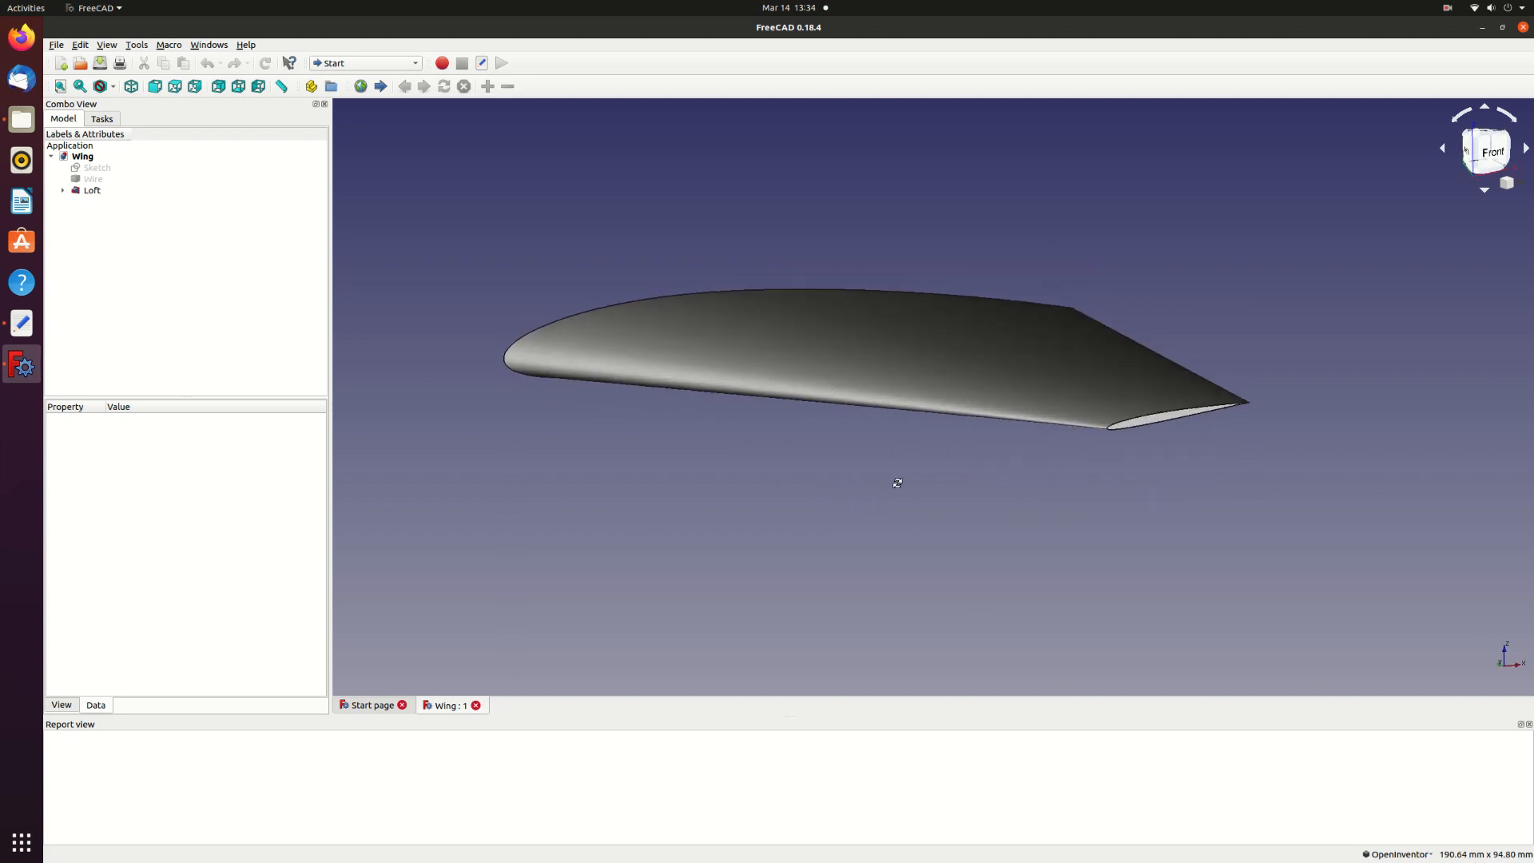
- Orbit the finished wing to inspect it from another angle and in planform
left_click_drag(897, 483, 872, 450)
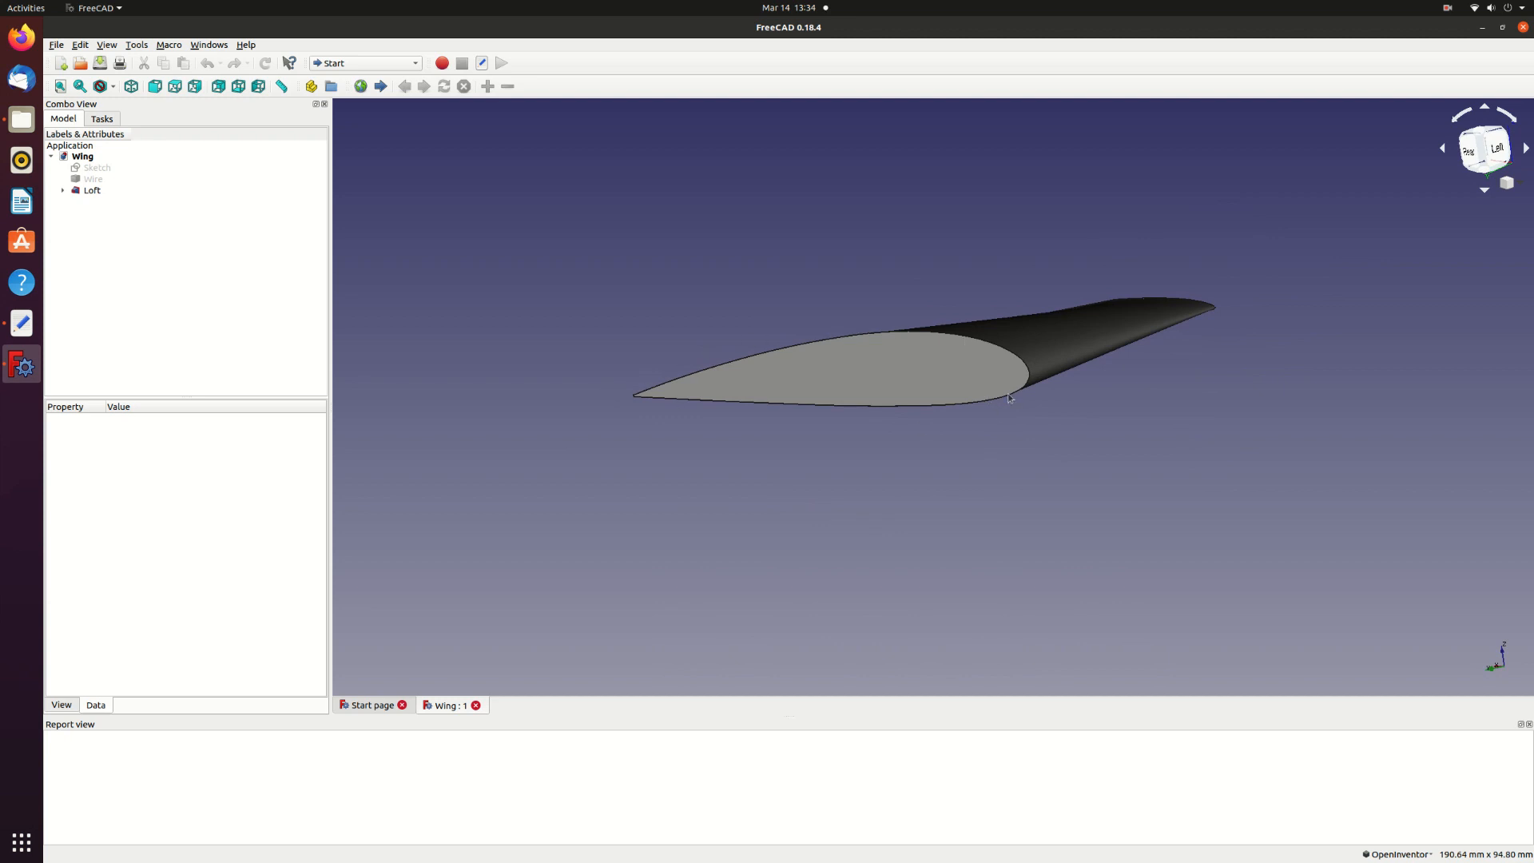
left_click(1486, 152)
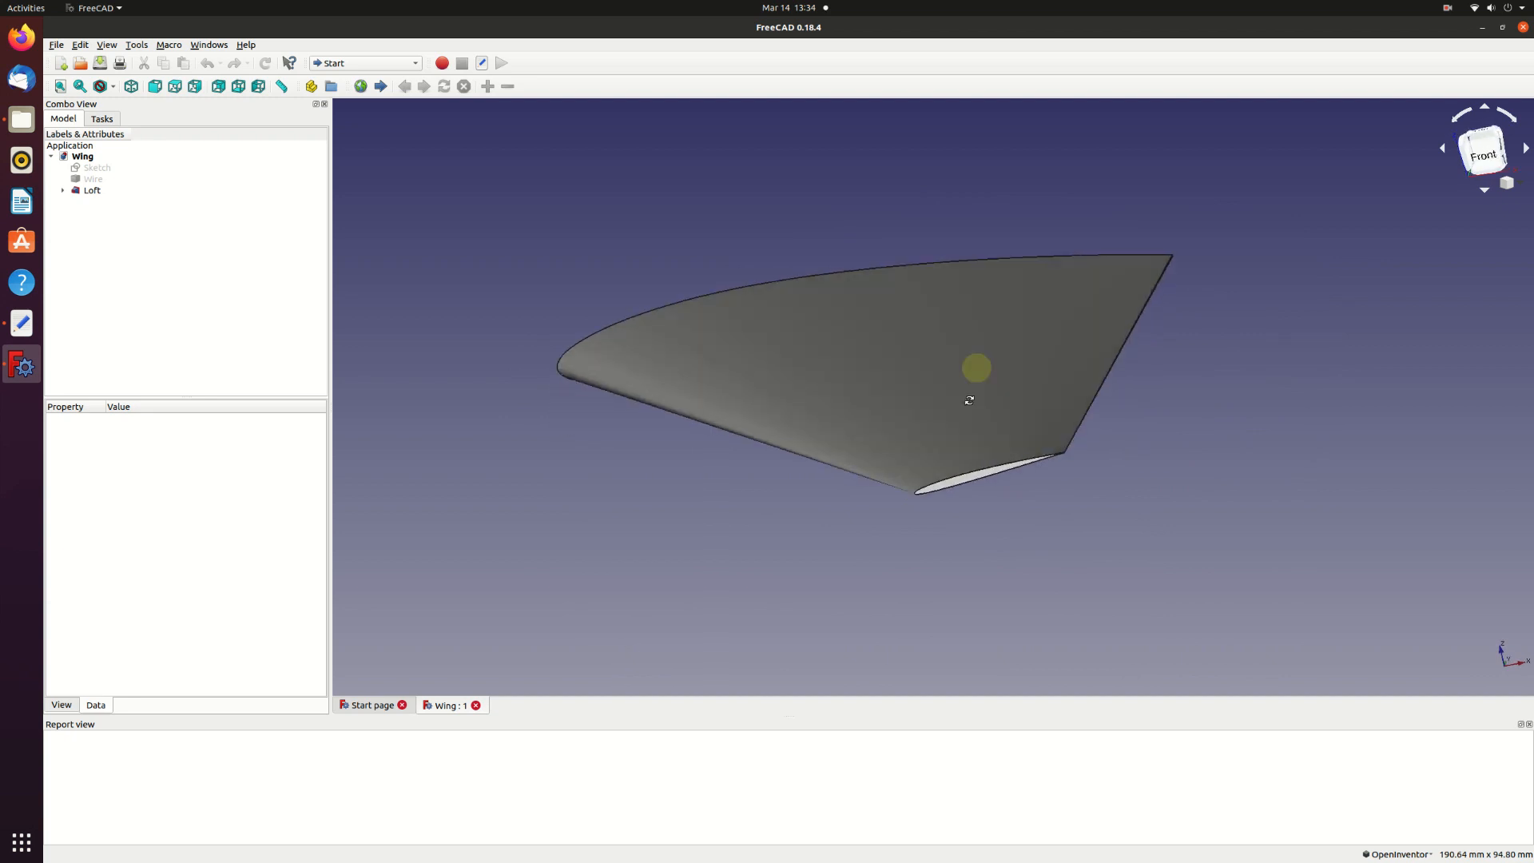
left_click_drag(977, 368, 743, 441)
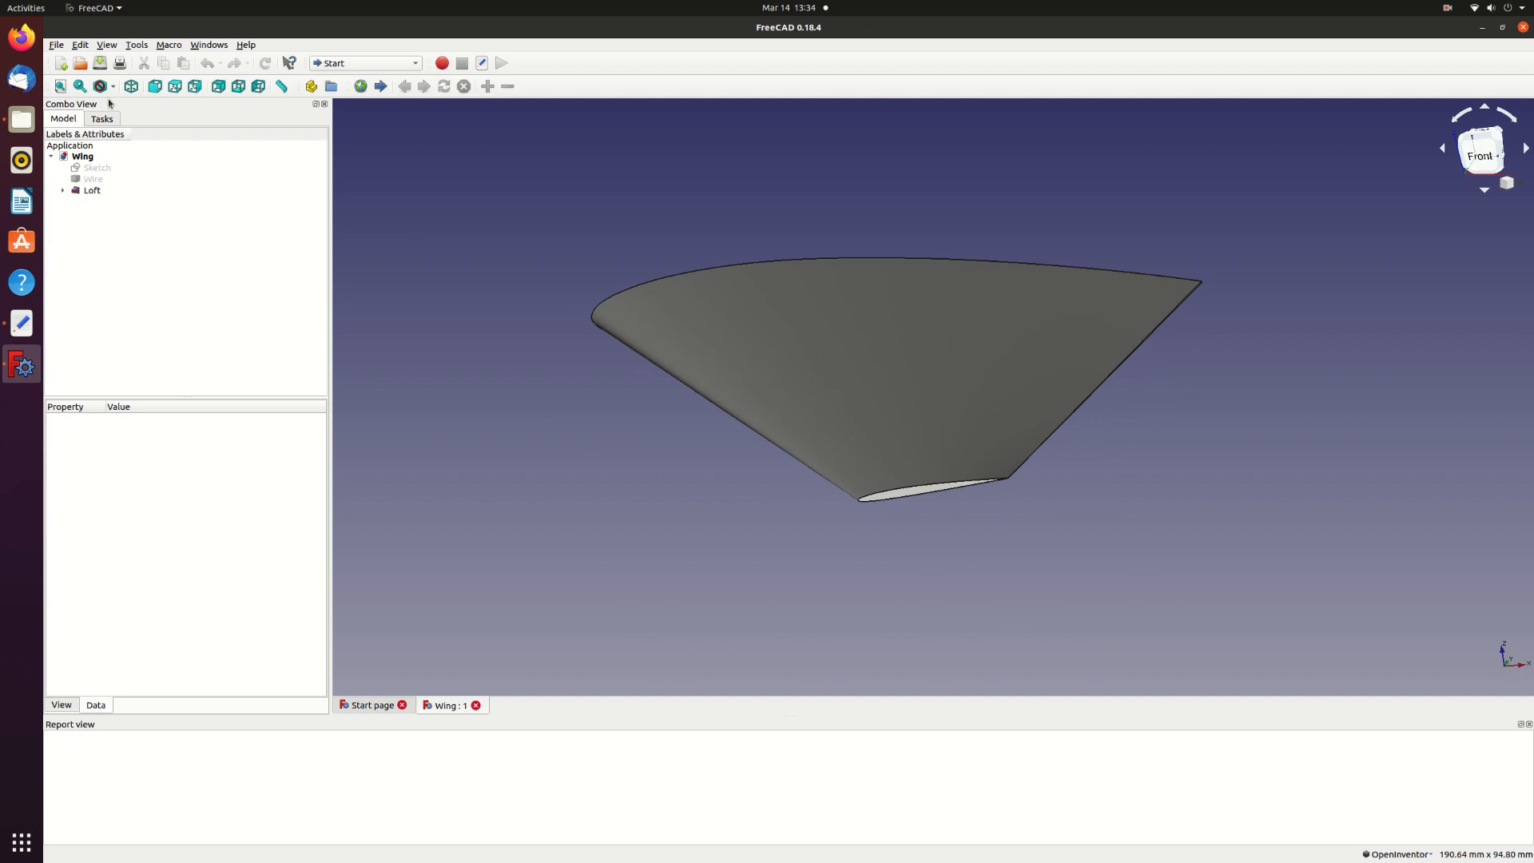
- Close the Wing document and create a new empty document
left_click(56, 45)
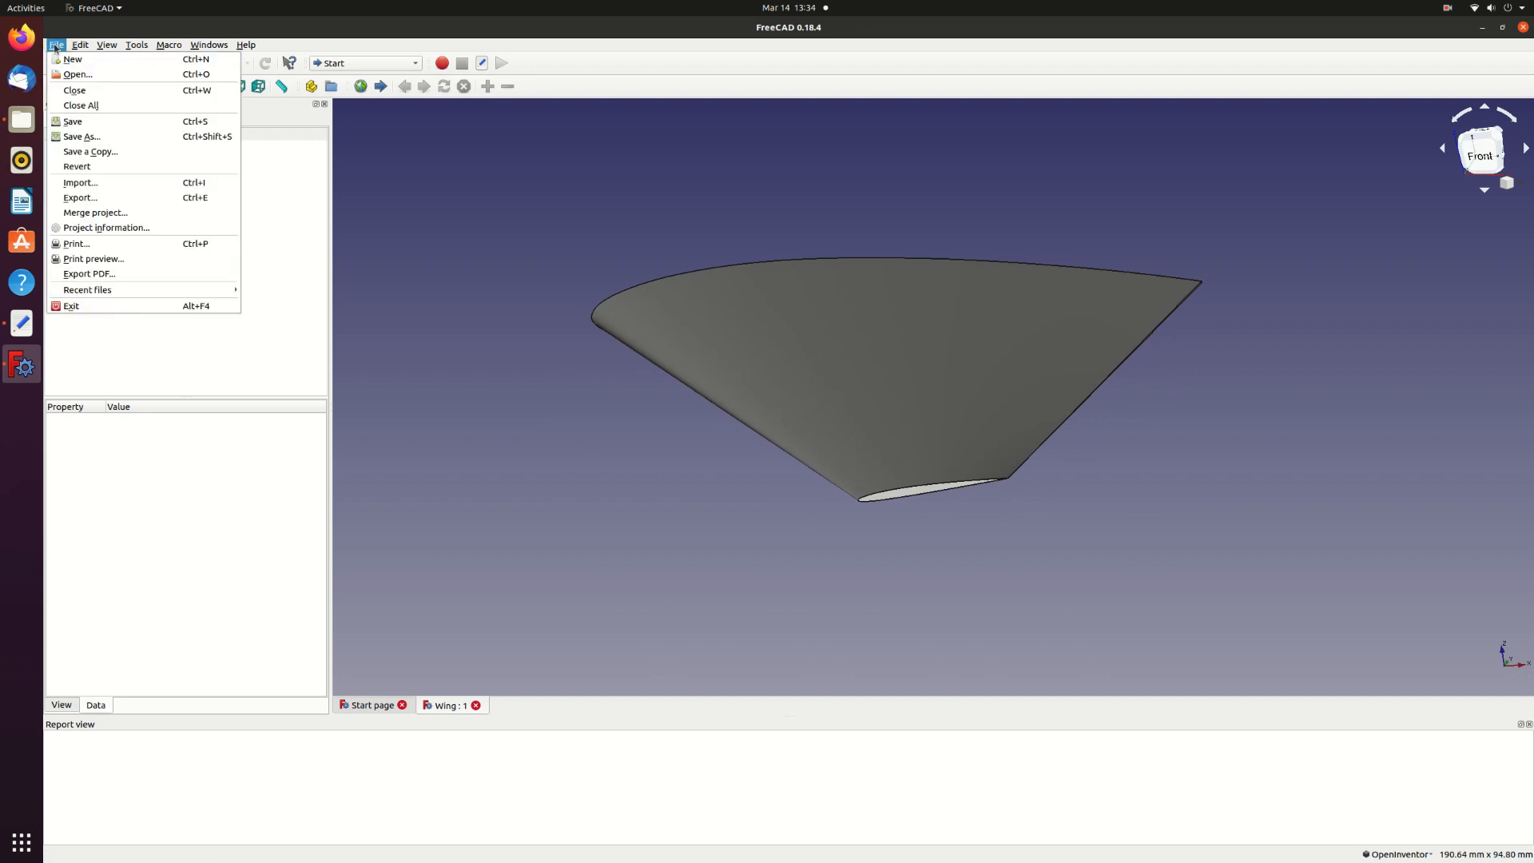
left_click(74, 90)
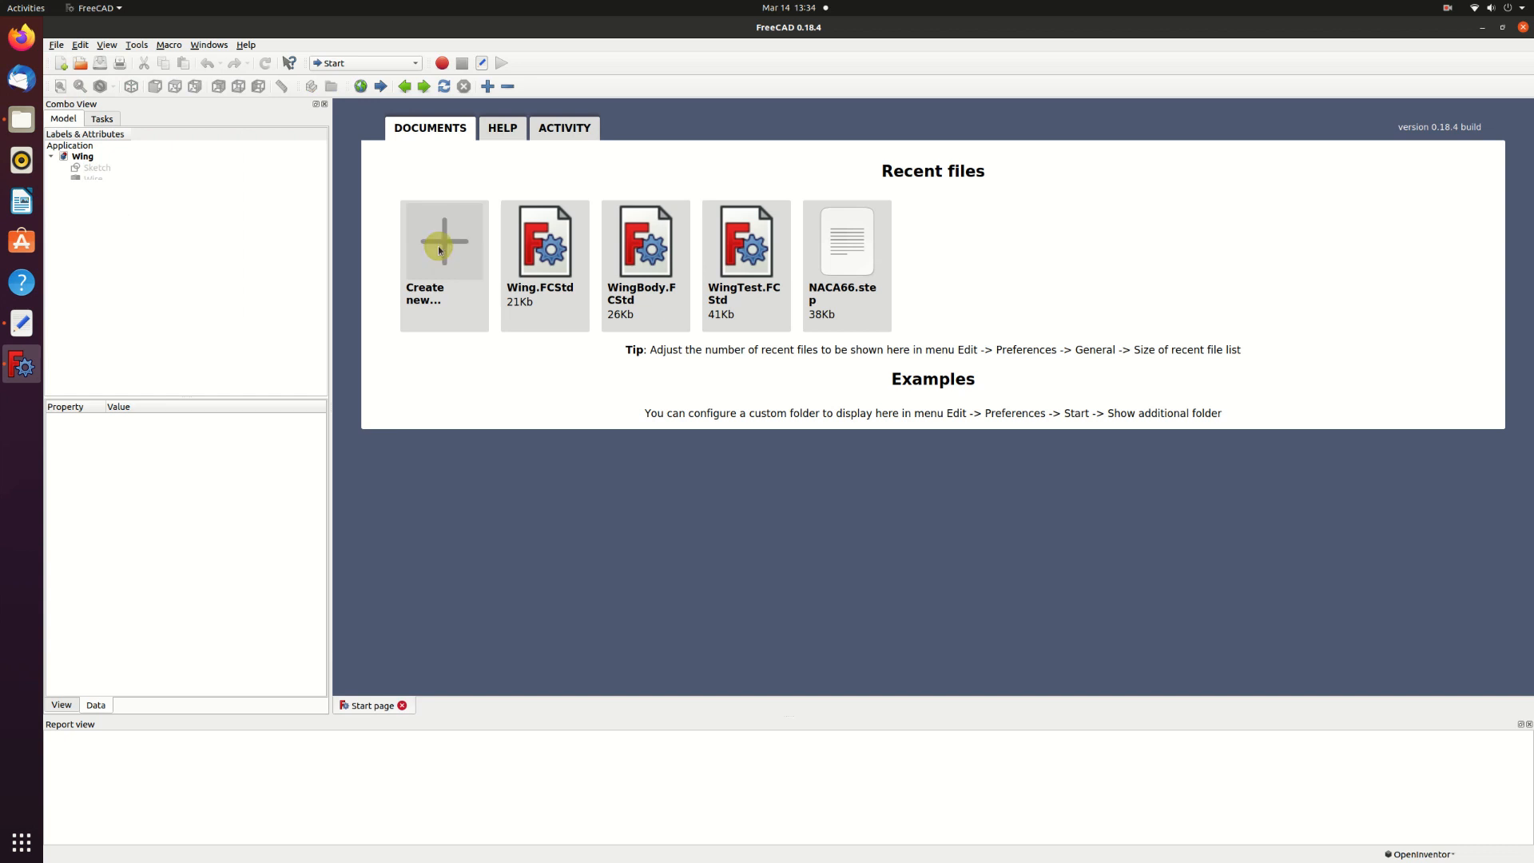
left_click(443, 241)
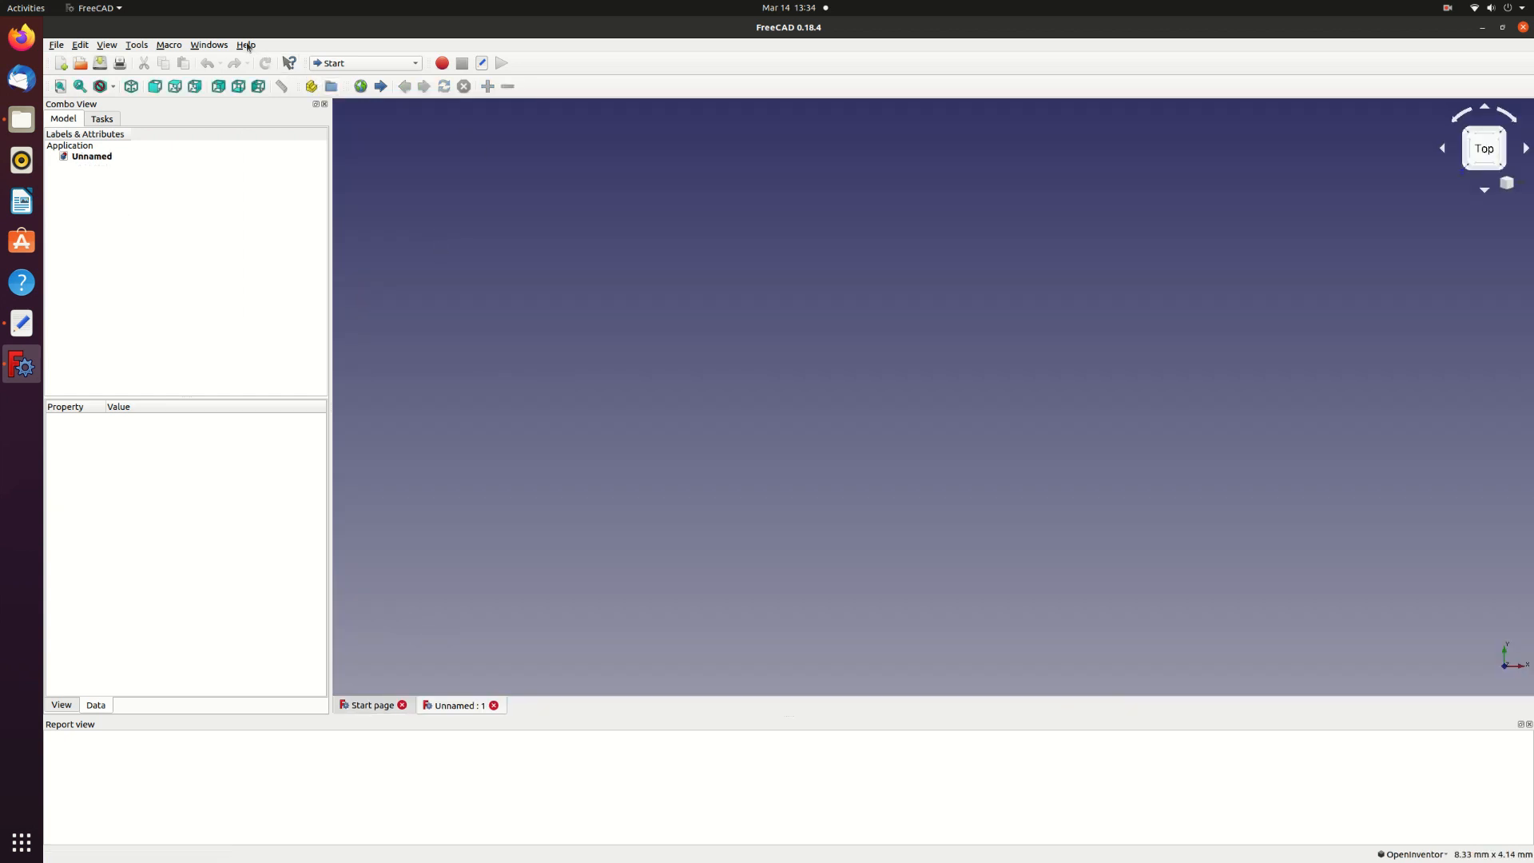
- Check FreeCAD's version information in the About dialog and dismiss it
left_click(246, 44)
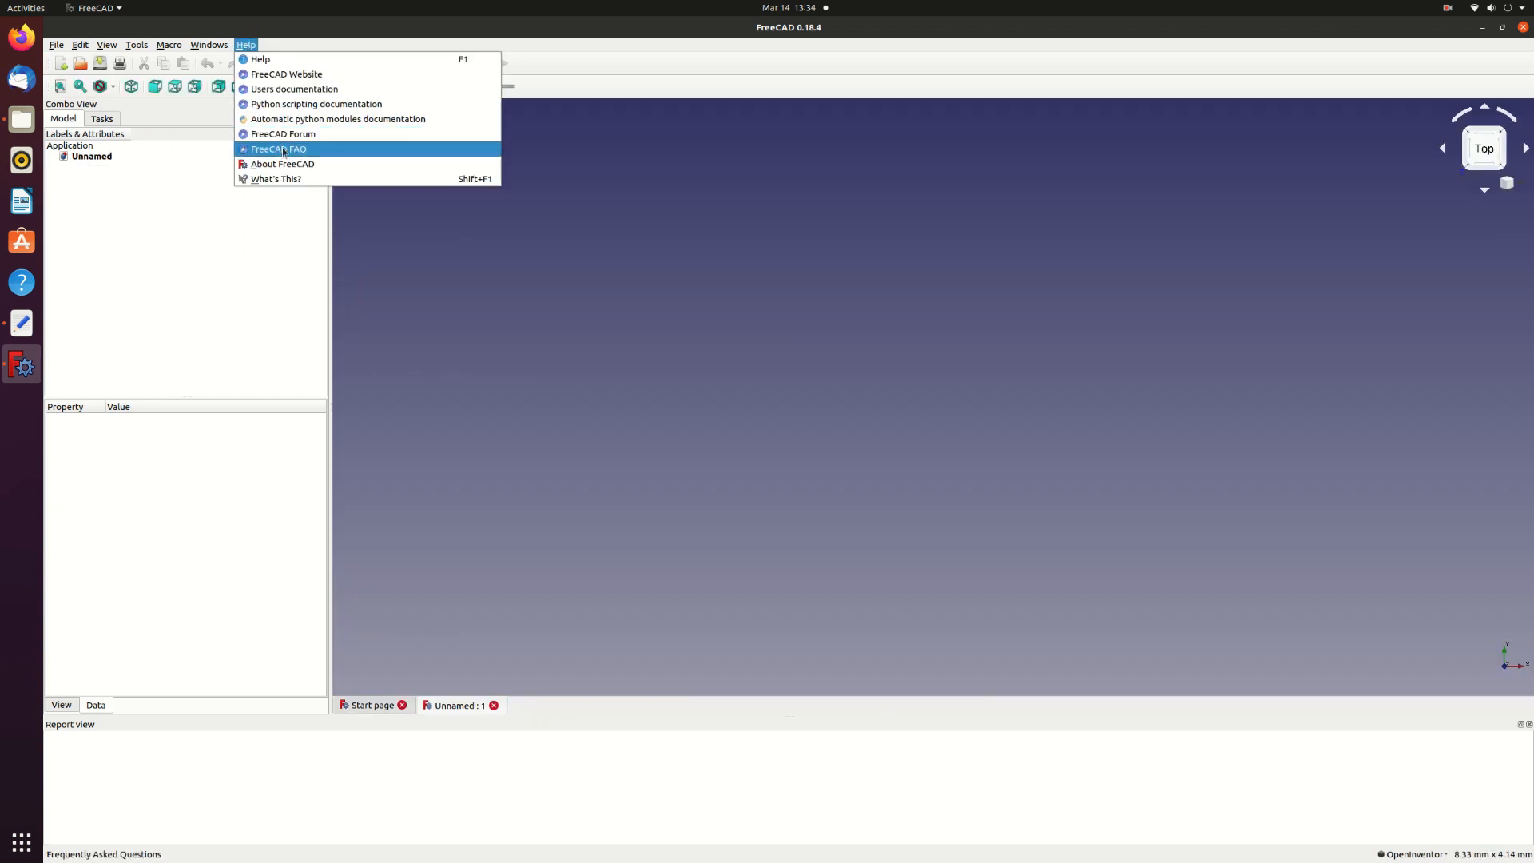
left_click(281, 163)
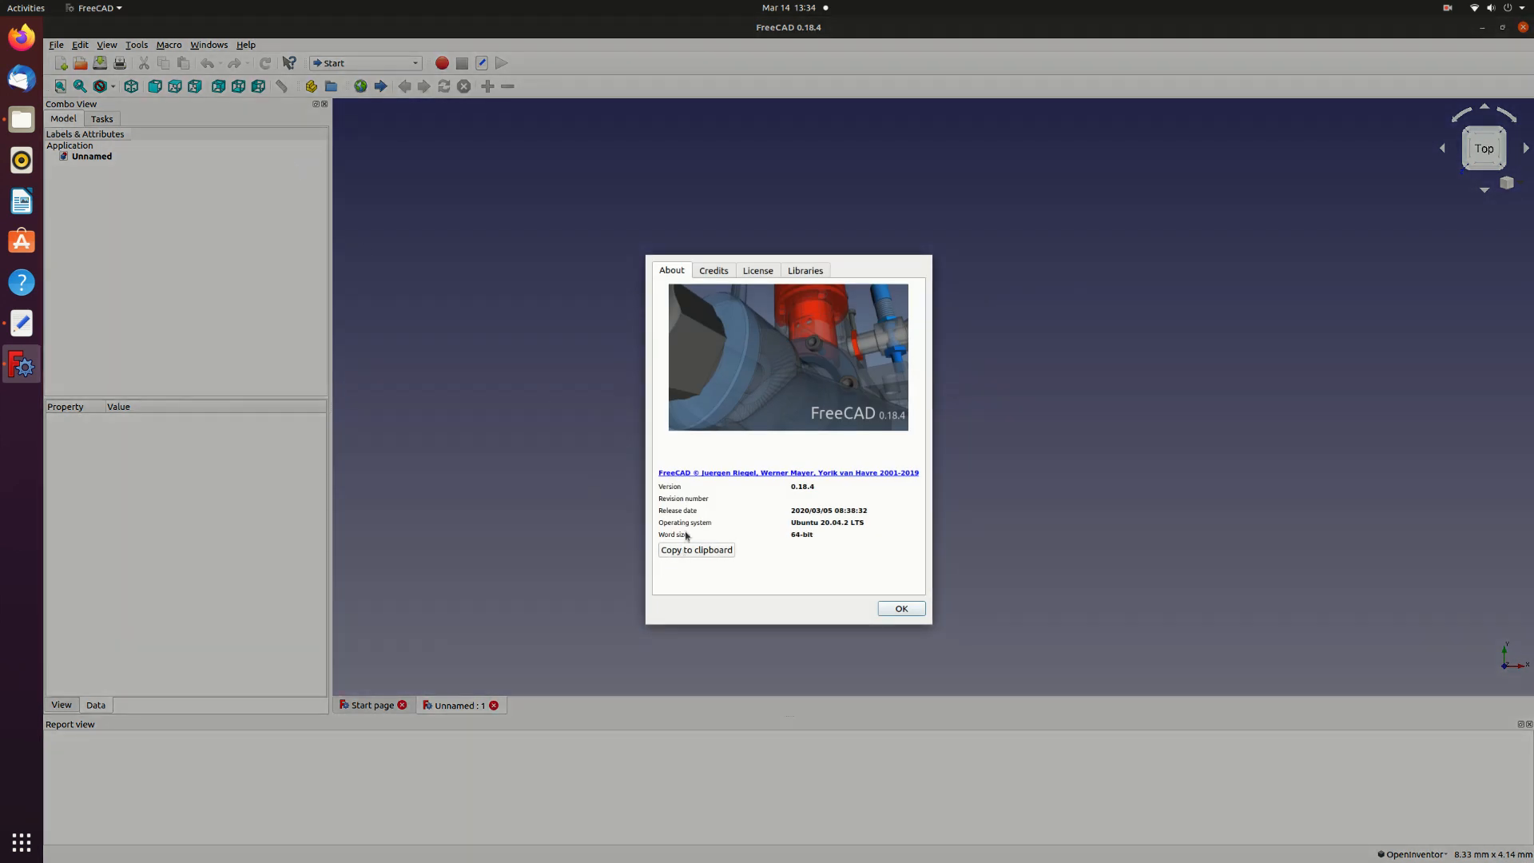
mouse_move(820, 499)
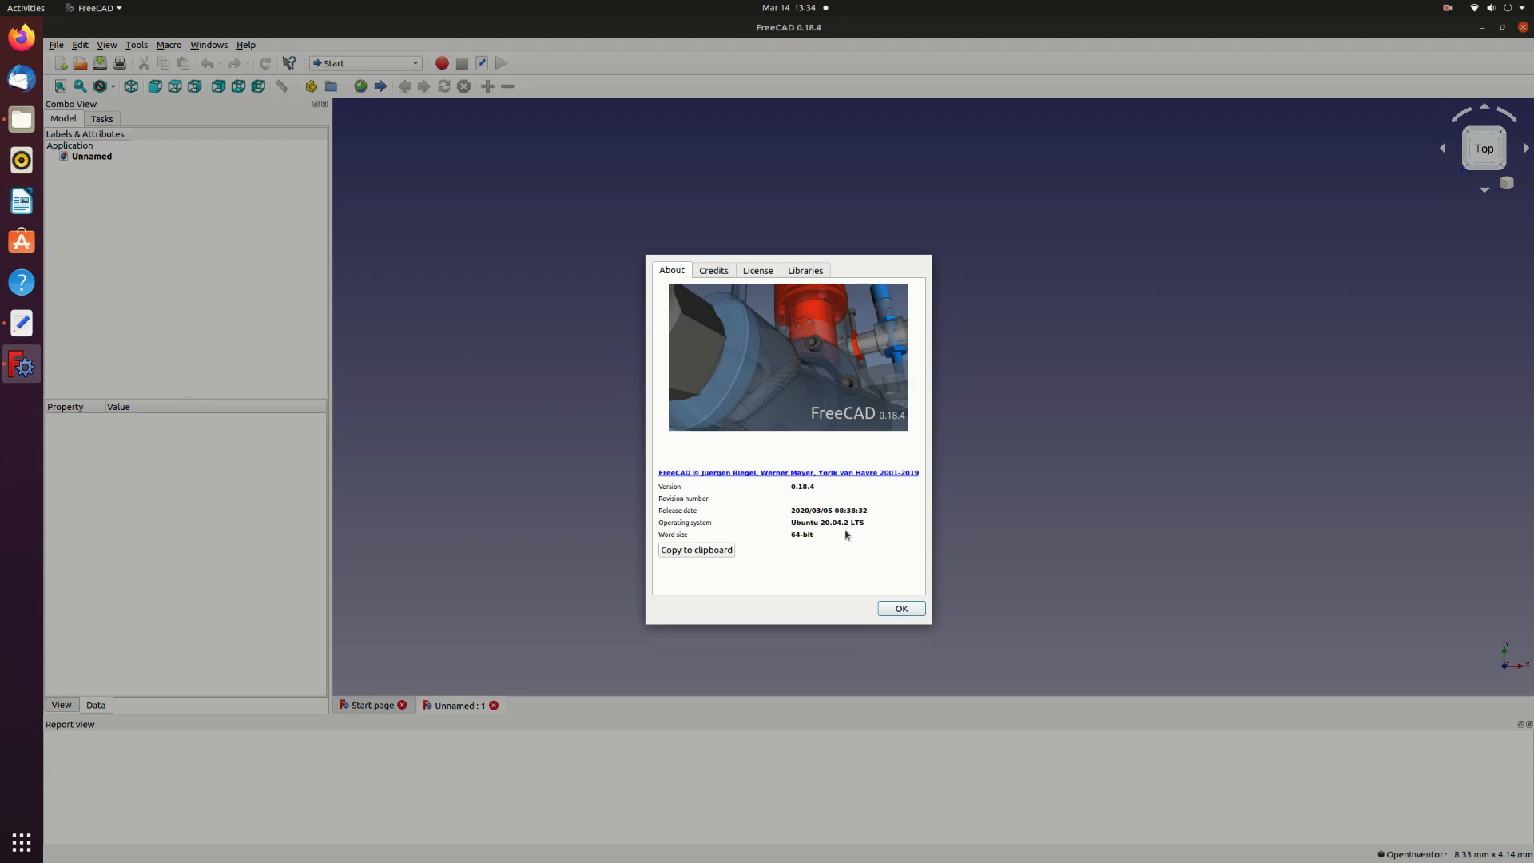
left_click(898, 608)
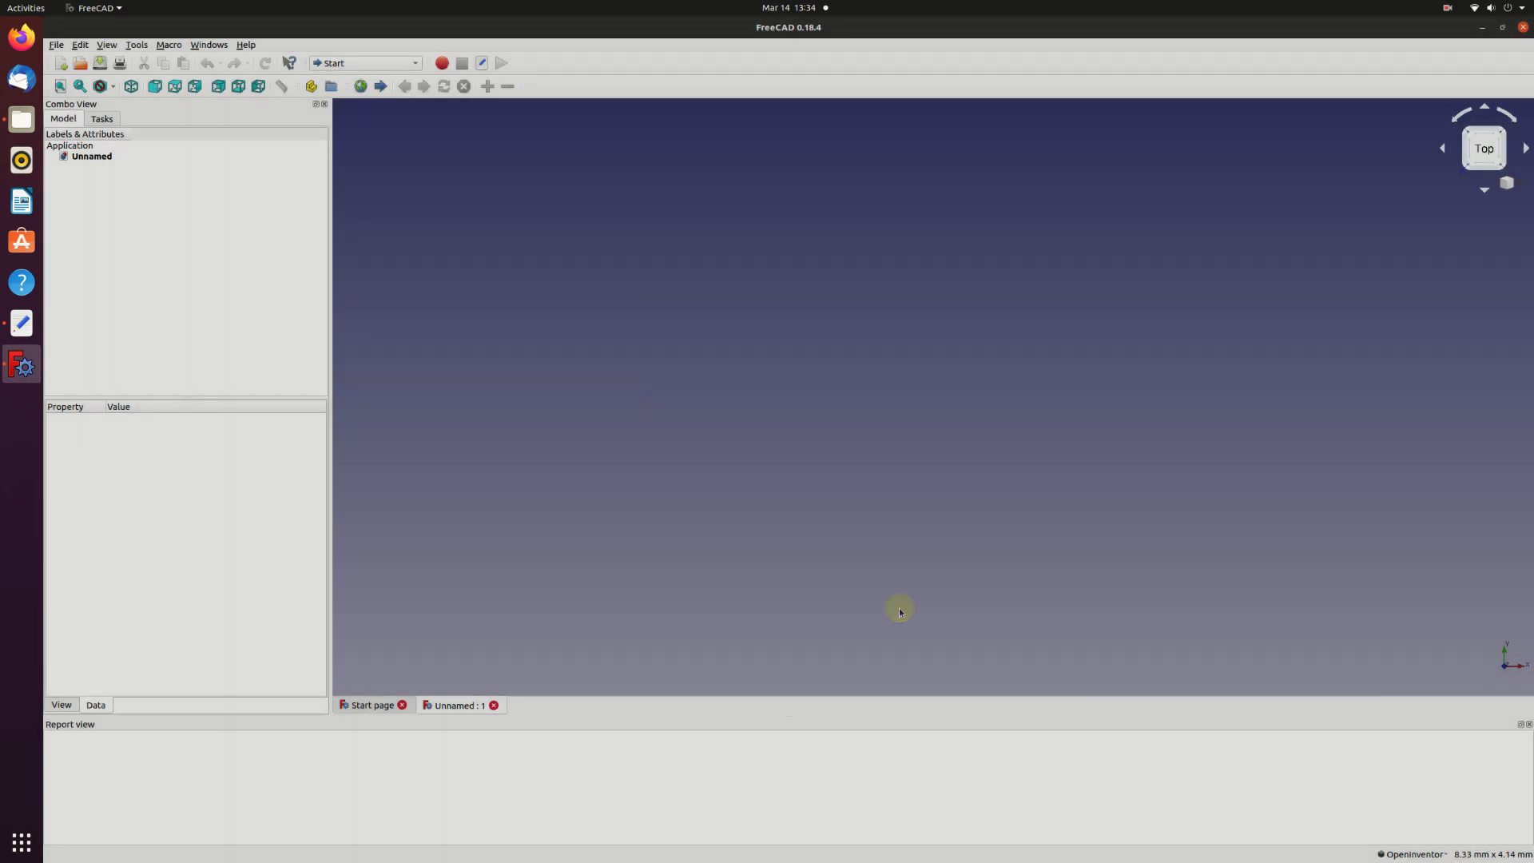
mouse_move(543, 394)
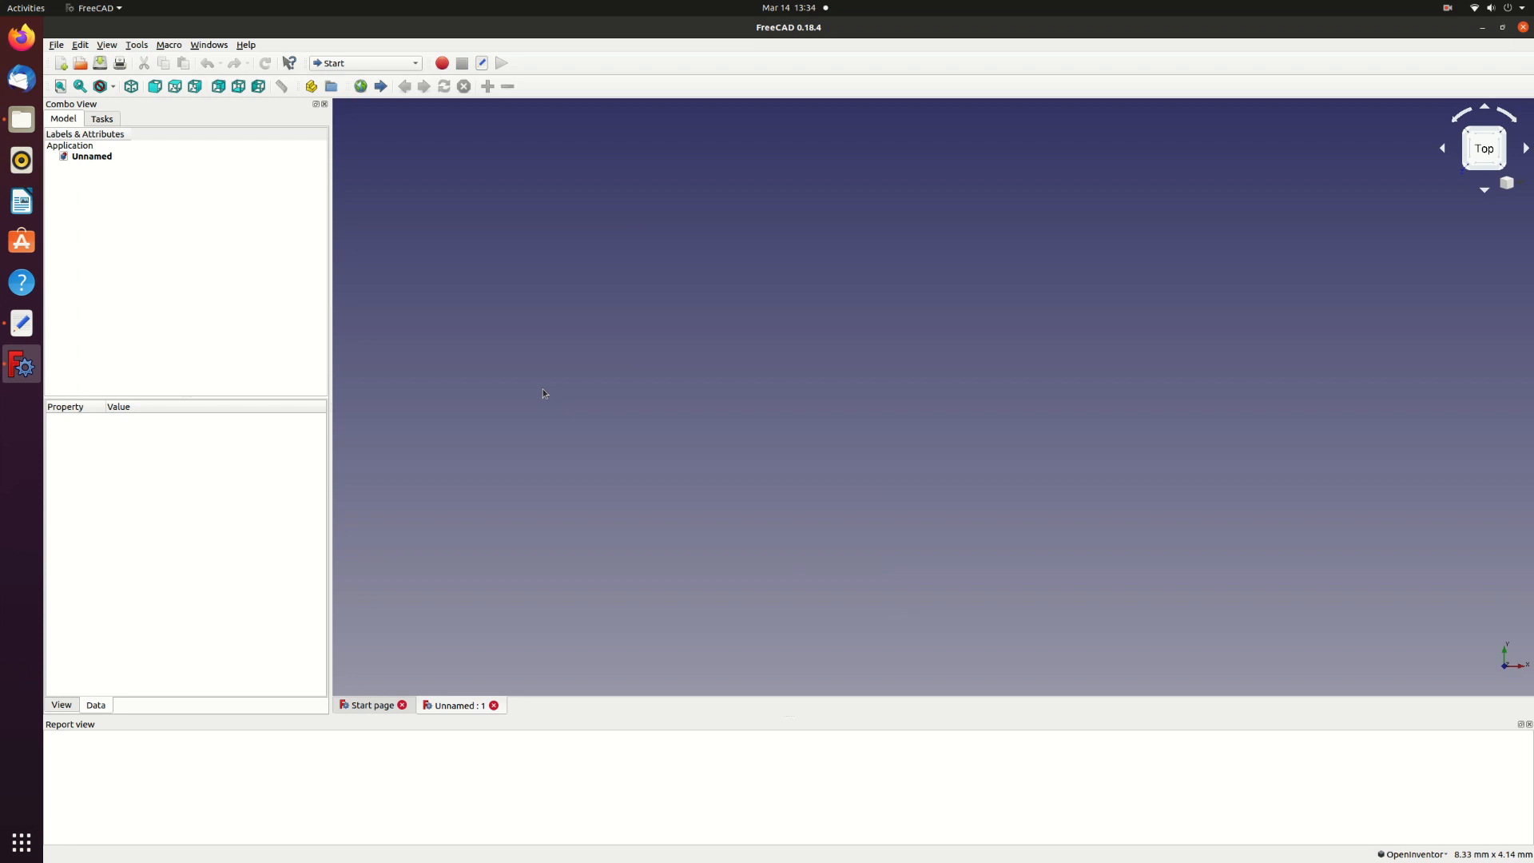
mouse_move(403, 87)
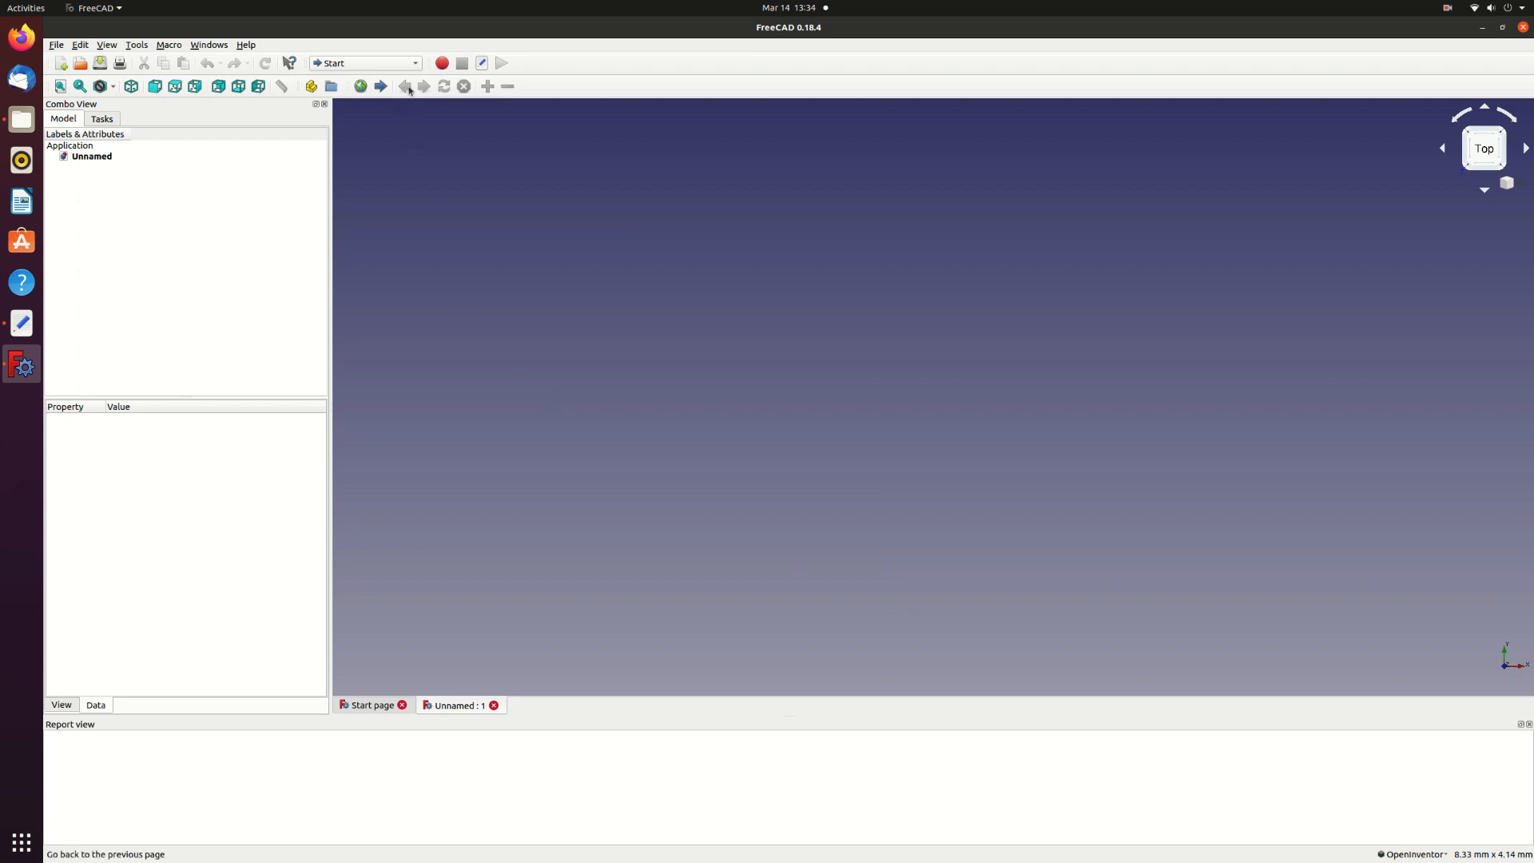
- Switch to the Sketcher workbench and start a new sketch on the XY plane
left_click(365, 62)
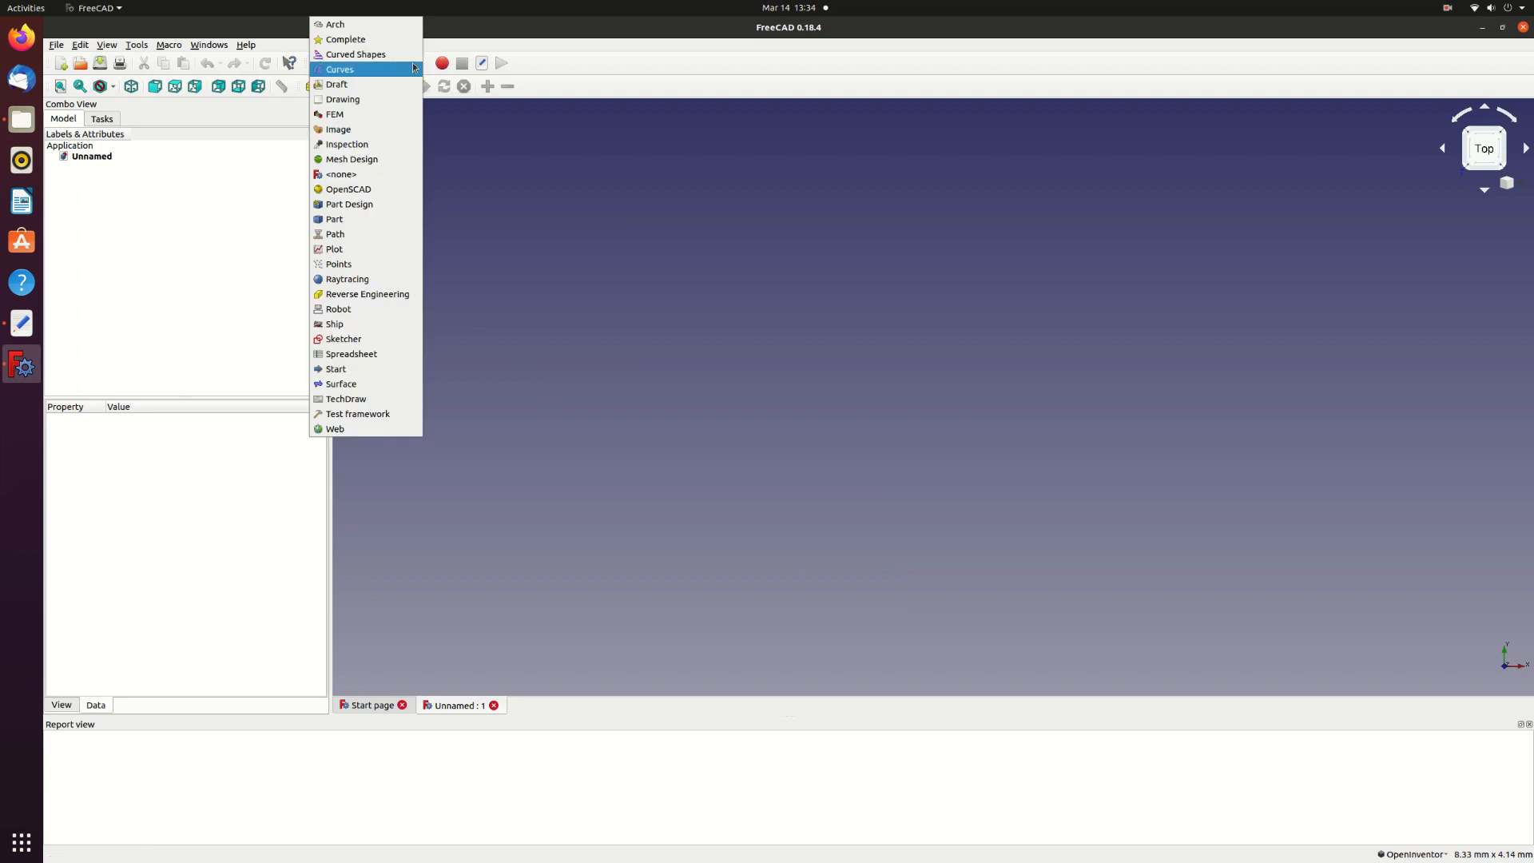
mouse_move(370, 158)
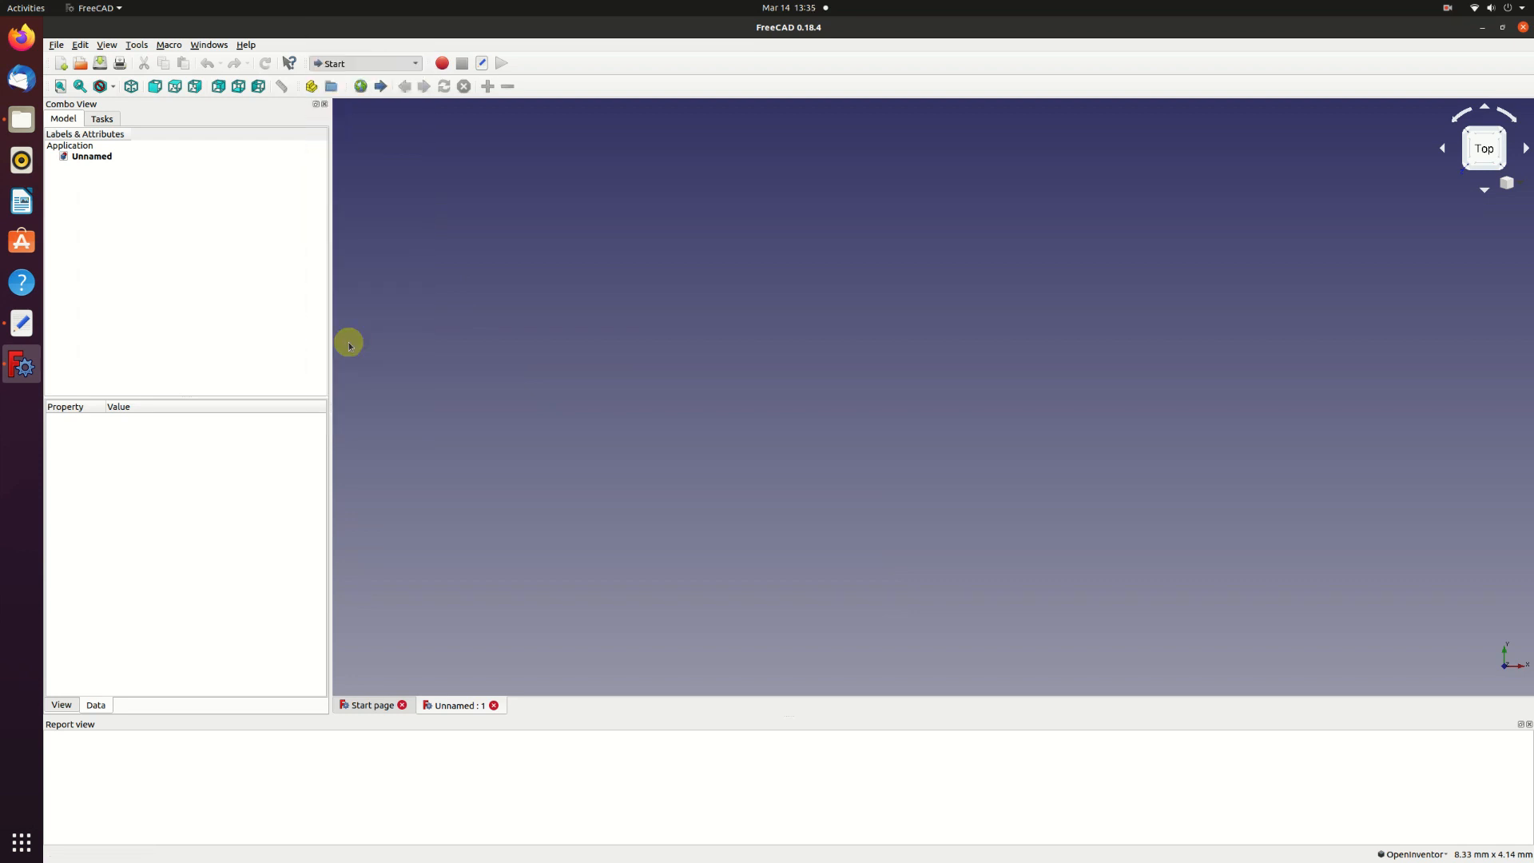
left_click(365, 63)
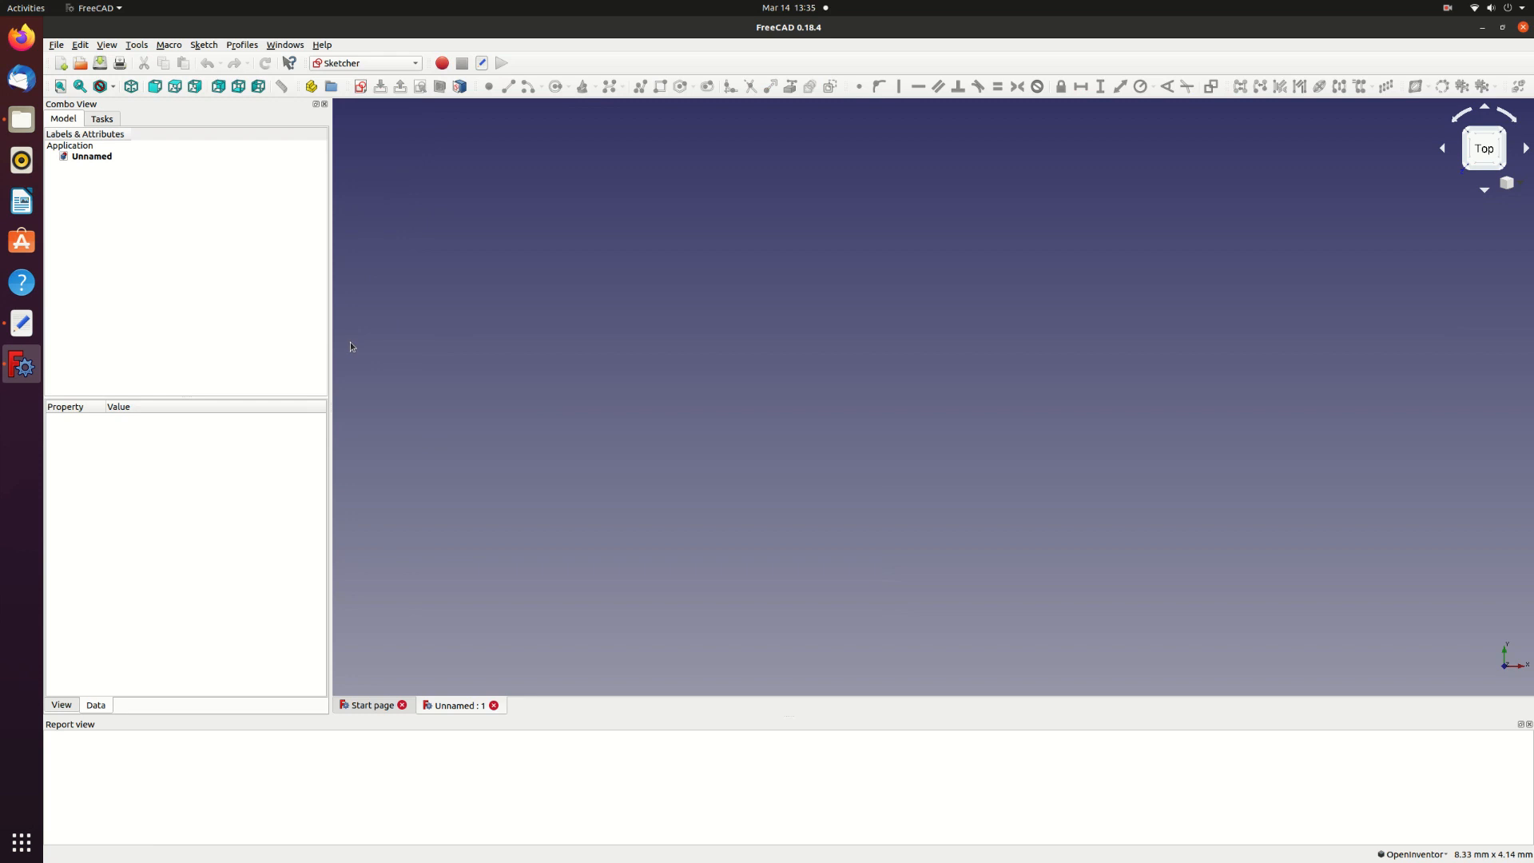
left_click(361, 87)
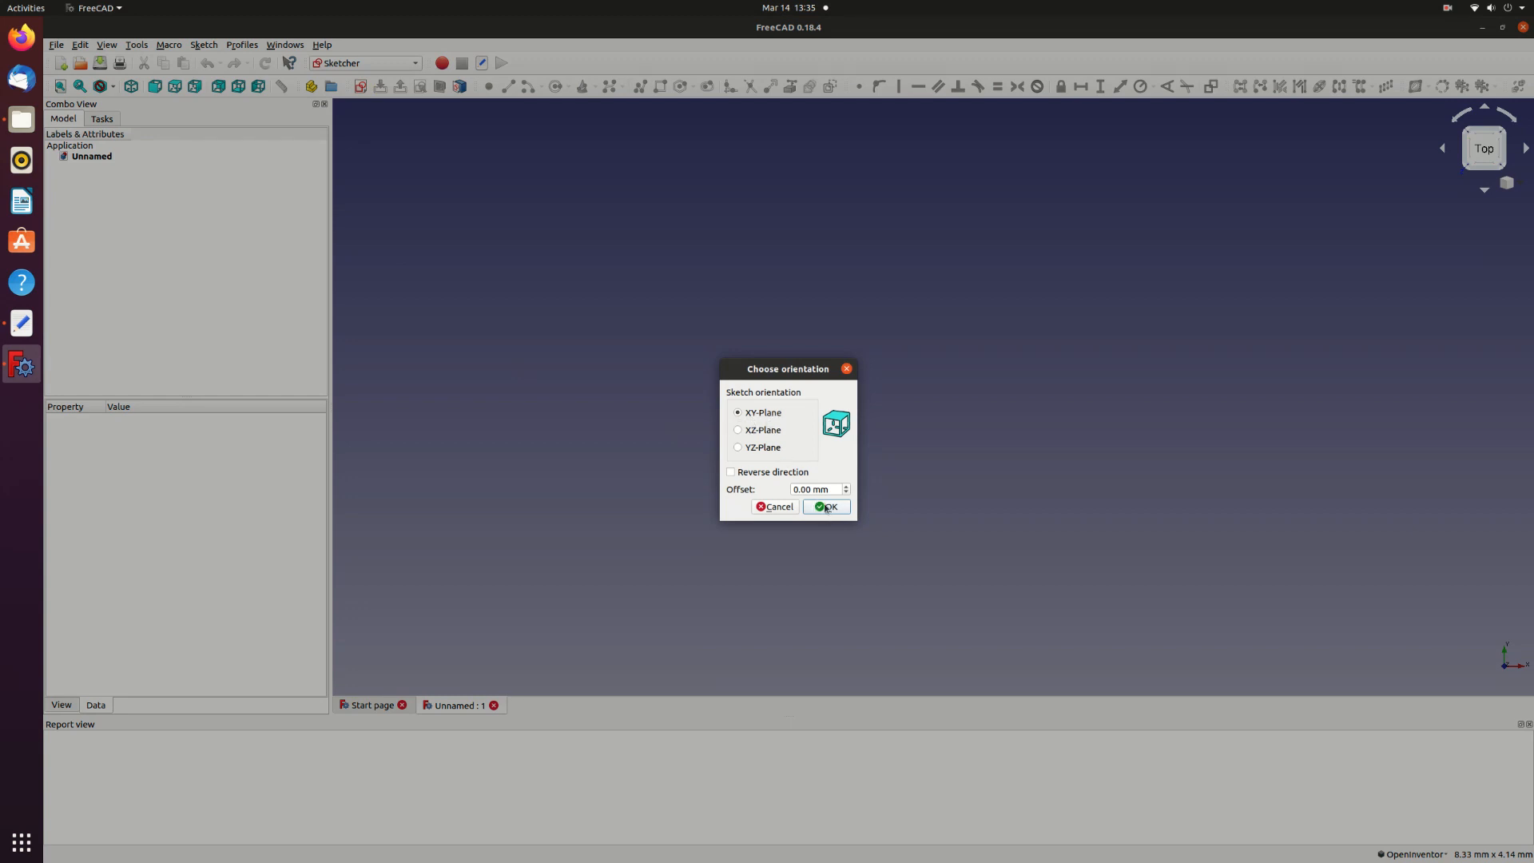
left_click(831, 507)
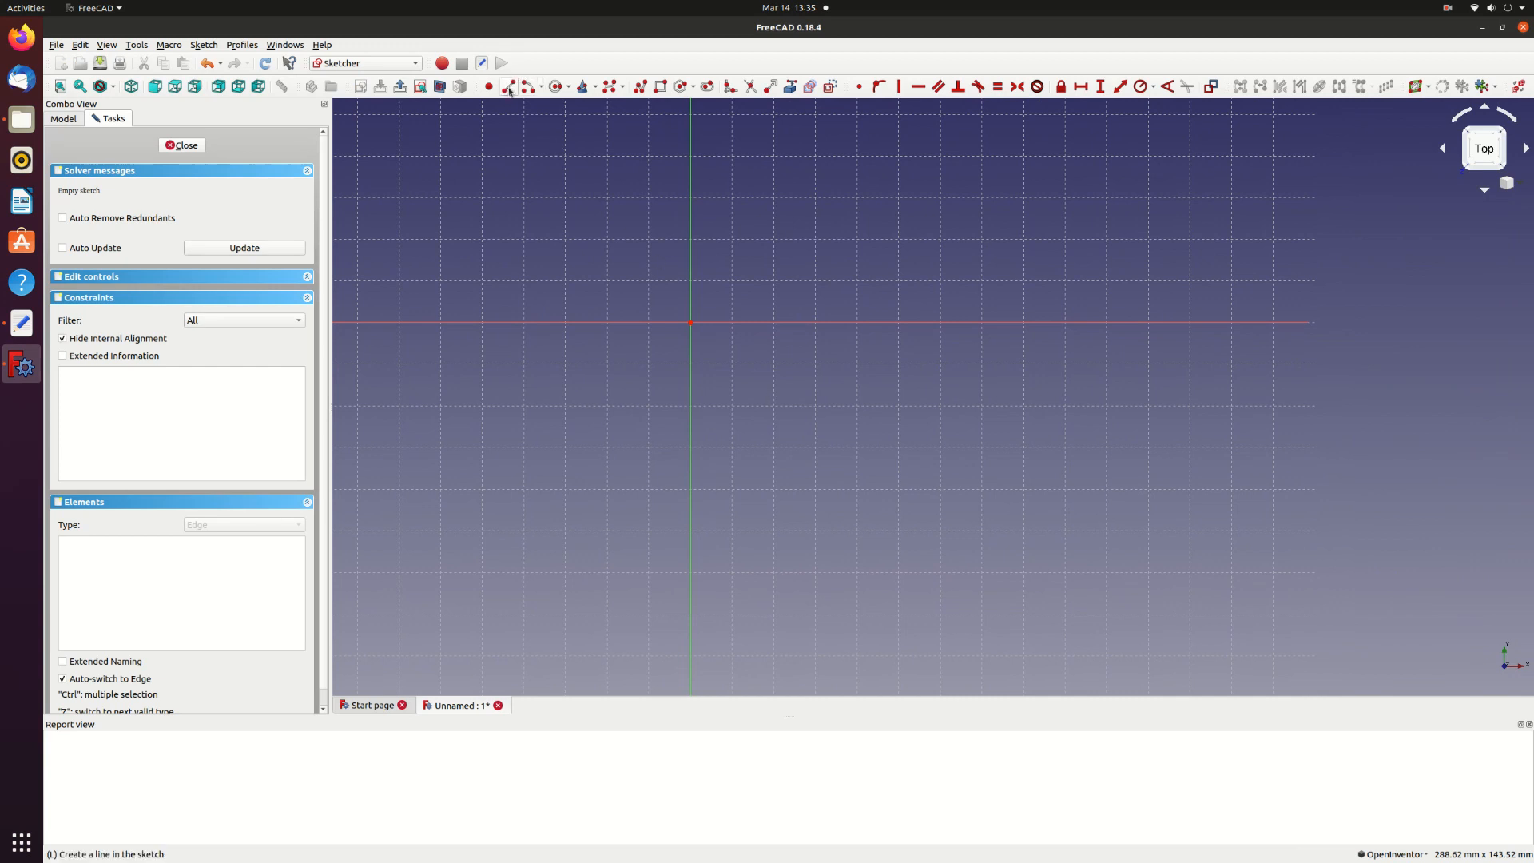
mouse_move(509, 87)
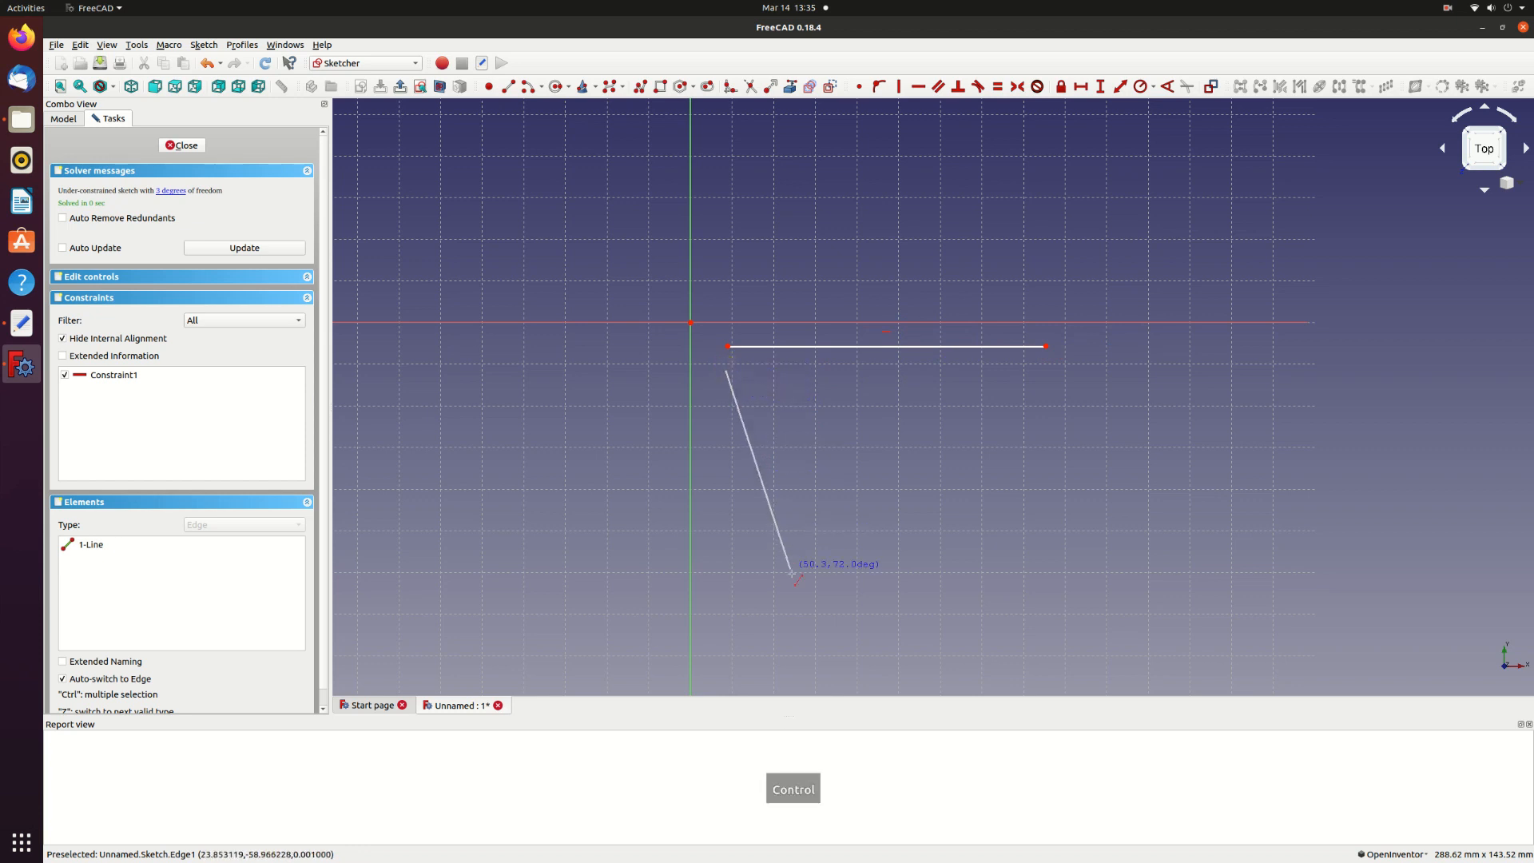
- Draw the slanted left and right side lines completing the open trapezoidal planform outline
left_click(820, 603)
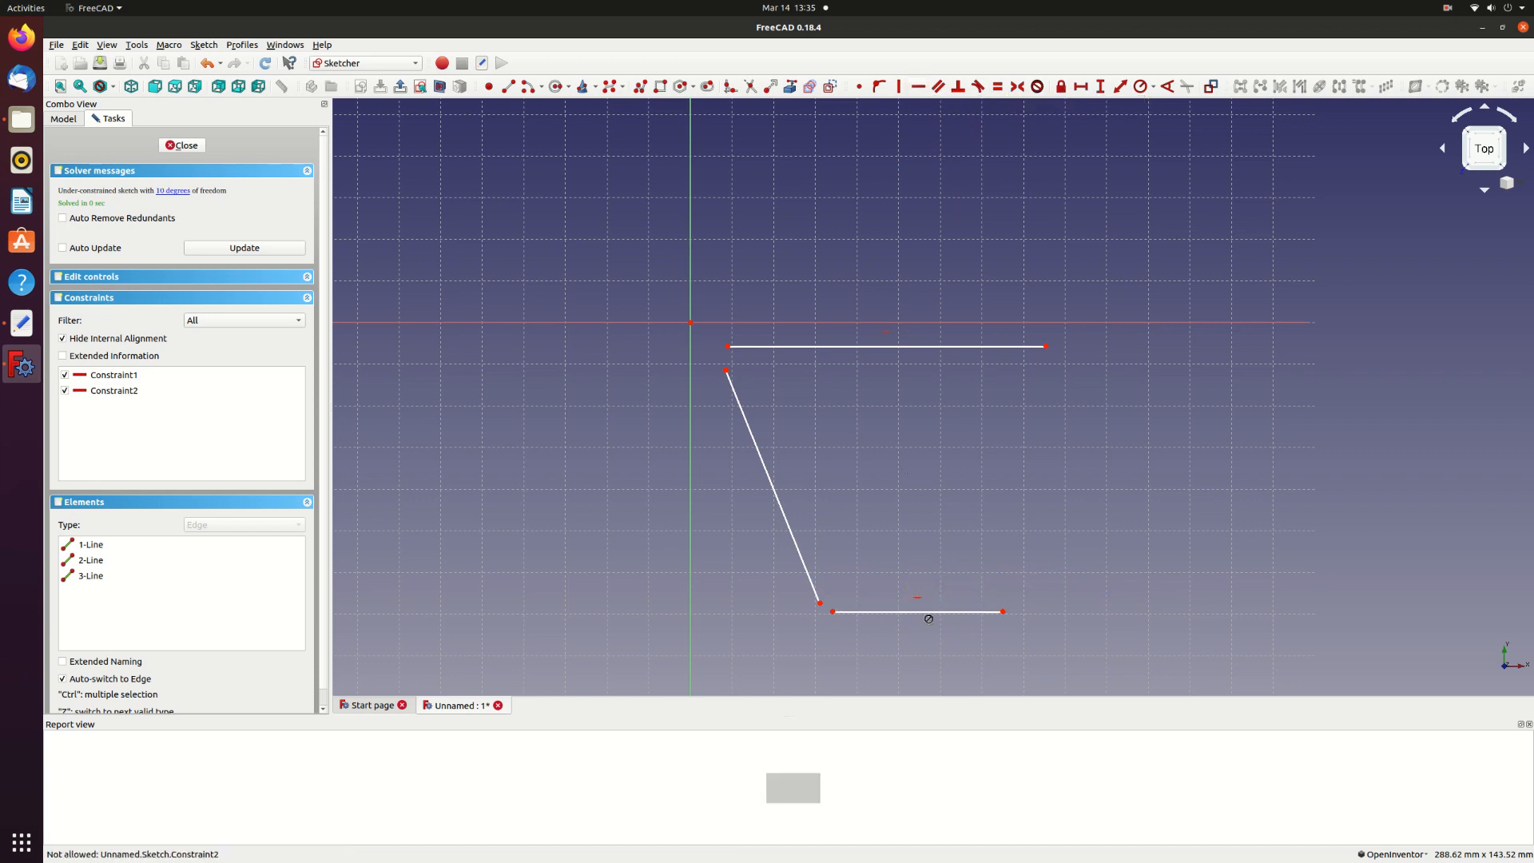
mouse_move(1028, 601)
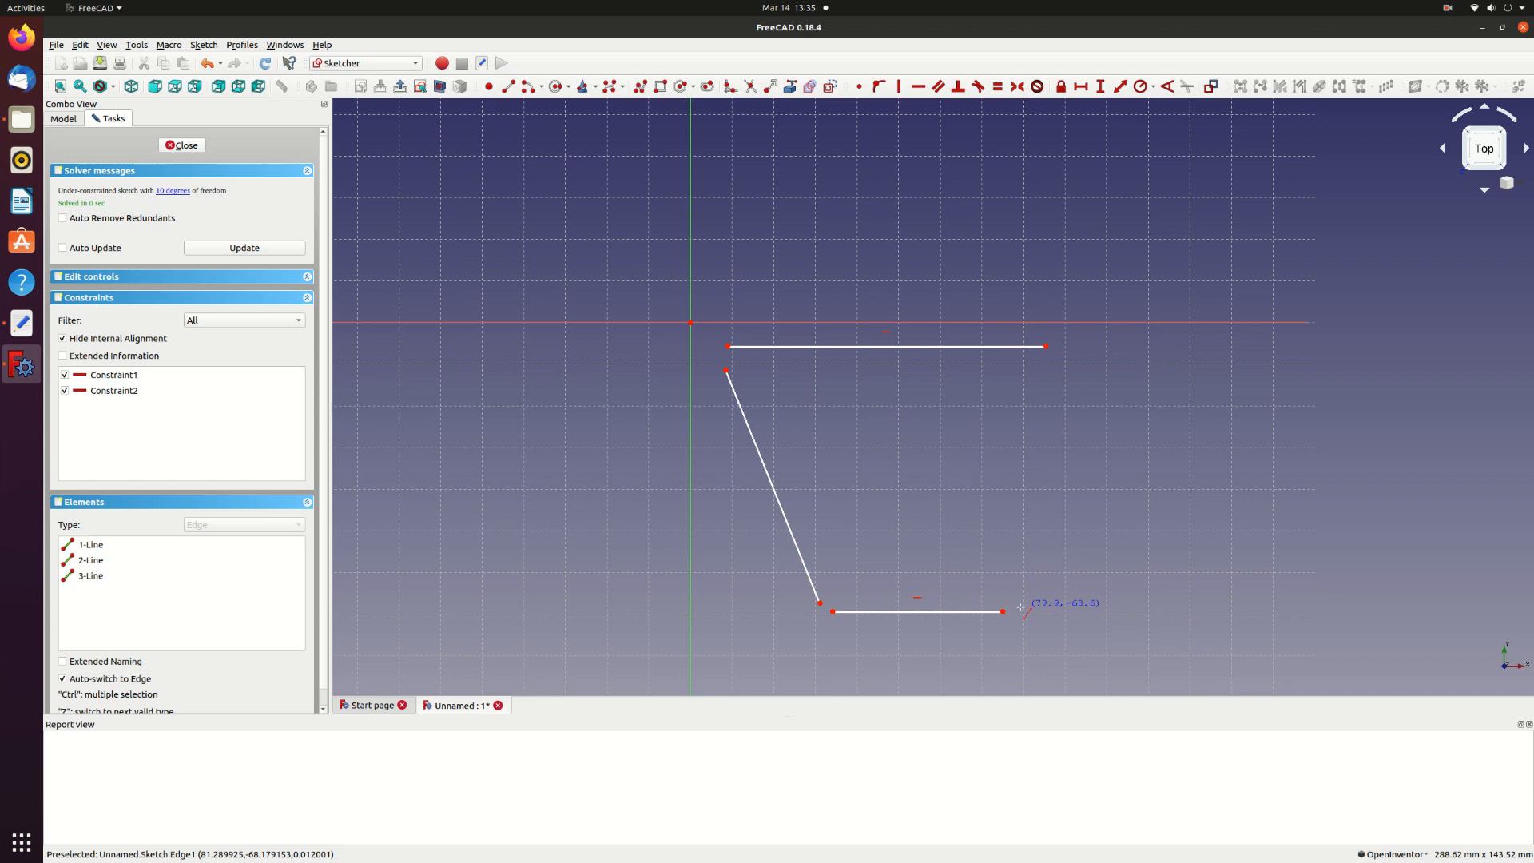
left_click_drag(1023, 607, 1061, 342)
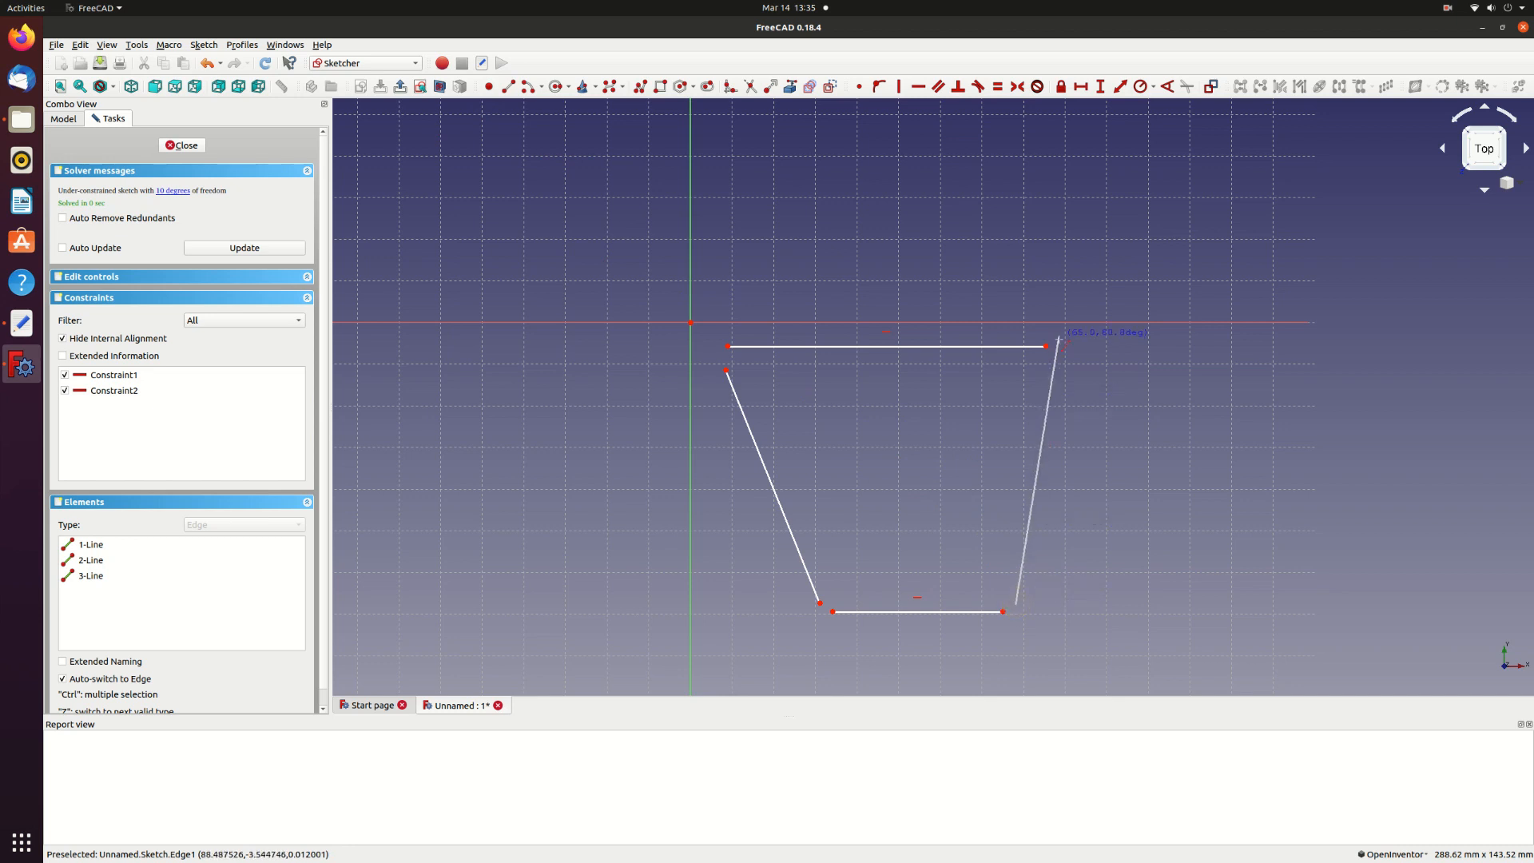
left_click(1015, 605)
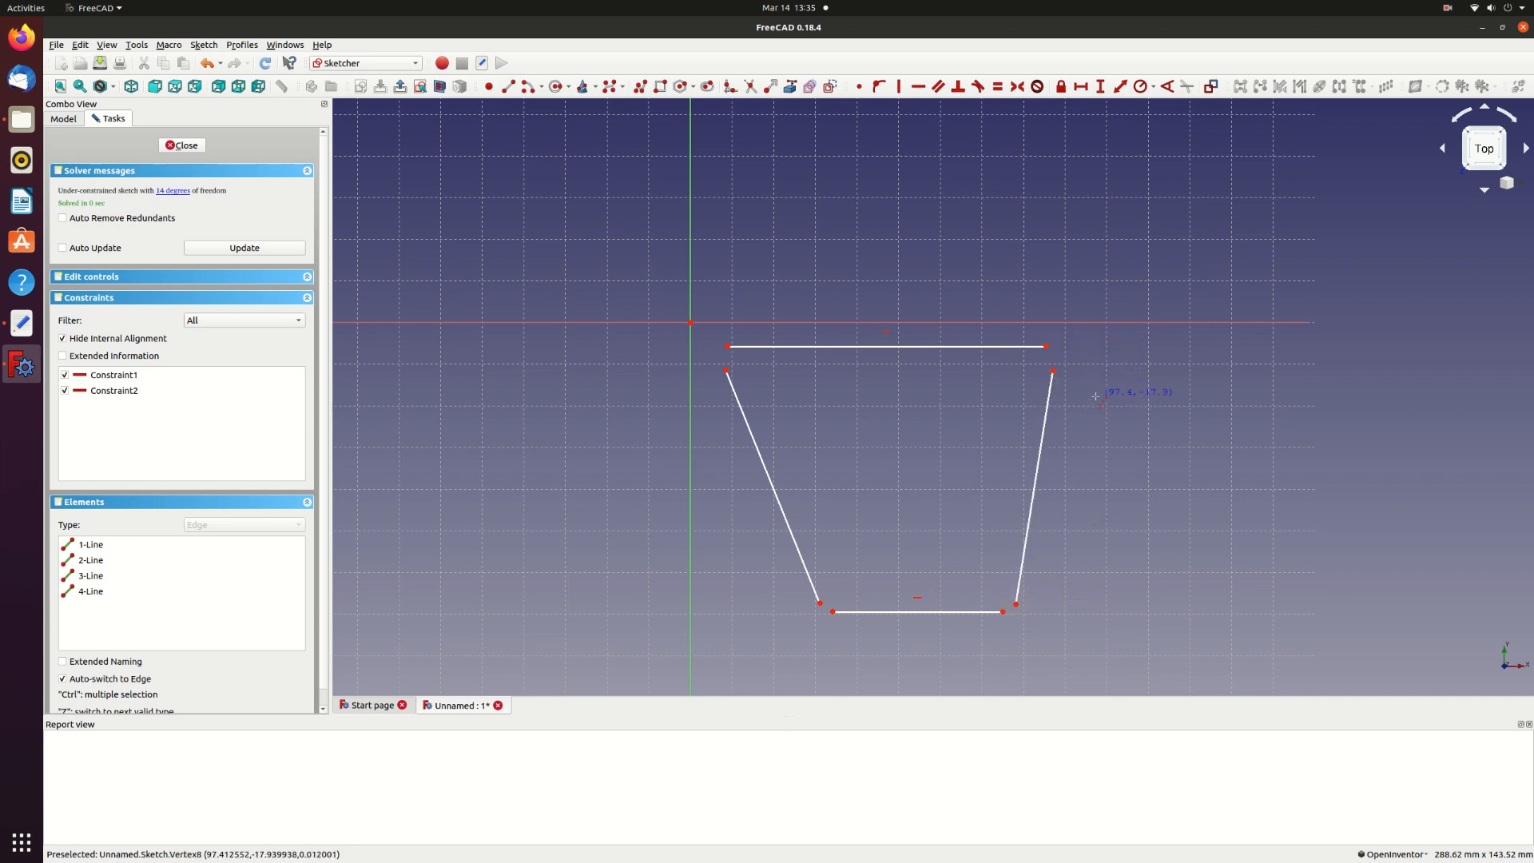
mouse_move(975, 137)
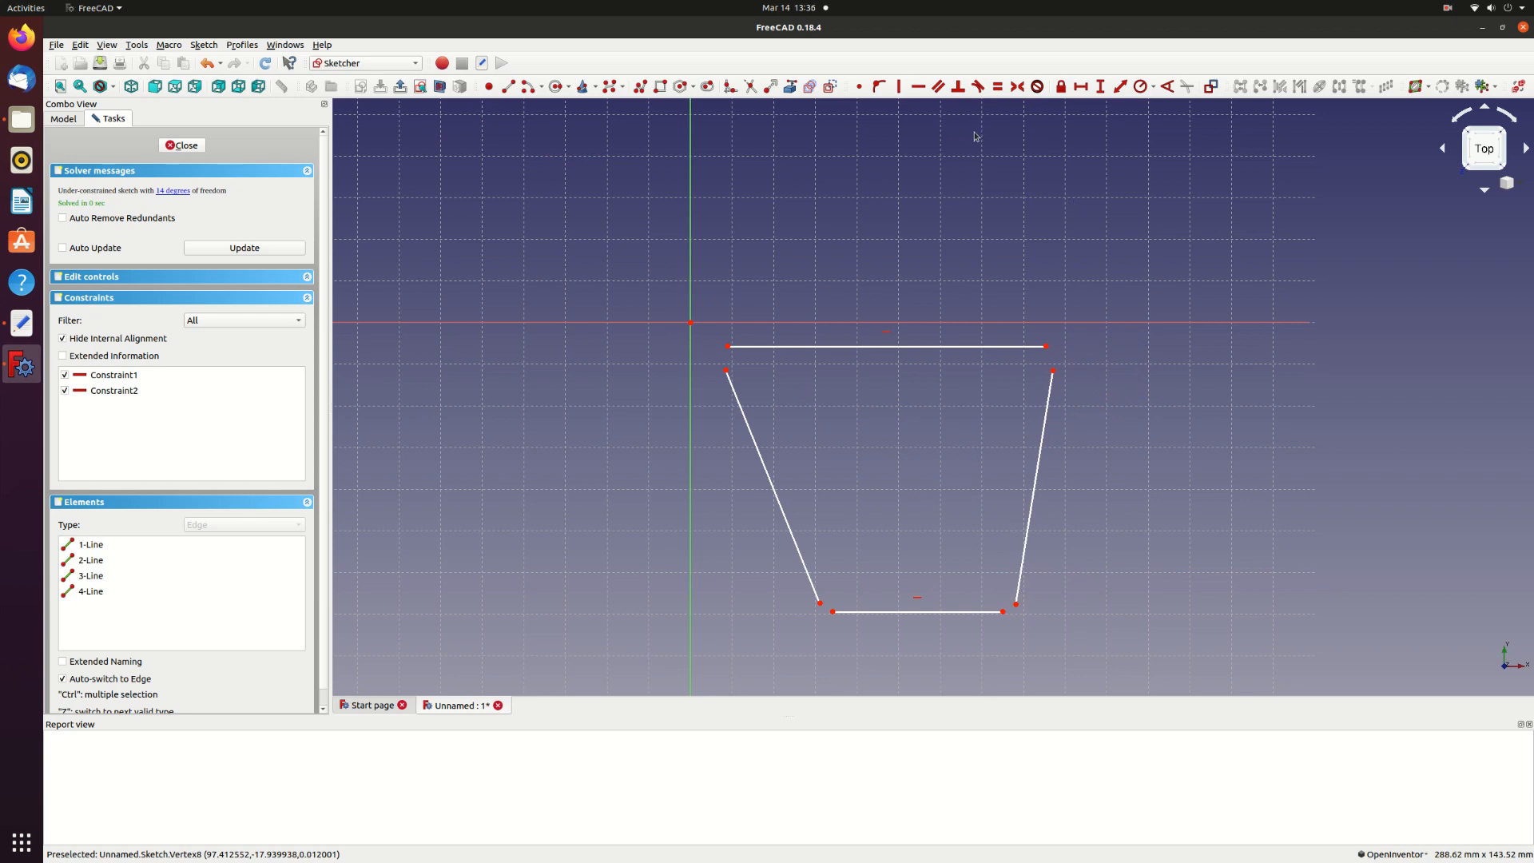
mouse_move(860, 86)
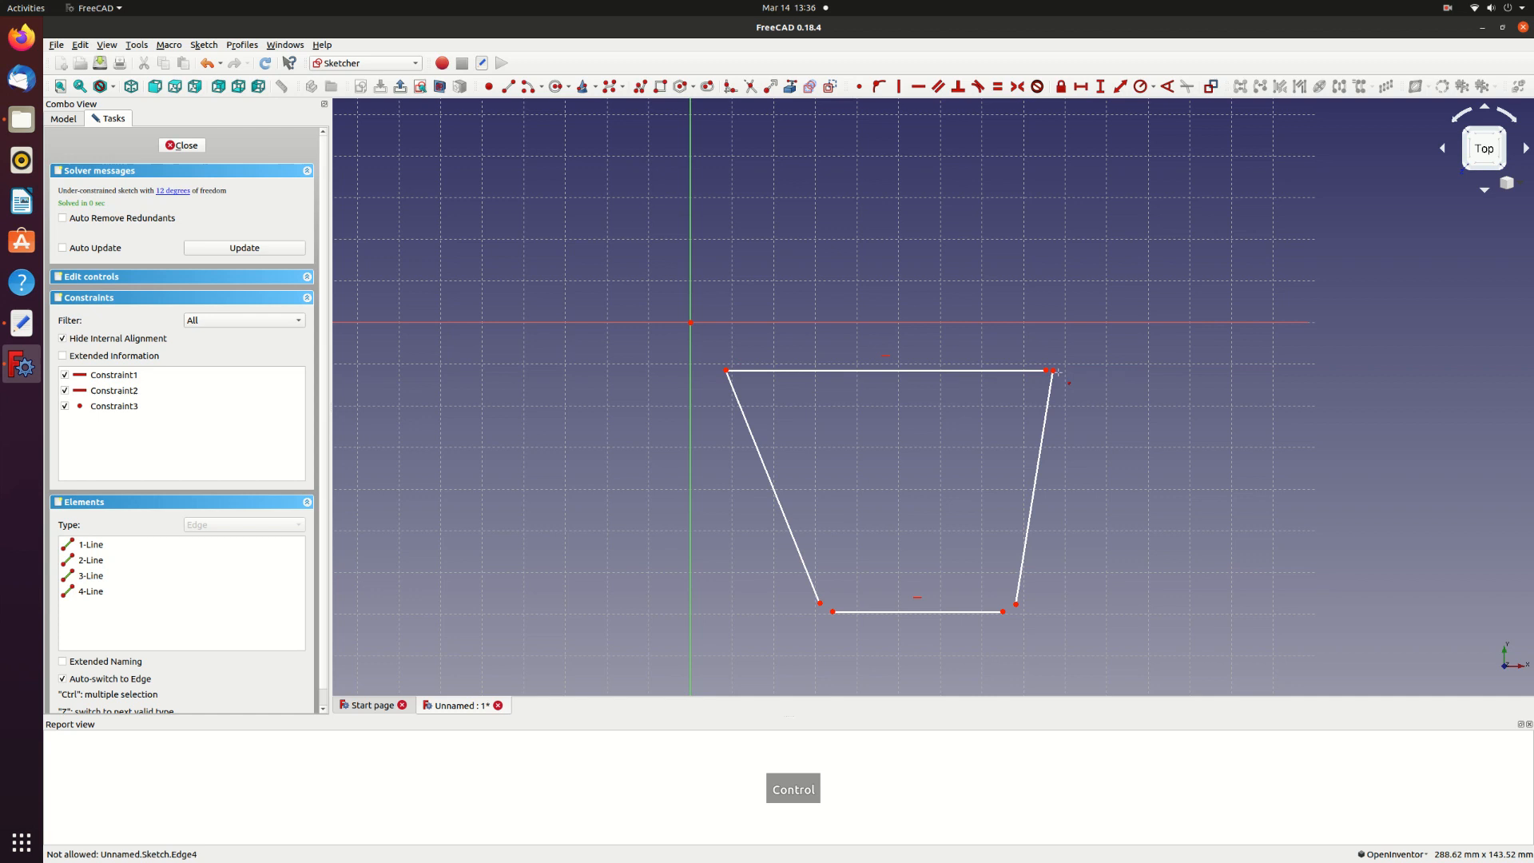
mouse_move(1048, 371)
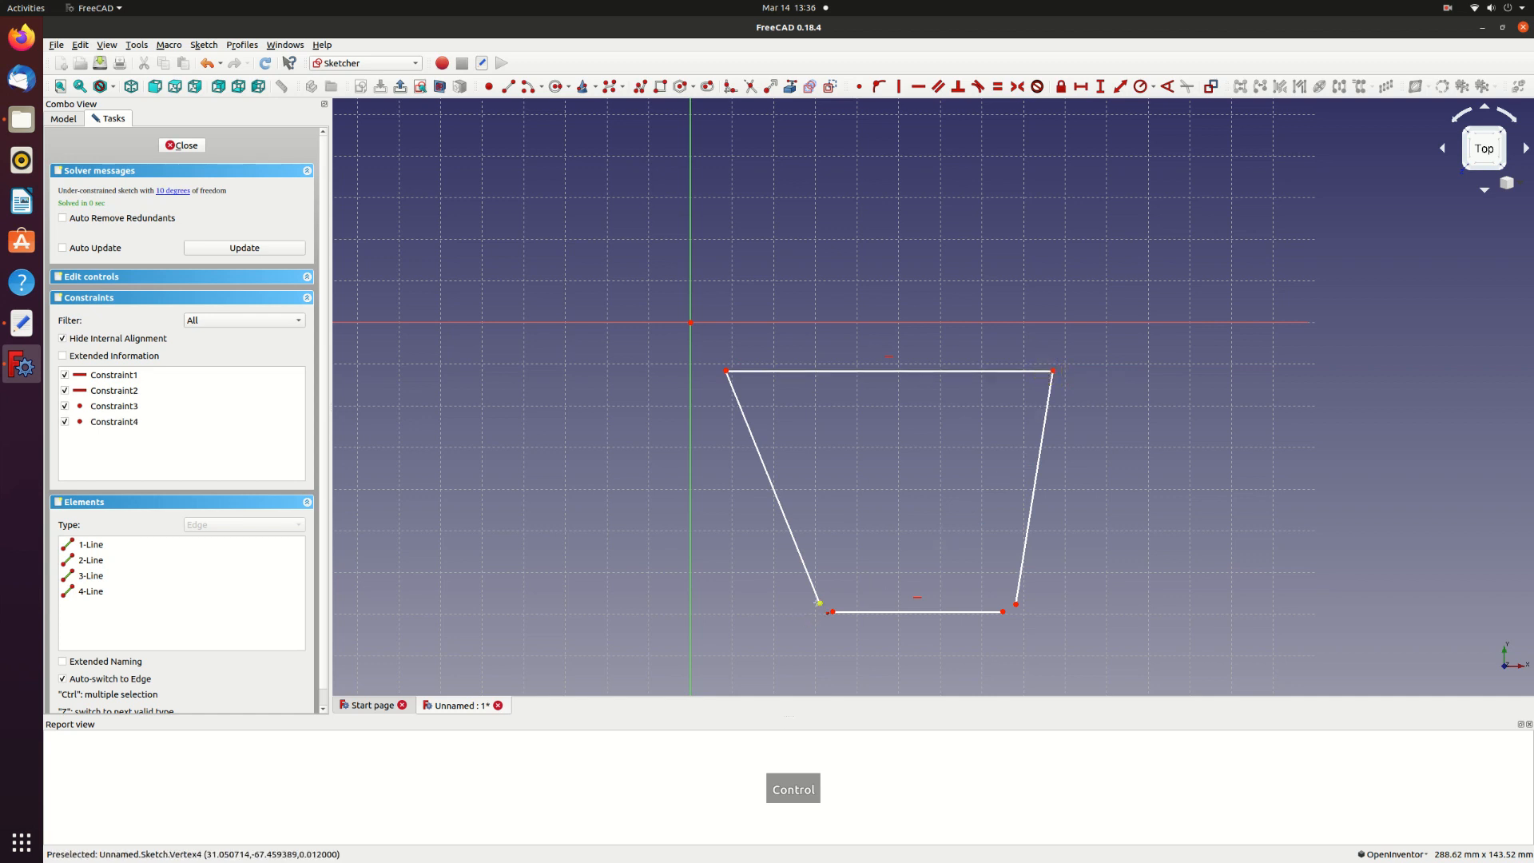
- Join the bottom edge to the left and right side lines with coincident corner constraints
left_click(831, 612)
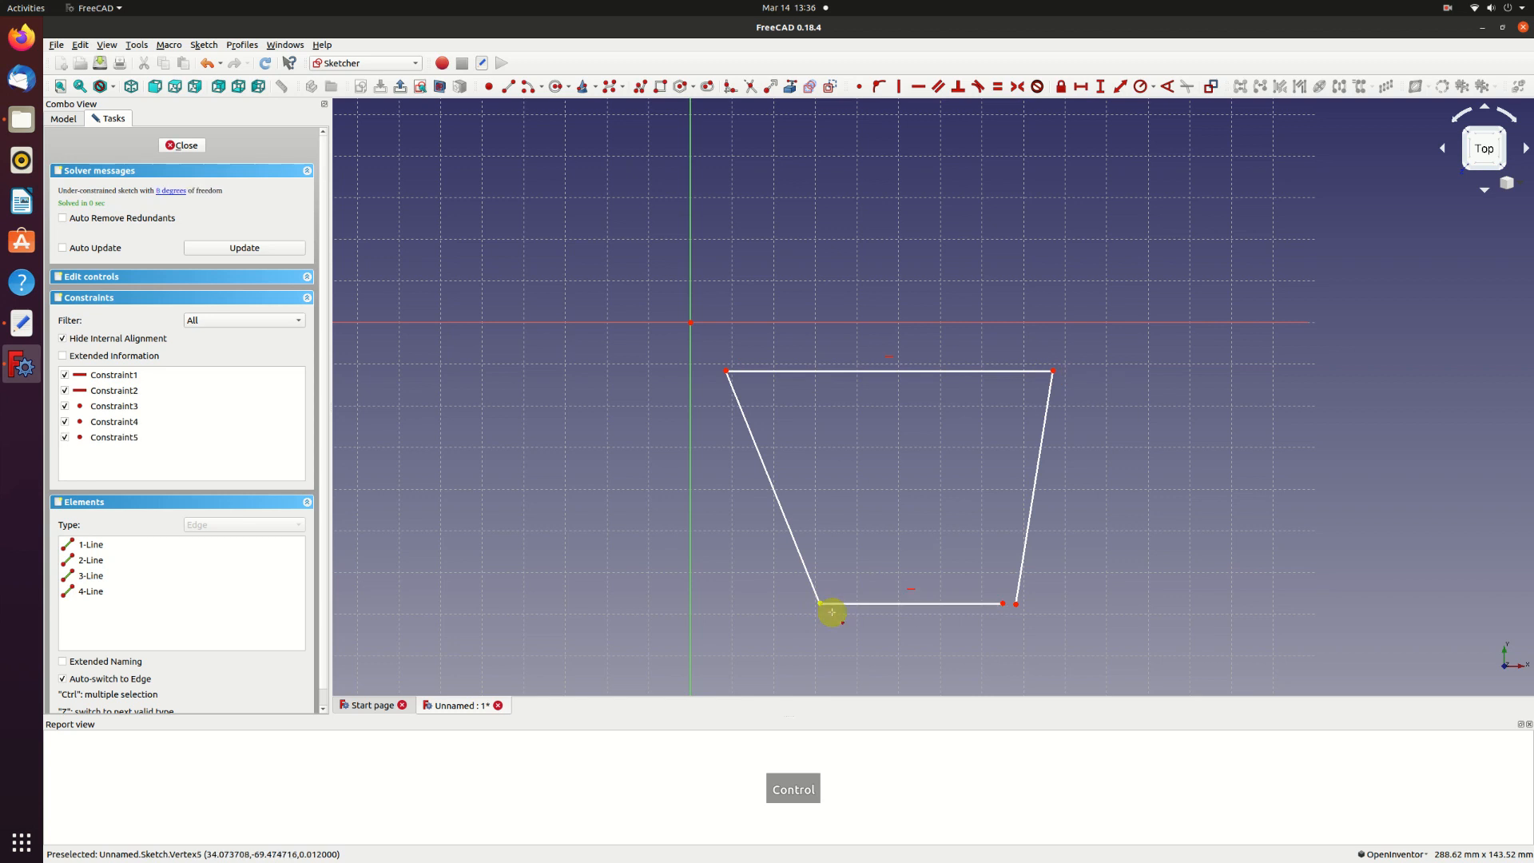
mouse_move(1003, 604)
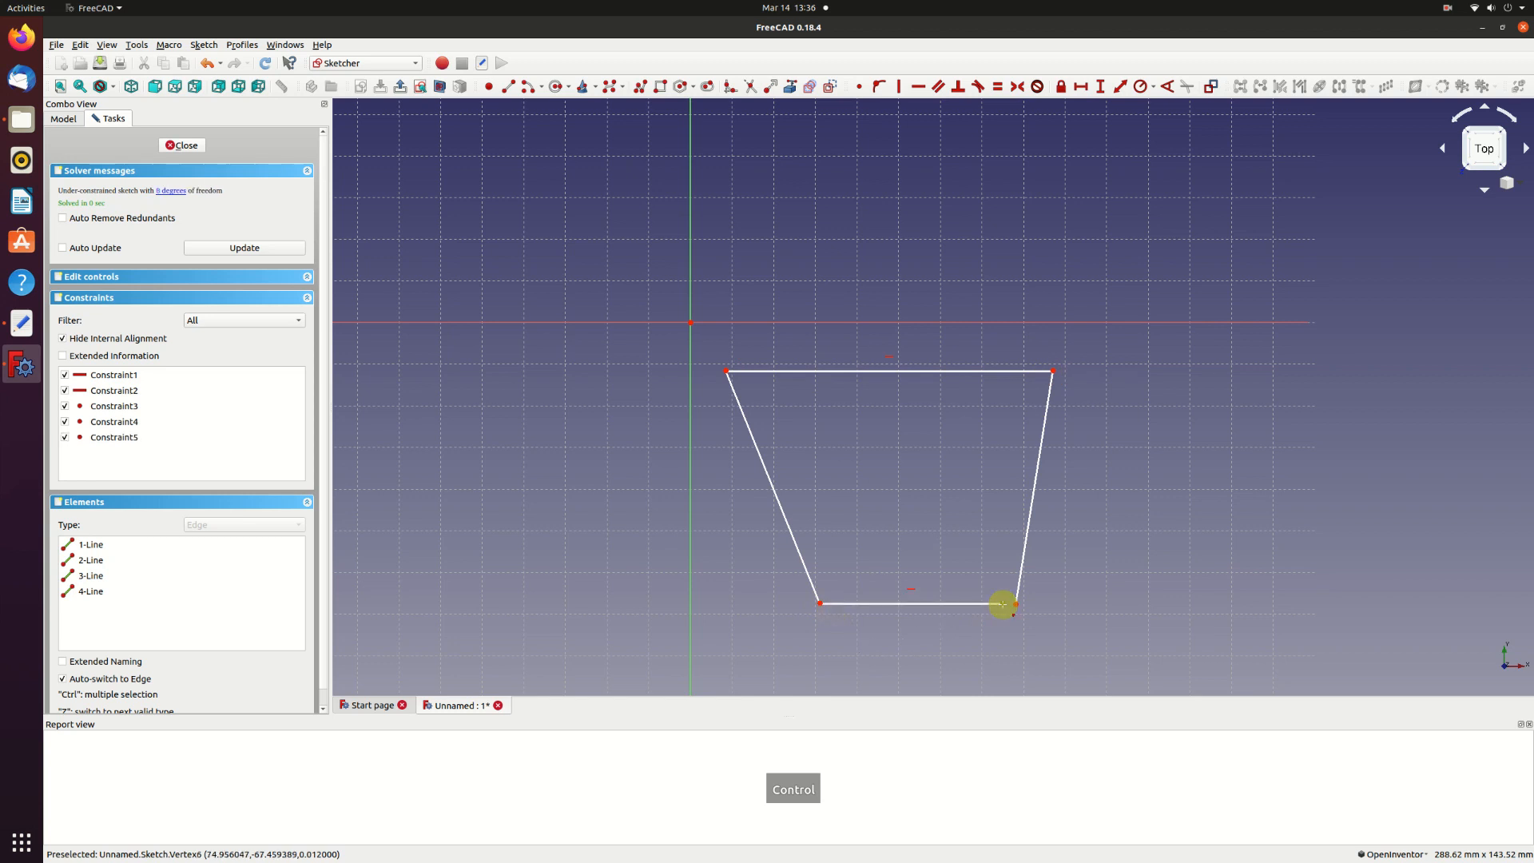
left_click(1001, 604)
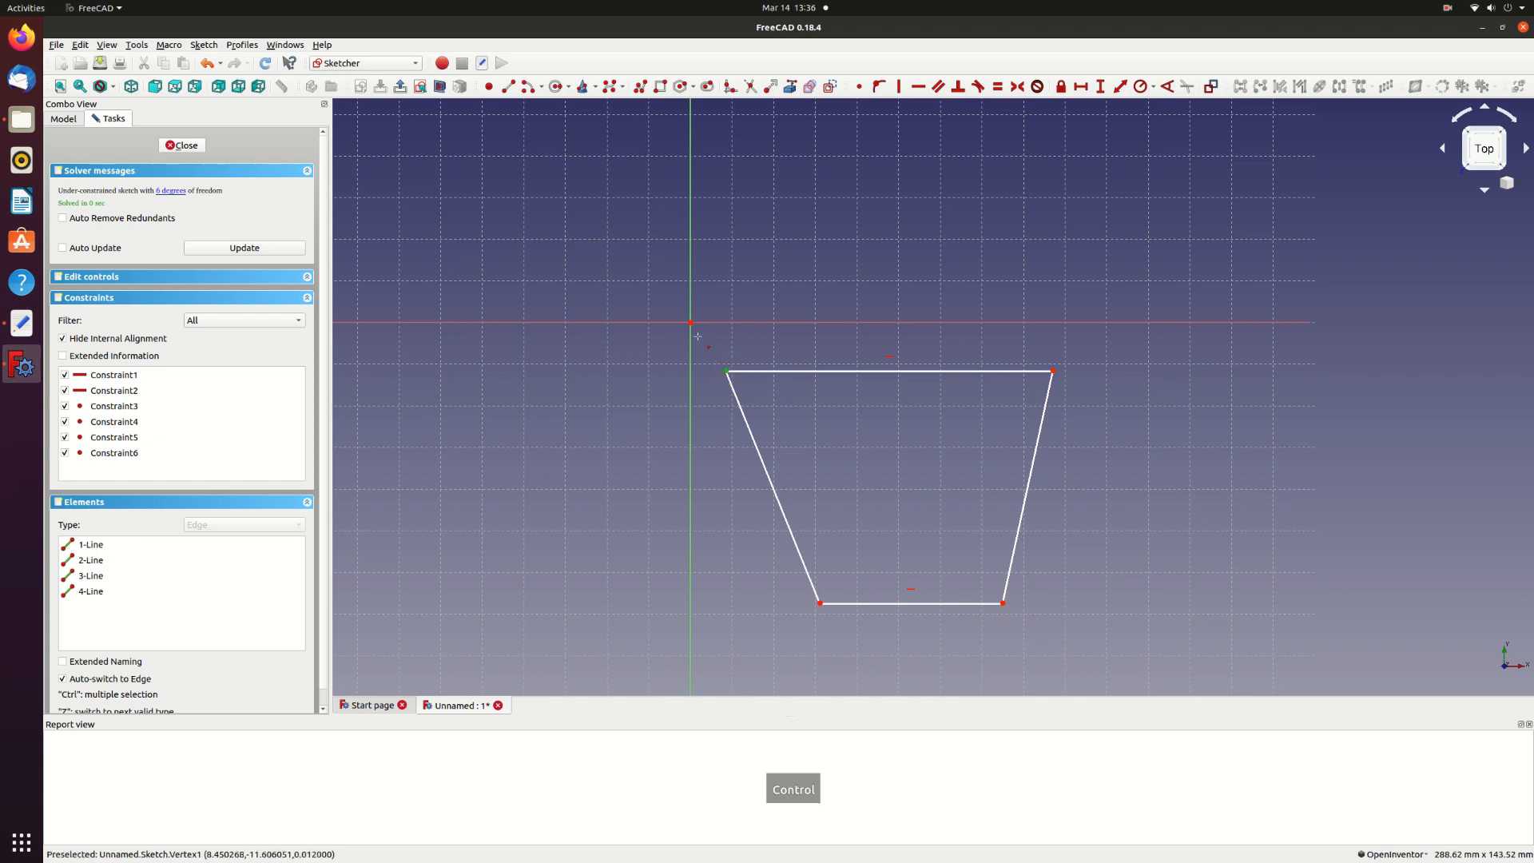
mouse_move(691, 324)
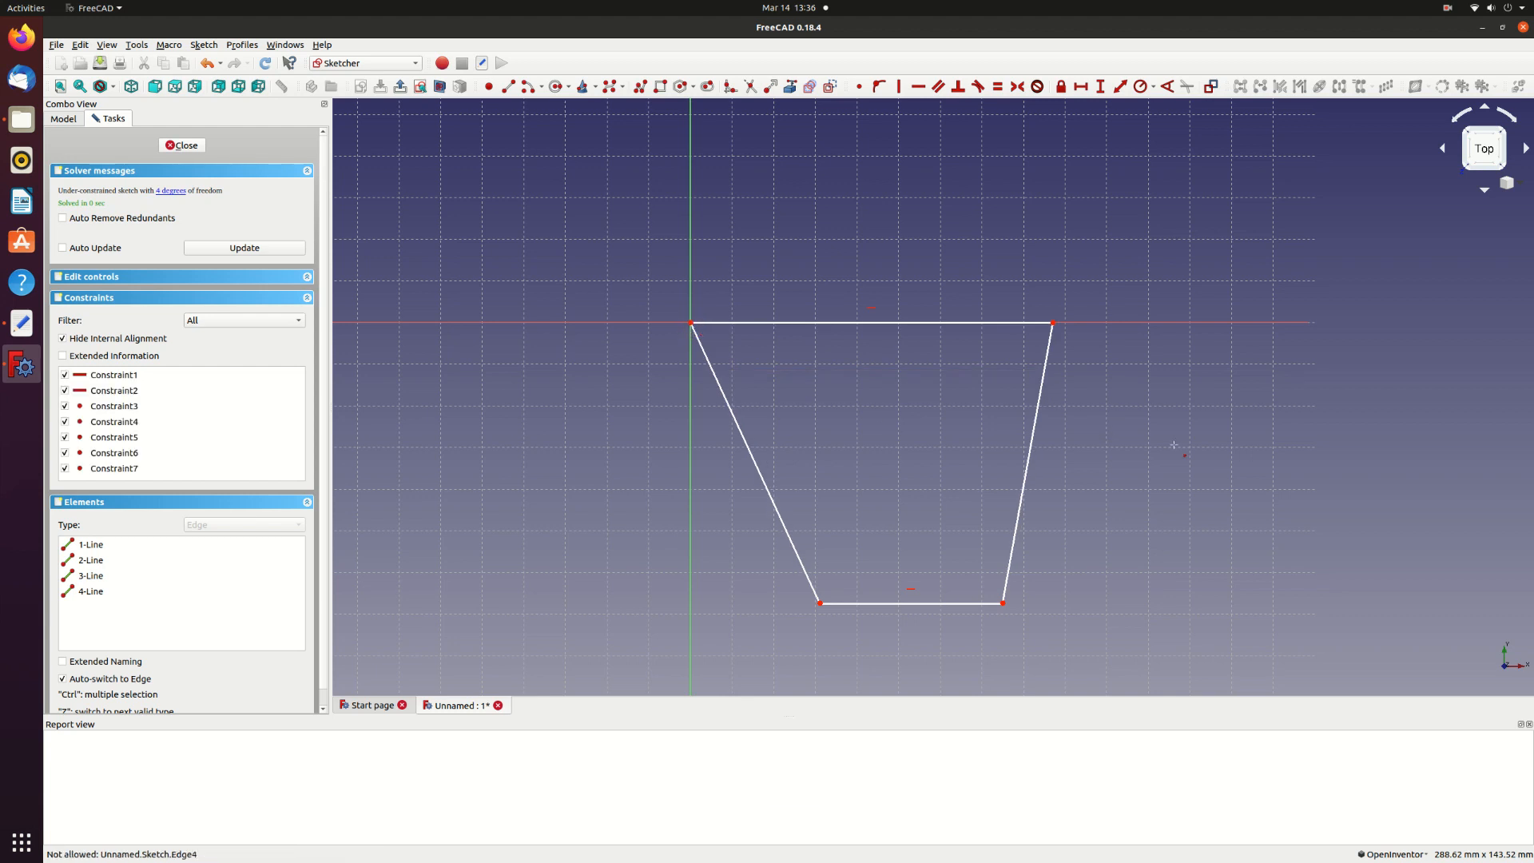
mouse_move(1138, 182)
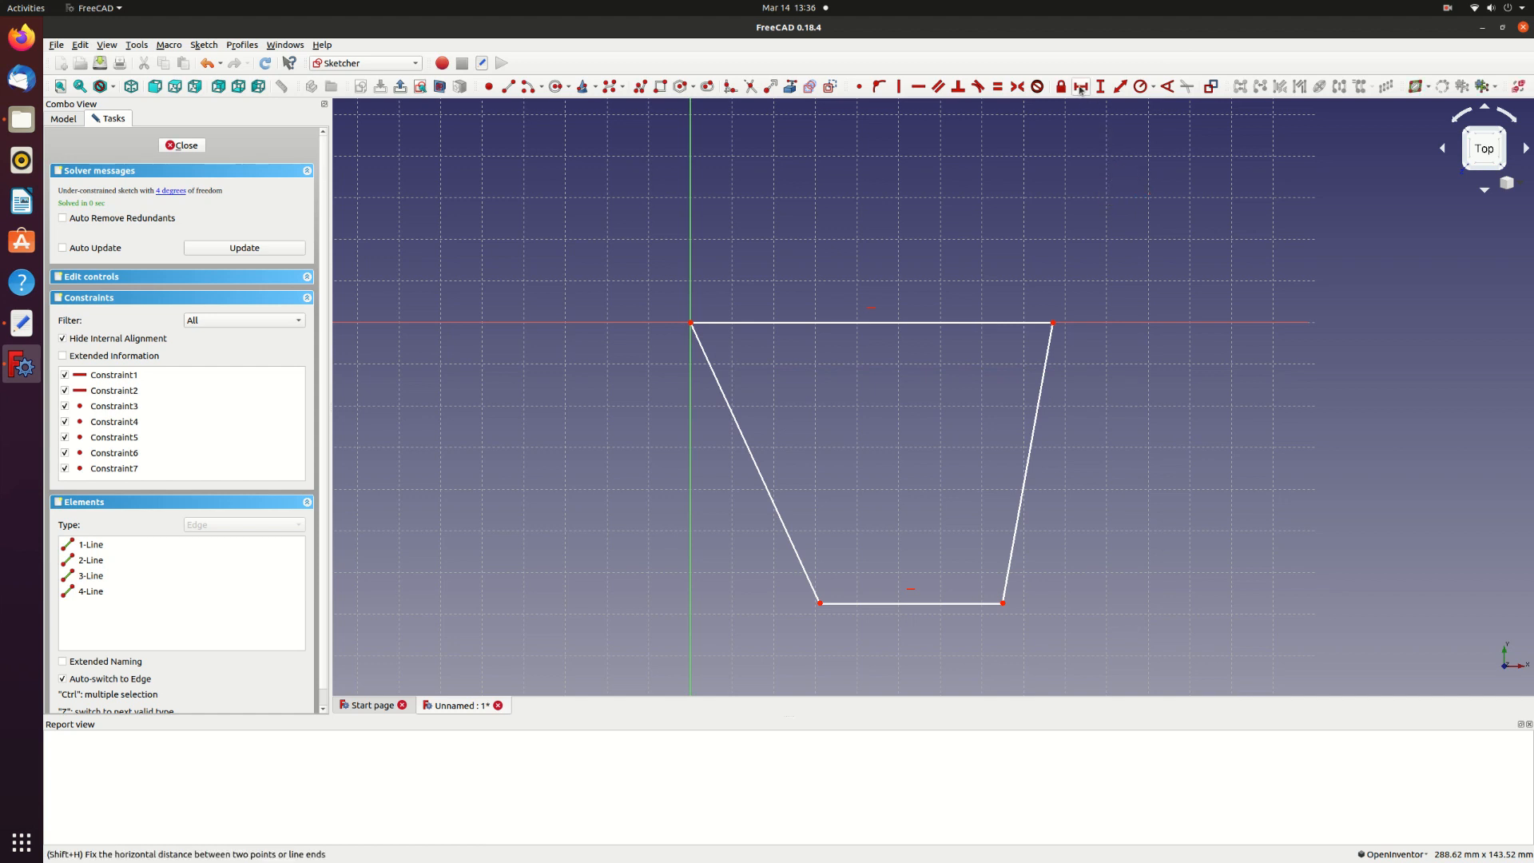
mouse_move(972, 342)
type("100")
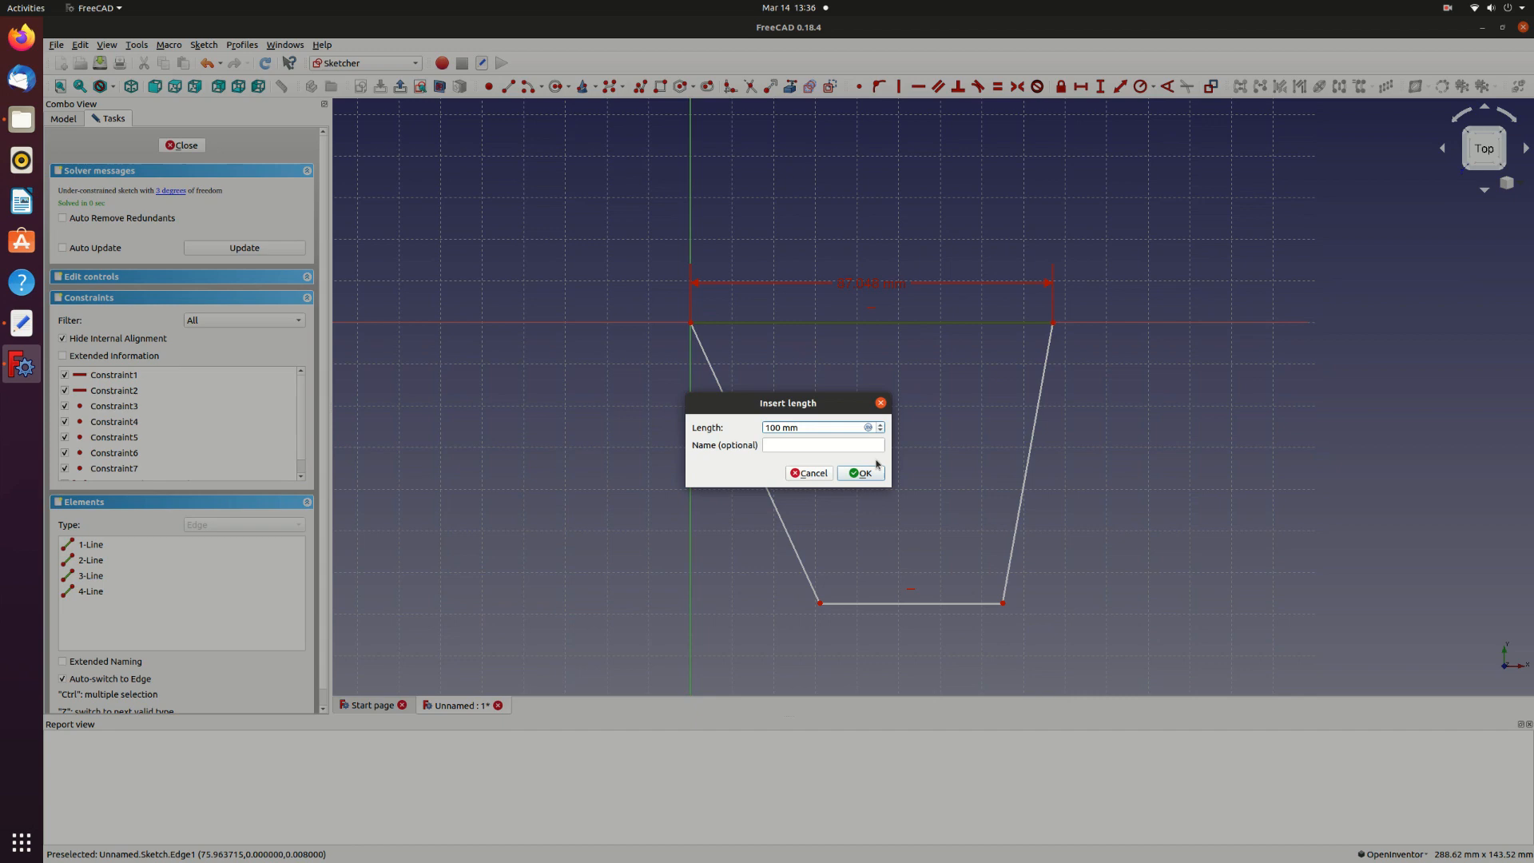
- Fix the root edge at 100 mm and the tip edge at 25 mm long
left_click(860, 473)
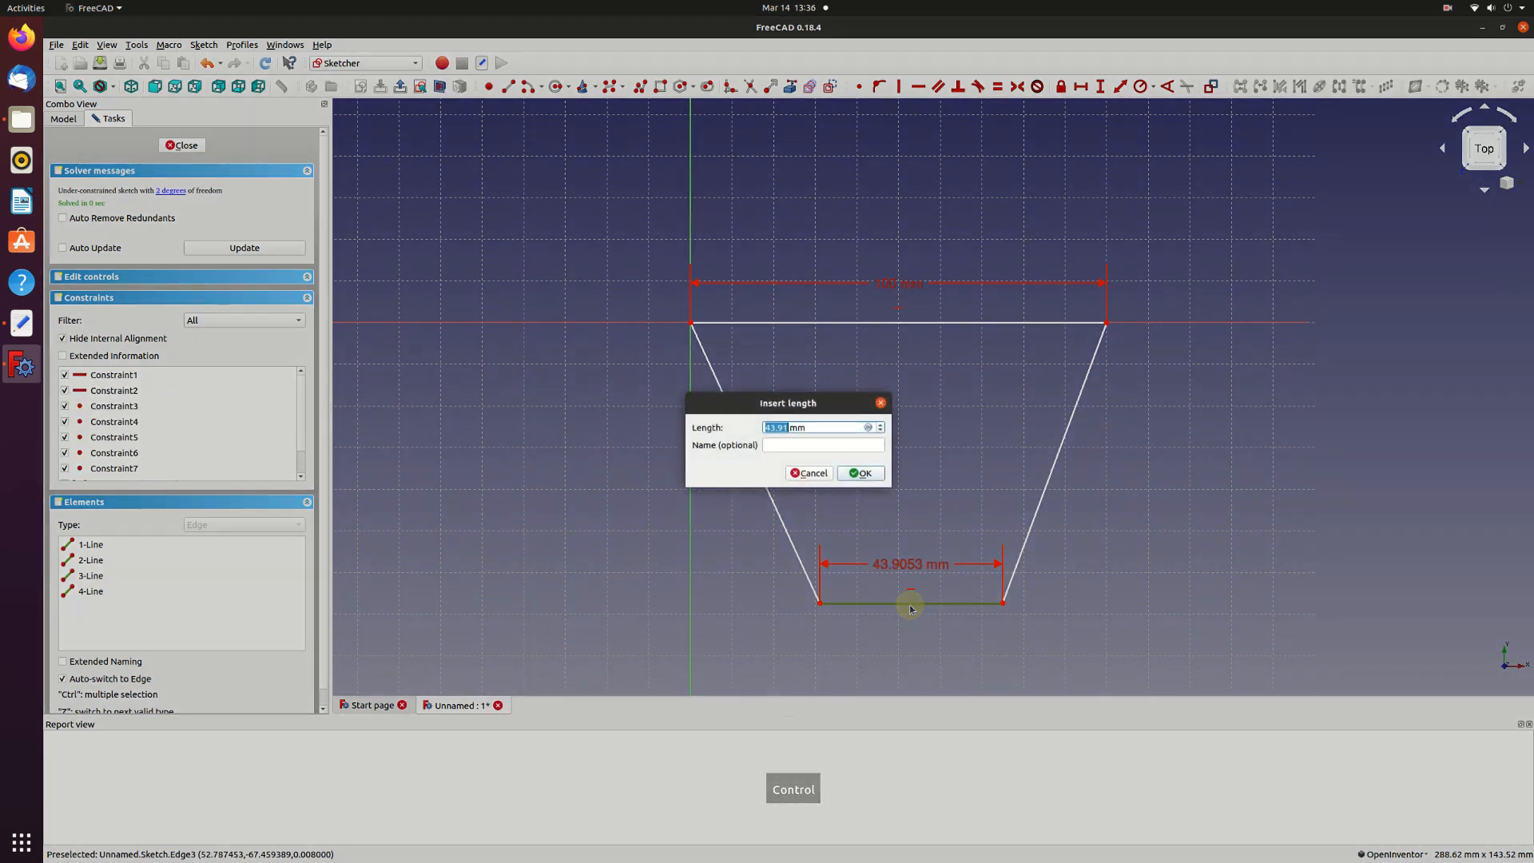
type("2 mm")
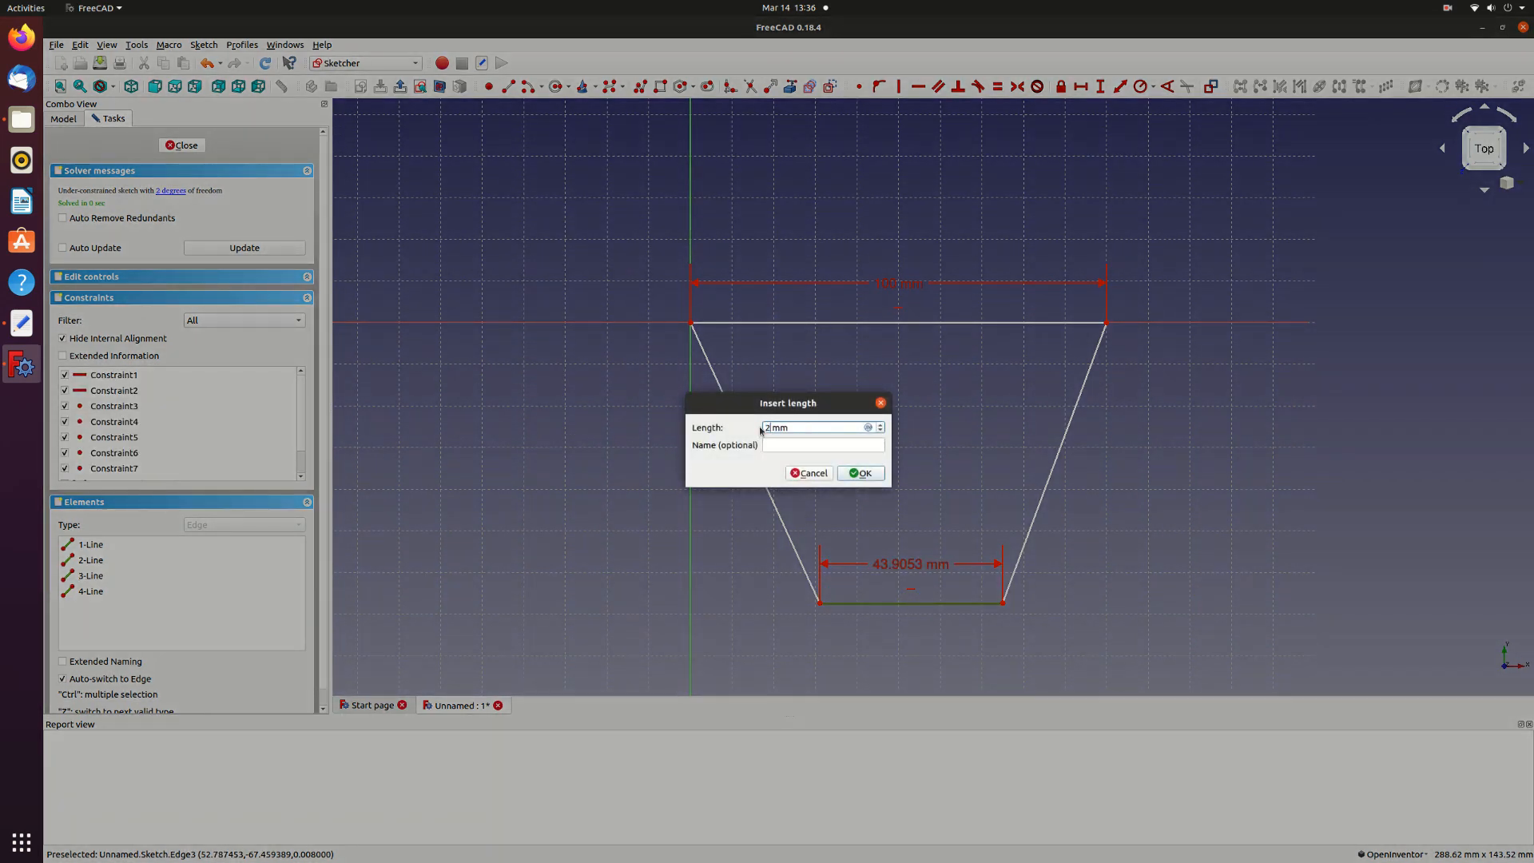
type("25")
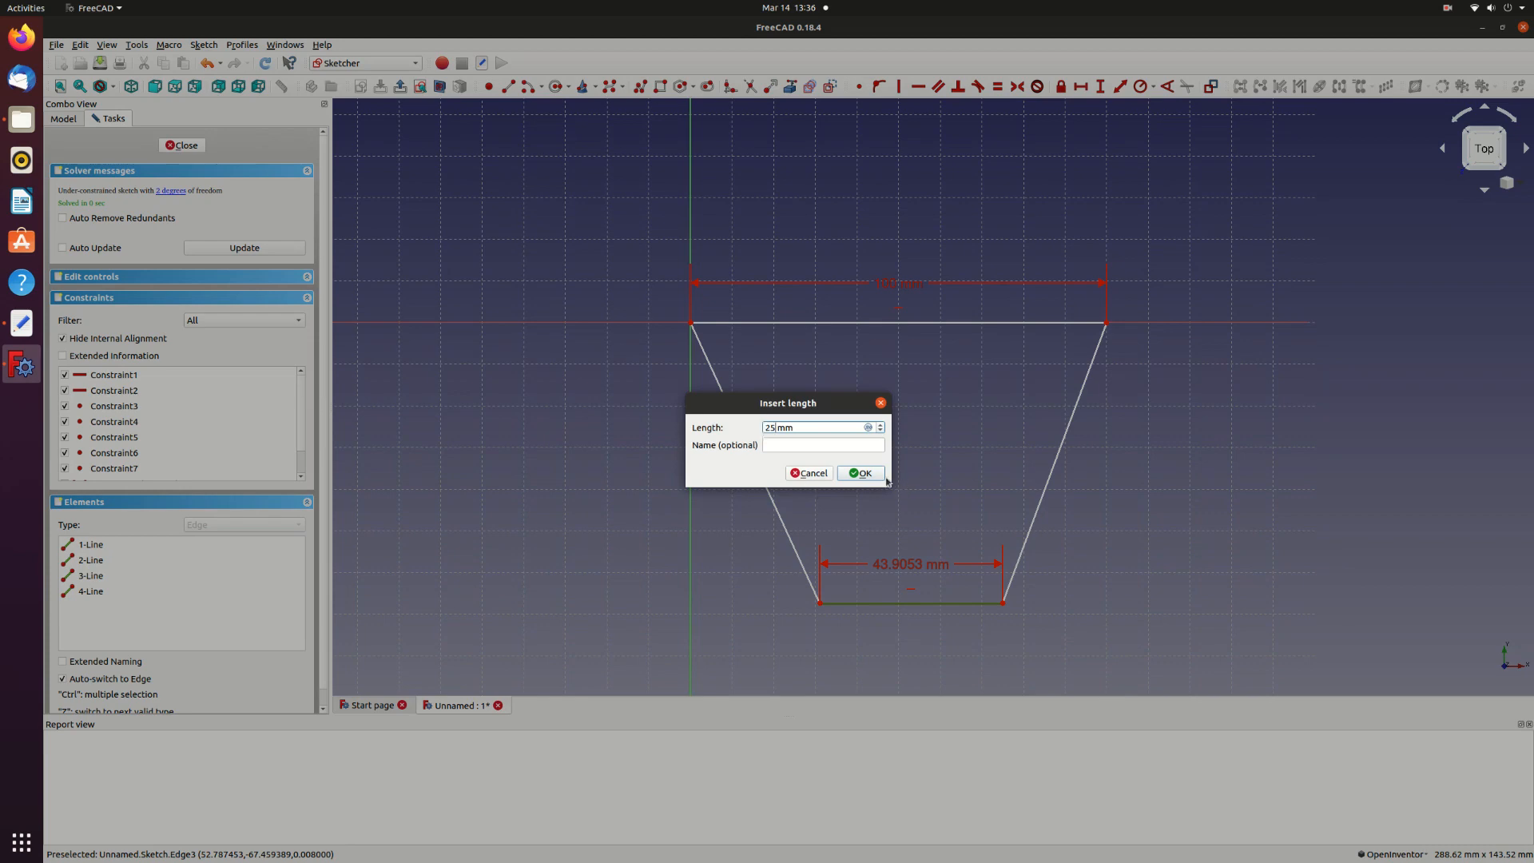
left_click(860, 473)
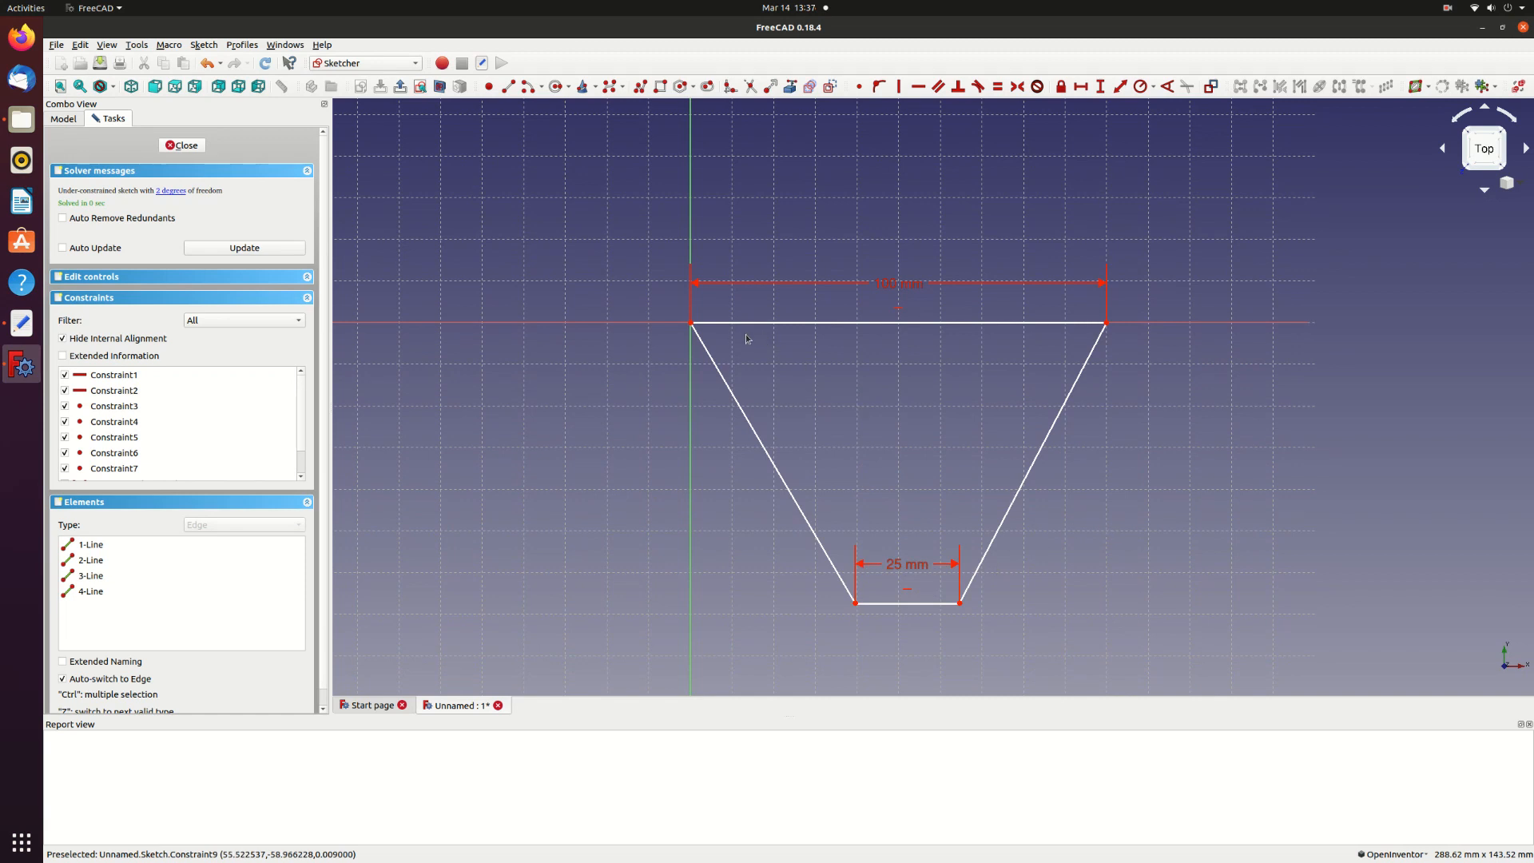
mouse_move(1145, 110)
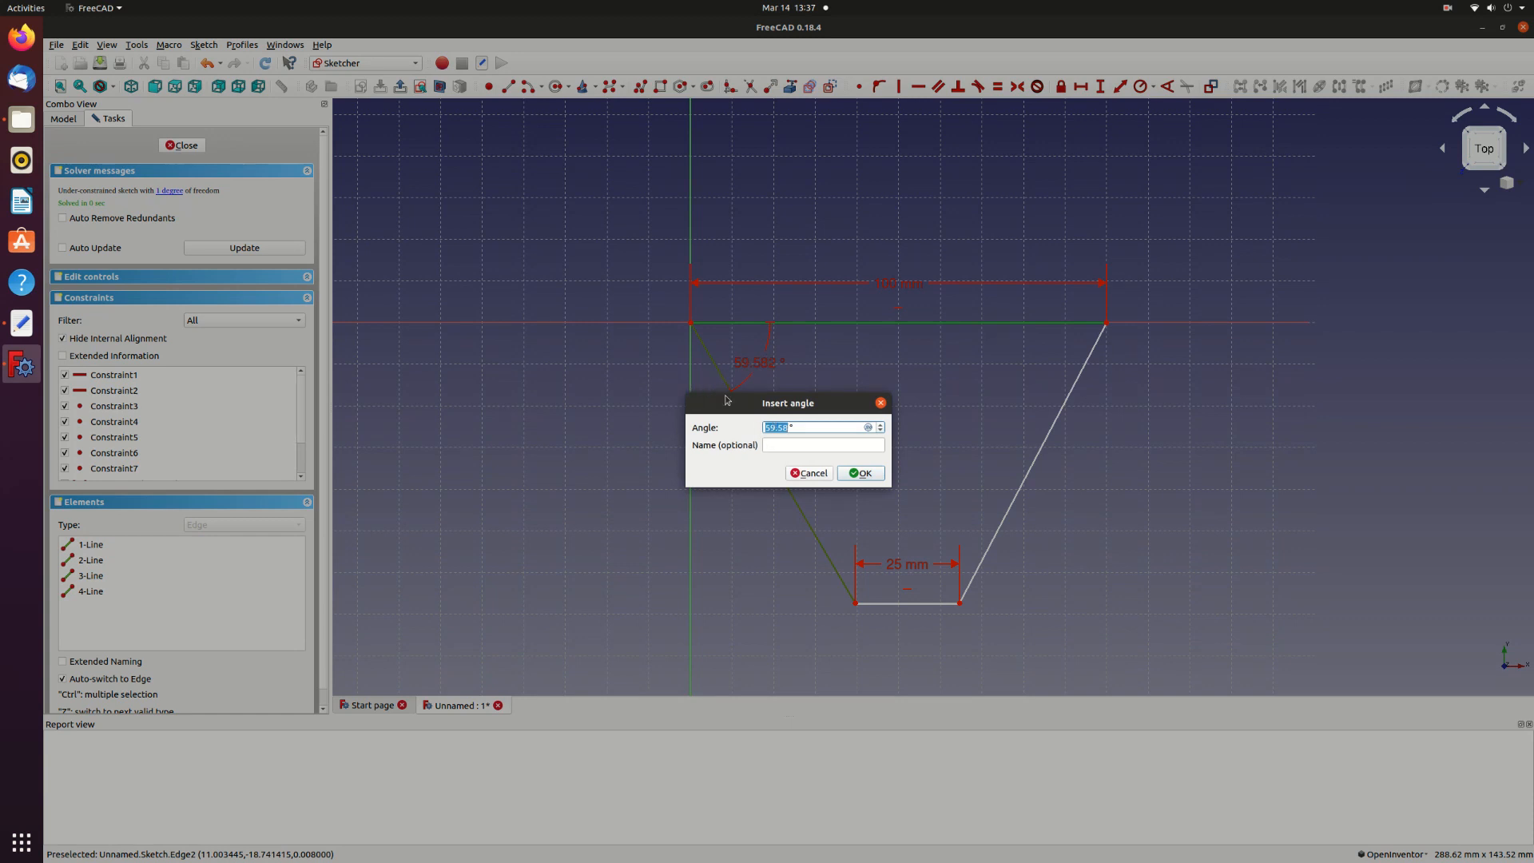
- Constrain the leading edge to 55° from the root edge
type("55")
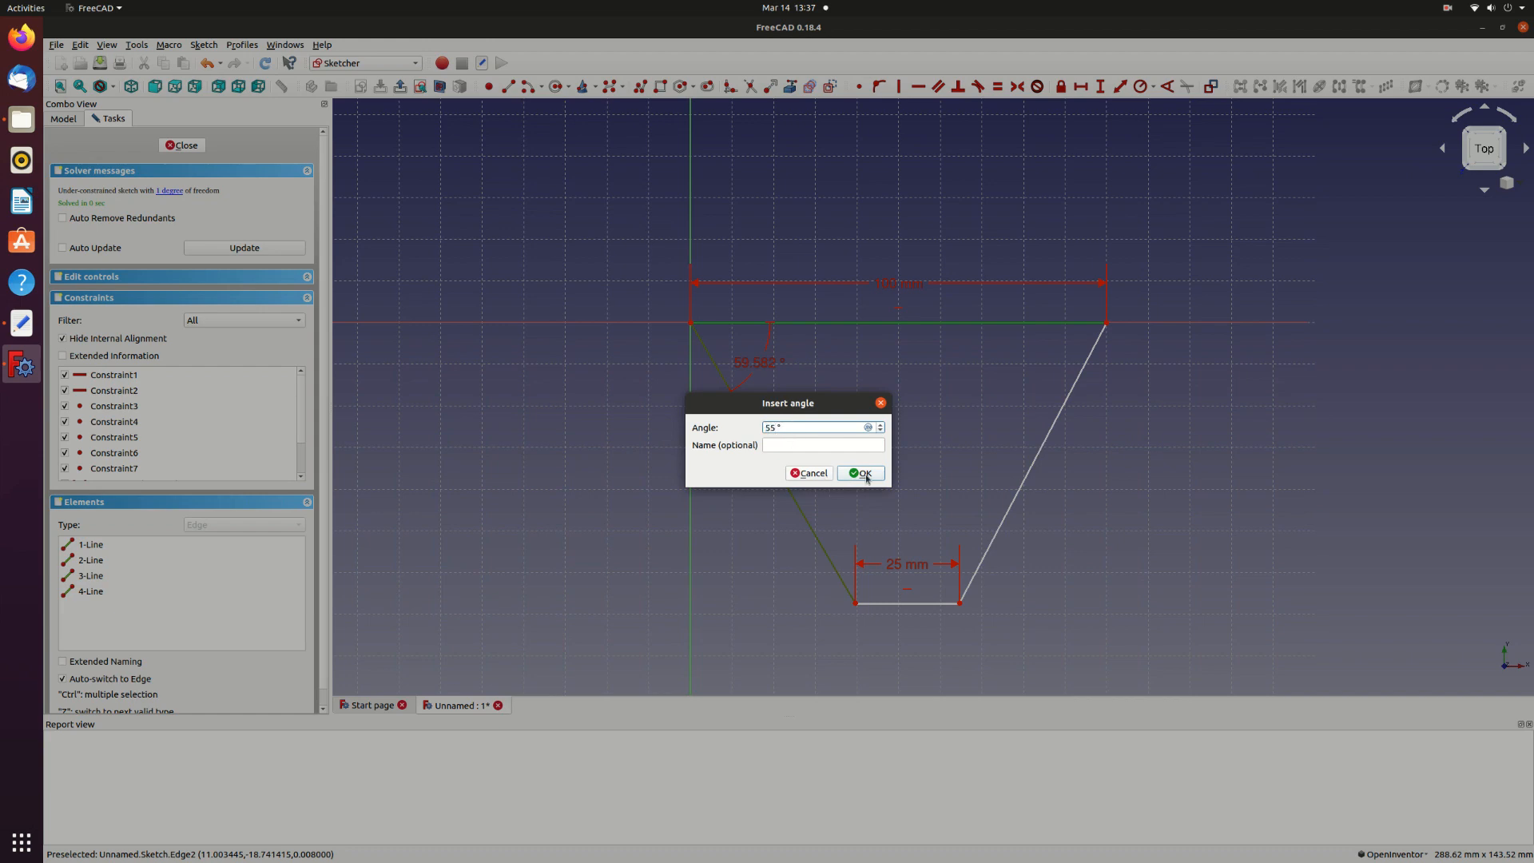
left_click(860, 473)
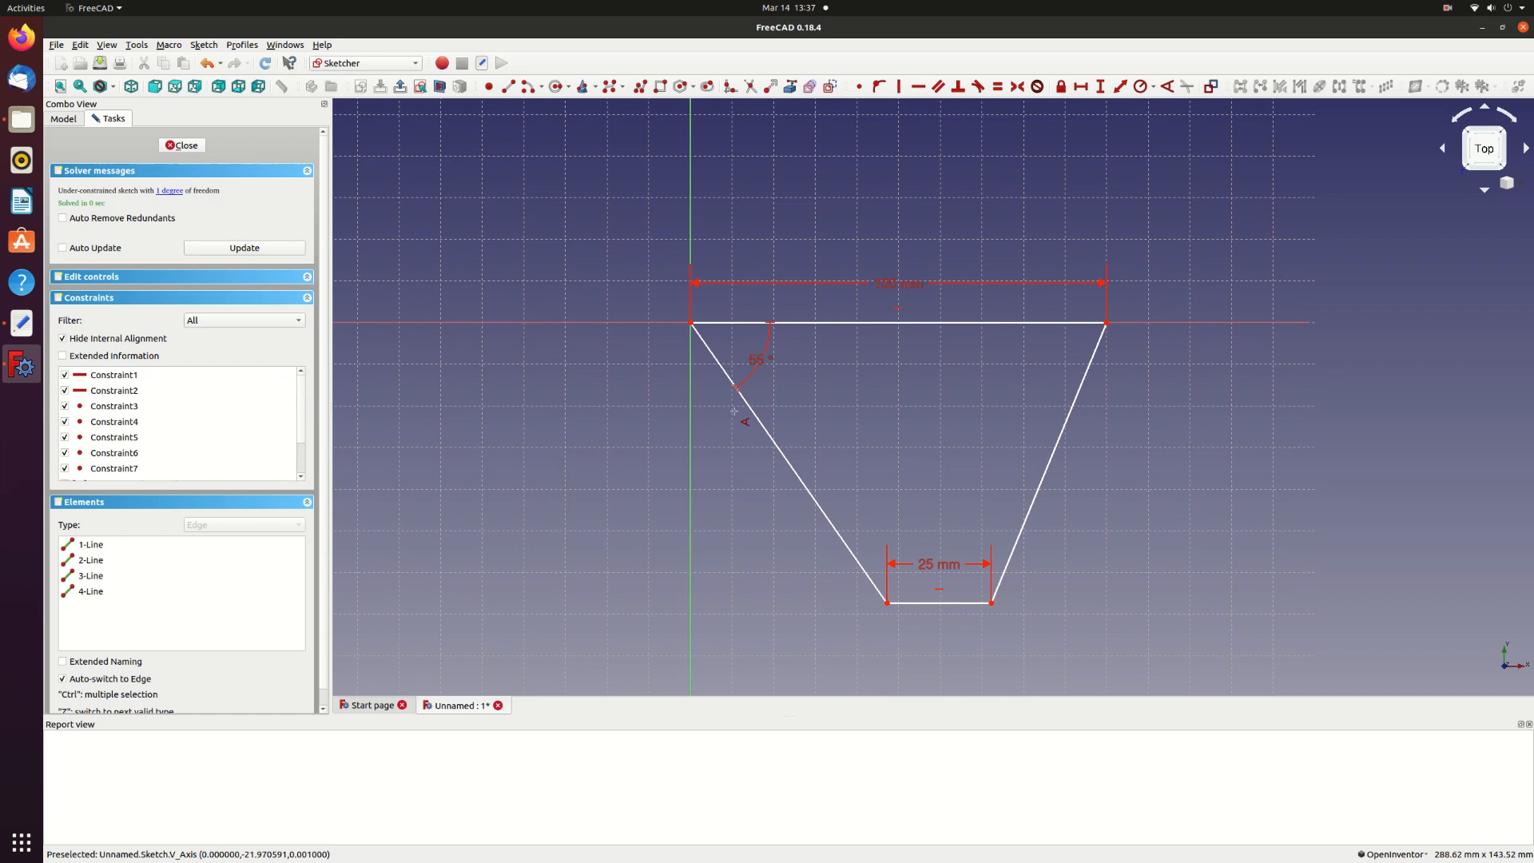
mouse_move(1014, 378)
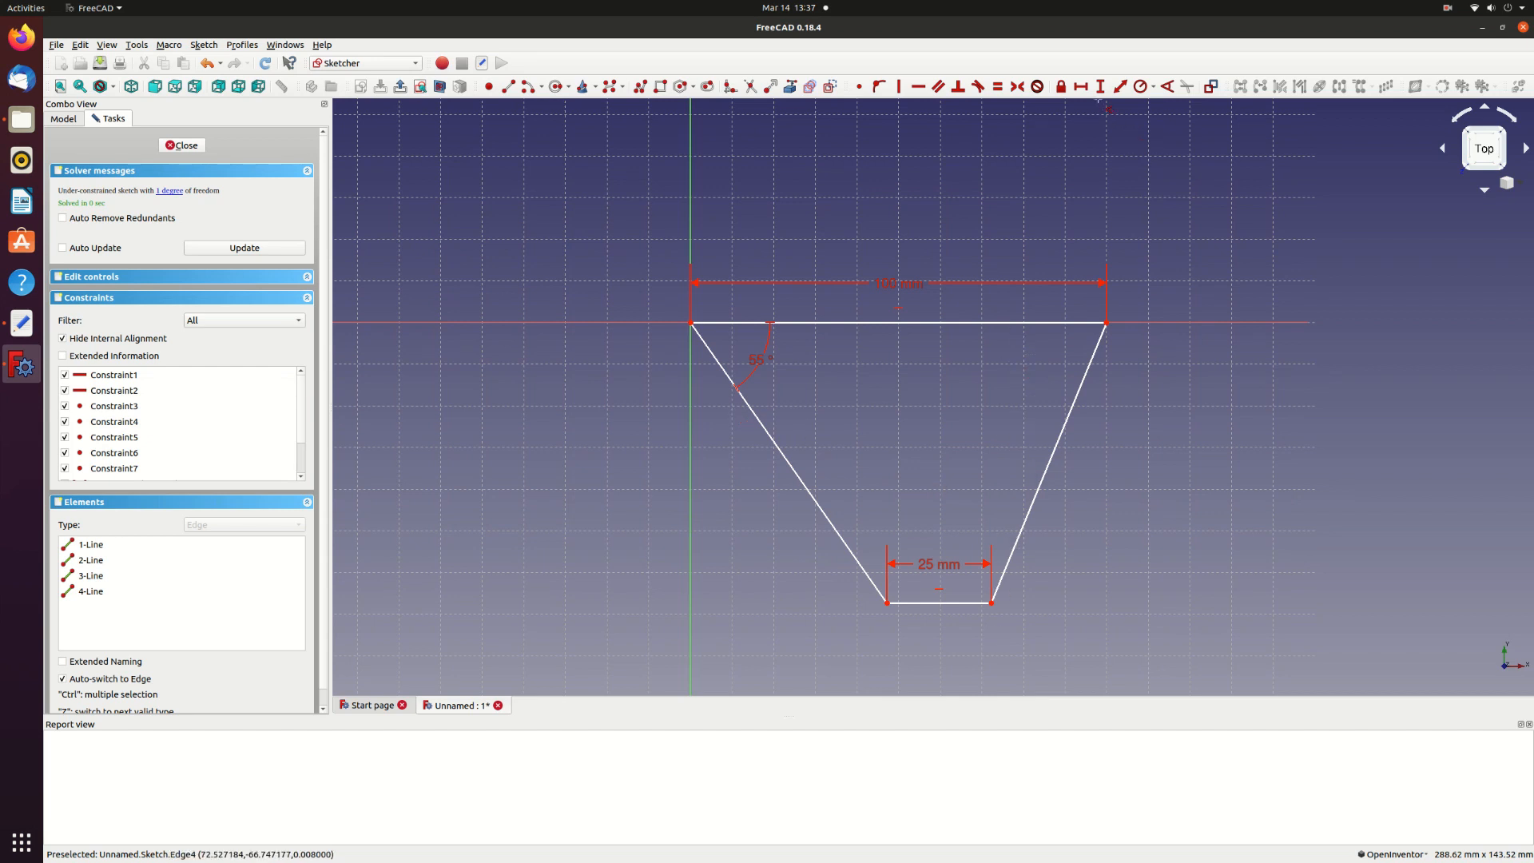
mouse_move(1115, 334)
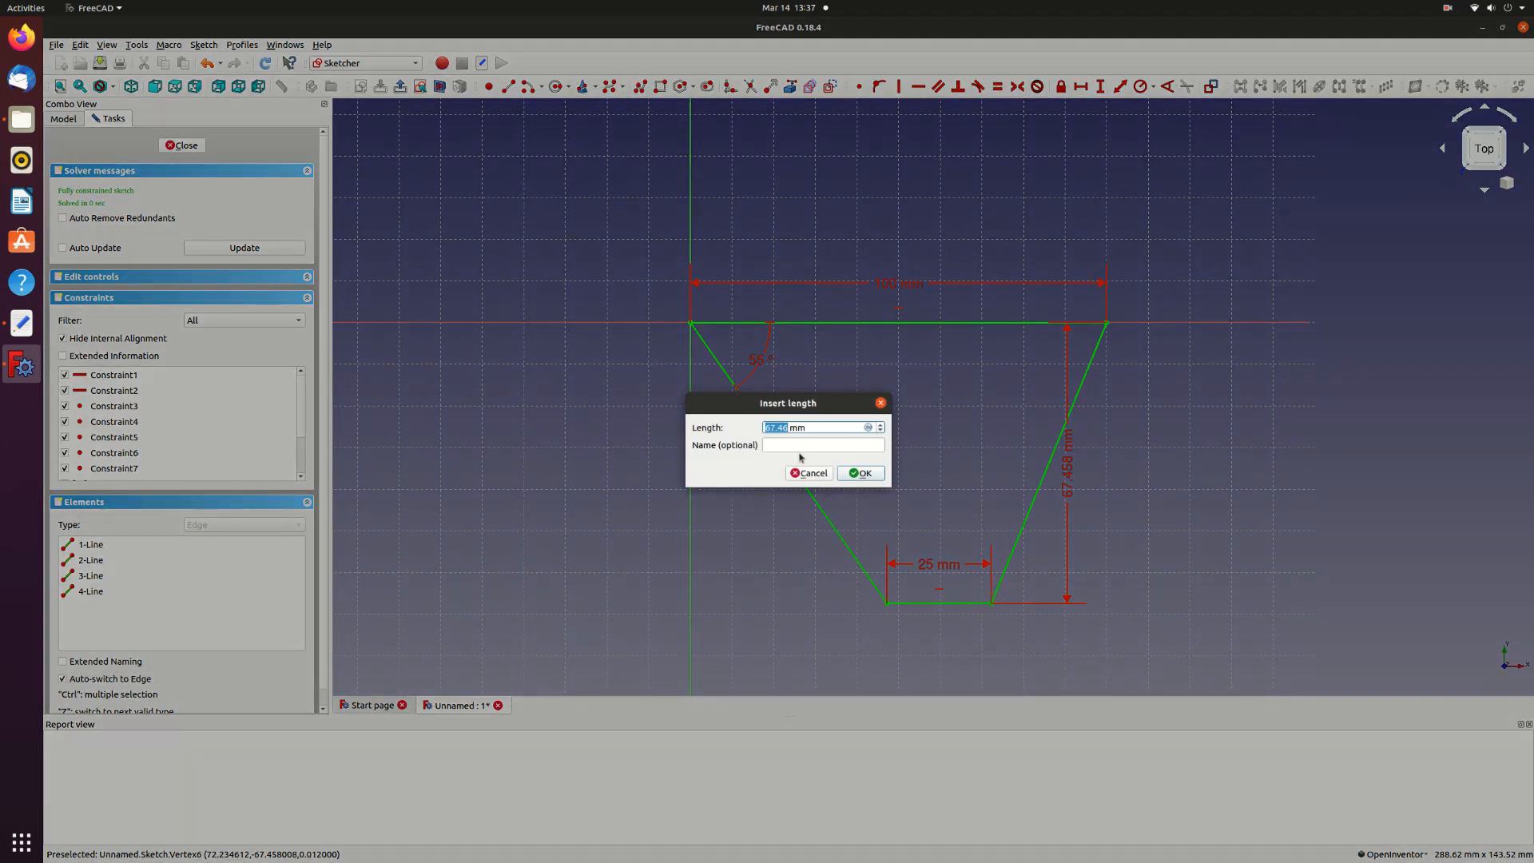
- Set the root-to-tip span to 90 mm, fully constraining the planform
type("90 mm")
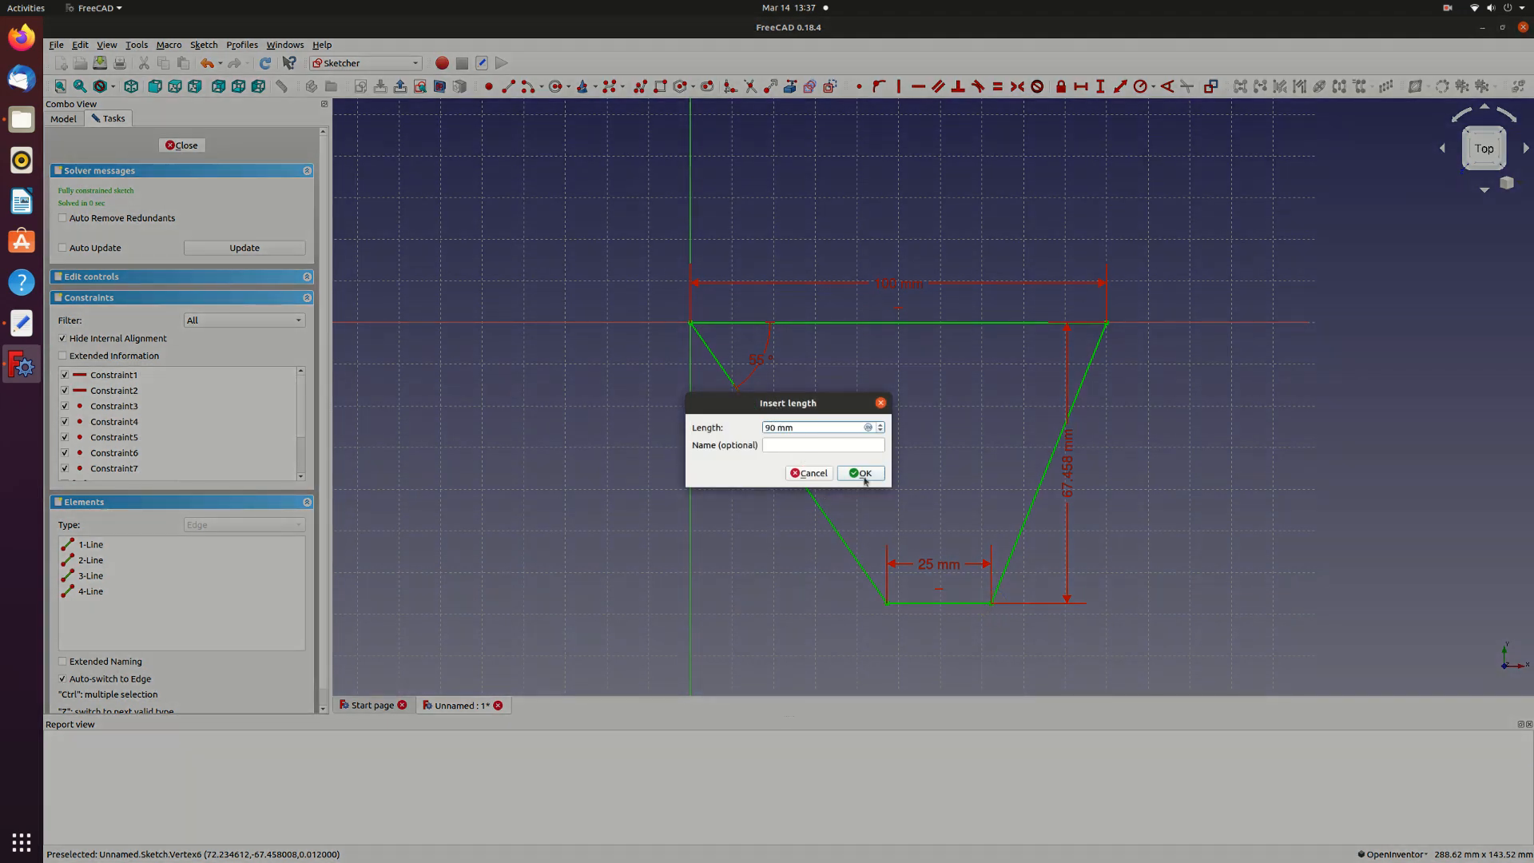
left_click(858, 473)
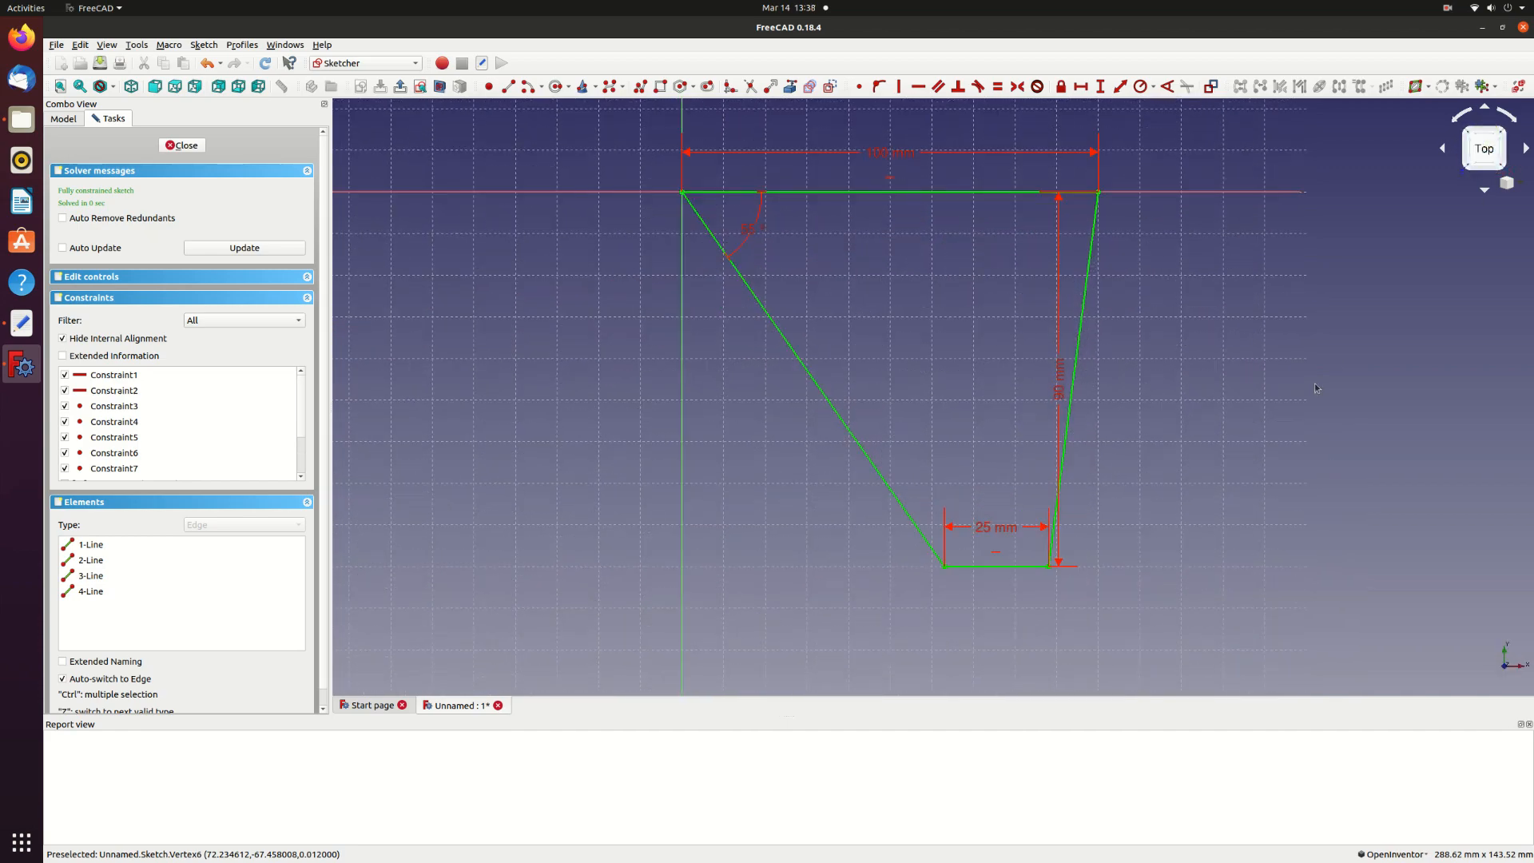
left_click(488, 87)
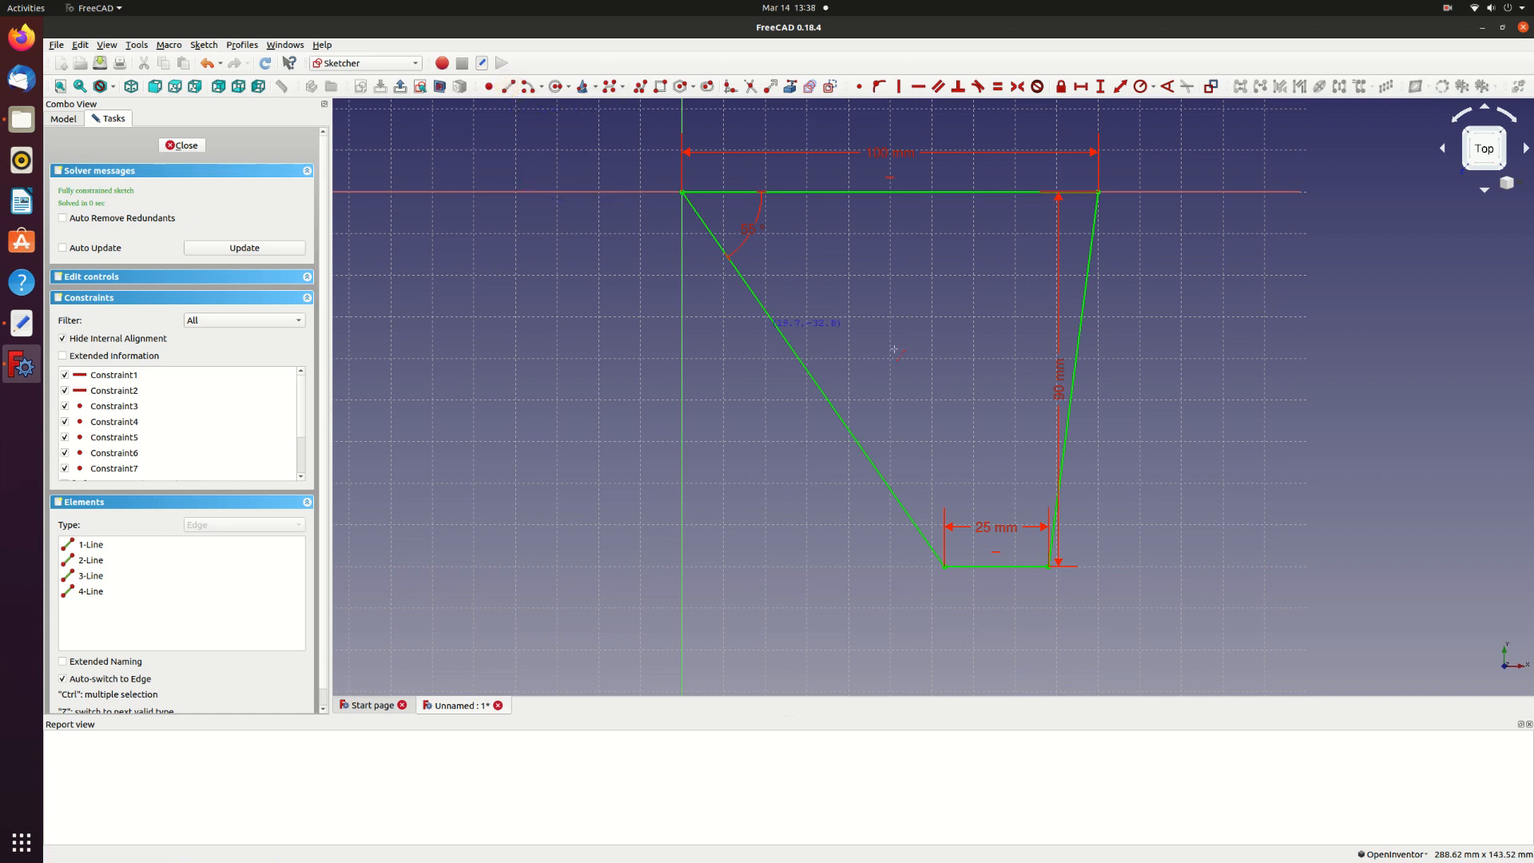
mouse_move(1000, 211)
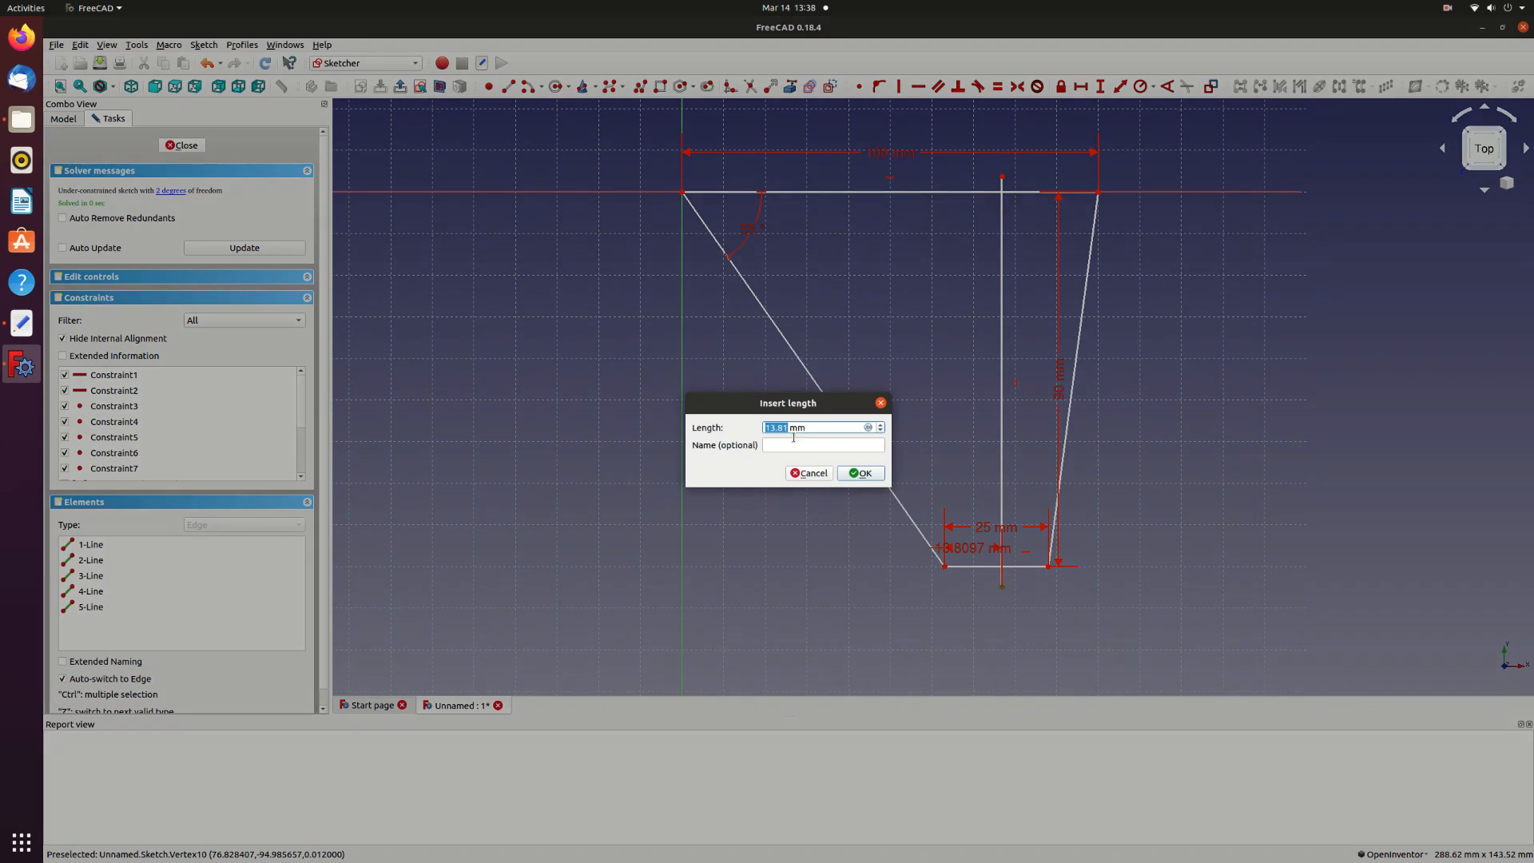
- Fix the vertical line's lower end 12.5 mm behind the tip's leading corner
type("12.")
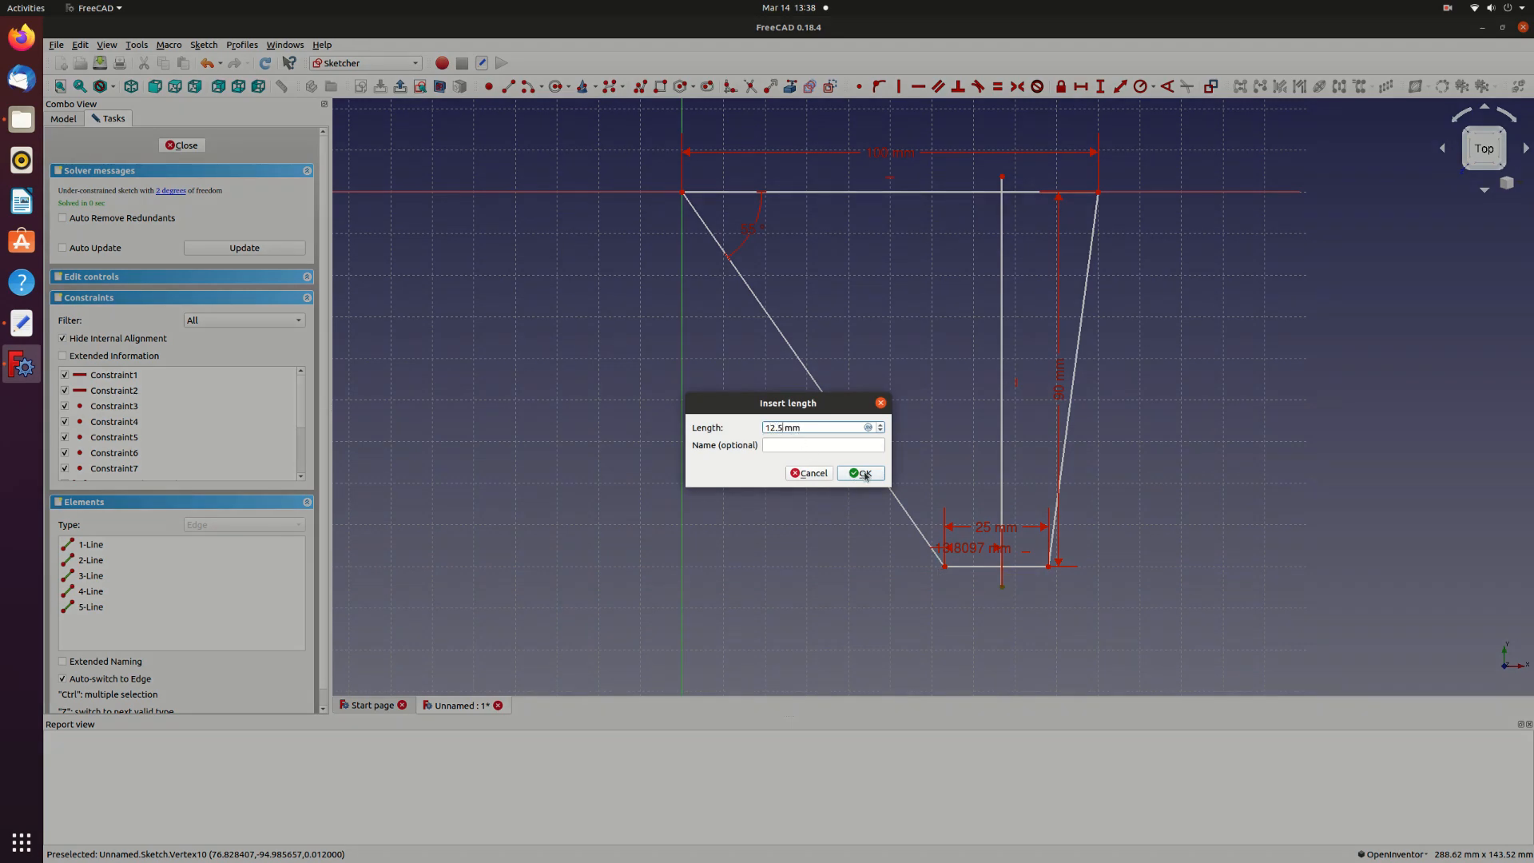
left_click(860, 473)
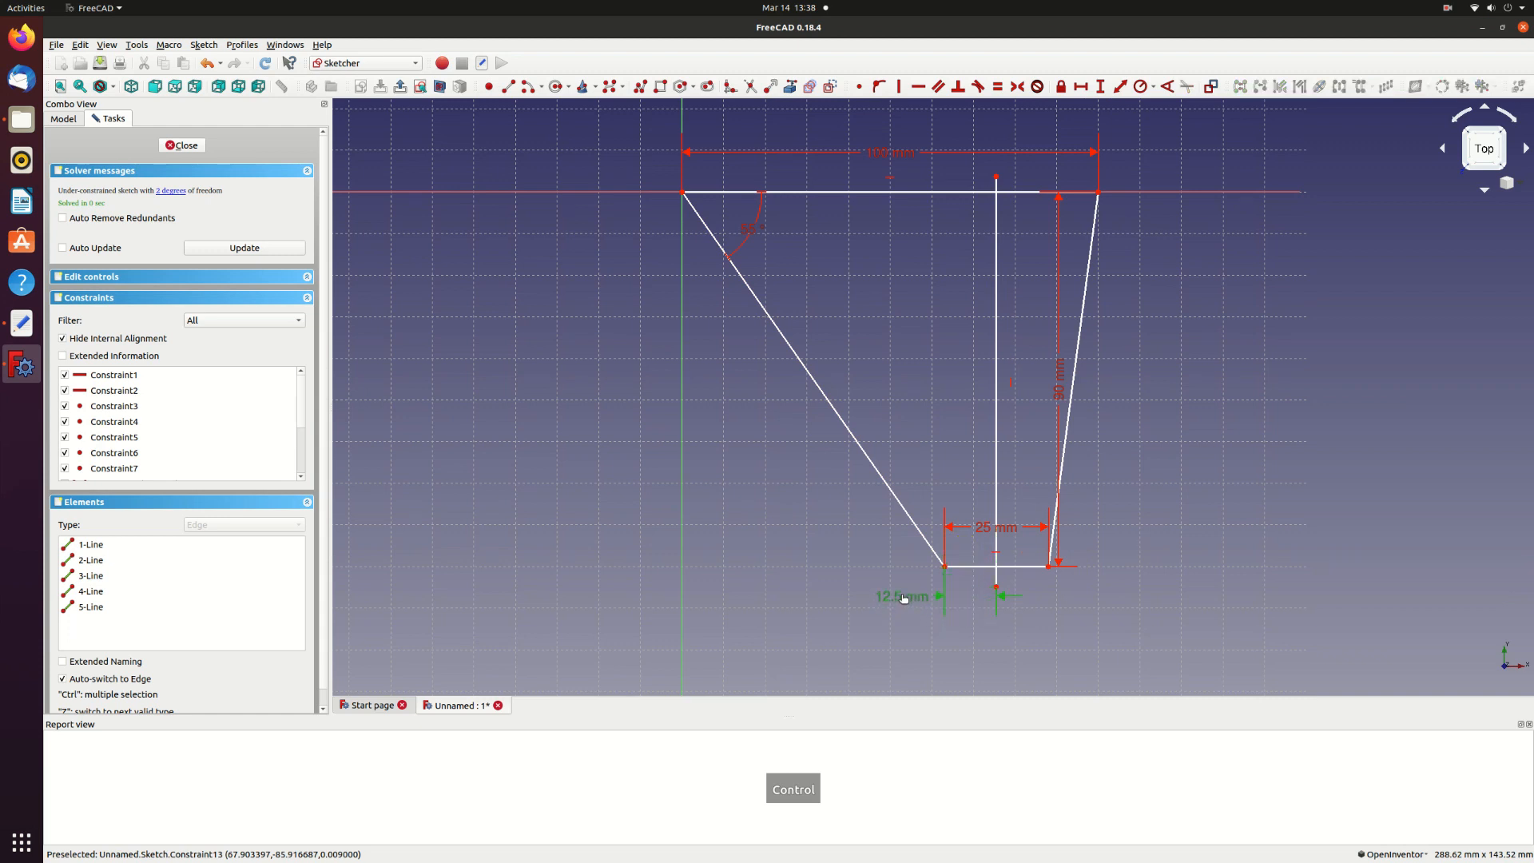
mouse_move(914, 599)
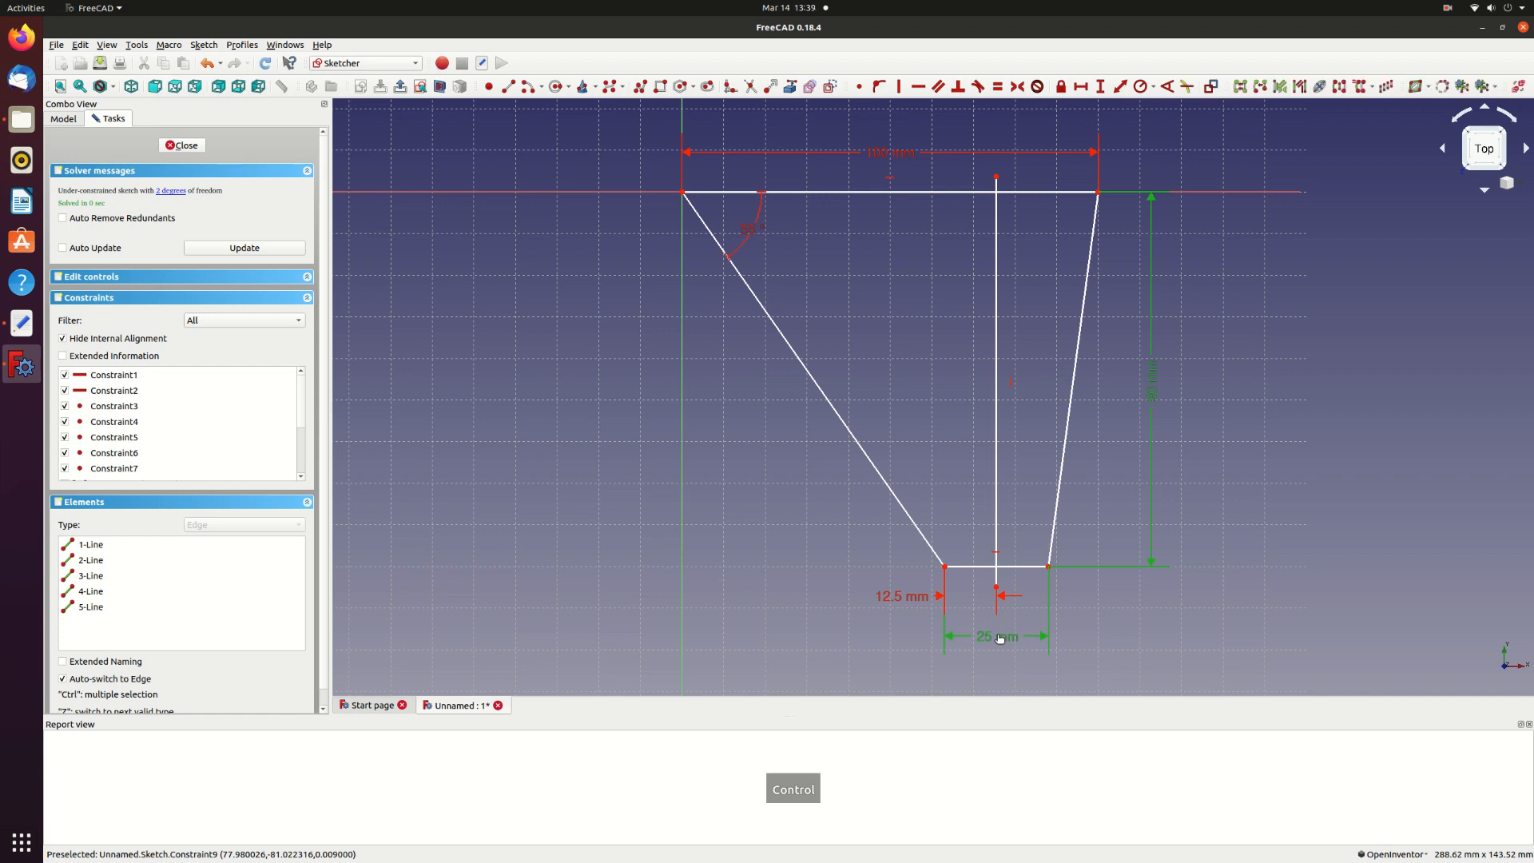
mouse_move(1183, 174)
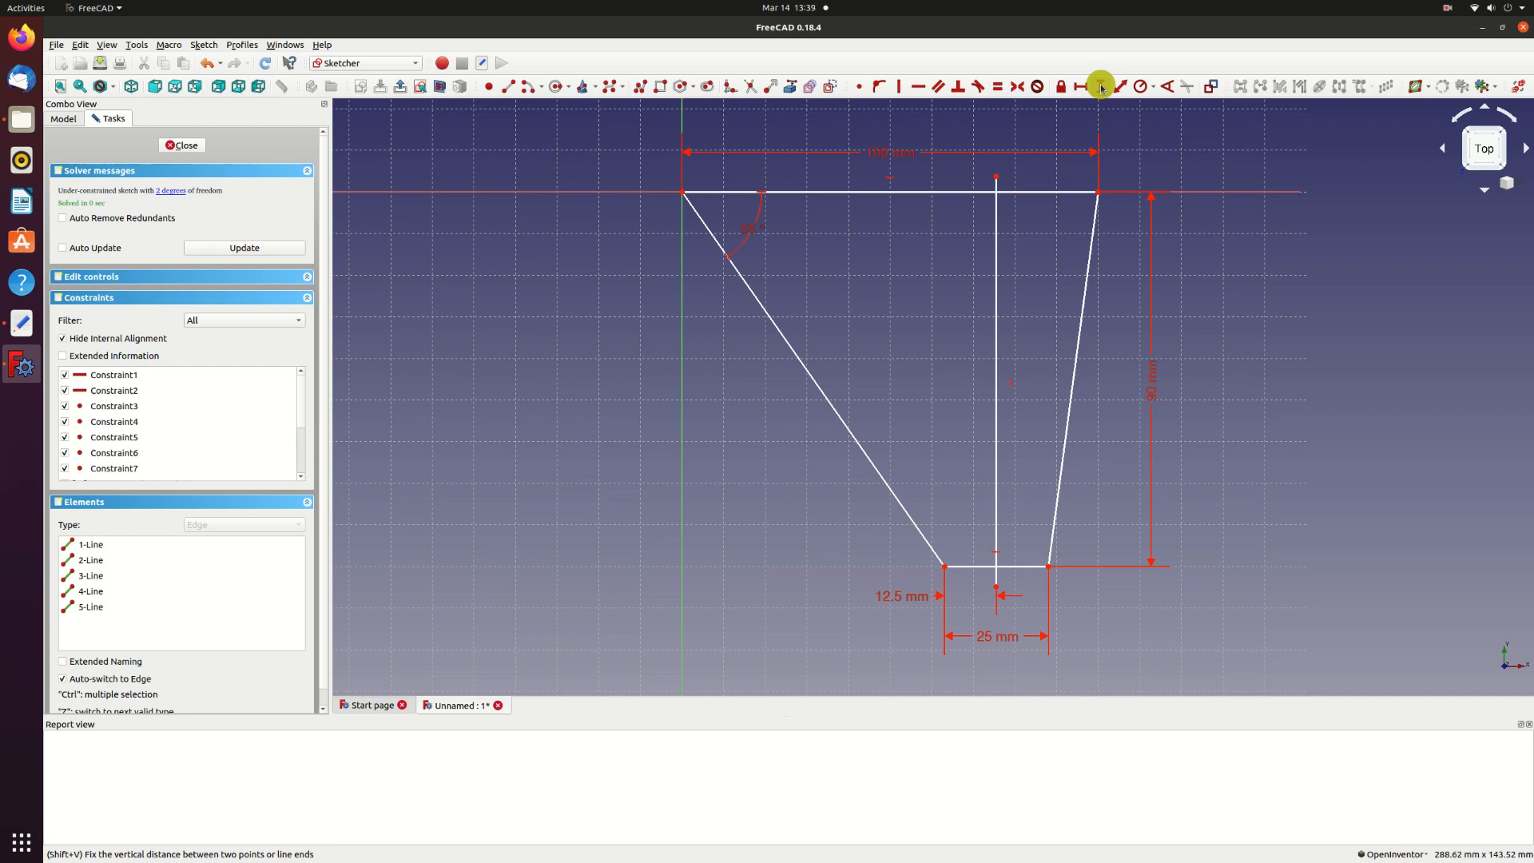
mouse_move(996, 177)
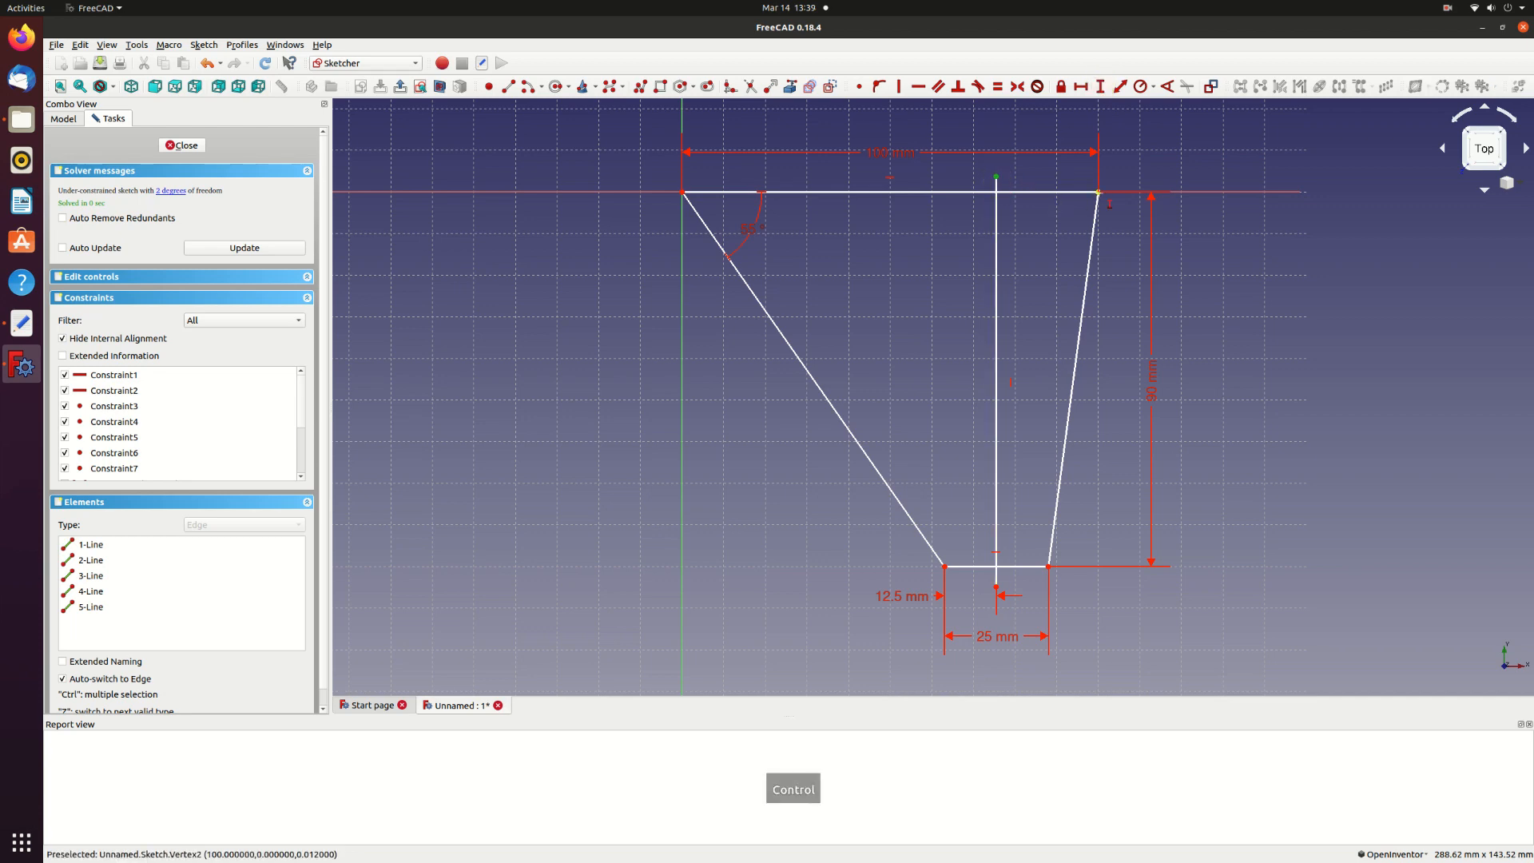
- Dimension the vertical line's overhangs (5 mm below the tip) and close the finished sketch
left_click(954, 186)
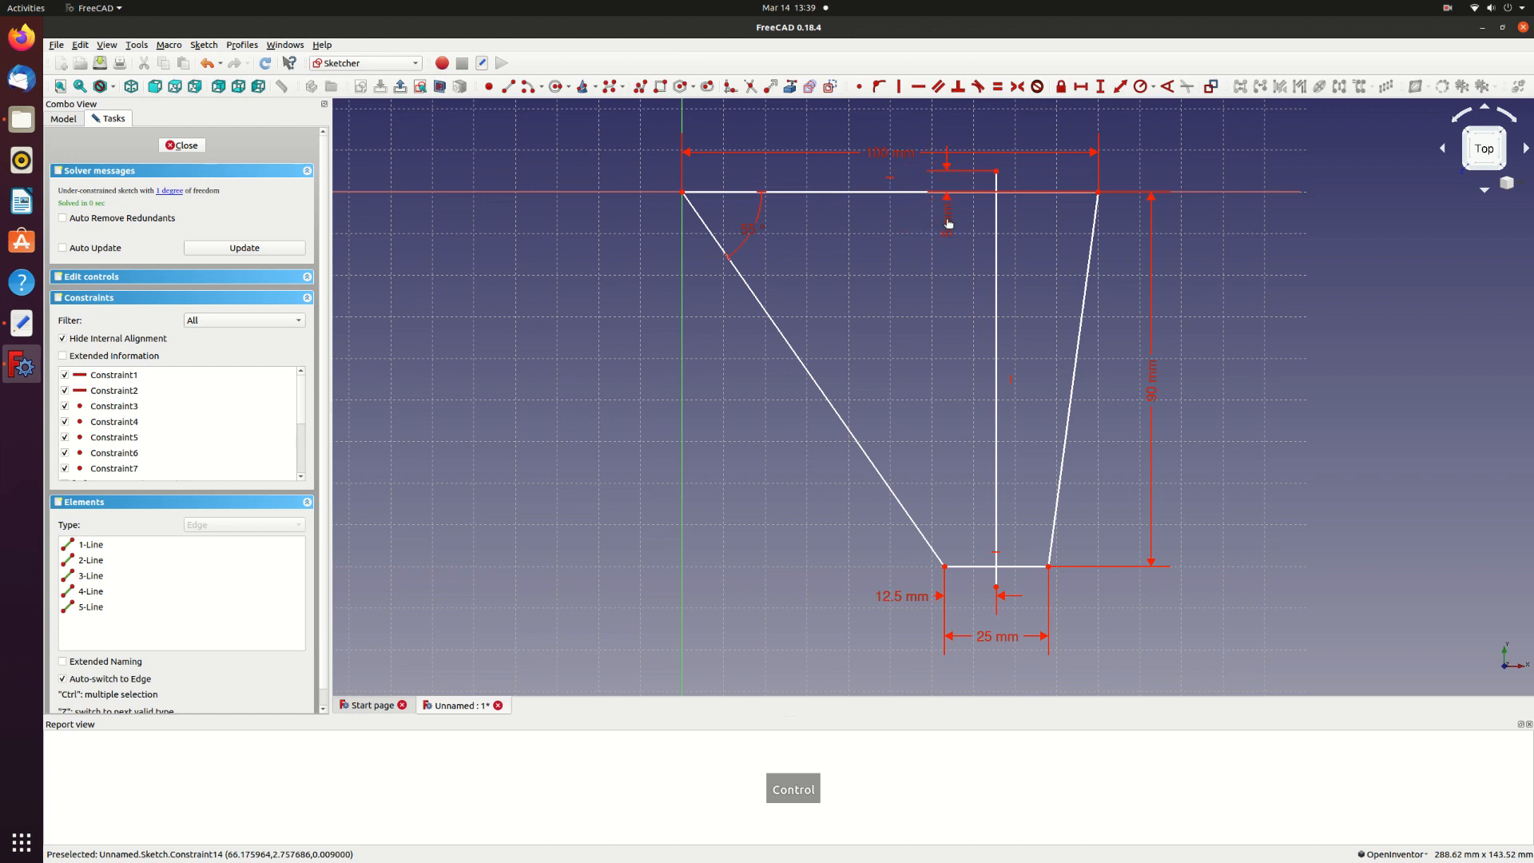
mouse_move(1052, 350)
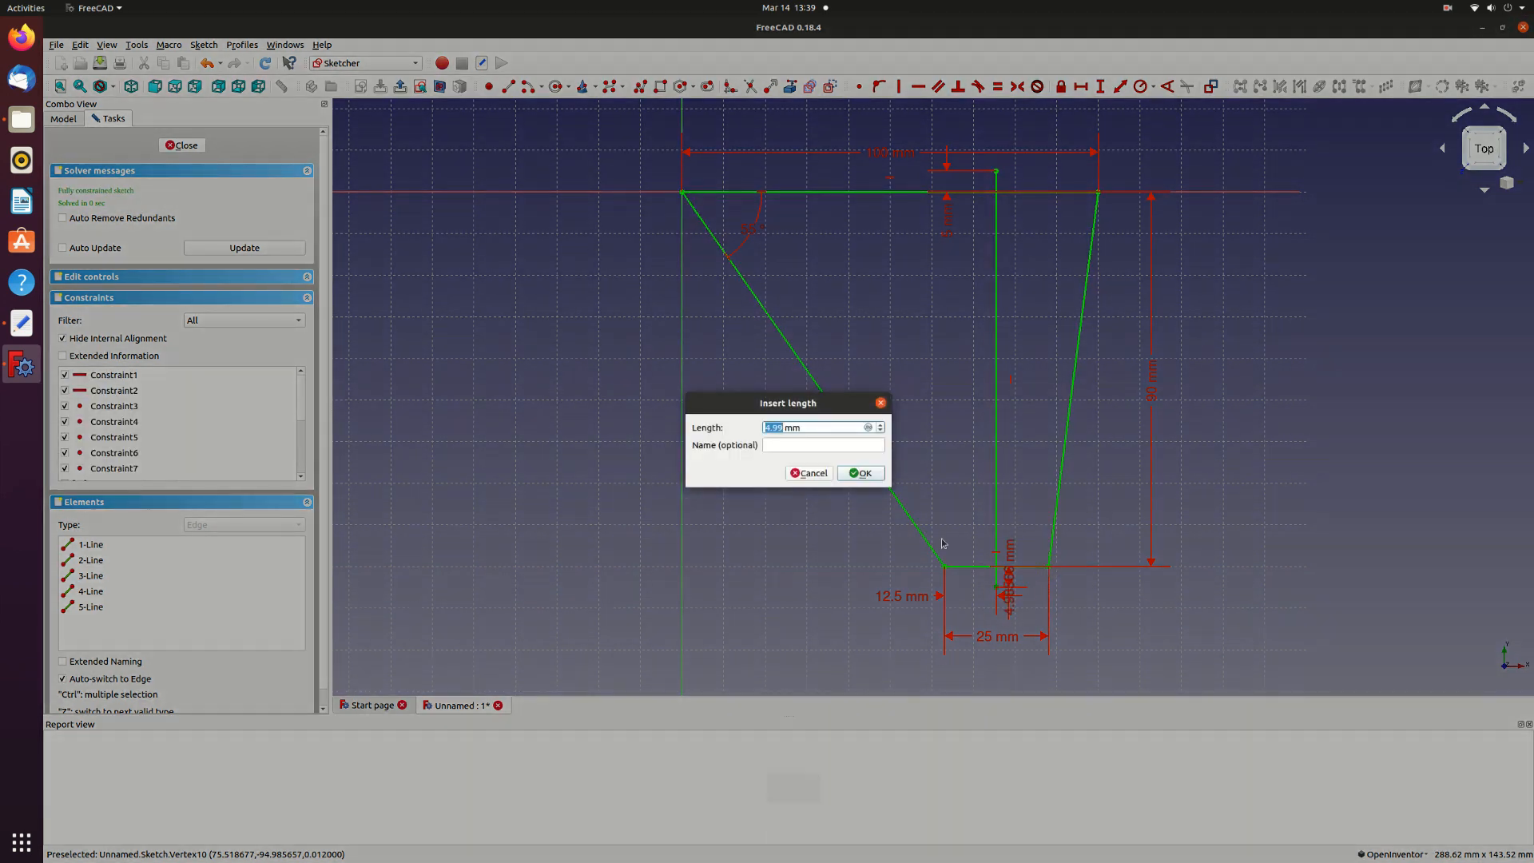
type("5 mm")
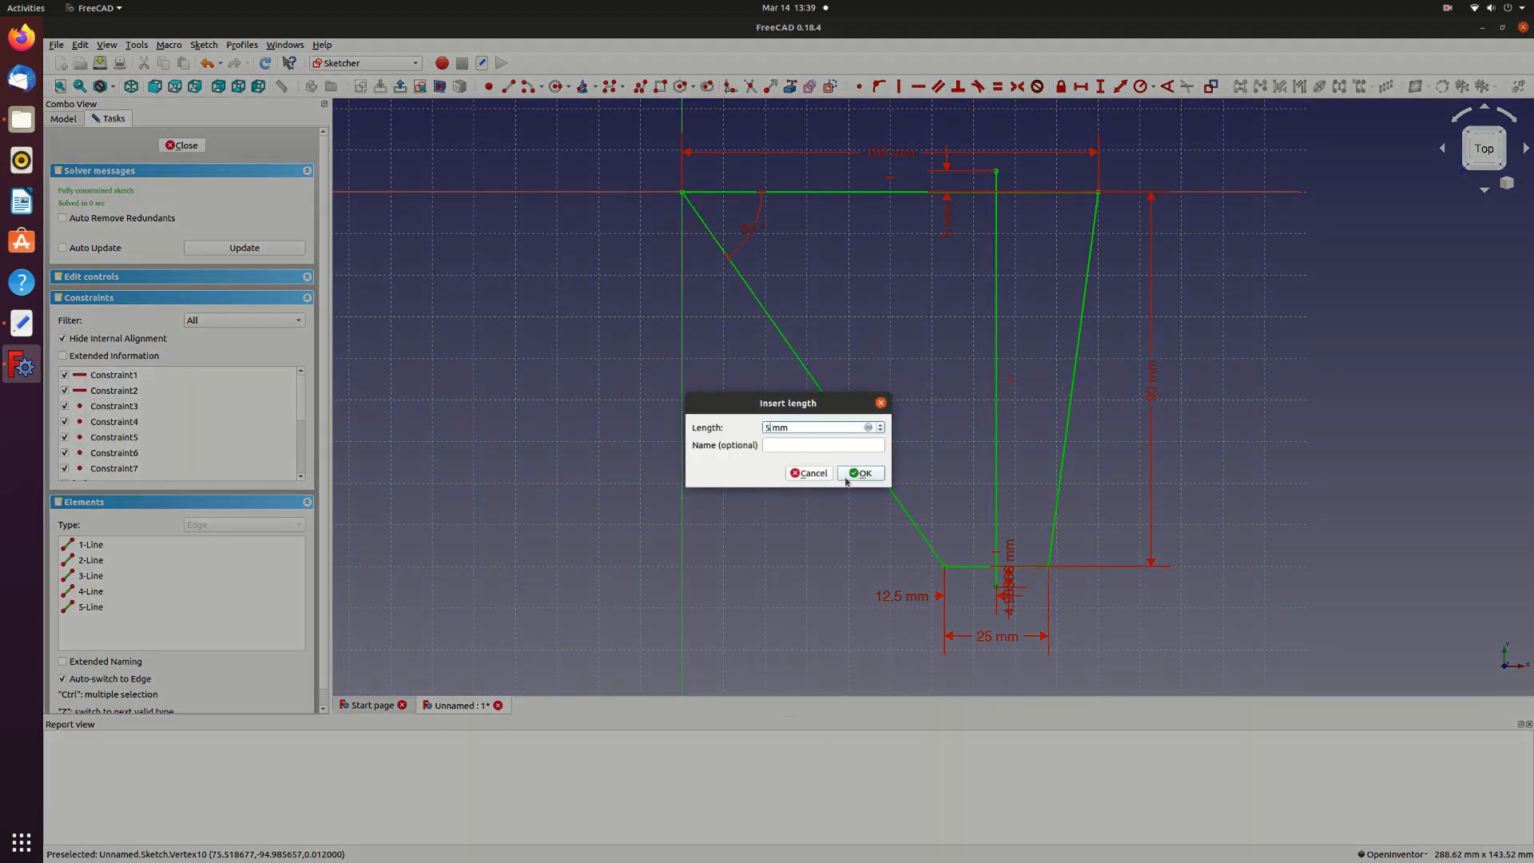
left_click(860, 473)
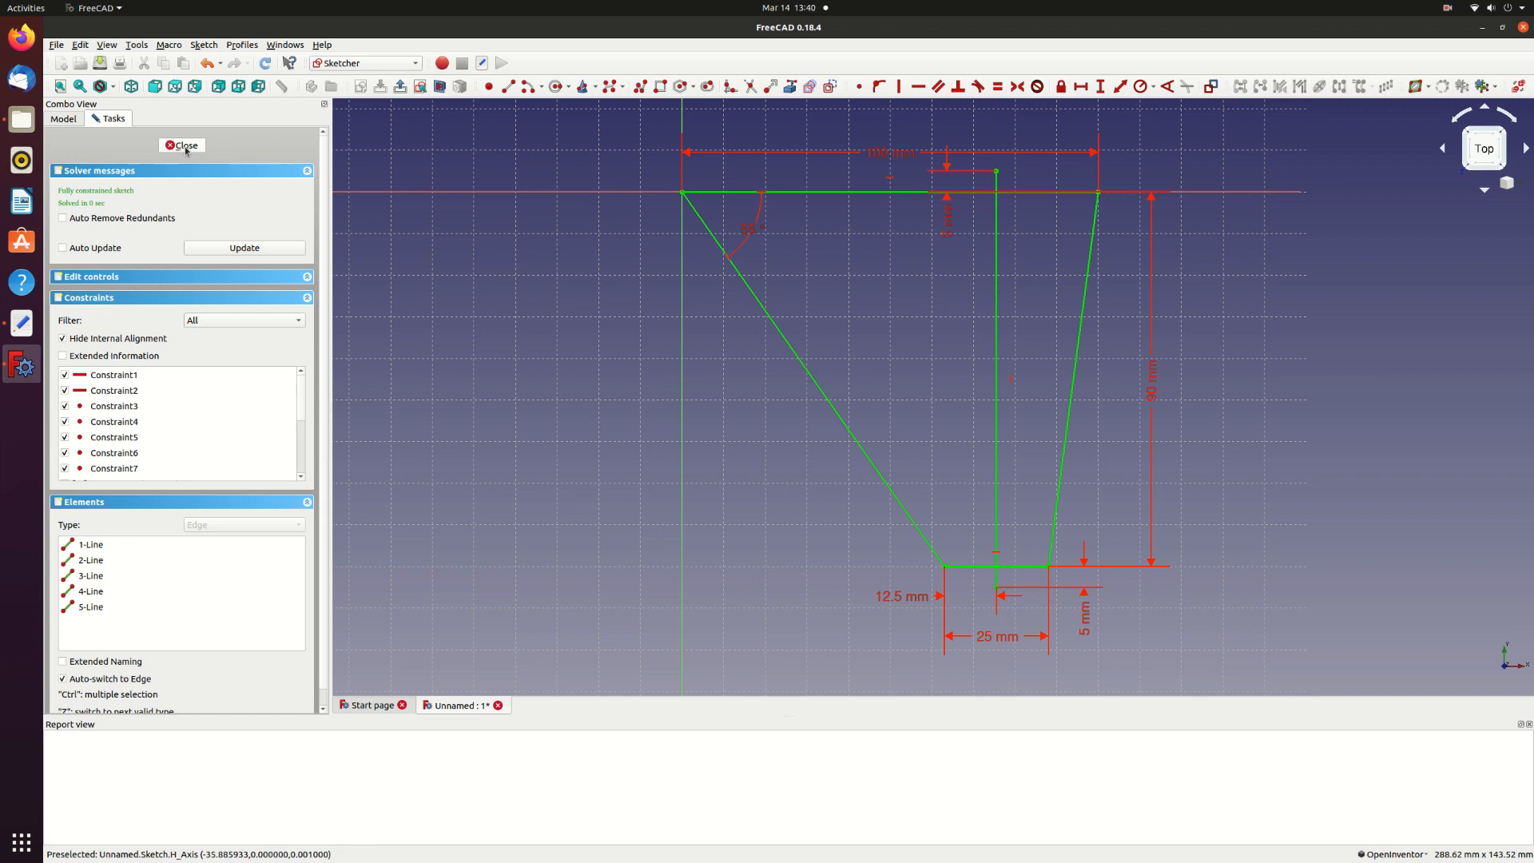
left_click(182, 146)
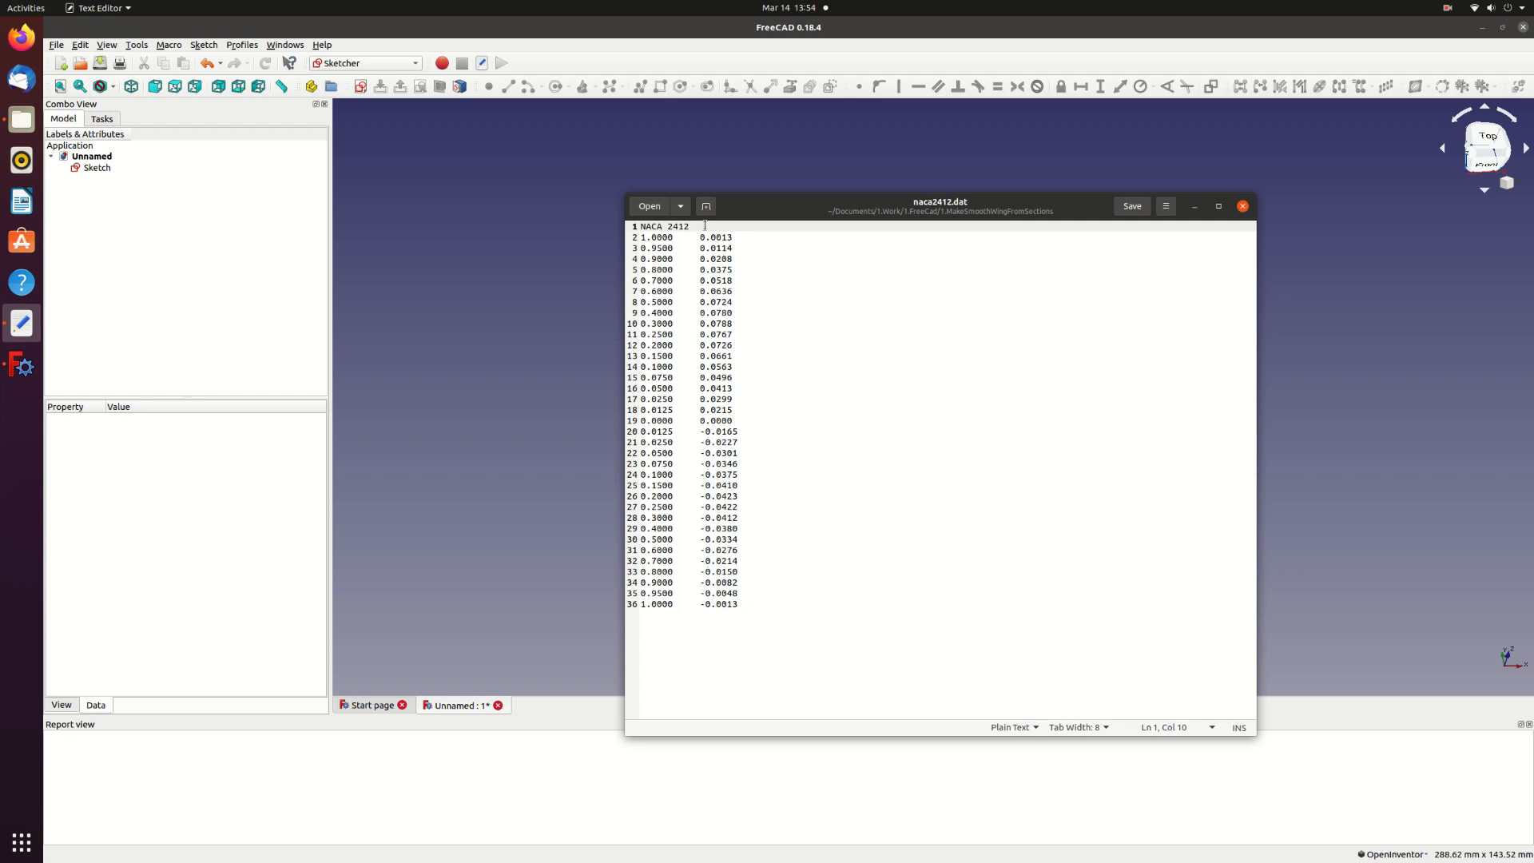
- Review the naca2412.dat airfoil coordinate file in the text editor and dismiss it
double_click(662, 225)
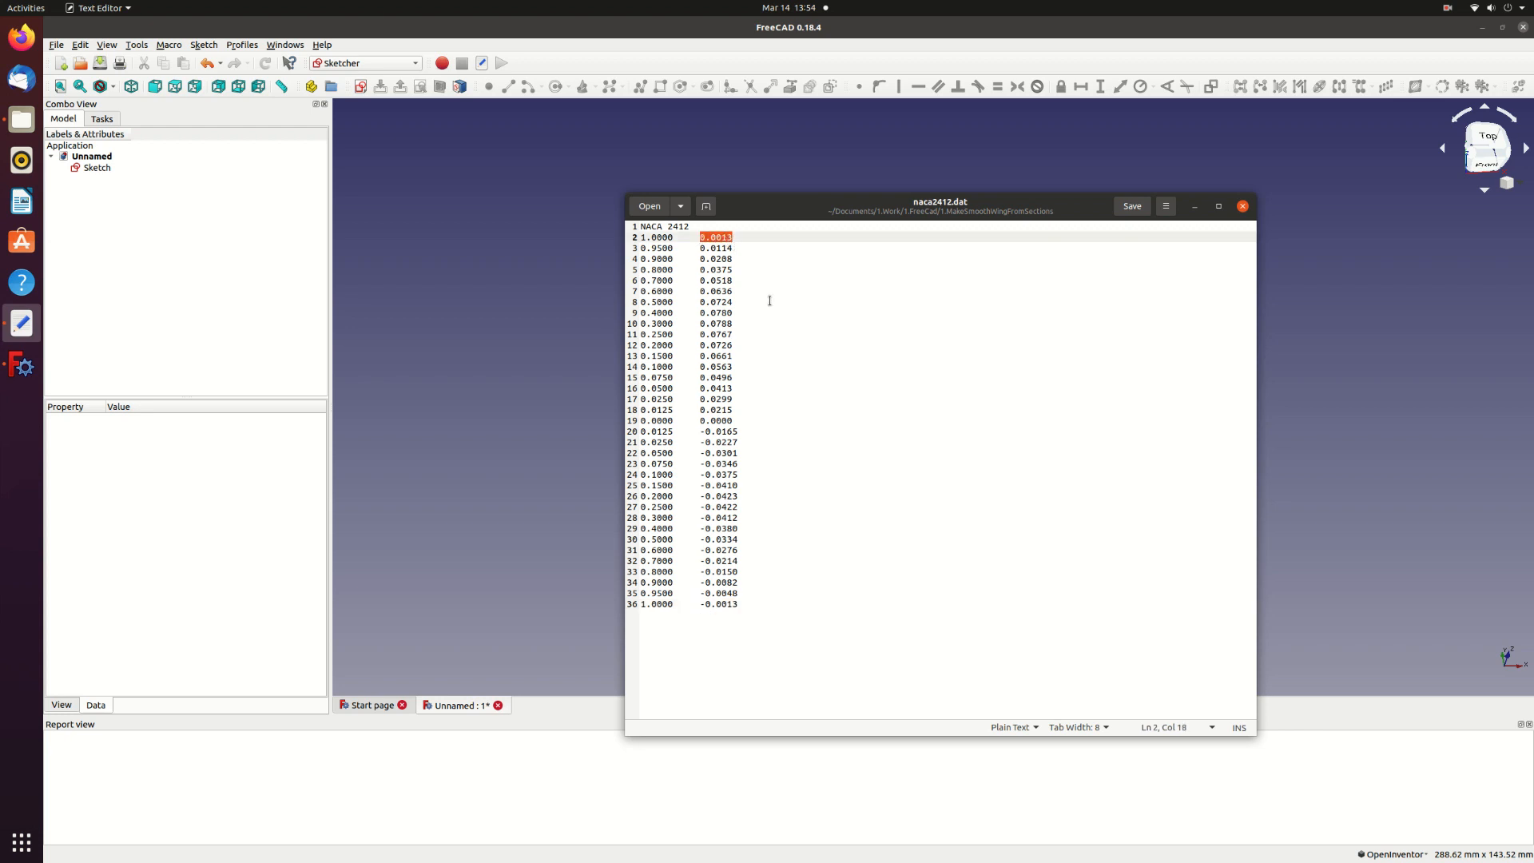
left_click(1242, 206)
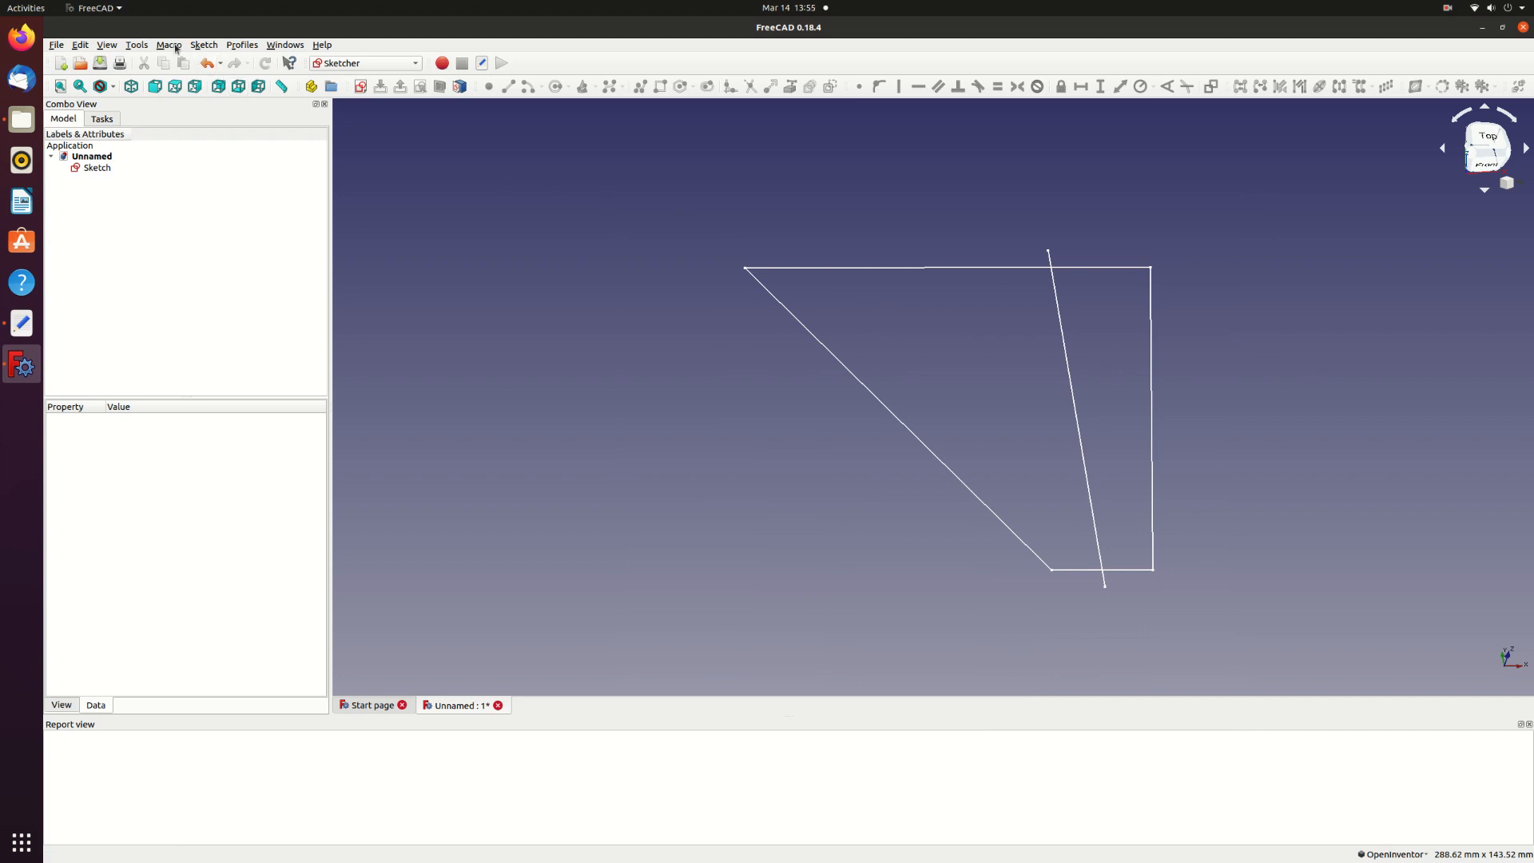
- Run the saved spline-from-points macro from the Macro menu
left_click(168, 45)
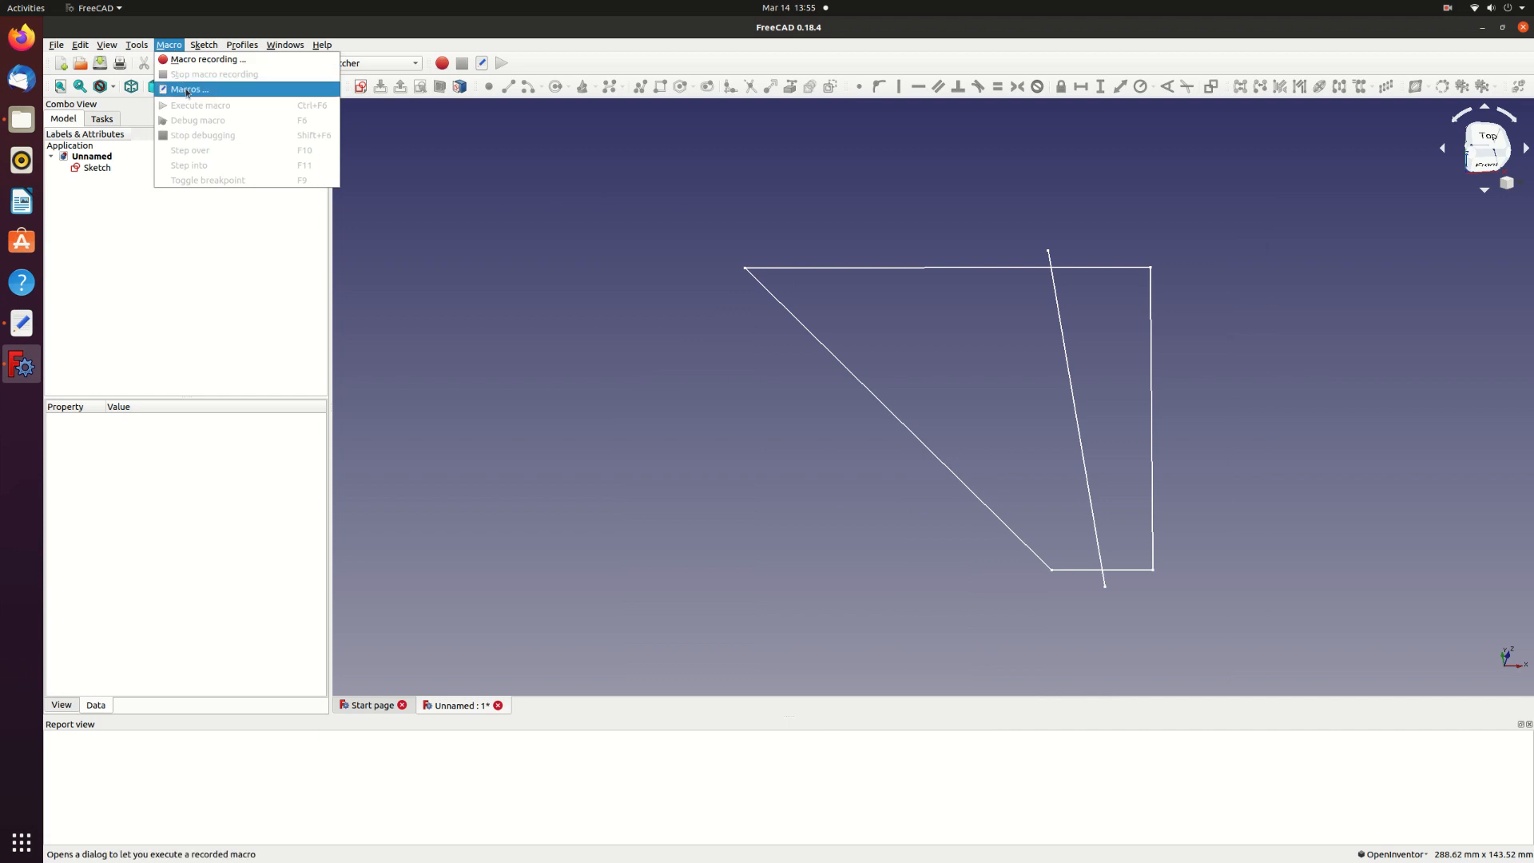
left_click(189, 90)
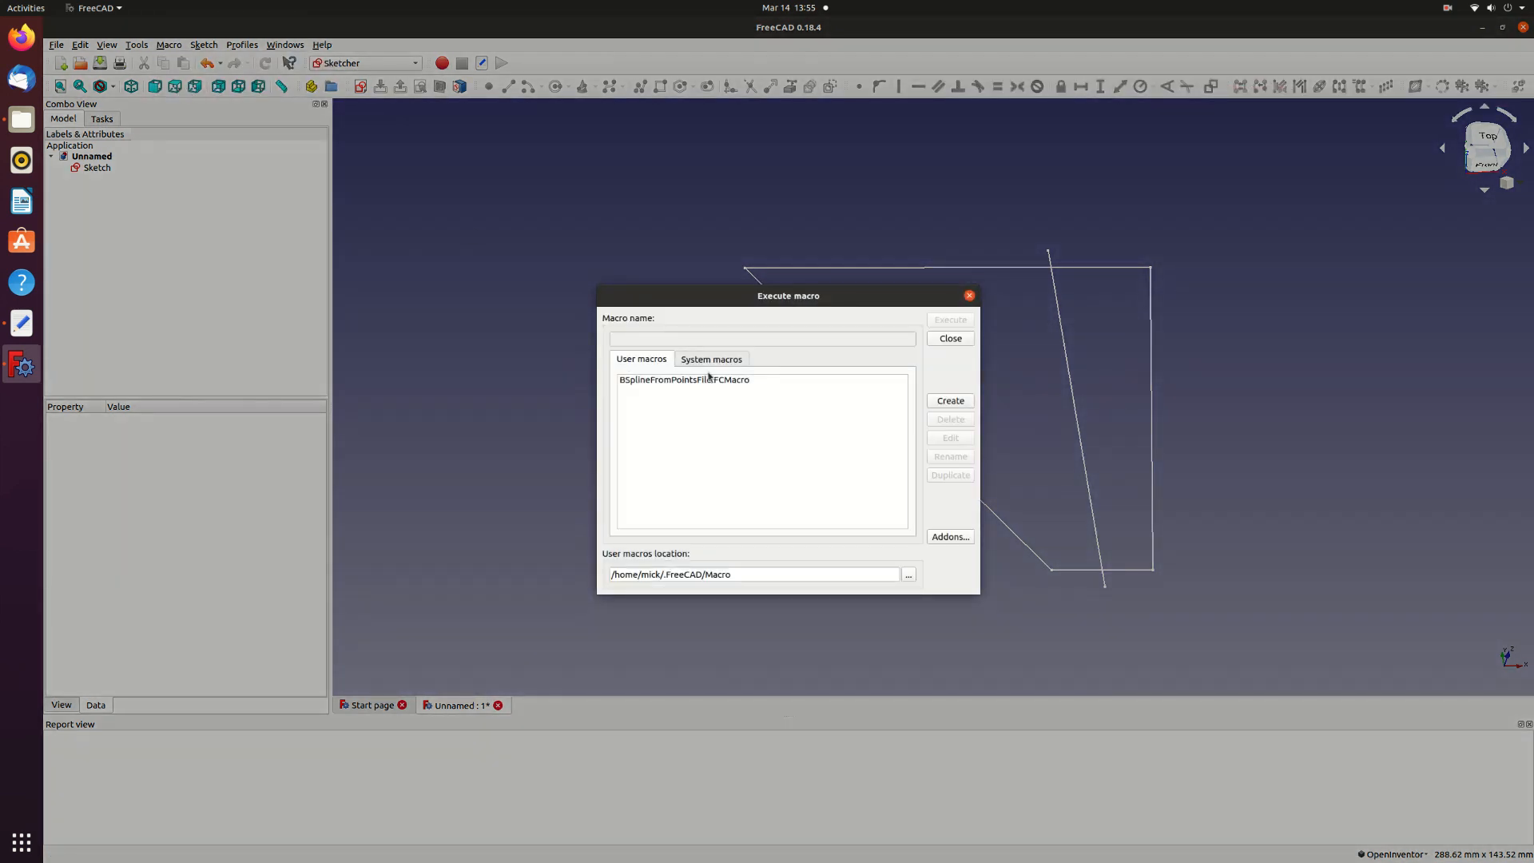
left_click(682, 380)
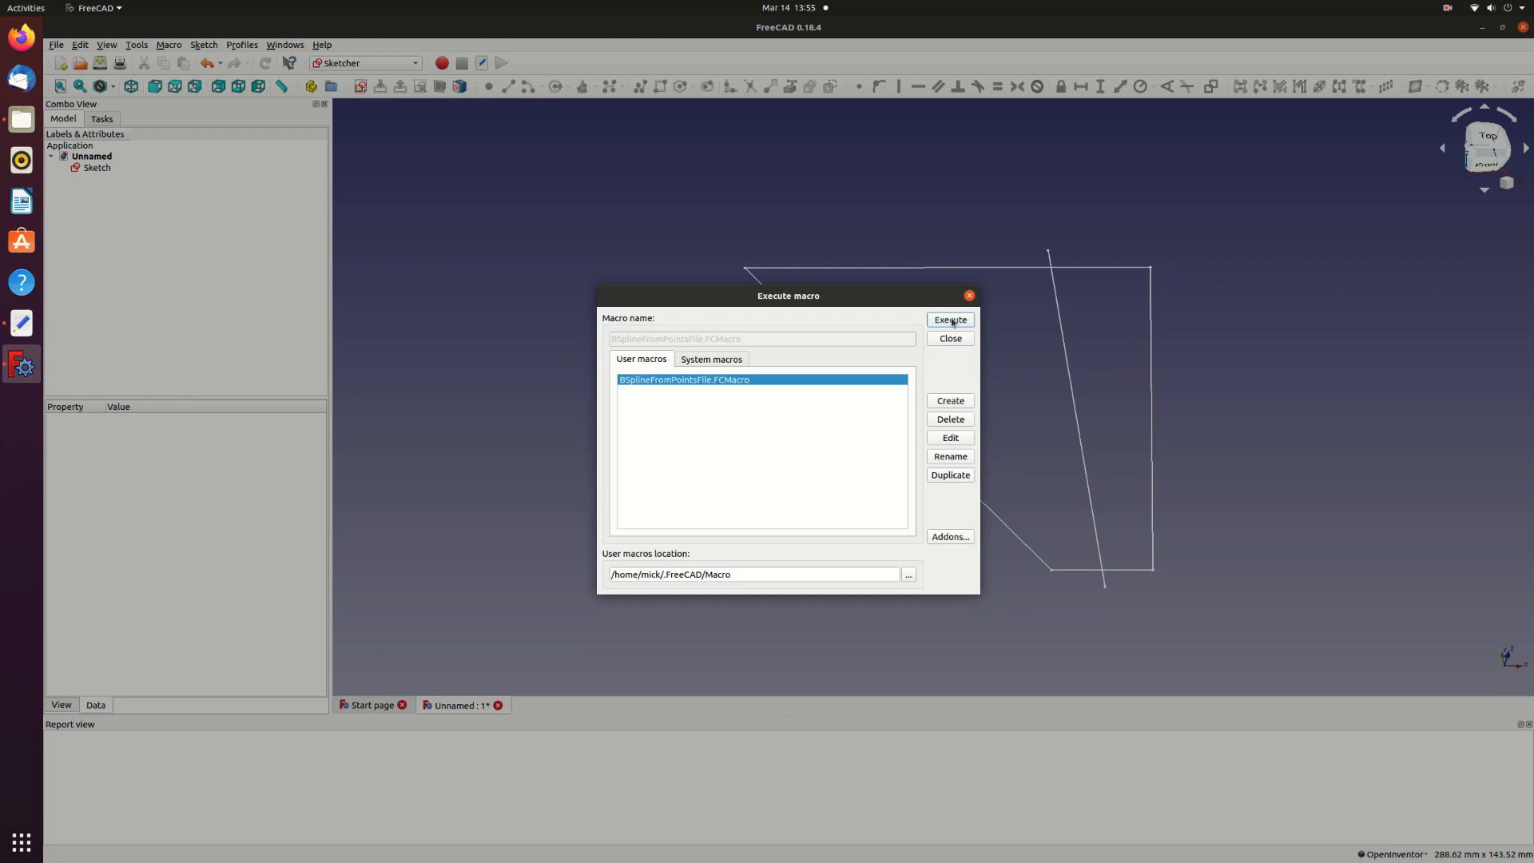
left_click(947, 320)
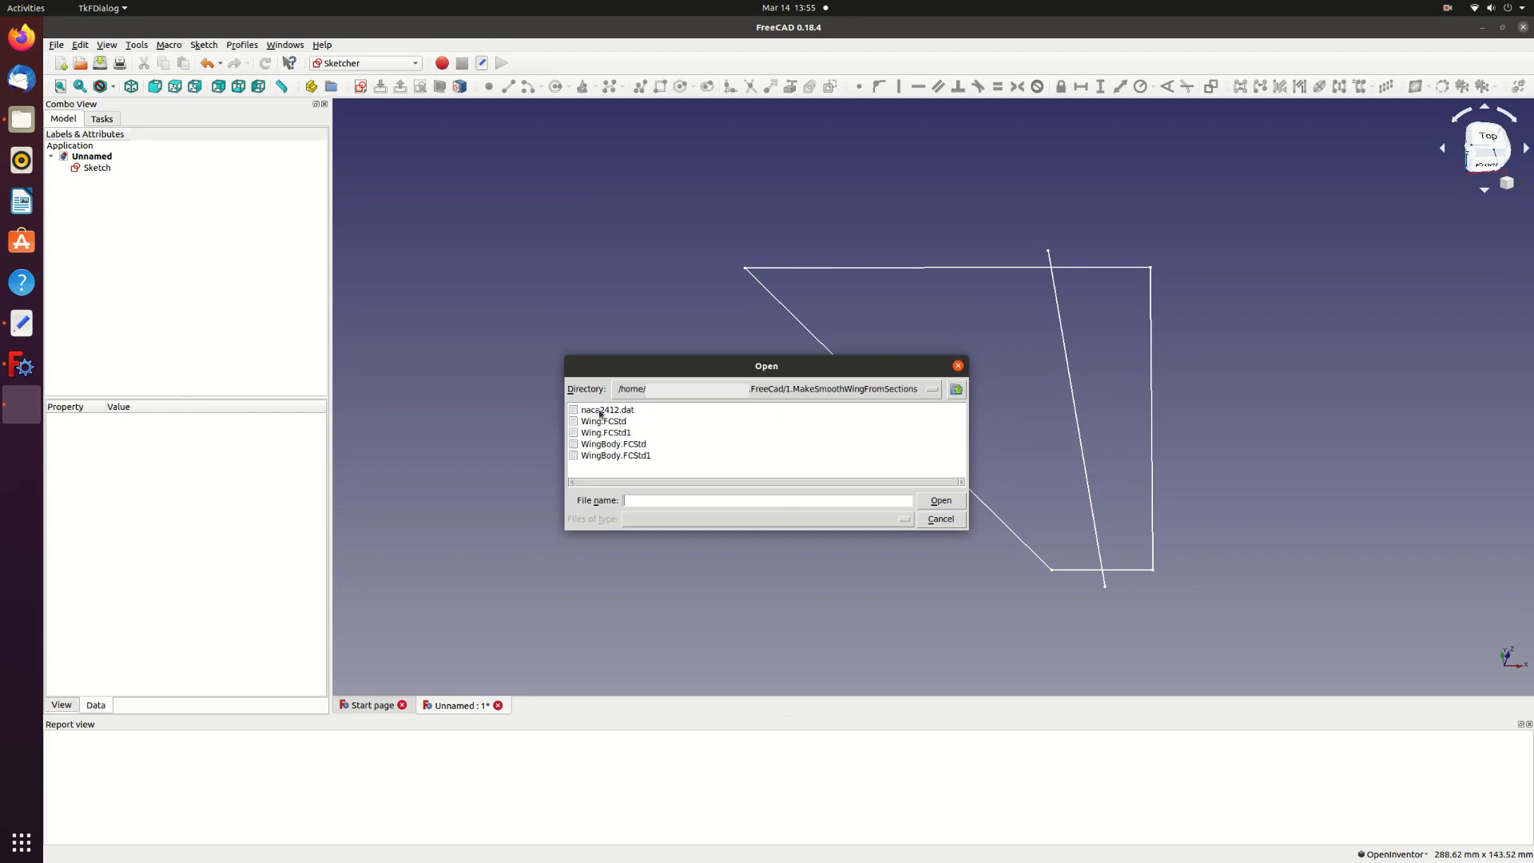
- Import naca2412.dat through the macro so the NACA 2412 airfoil appears as a BSpline at the root edge
left_click(608, 409)
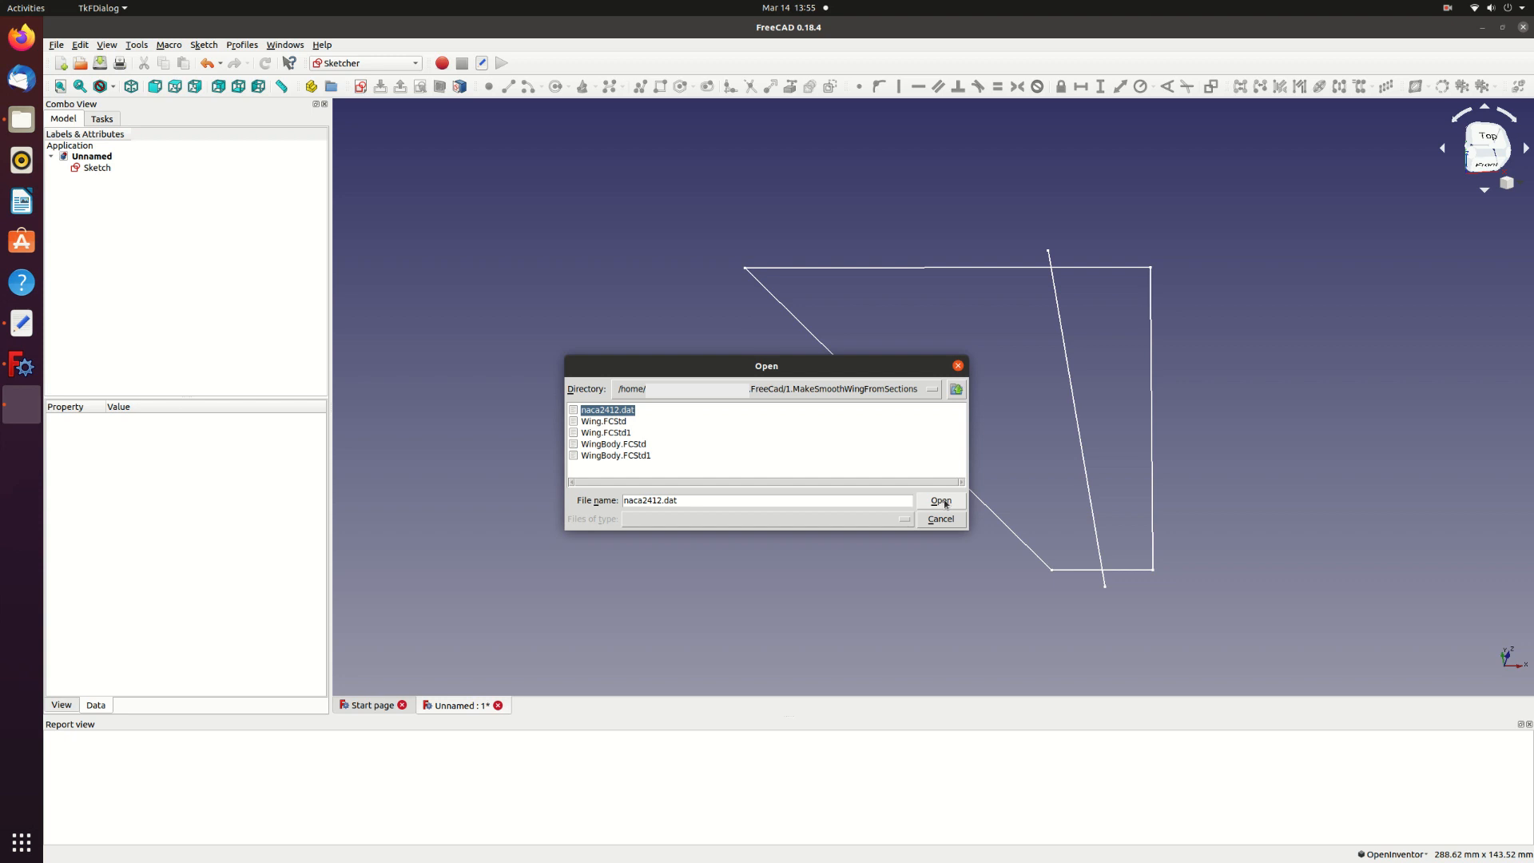
left_click(938, 500)
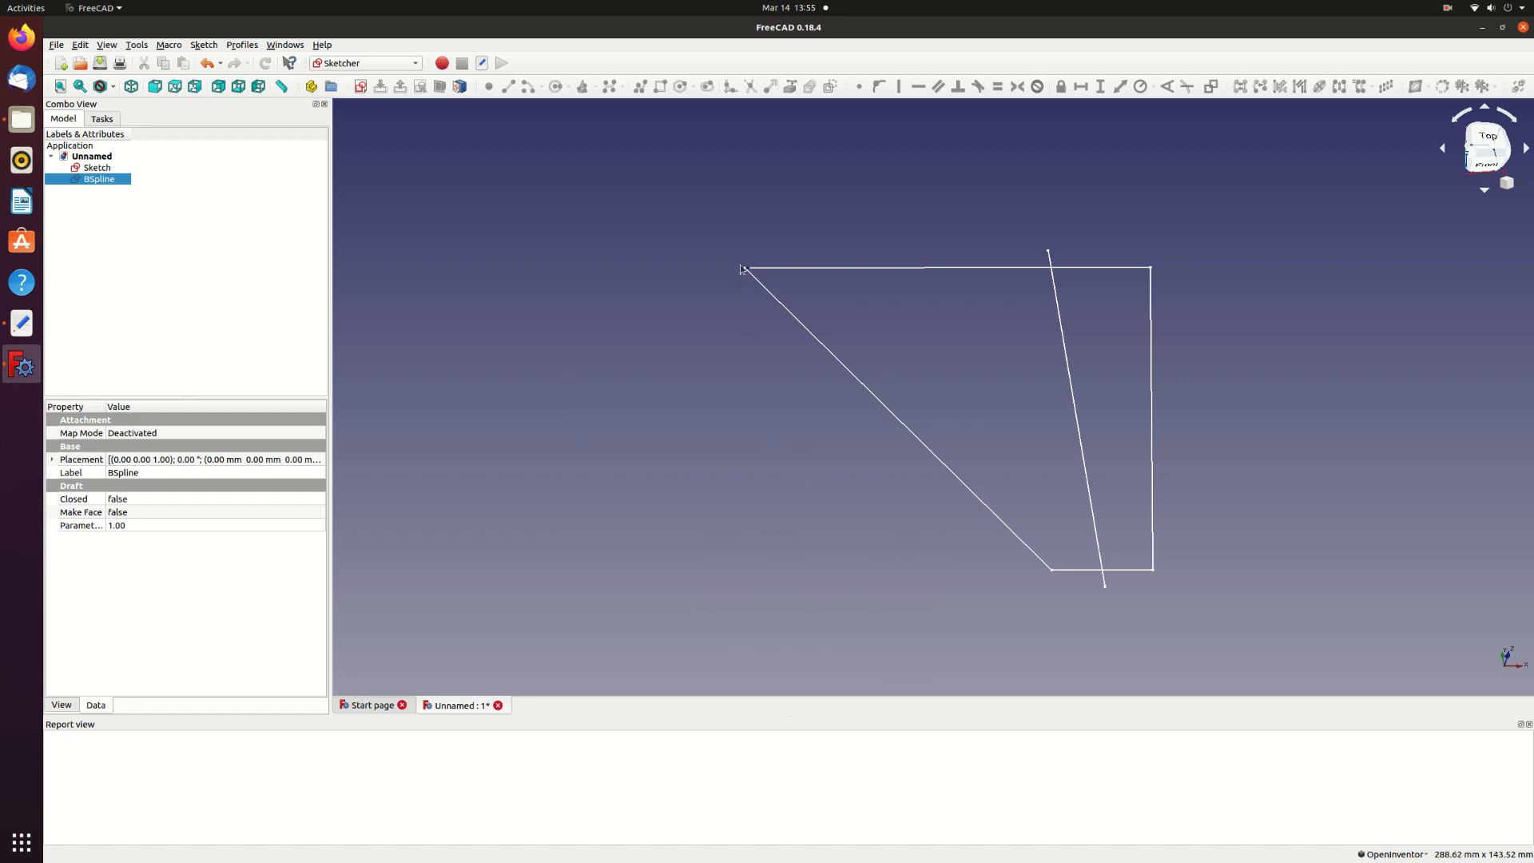
scroll("up", 3)
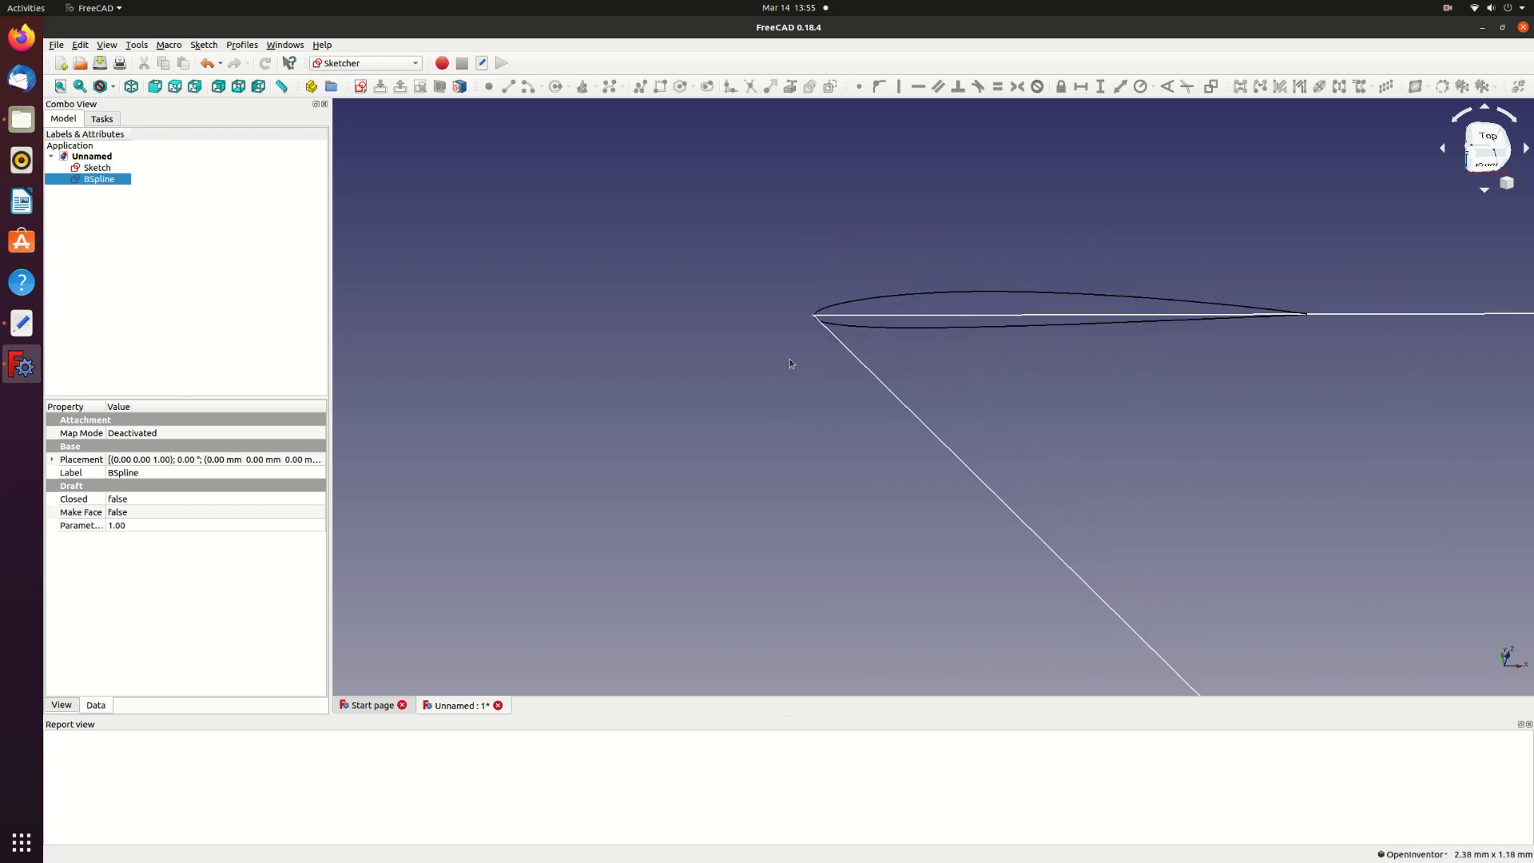
left_click(96, 168)
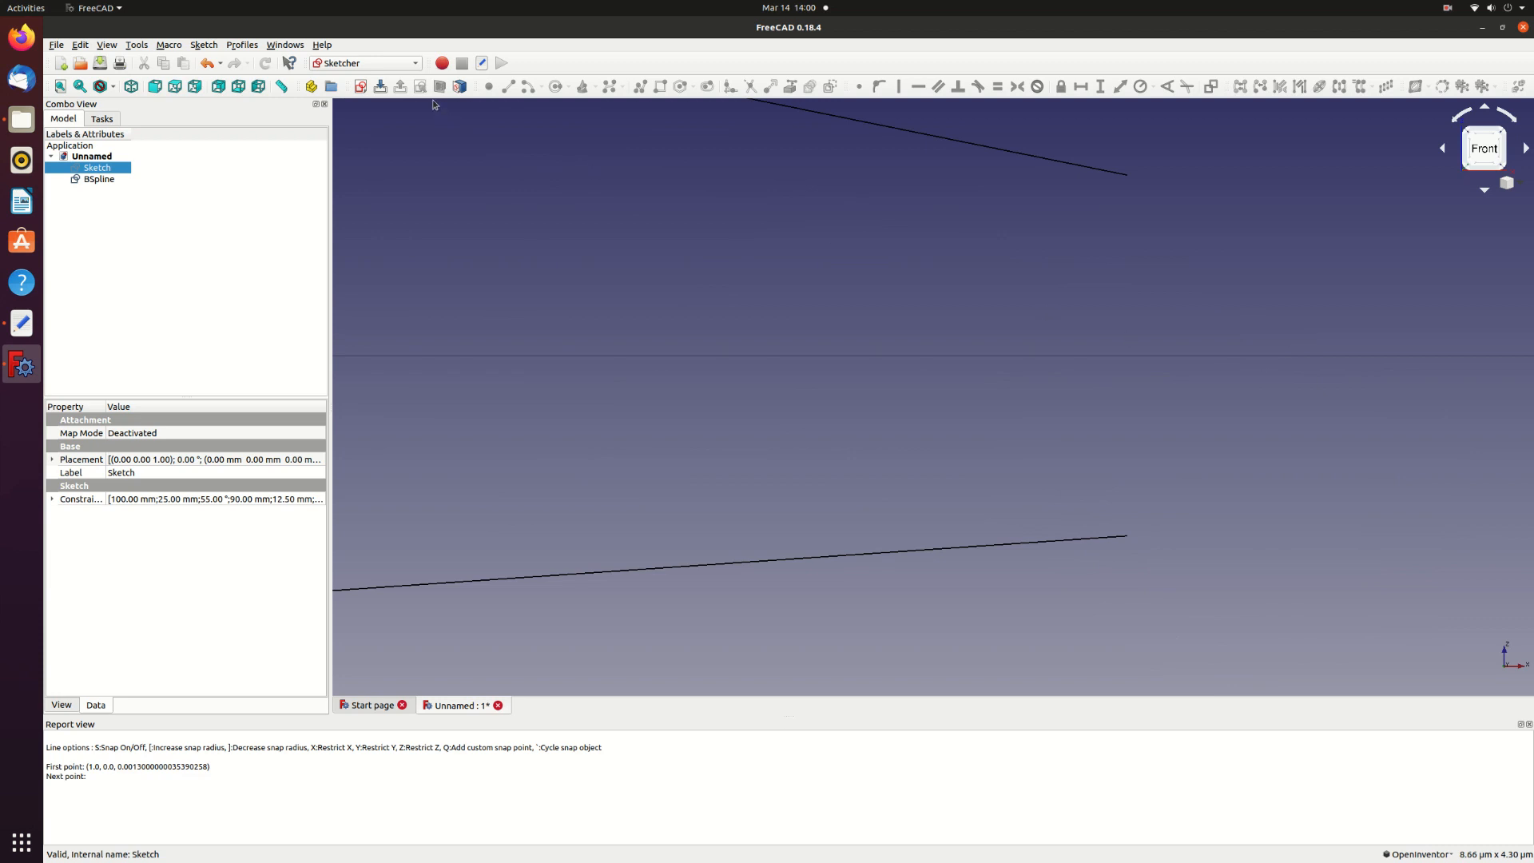
- In the Draft workbench, draw a short line joining the airfoil's upper and lower trailing-edge endpoints
left_click(364, 63)
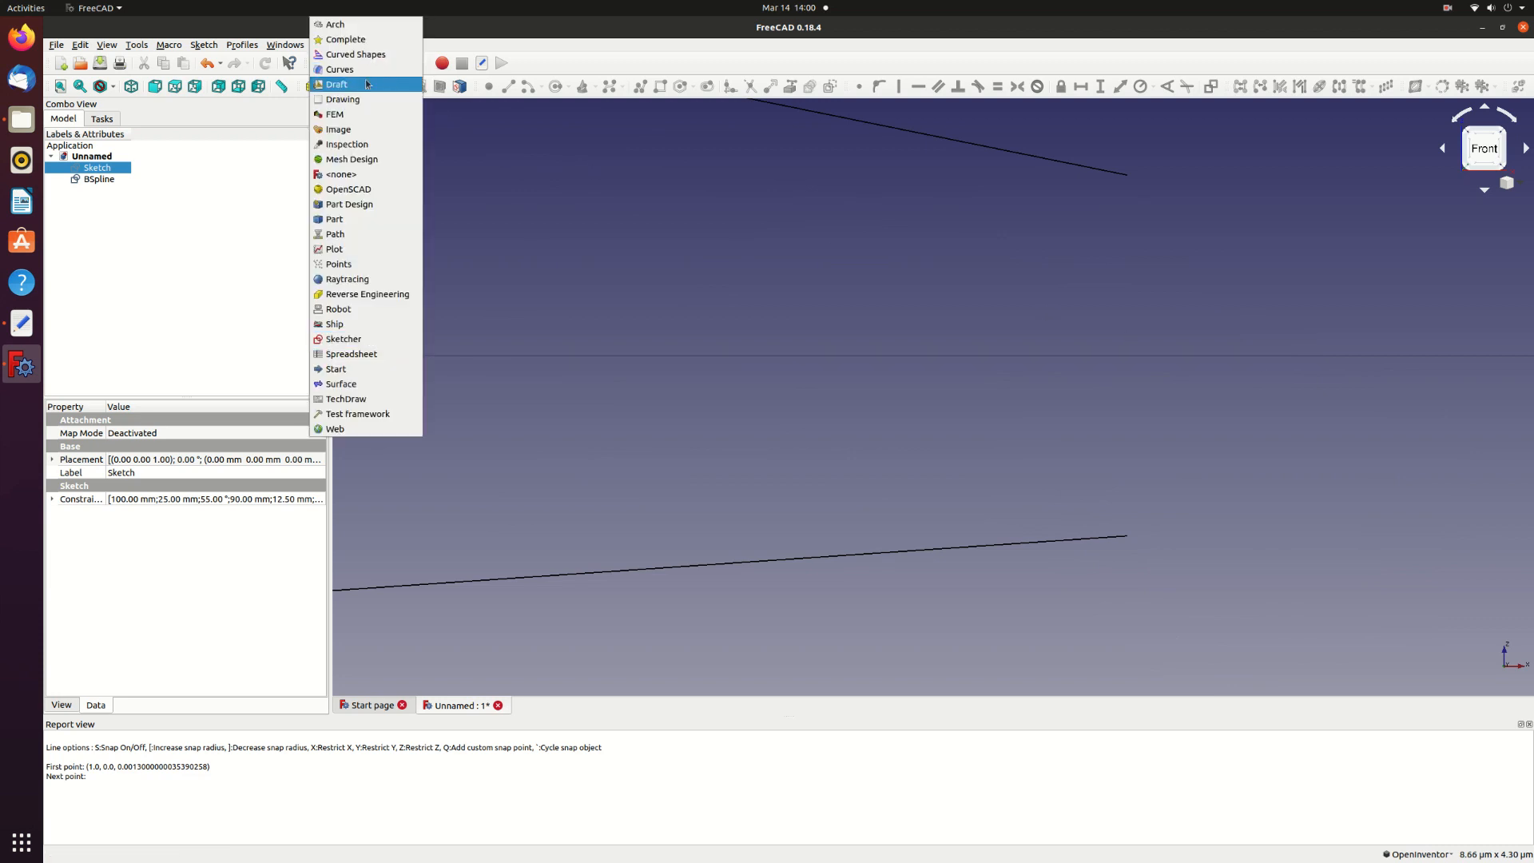
mouse_move(347, 144)
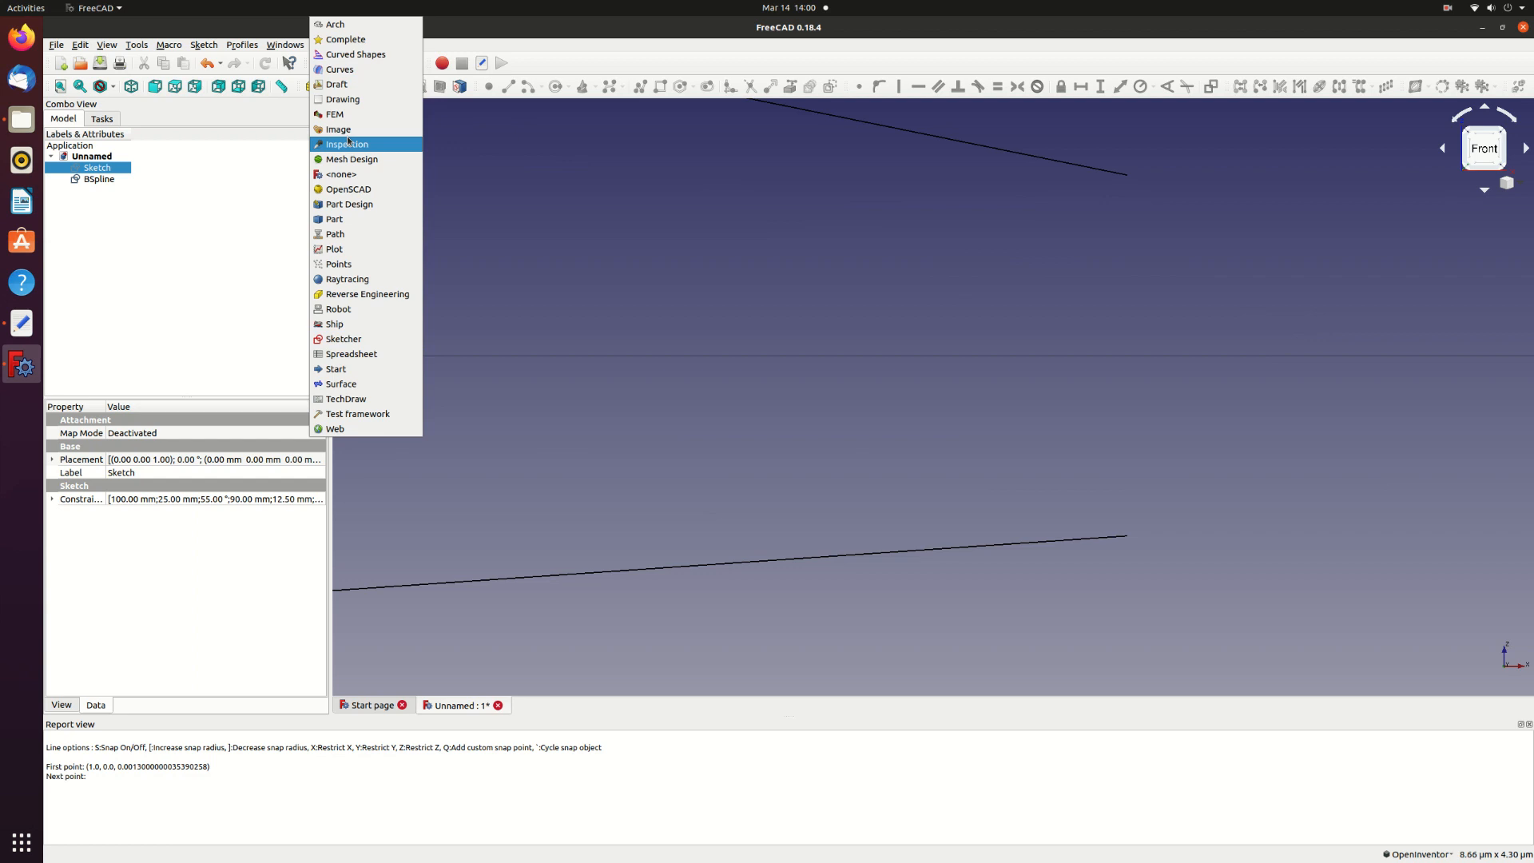
left_click(334, 84)
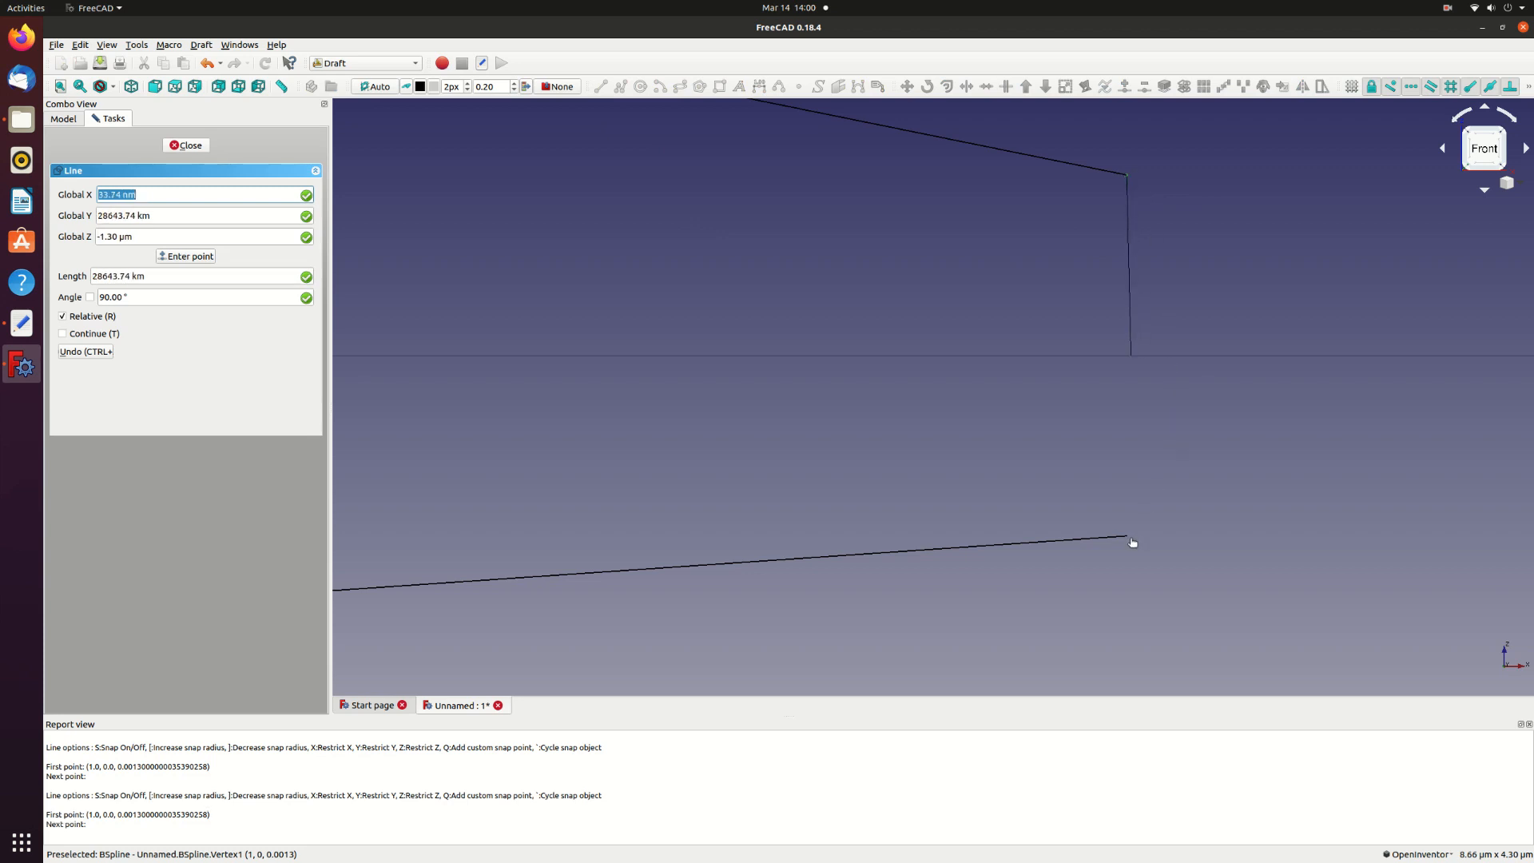
left_click(1127, 538)
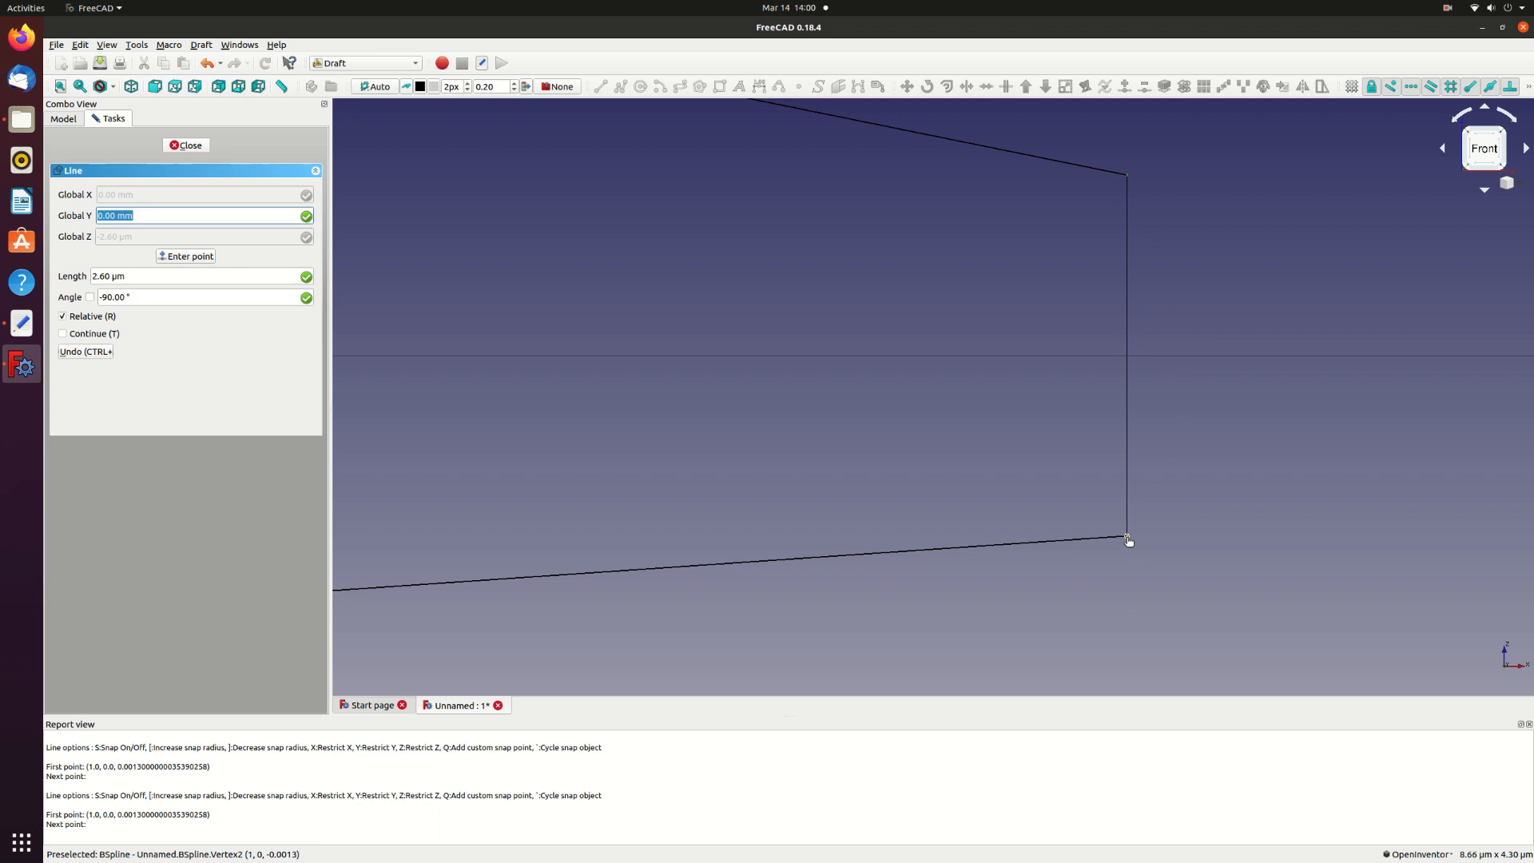
left_click(185, 146)
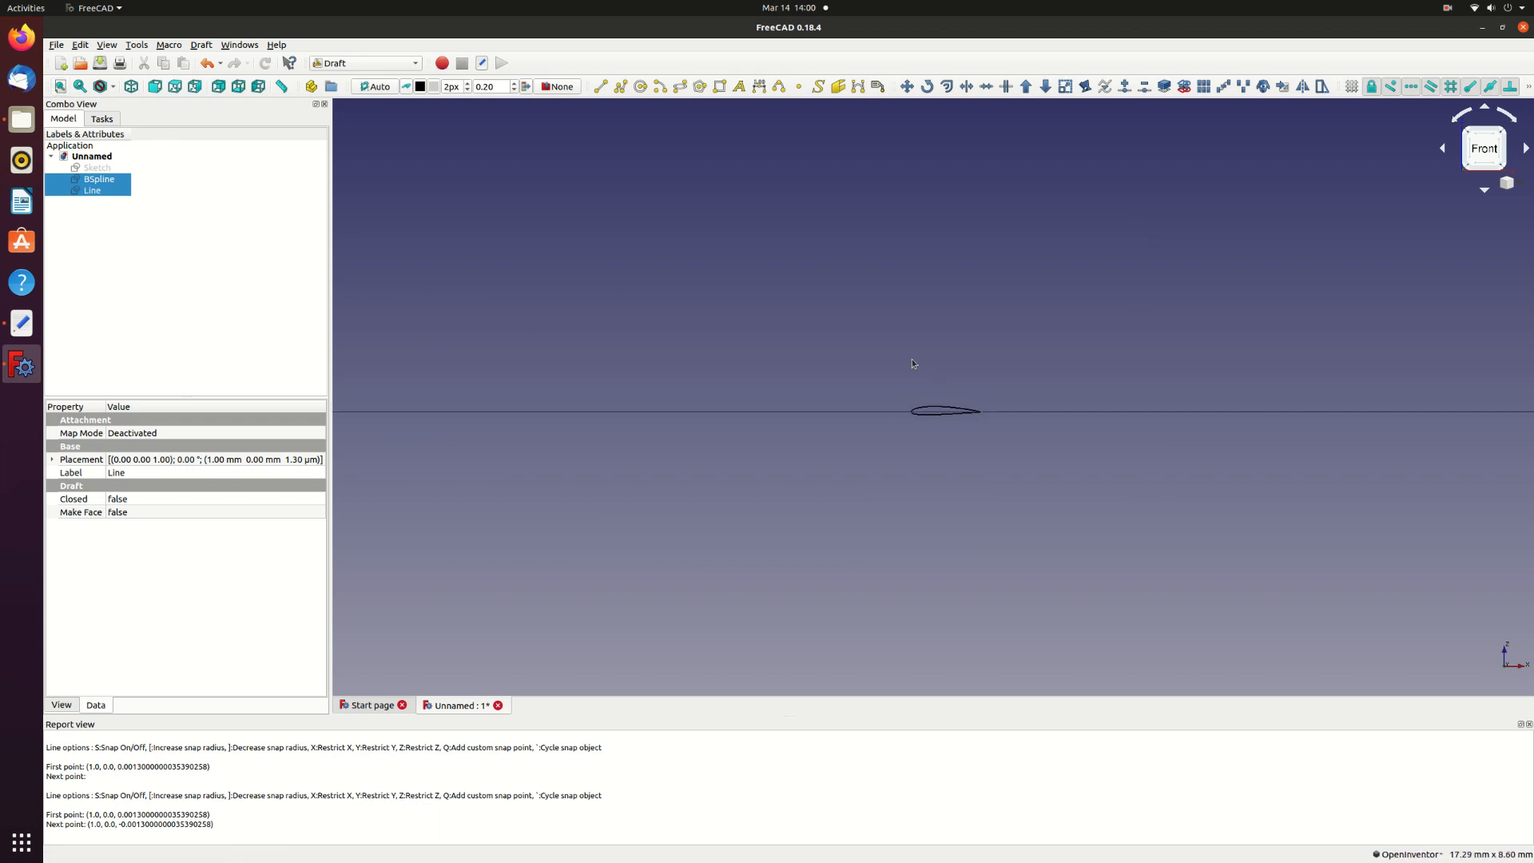
- Select the BSpline and the closing Line together in the model tree
scroll("down", 3)
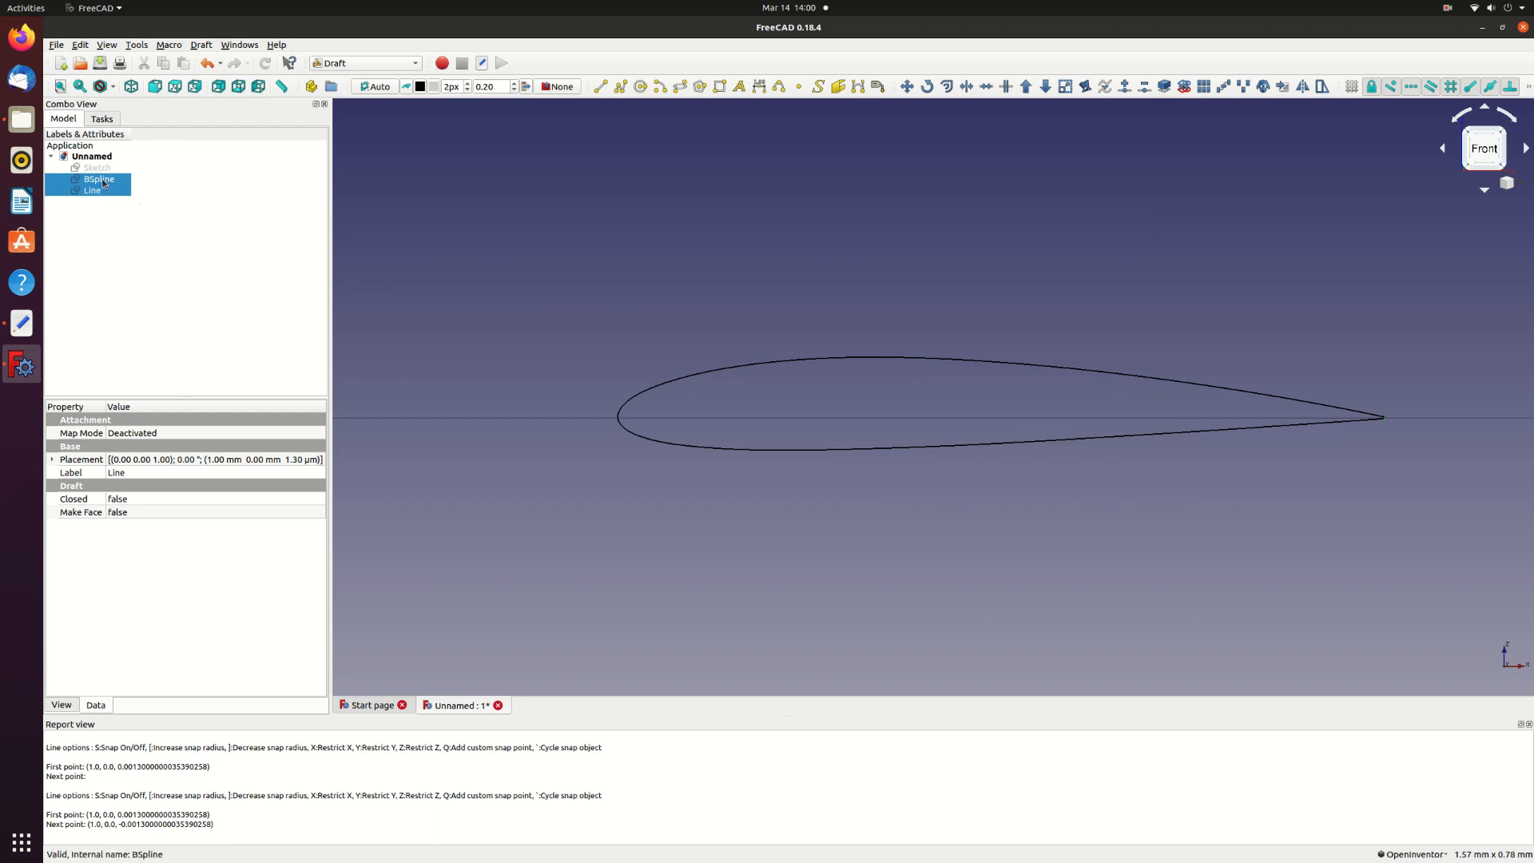
left_click(97, 179)
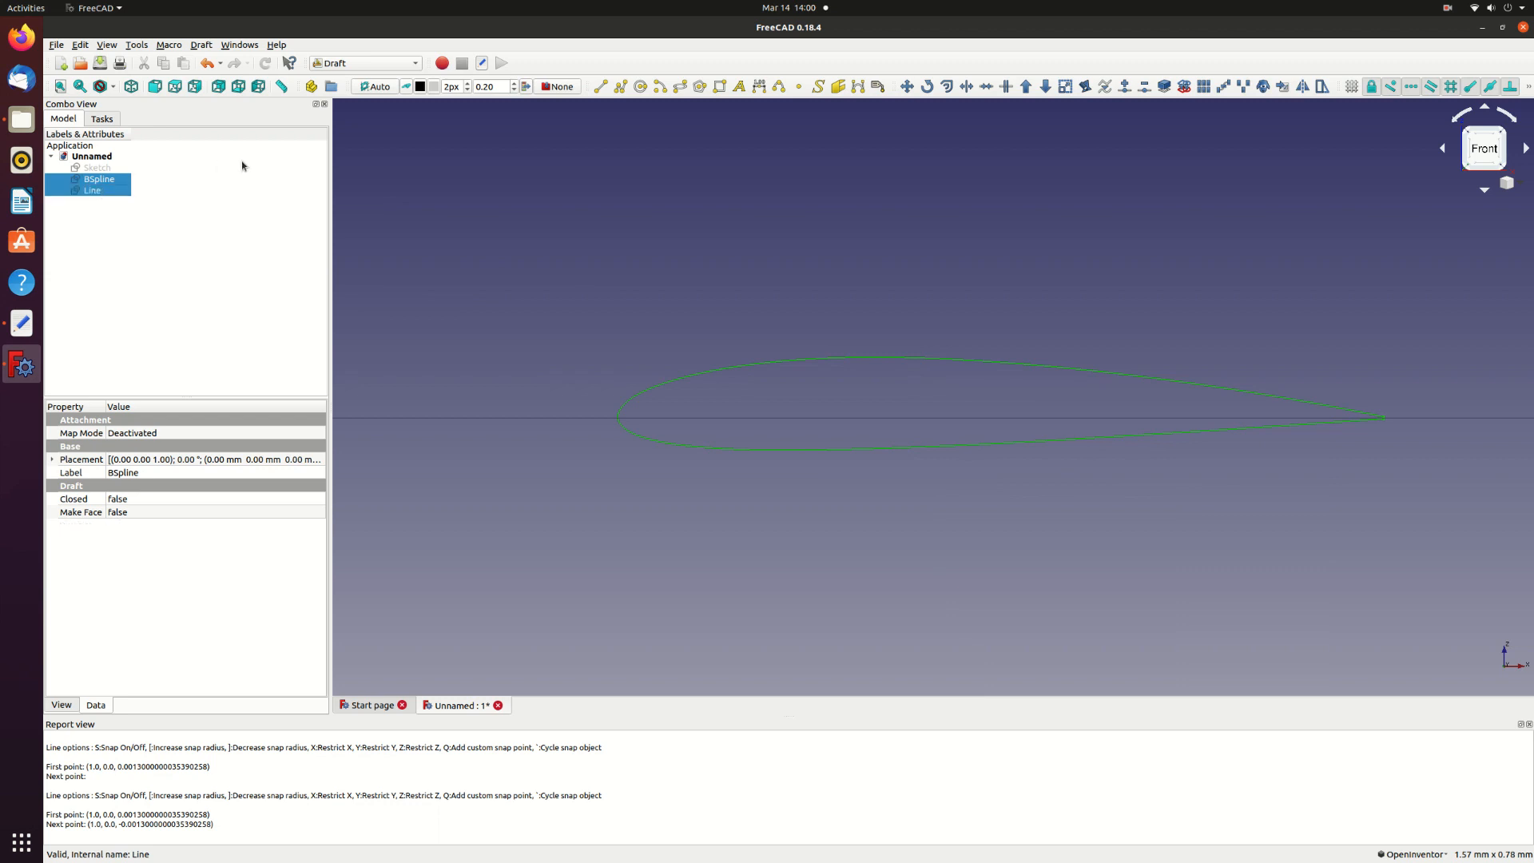
- Upgrade the selected spline and line into a single Wire object with Draft > Upgrade
left_click(201, 45)
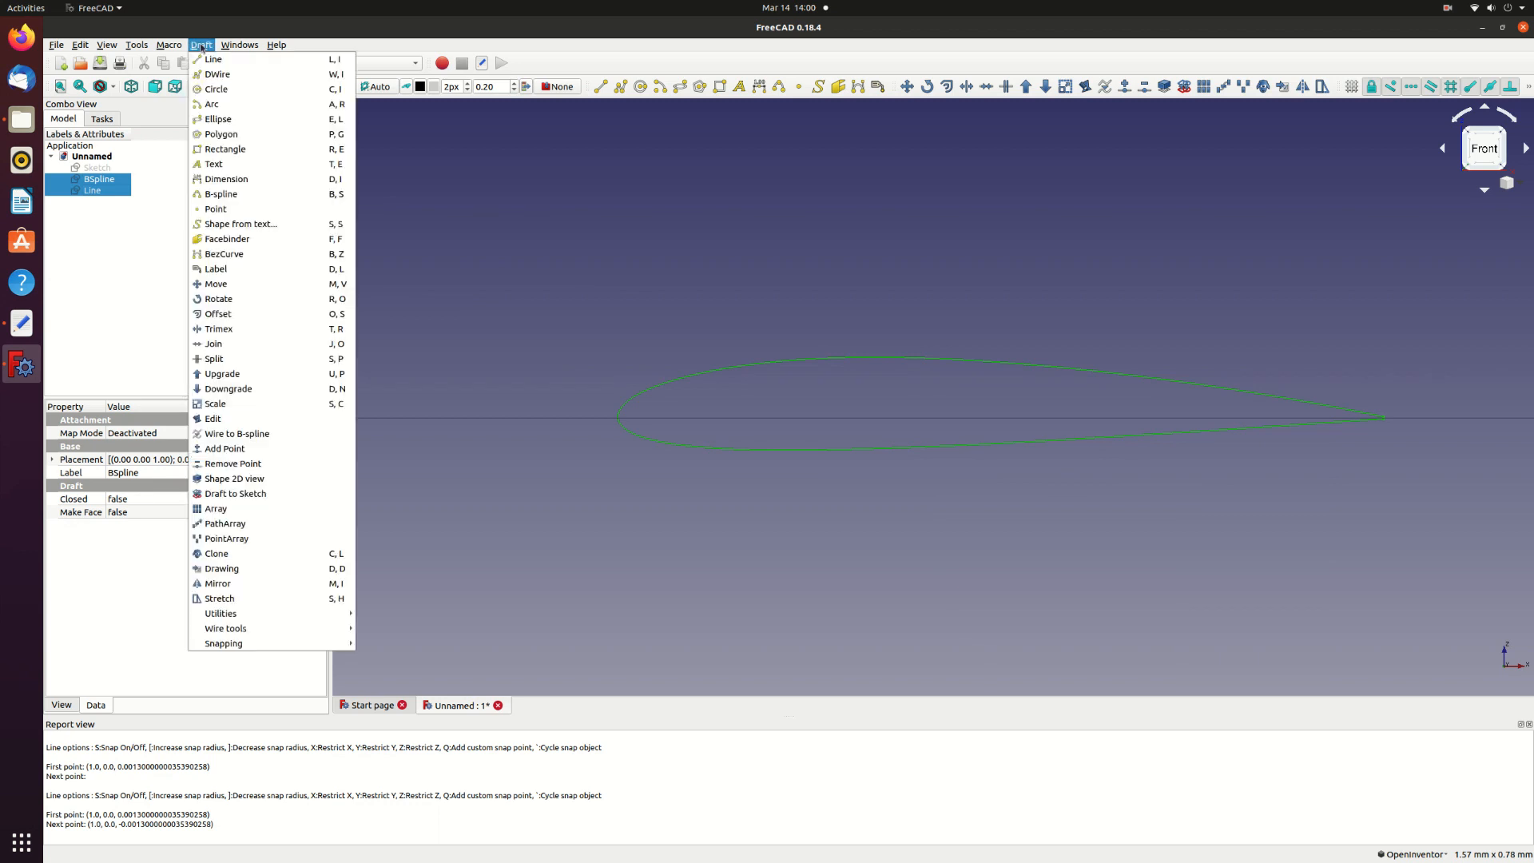
mouse_move(221, 375)
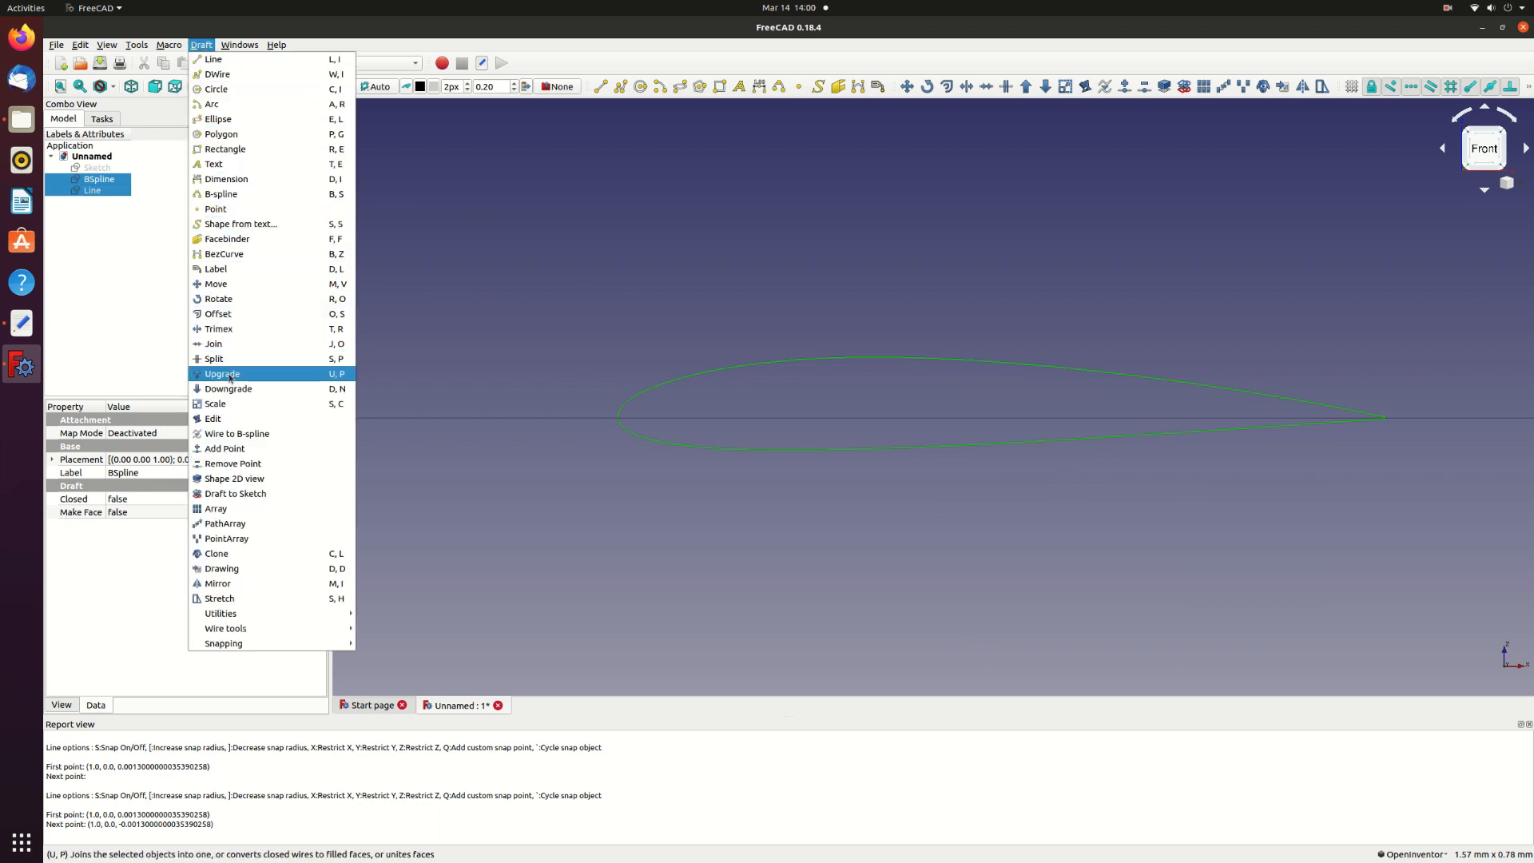
left_click(220, 374)
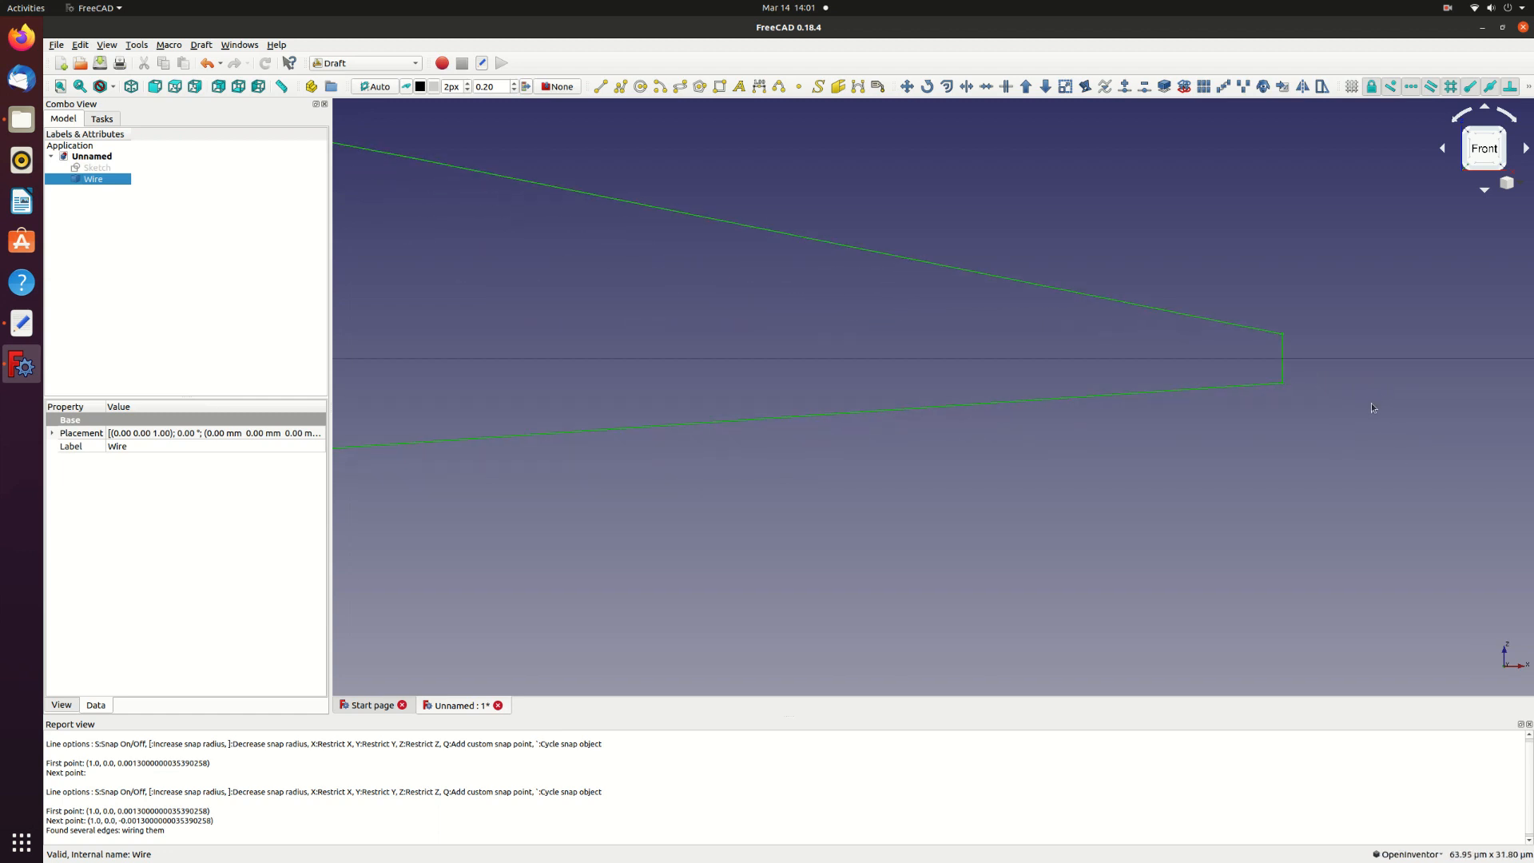
scroll("down", 3)
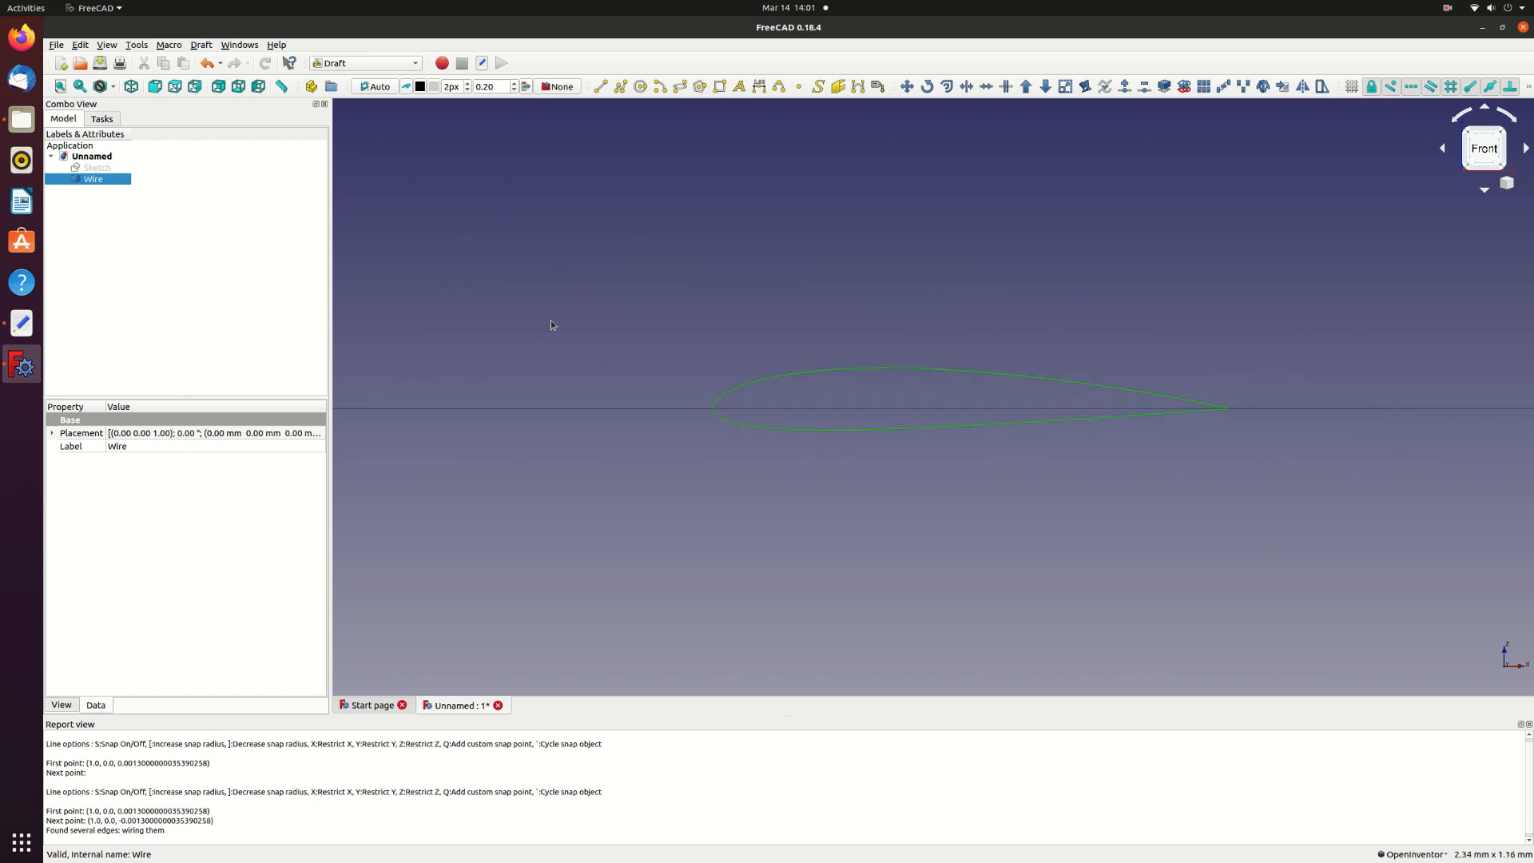
left_click(96, 168)
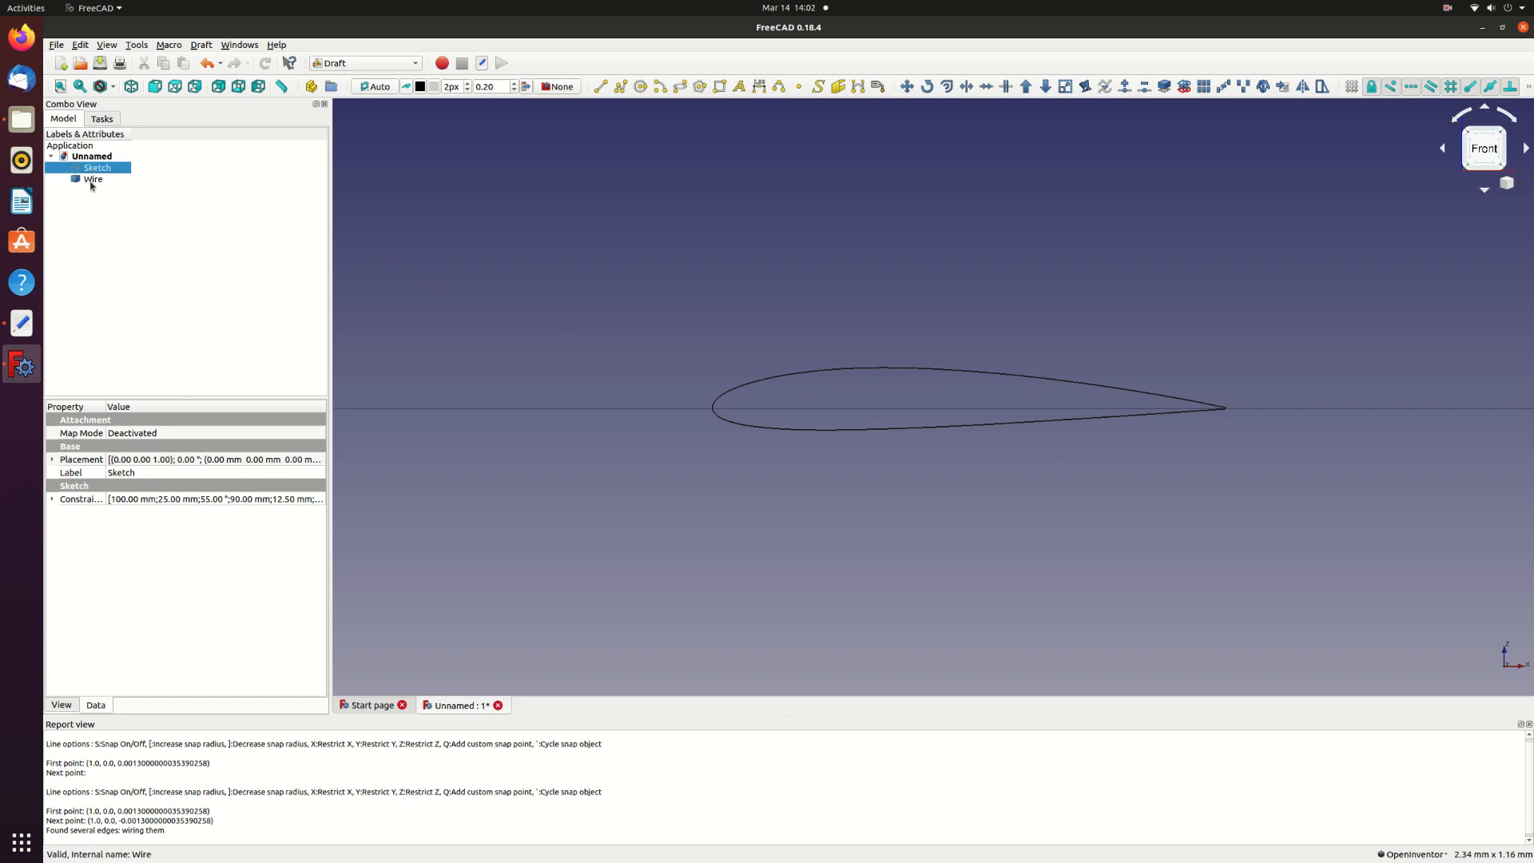
- Clone the airfoil wire and rename the clone Wire001 to RootSection
left_click(93, 179)
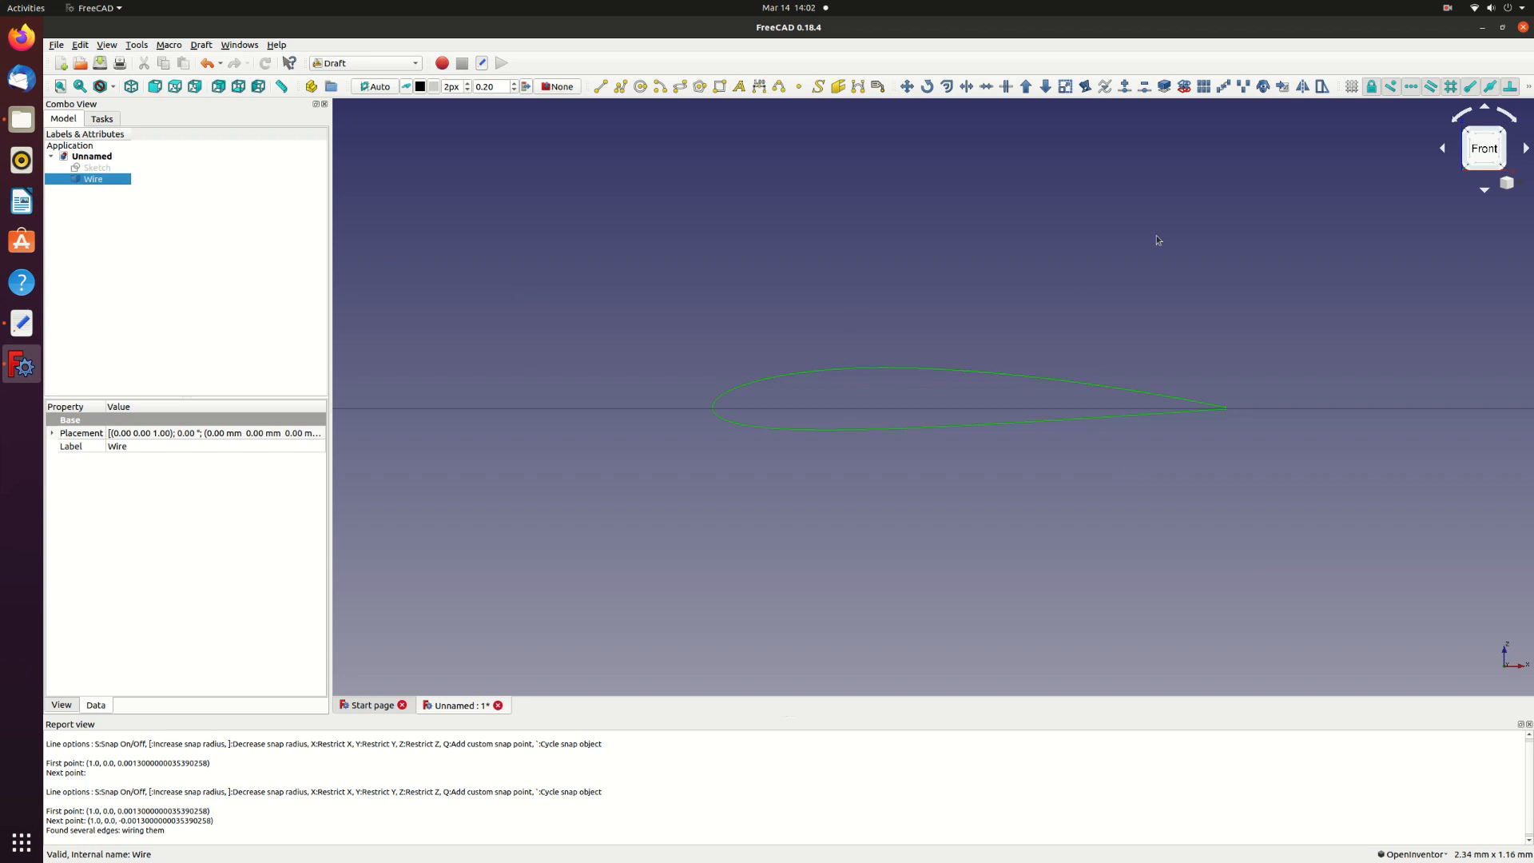
mouse_move(1263, 86)
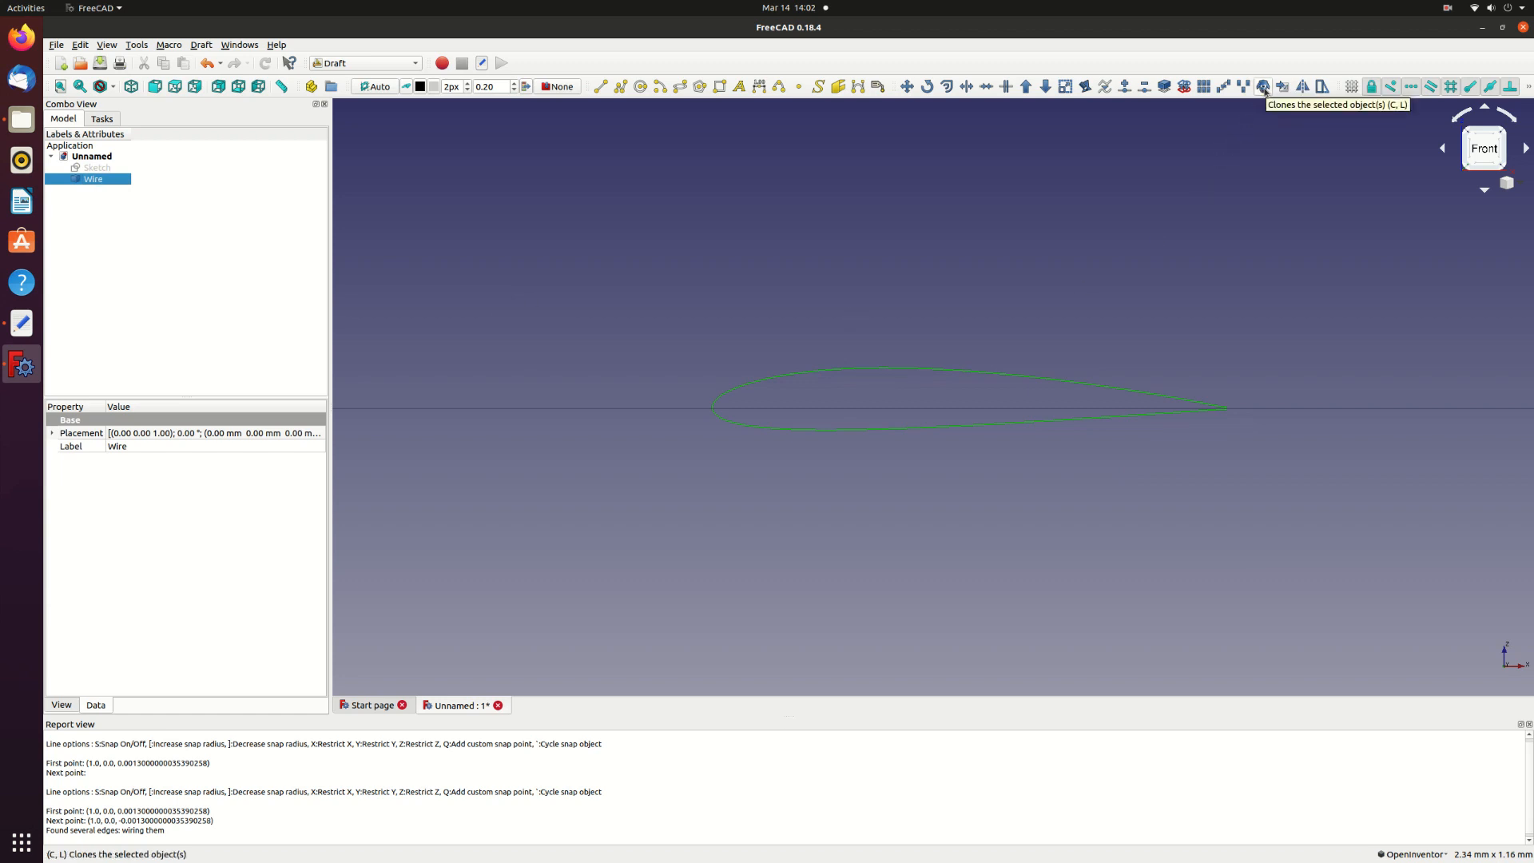
left_click(1262, 86)
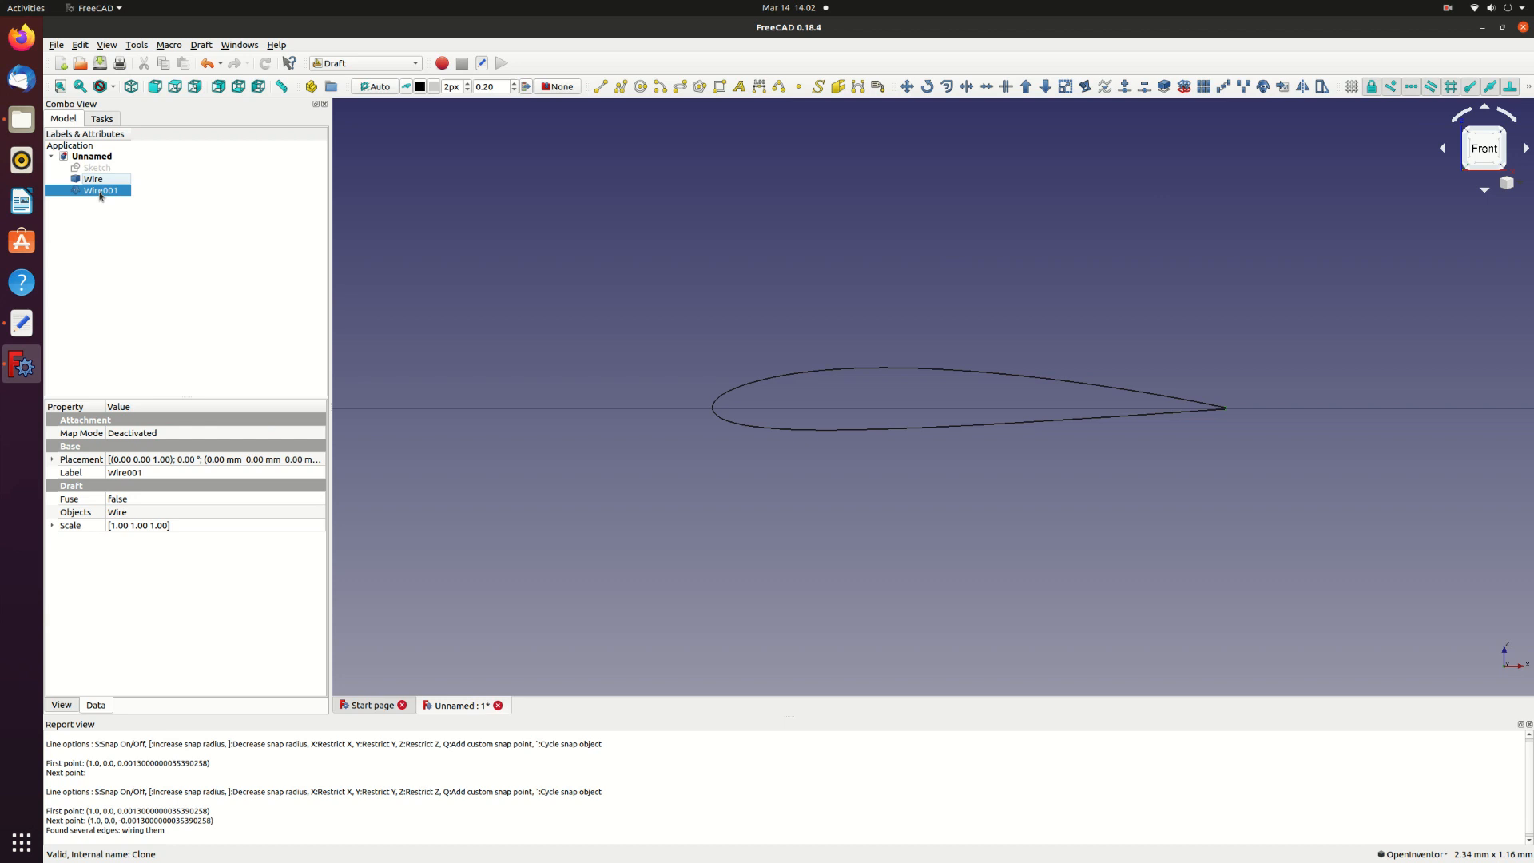
right_click(100, 190)
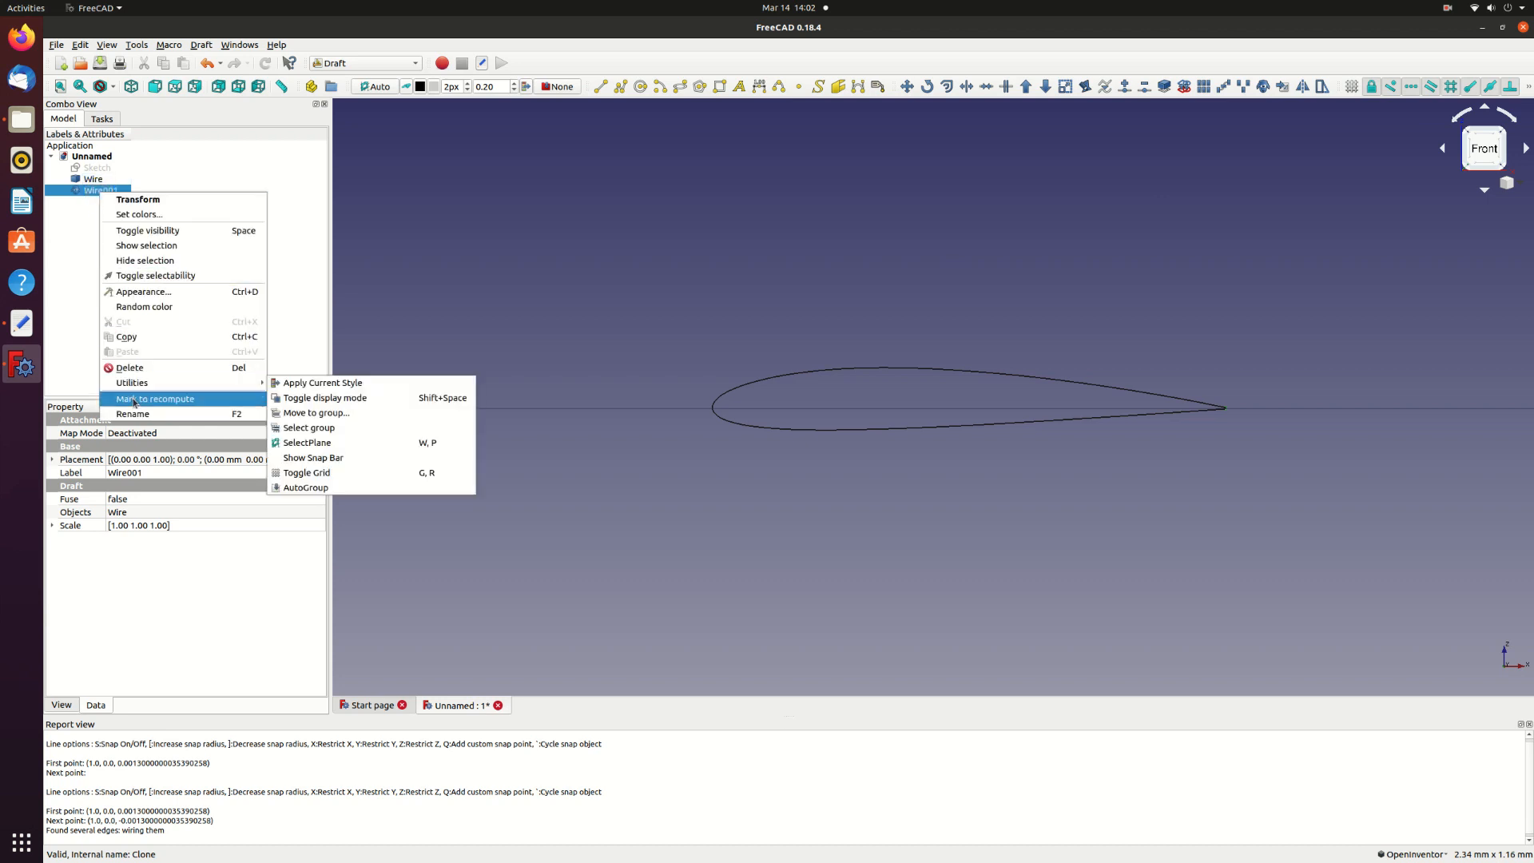
left_click(133, 412)
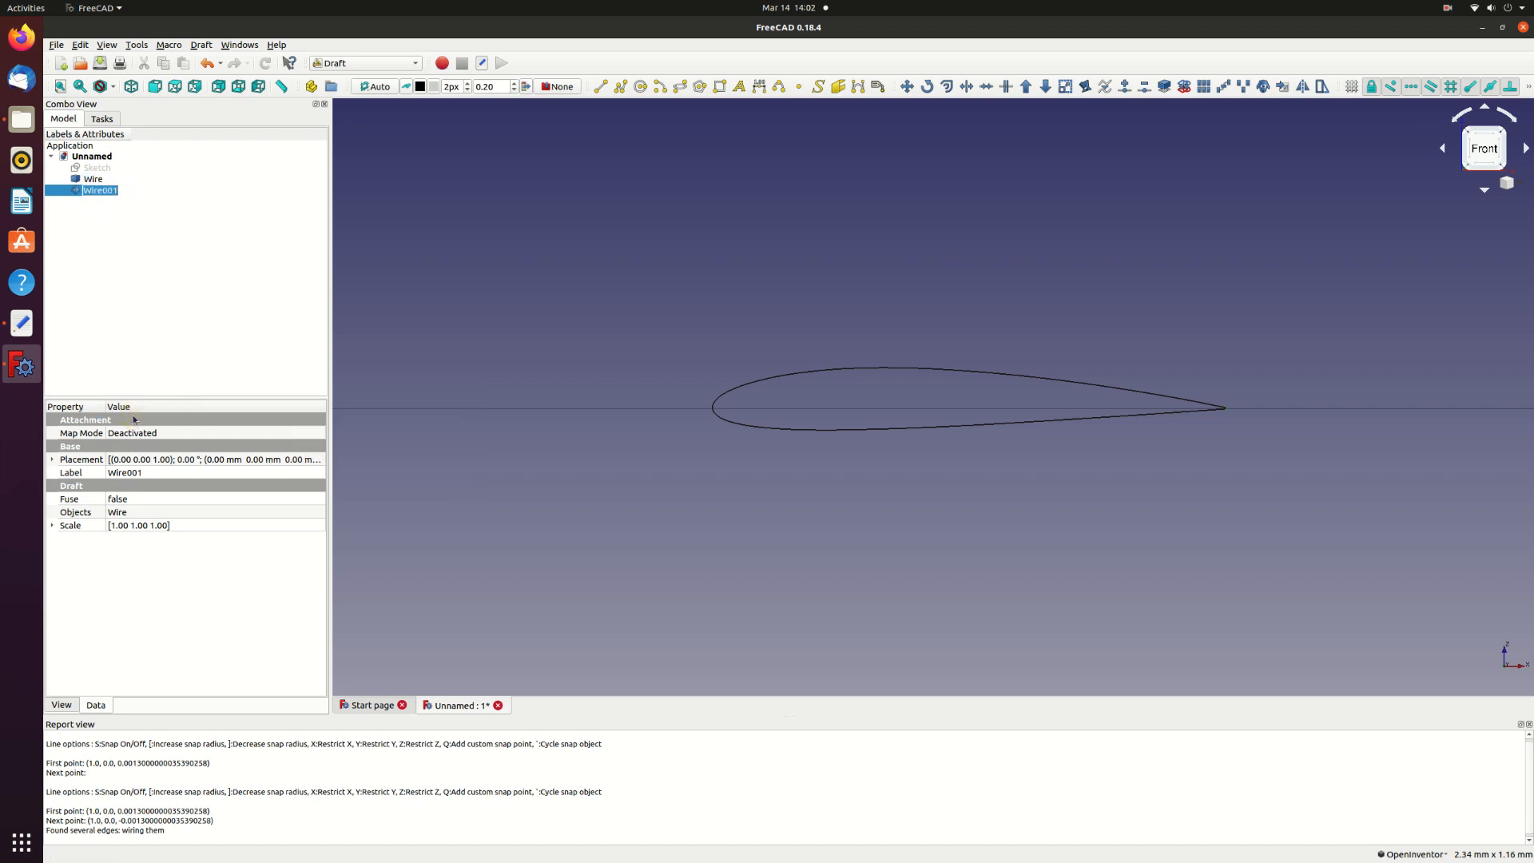
type("RootSection")
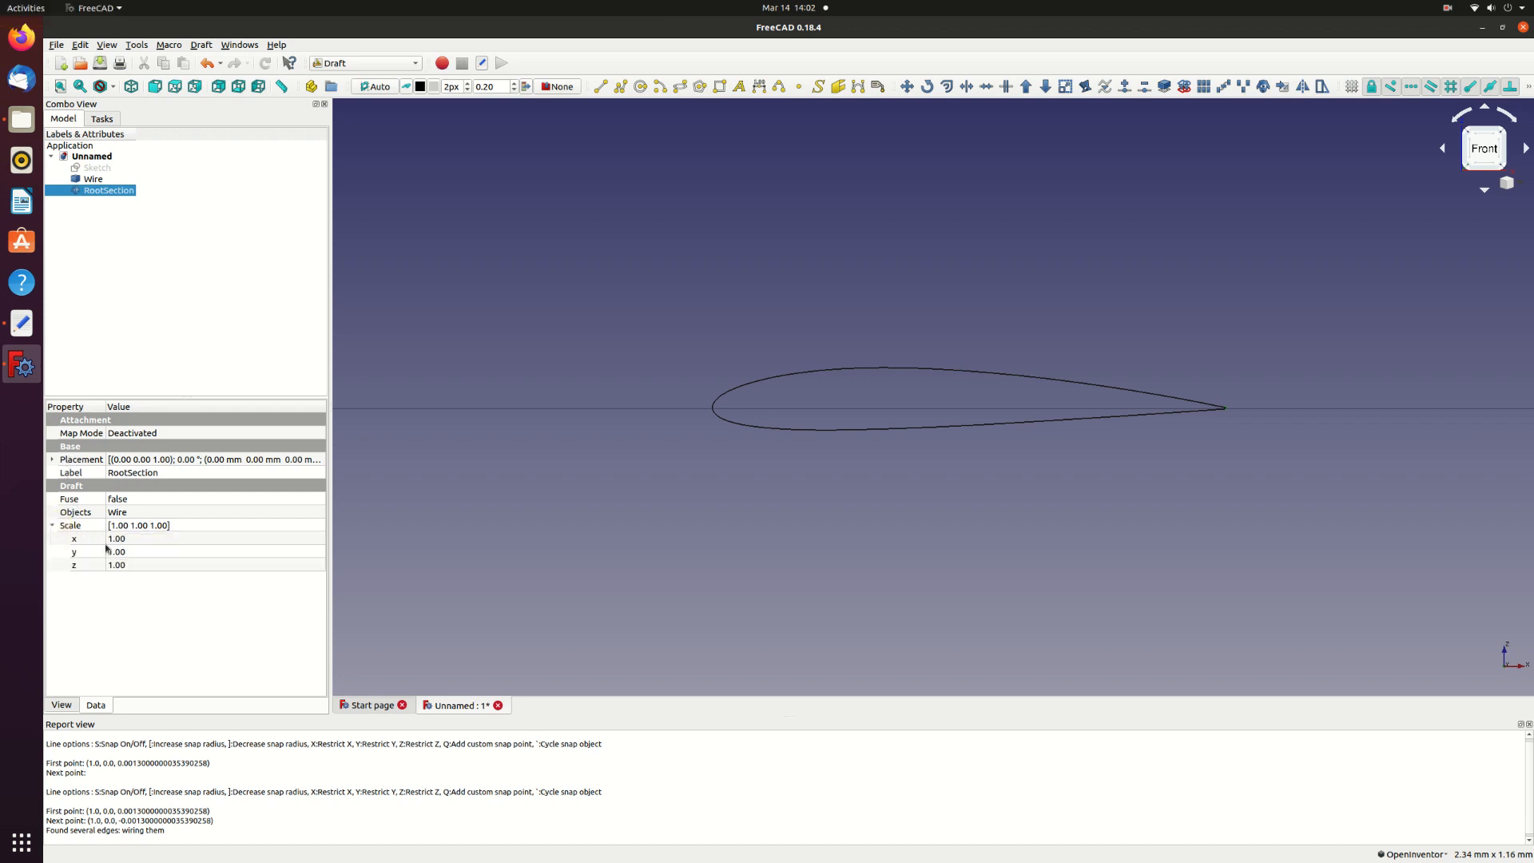
- Set RootSection's scale to 100 in x and 100 in z for full chord size
double_click(147, 538)
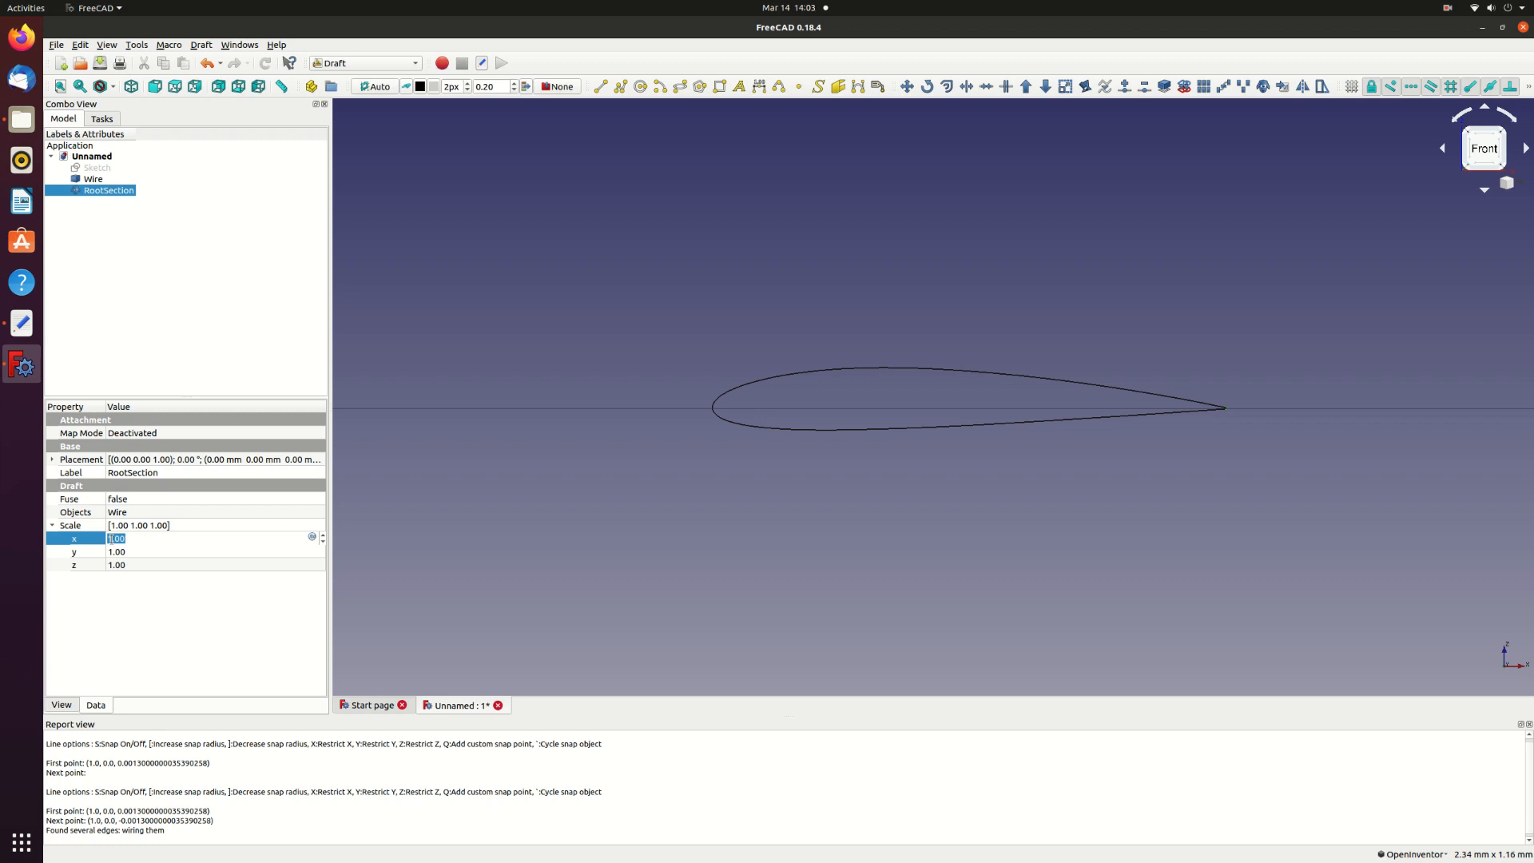
type("100.00")
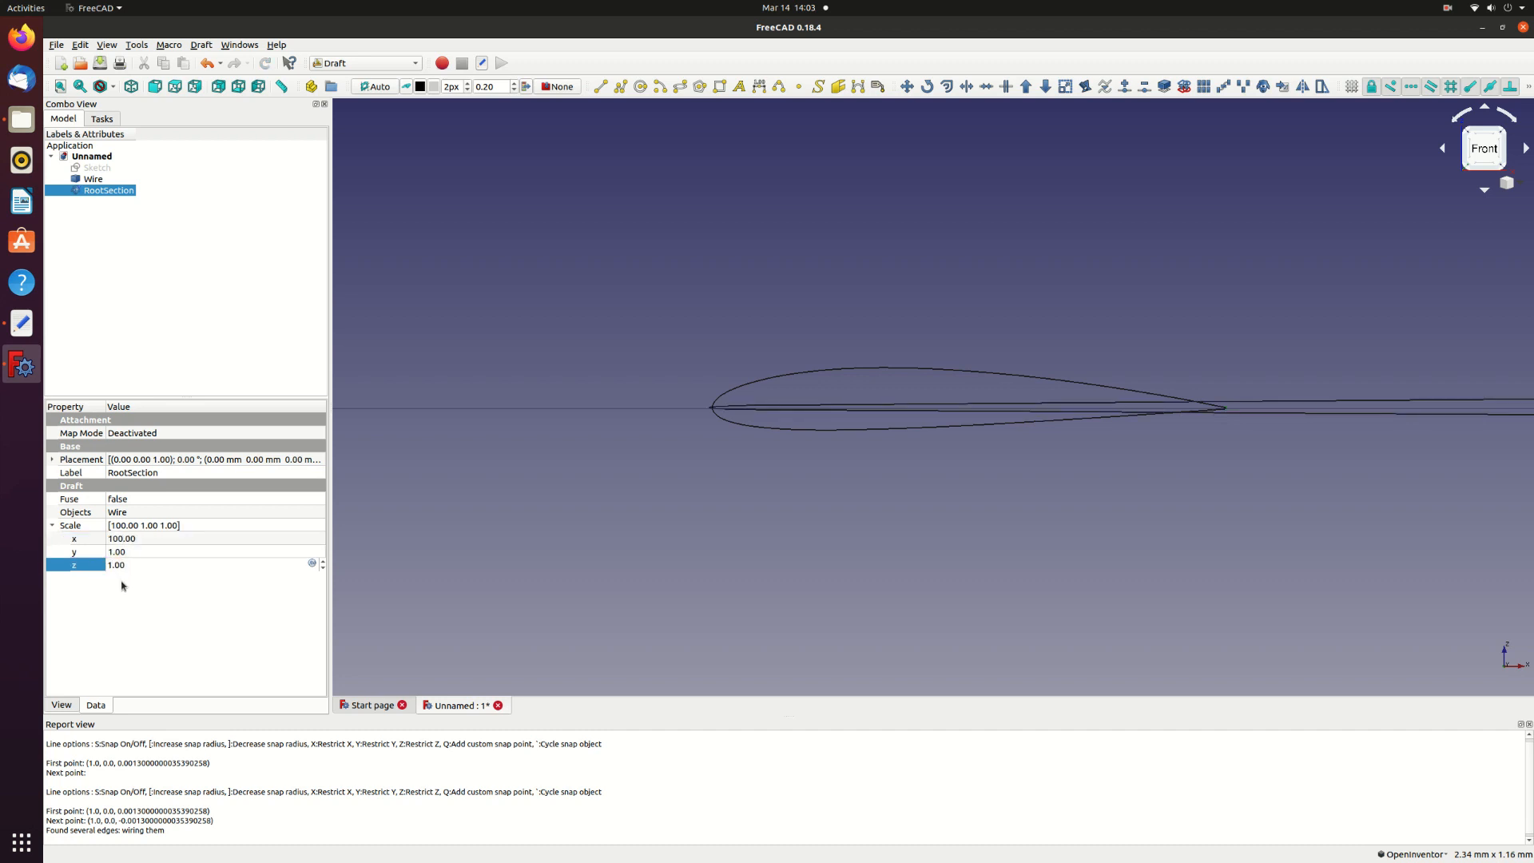
type("100.00")
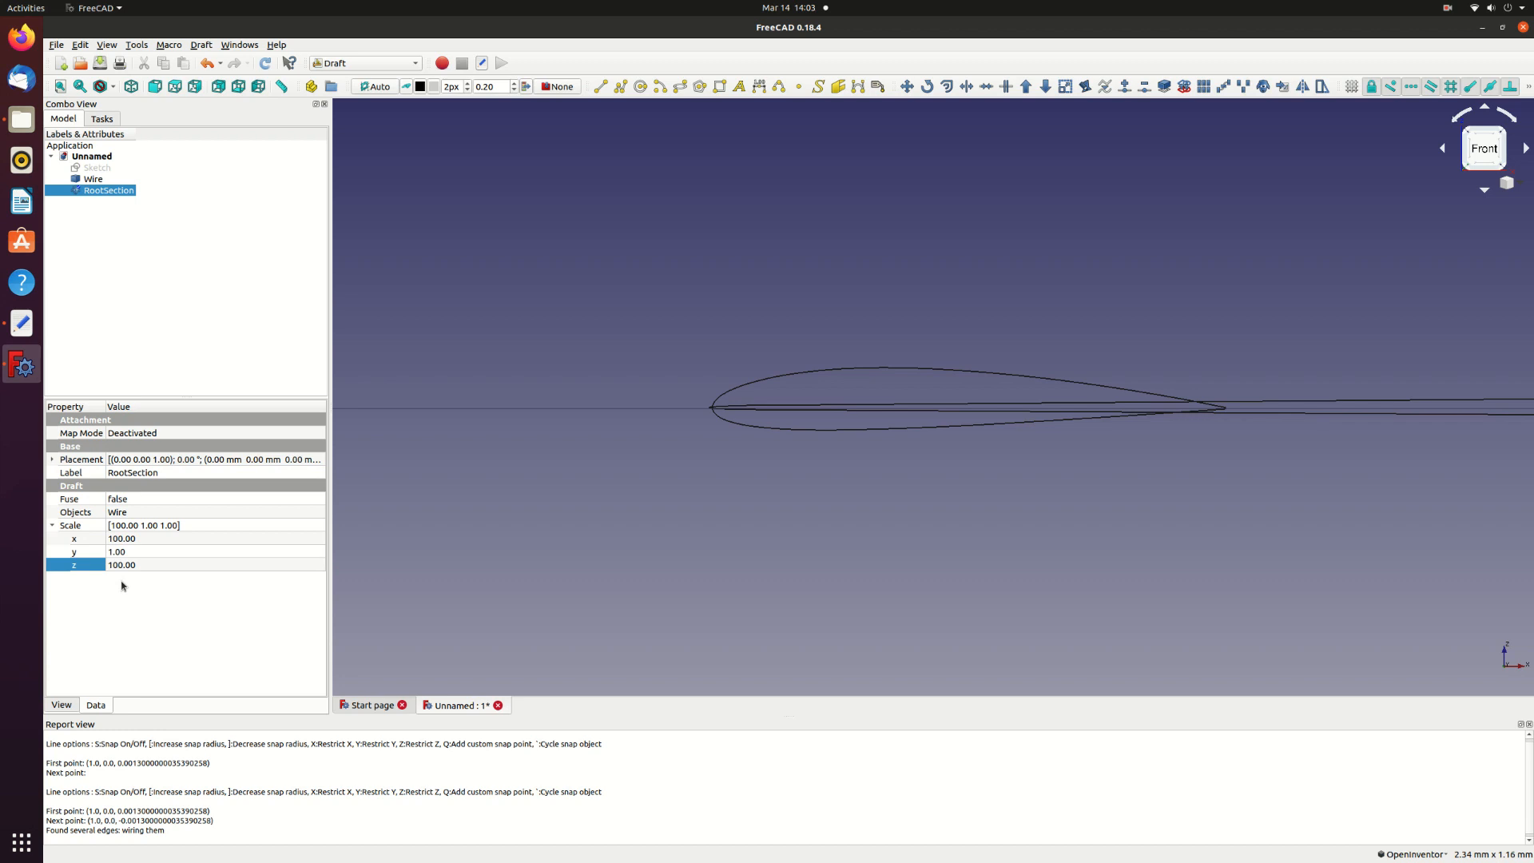
mouse_move(230, 221)
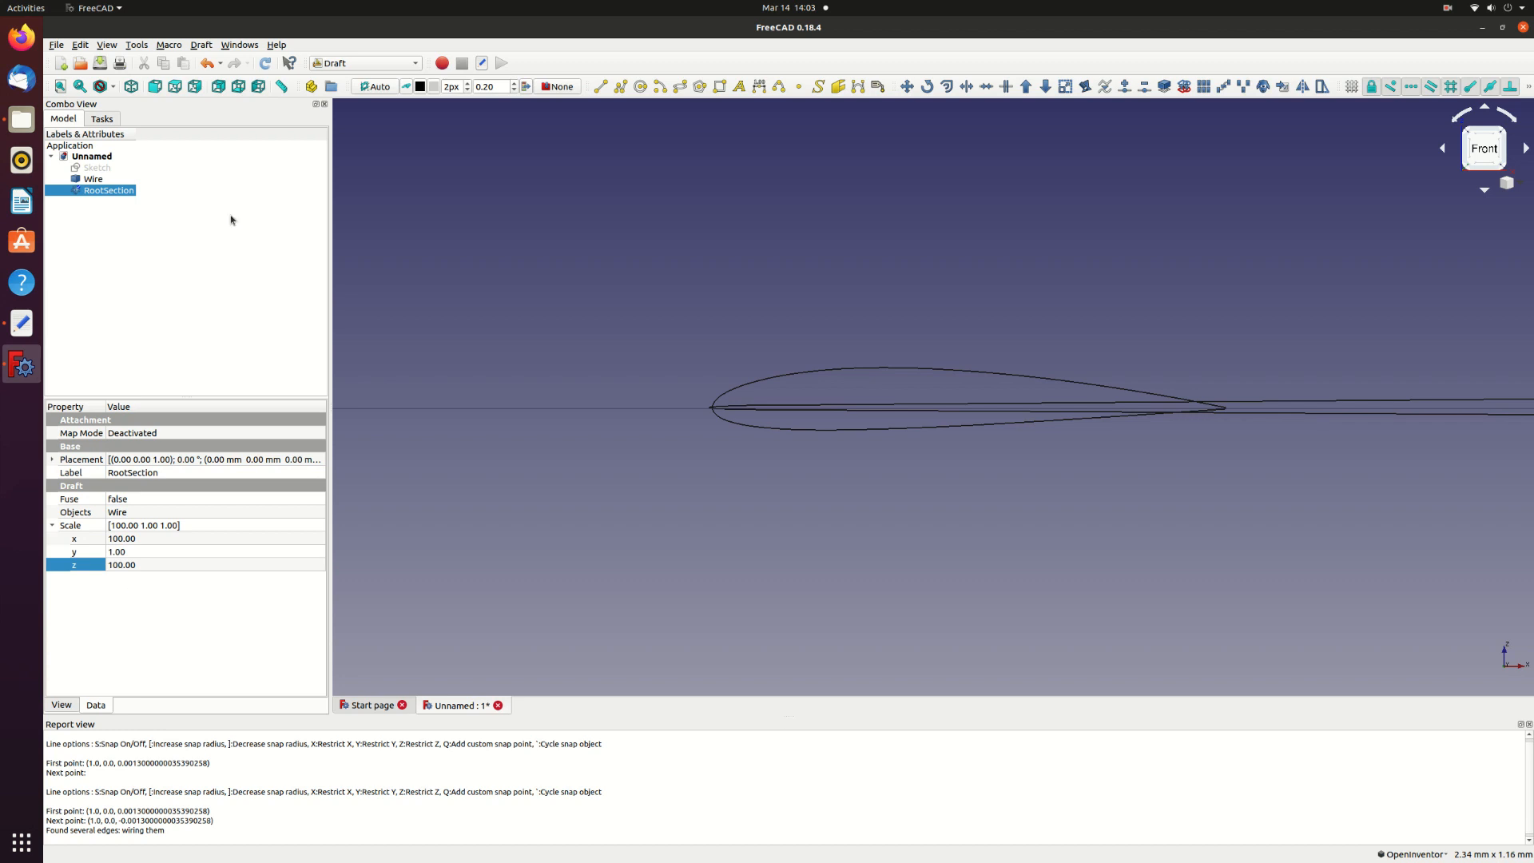
left_click(266, 63)
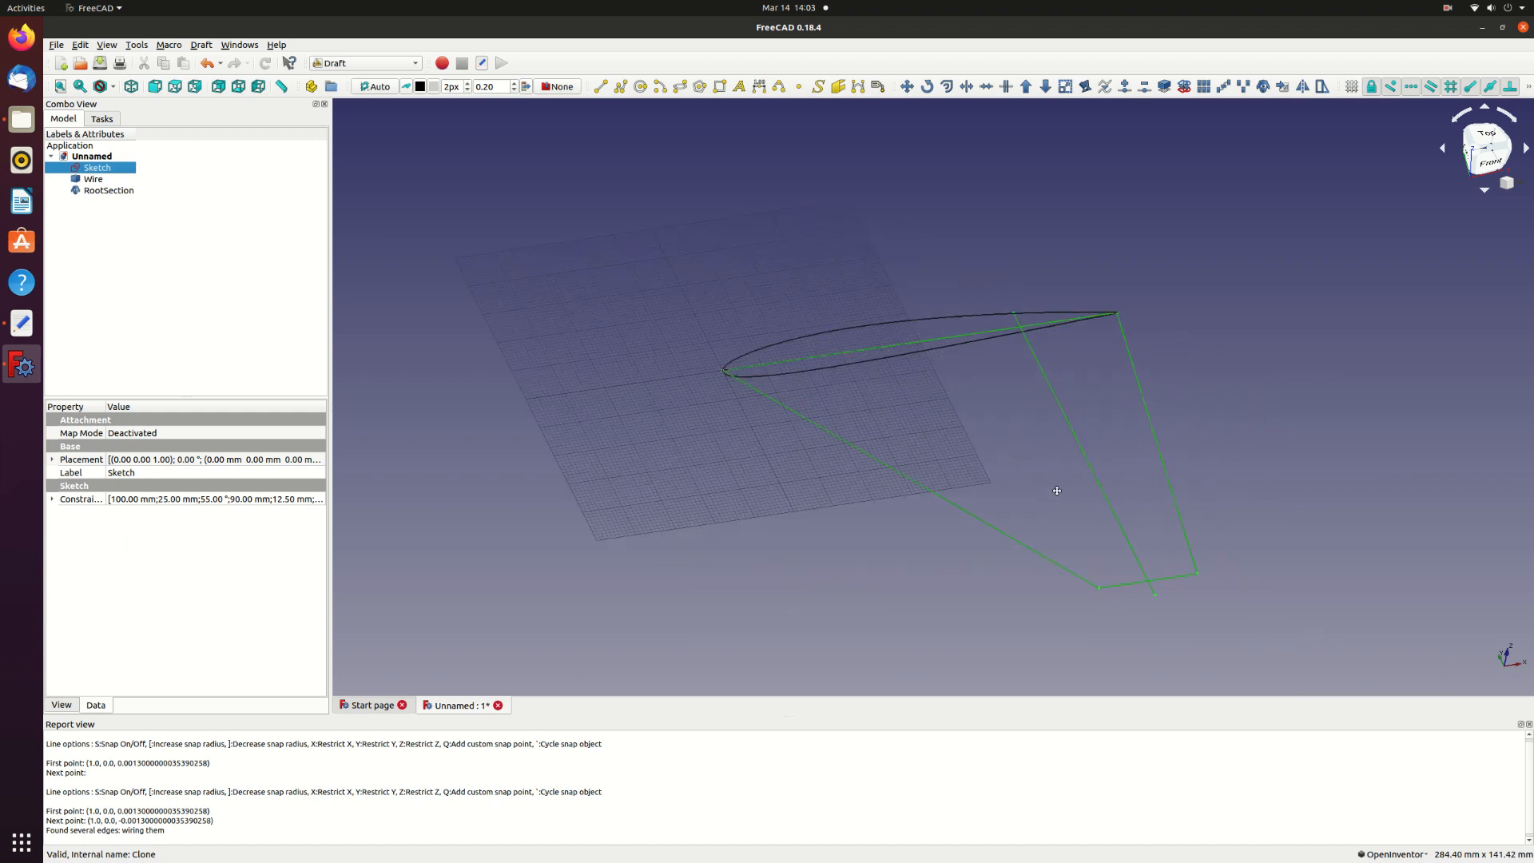
left_click(93, 180)
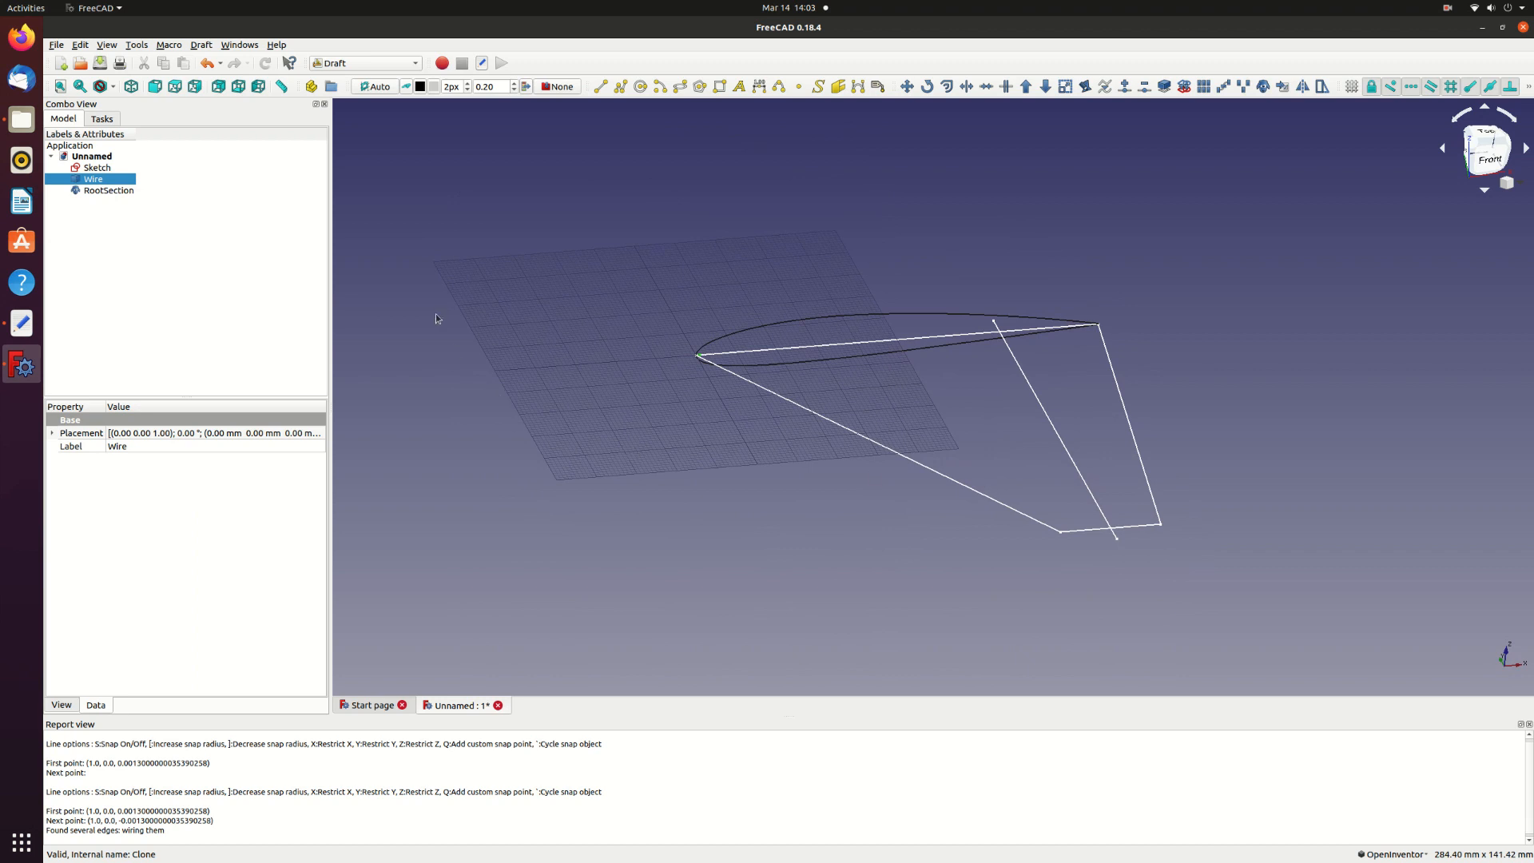
mouse_move(235, 271)
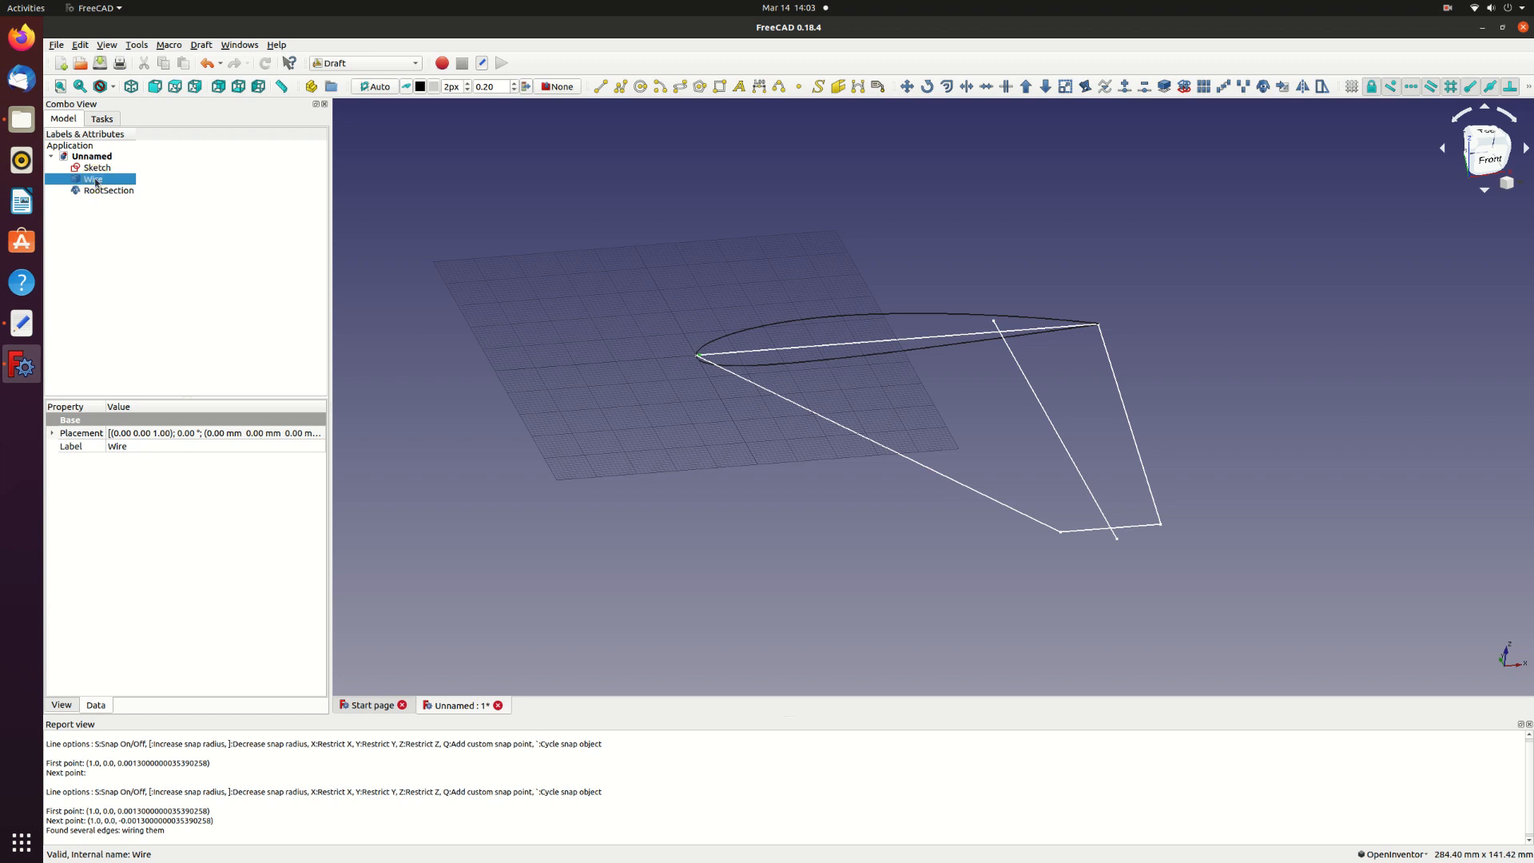
mouse_move(1108, 170)
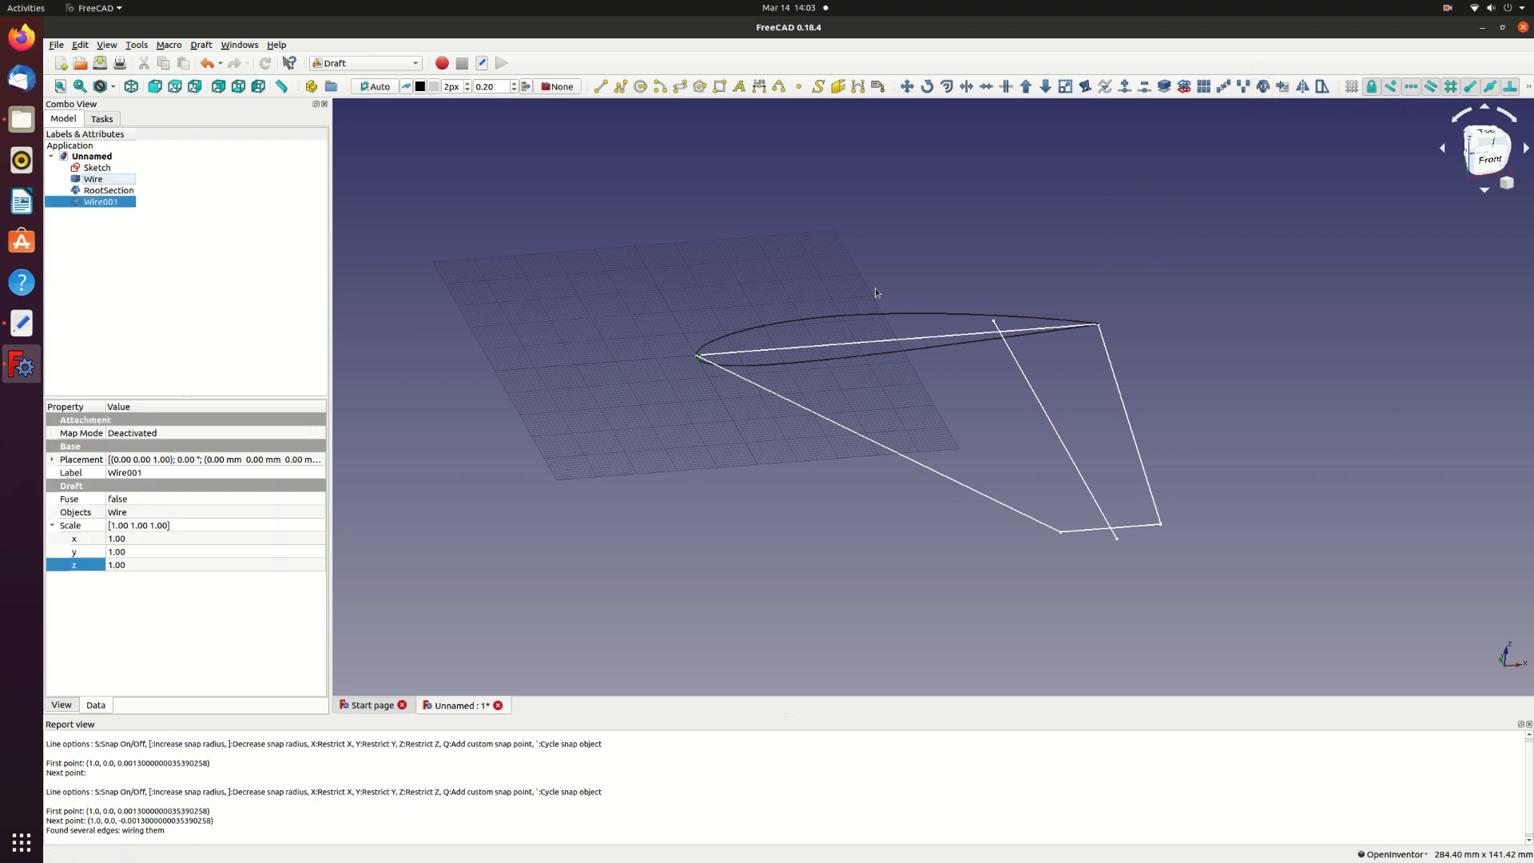
- Rename the copied wire to TipSection and set its x scale to 25 and z scale to 12.5
right_click(99, 201)
type("TipSection")
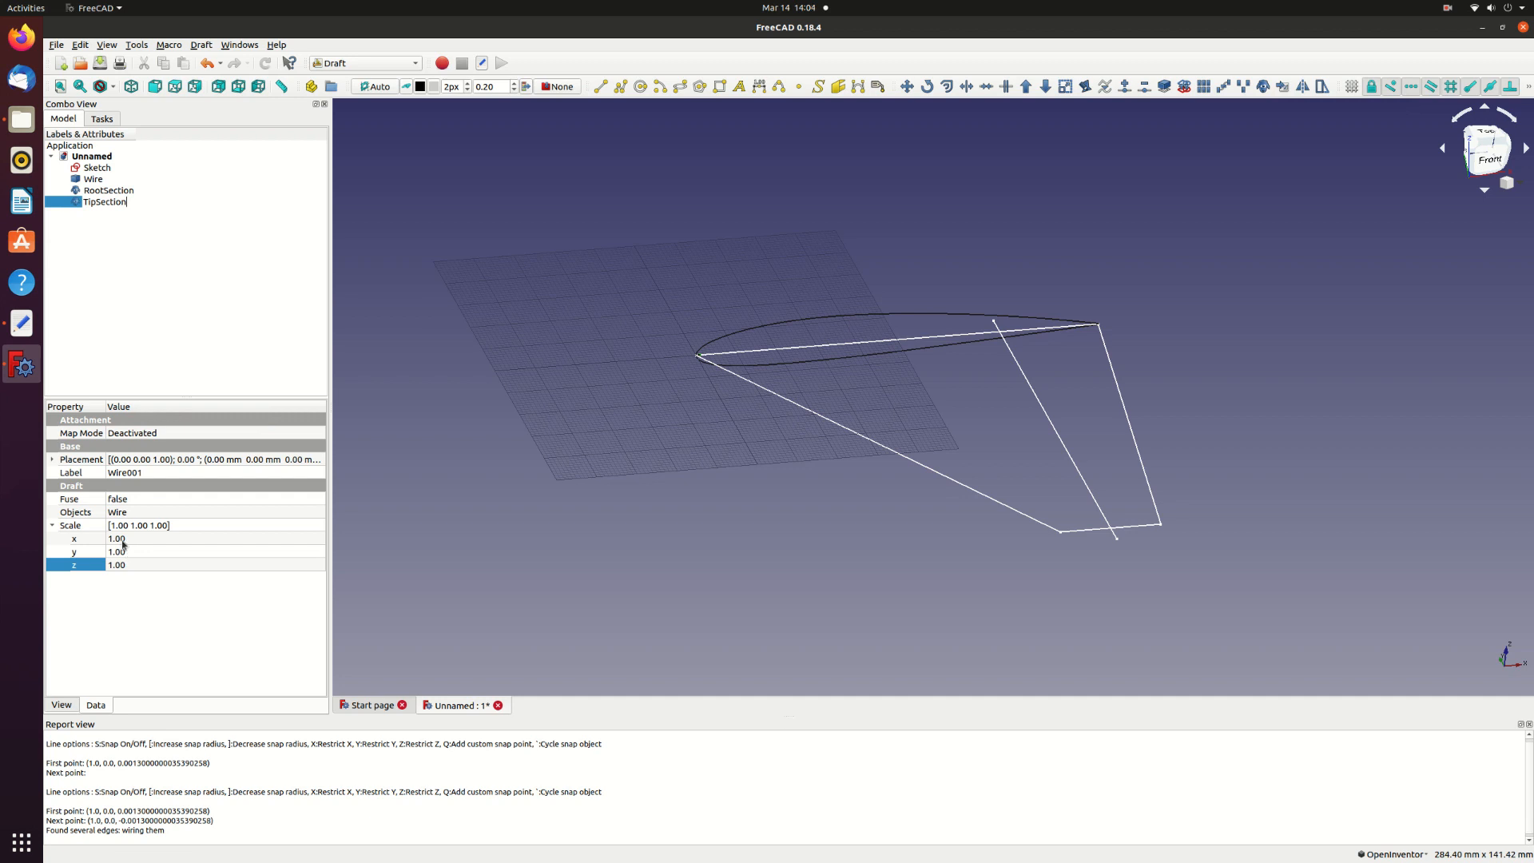
left_click(117, 539)
type("25")
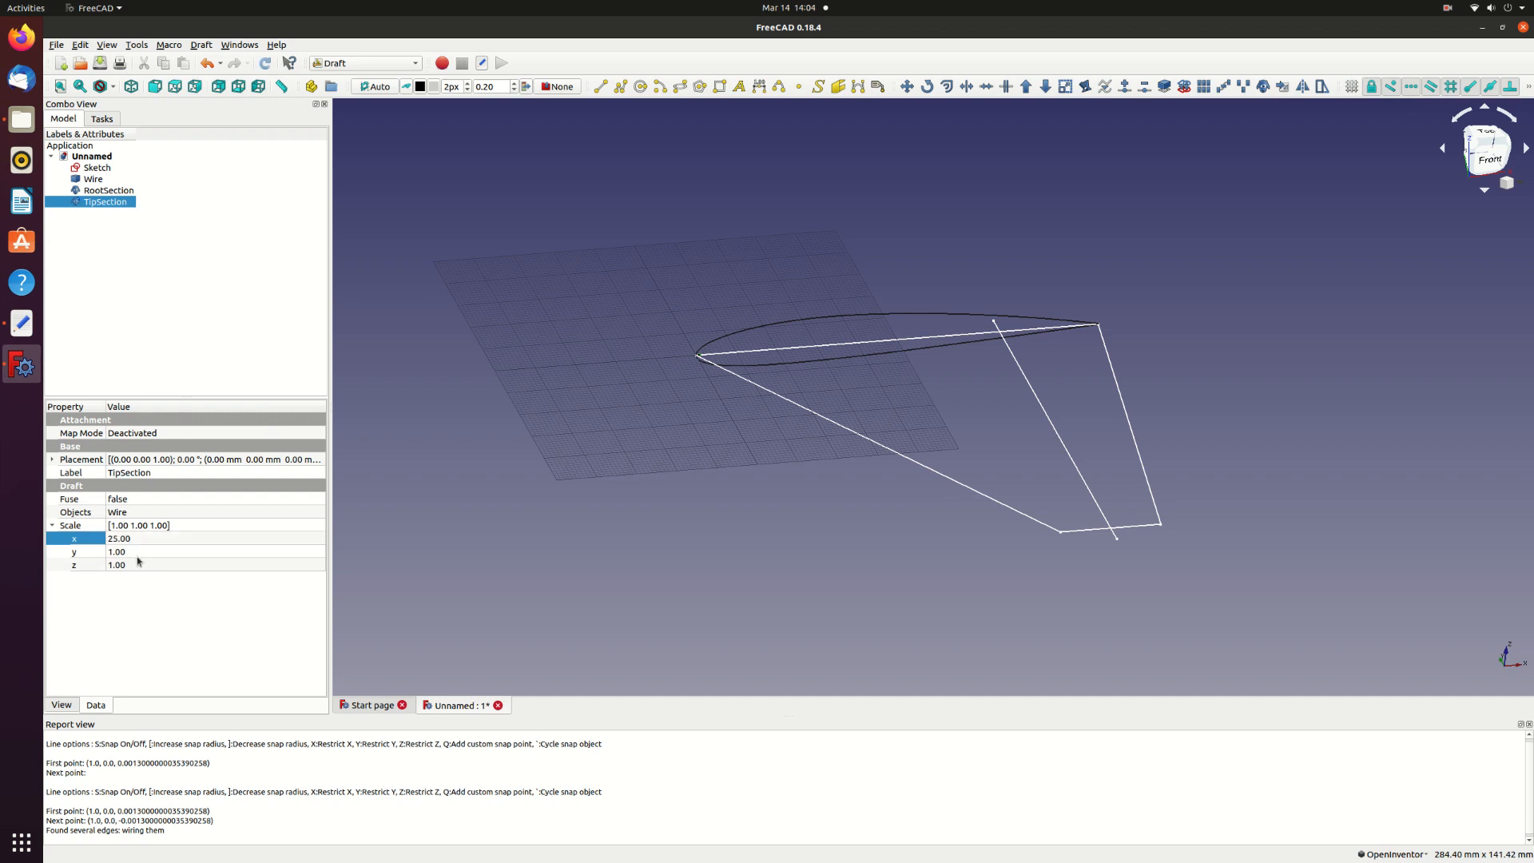
mouse_move(120, 570)
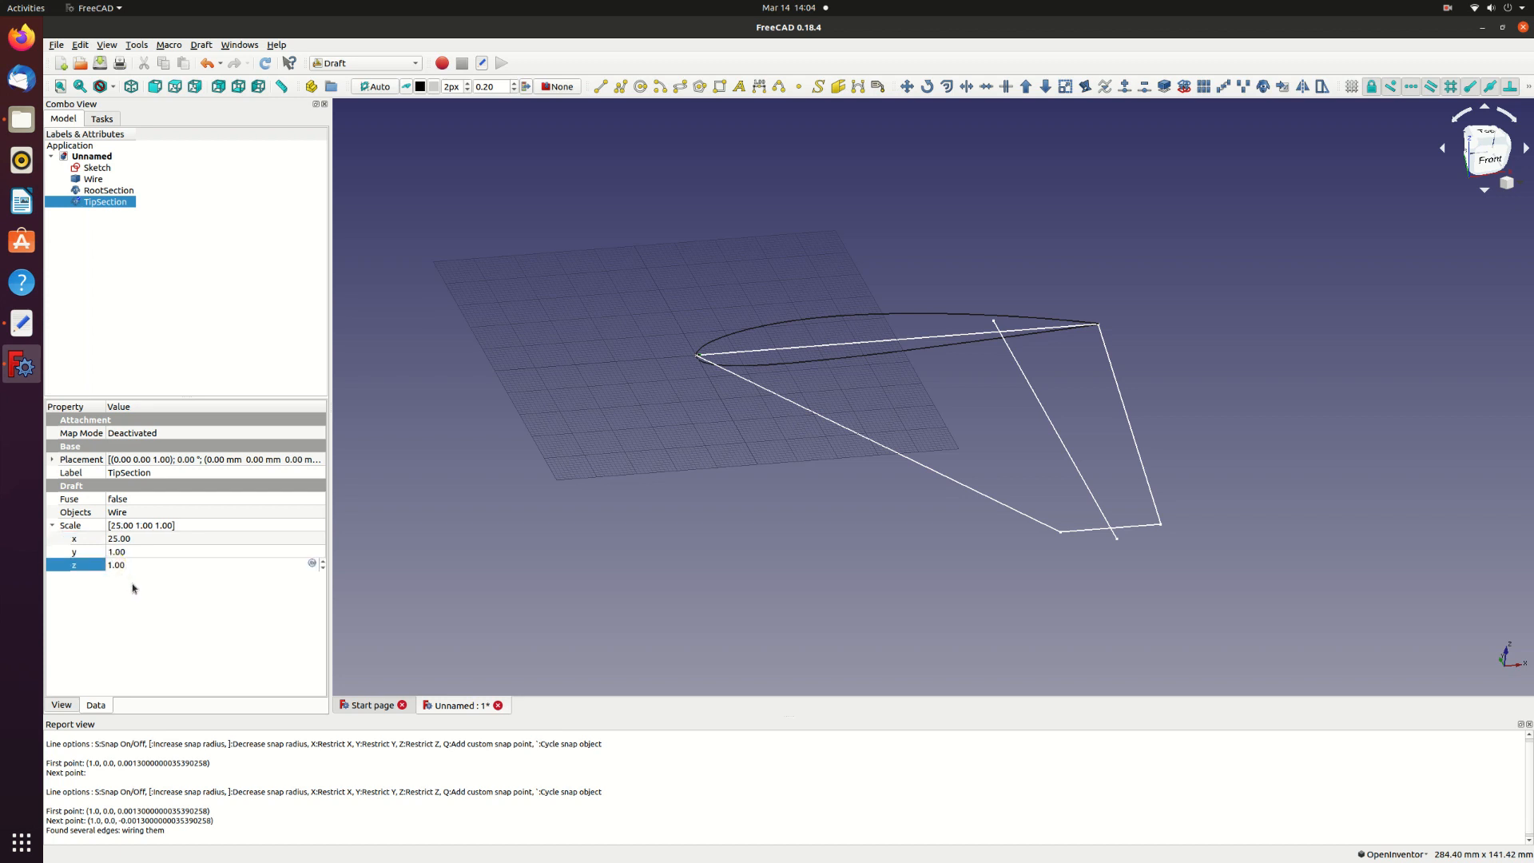
type("12.00")
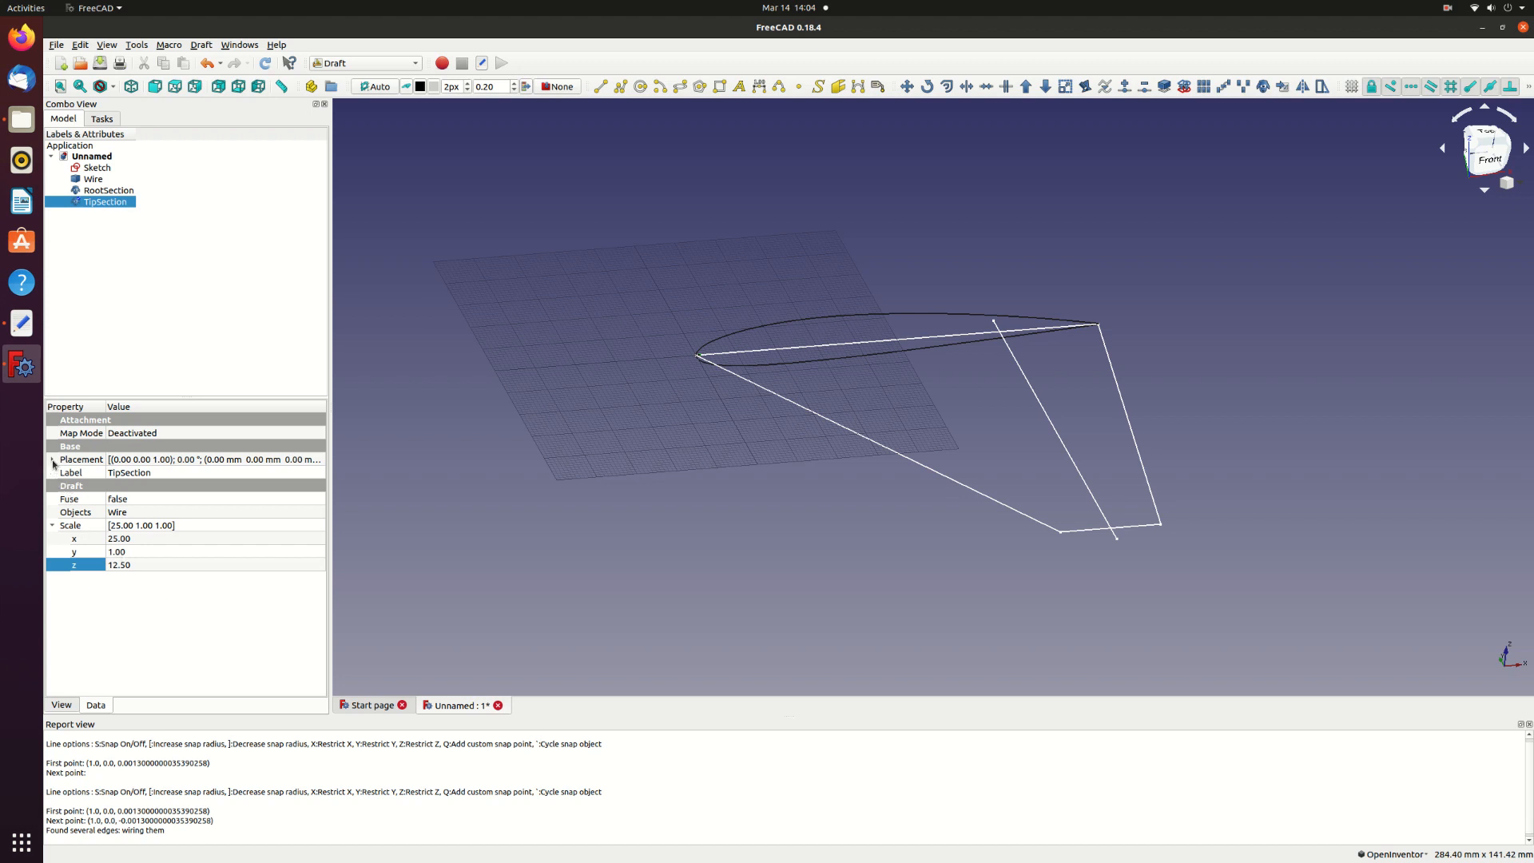
- Move TipSection 90 mm out along the span by setting Position y to -90 mm
left_click(53, 460)
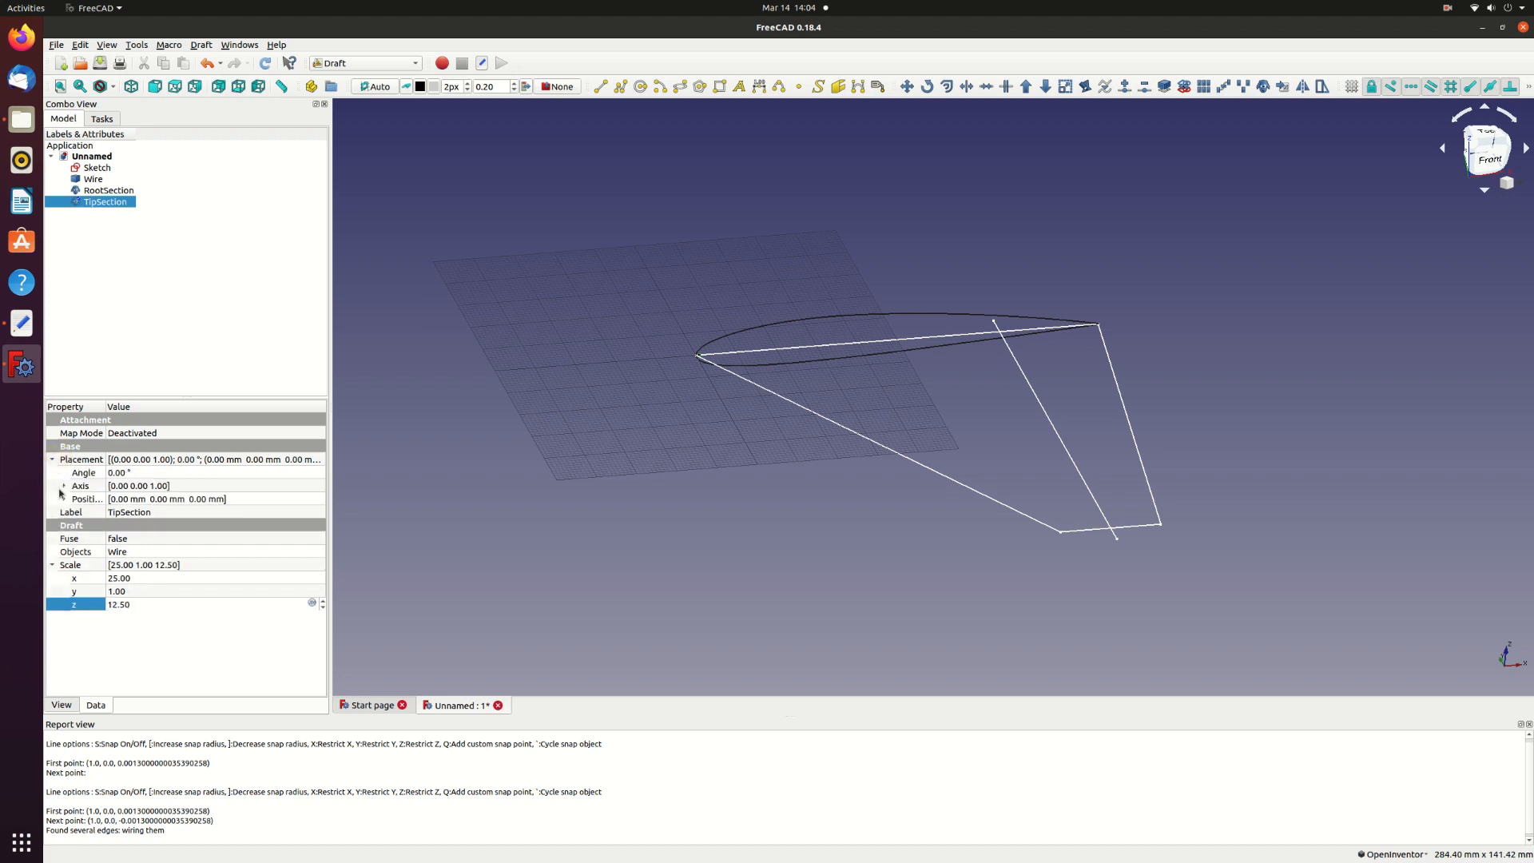
left_click(62, 499)
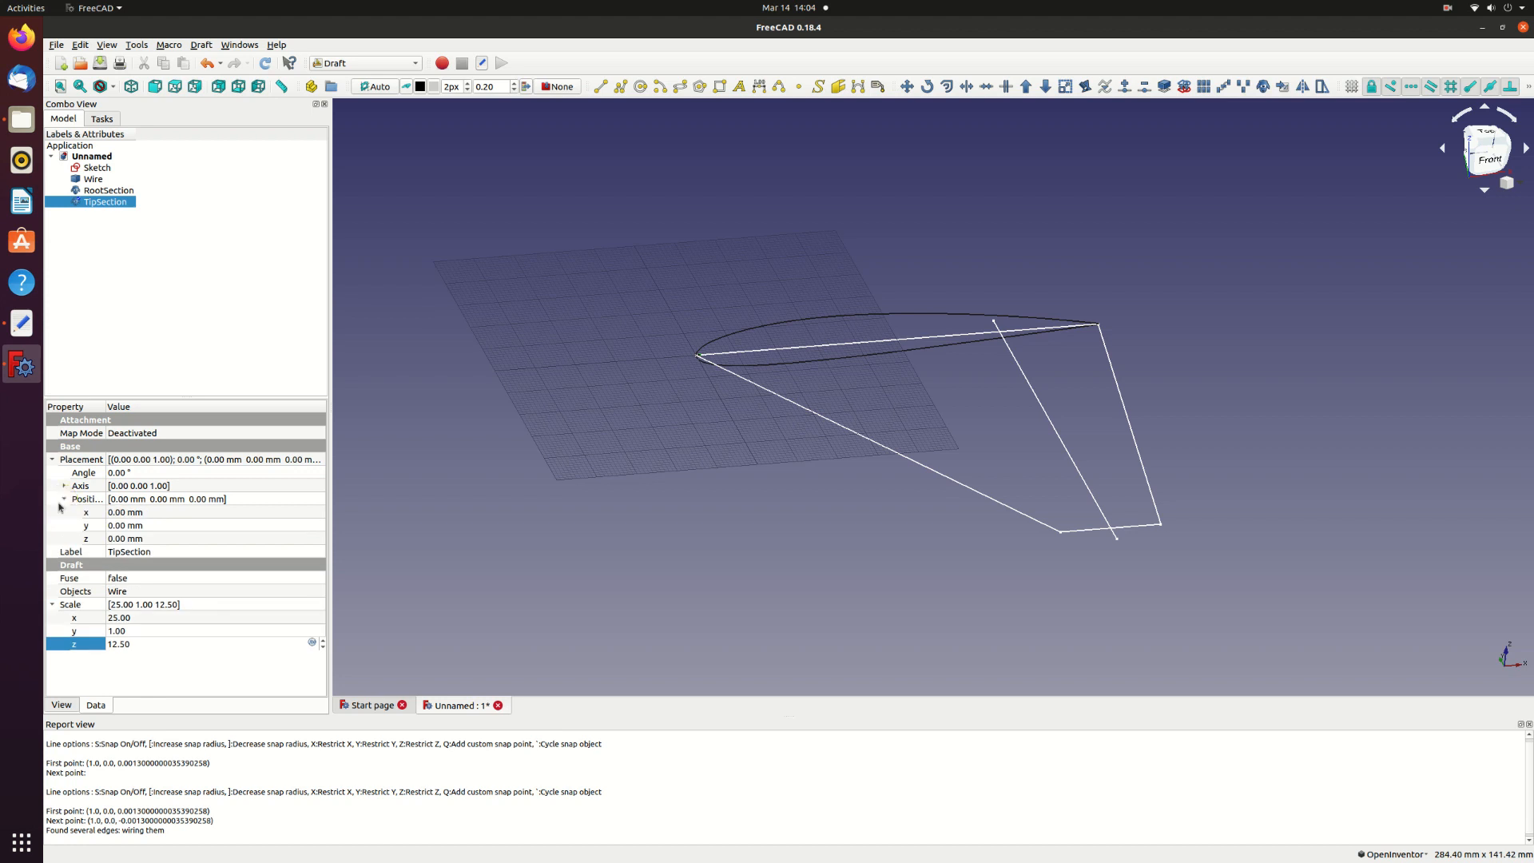
left_click(147, 526)
type("-90")
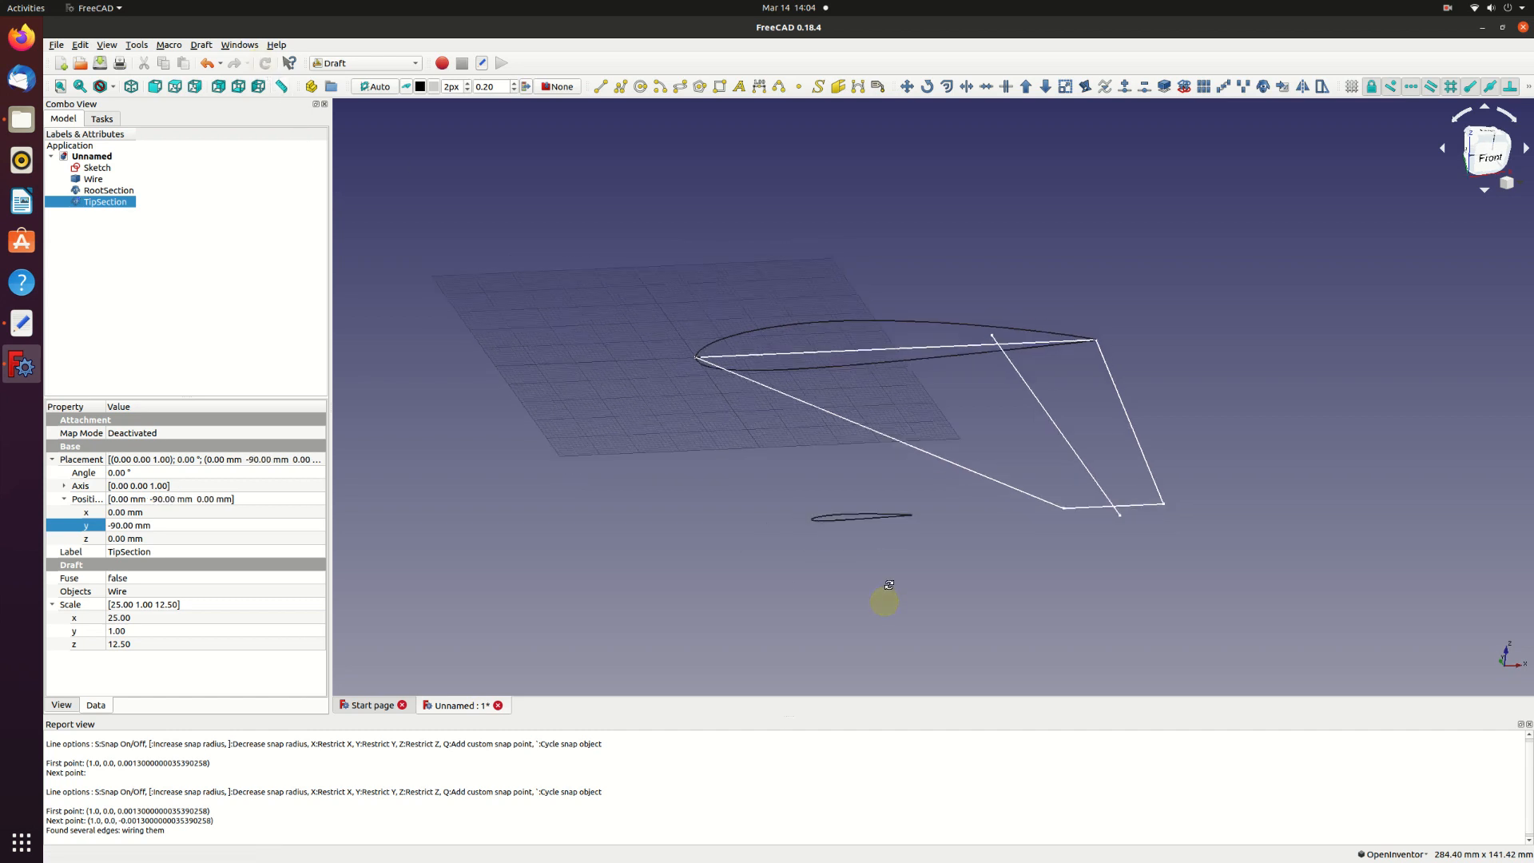
left_click_drag(887, 585, 835, 627)
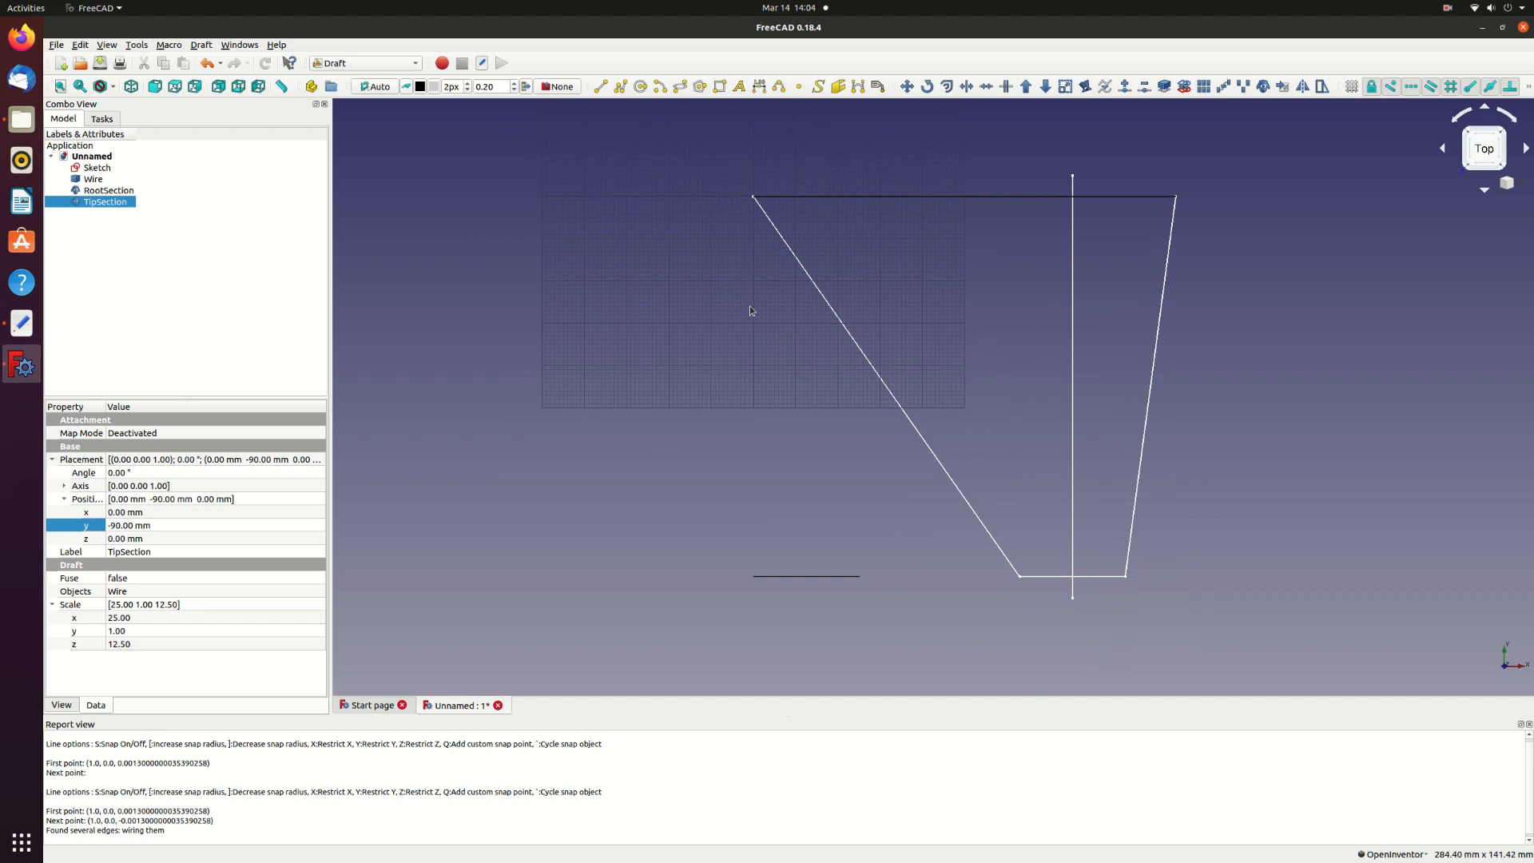
mouse_move(812, 304)
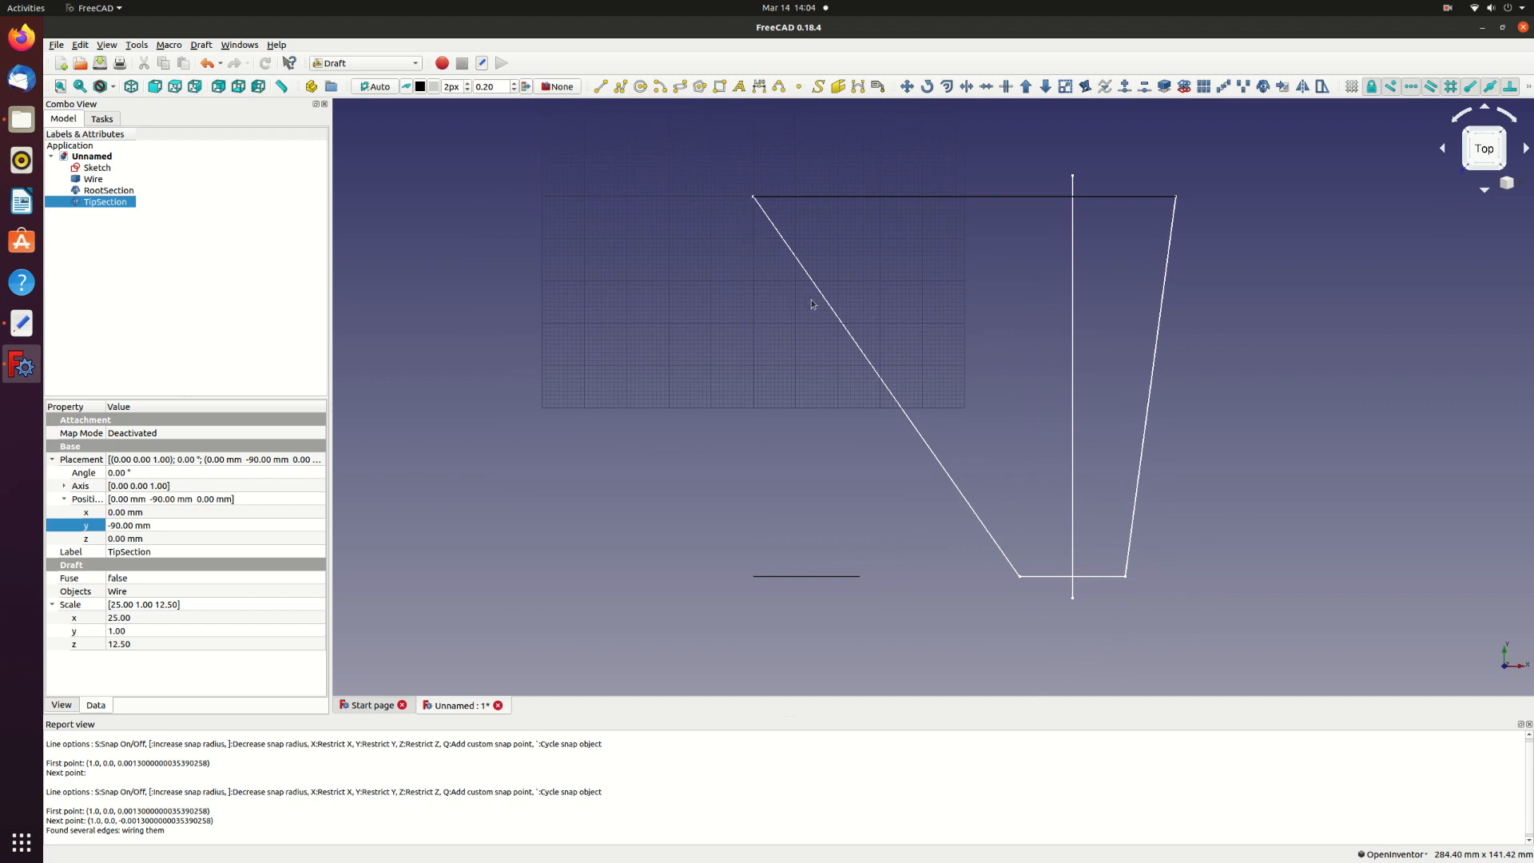
mouse_move(759, 588)
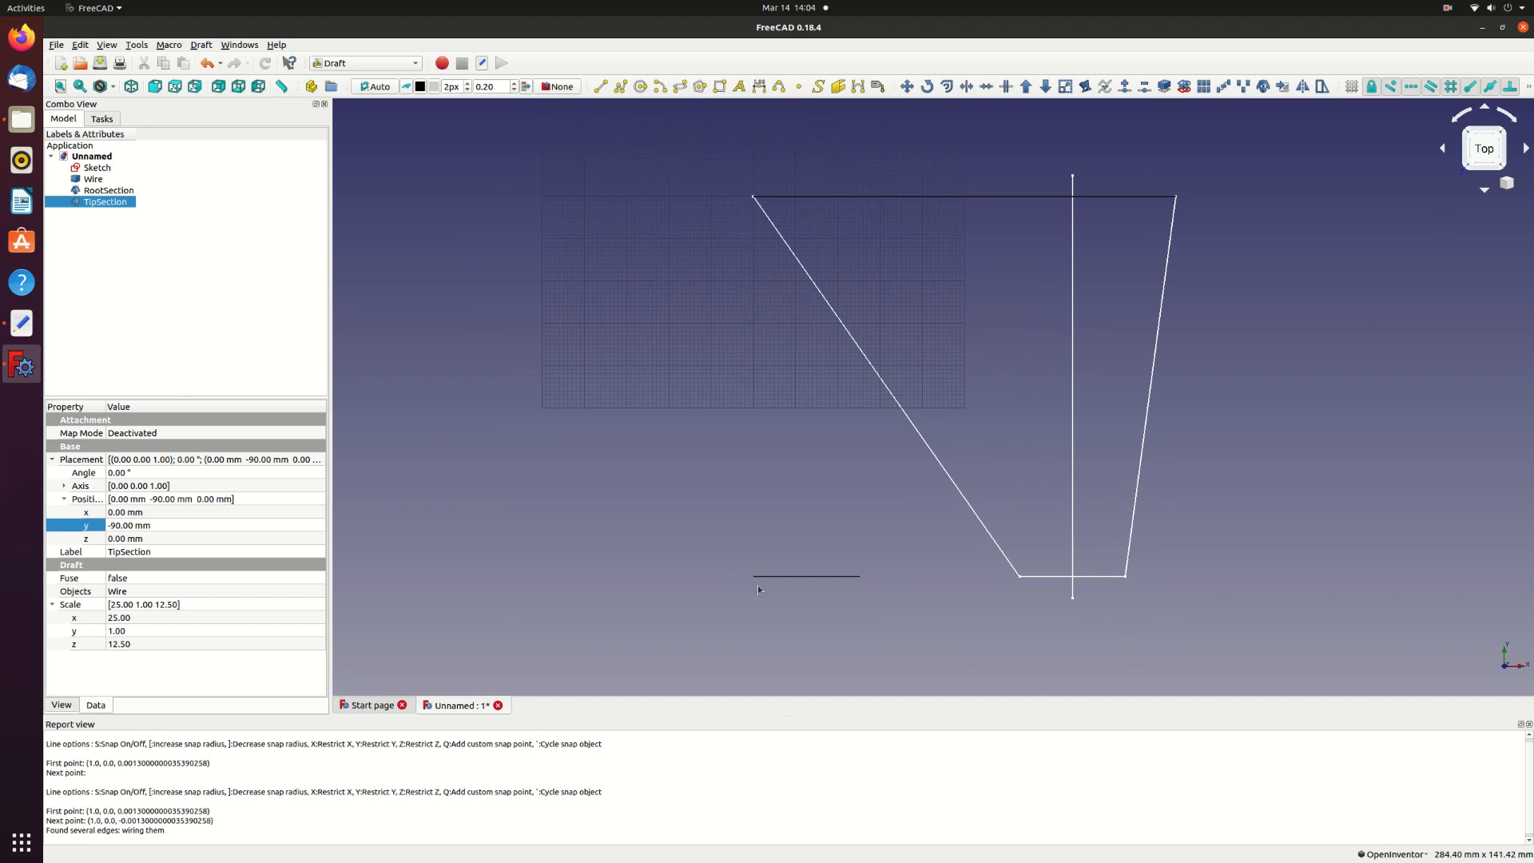
mouse_move(1024, 585)
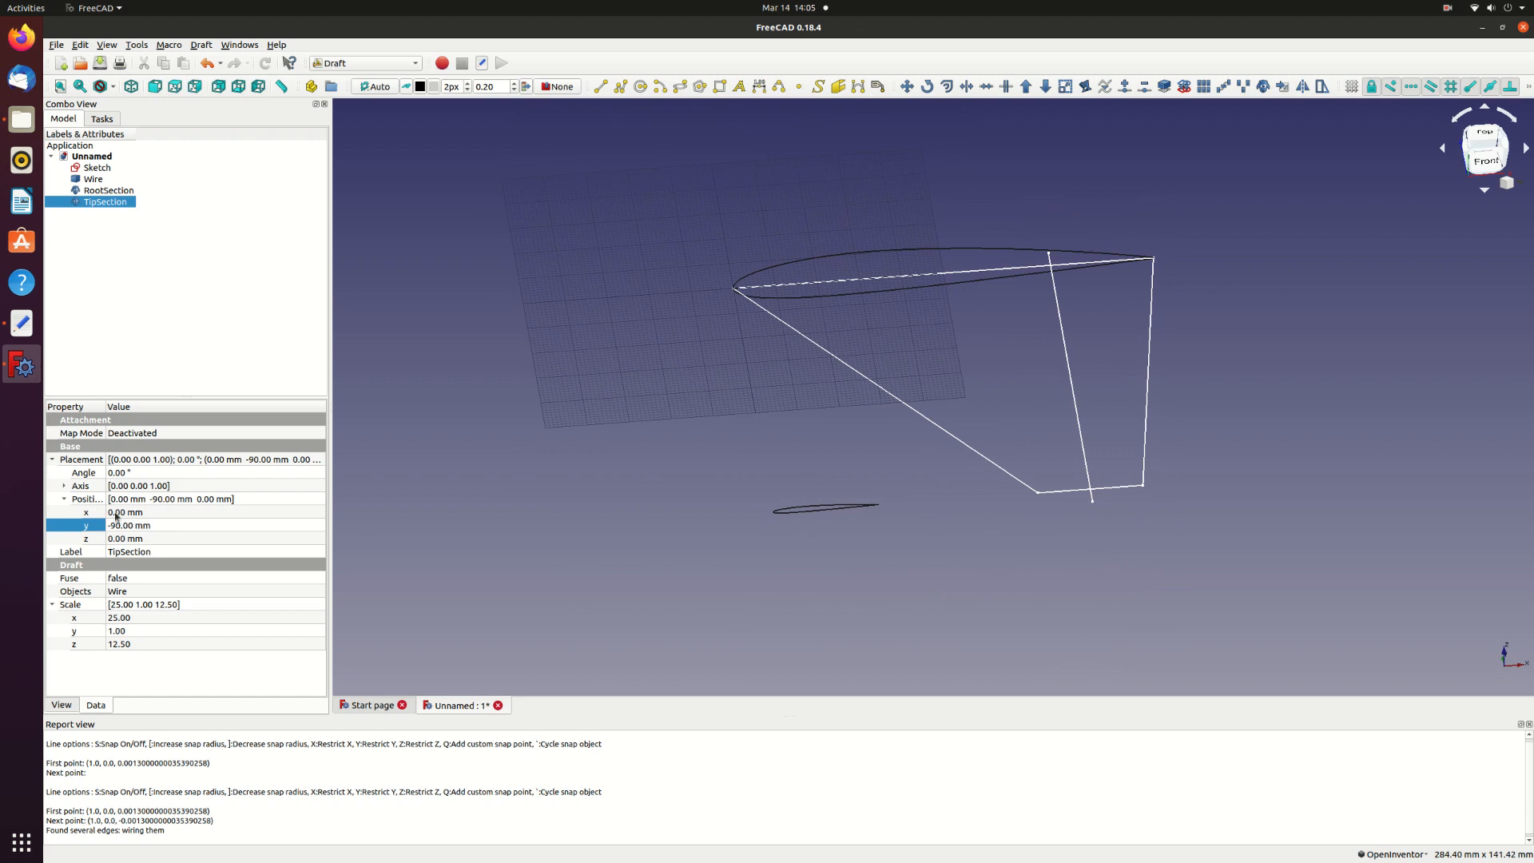
- Set TipSection's x position to 63.02 mm to align it with the planform tip
left_click(147, 512)
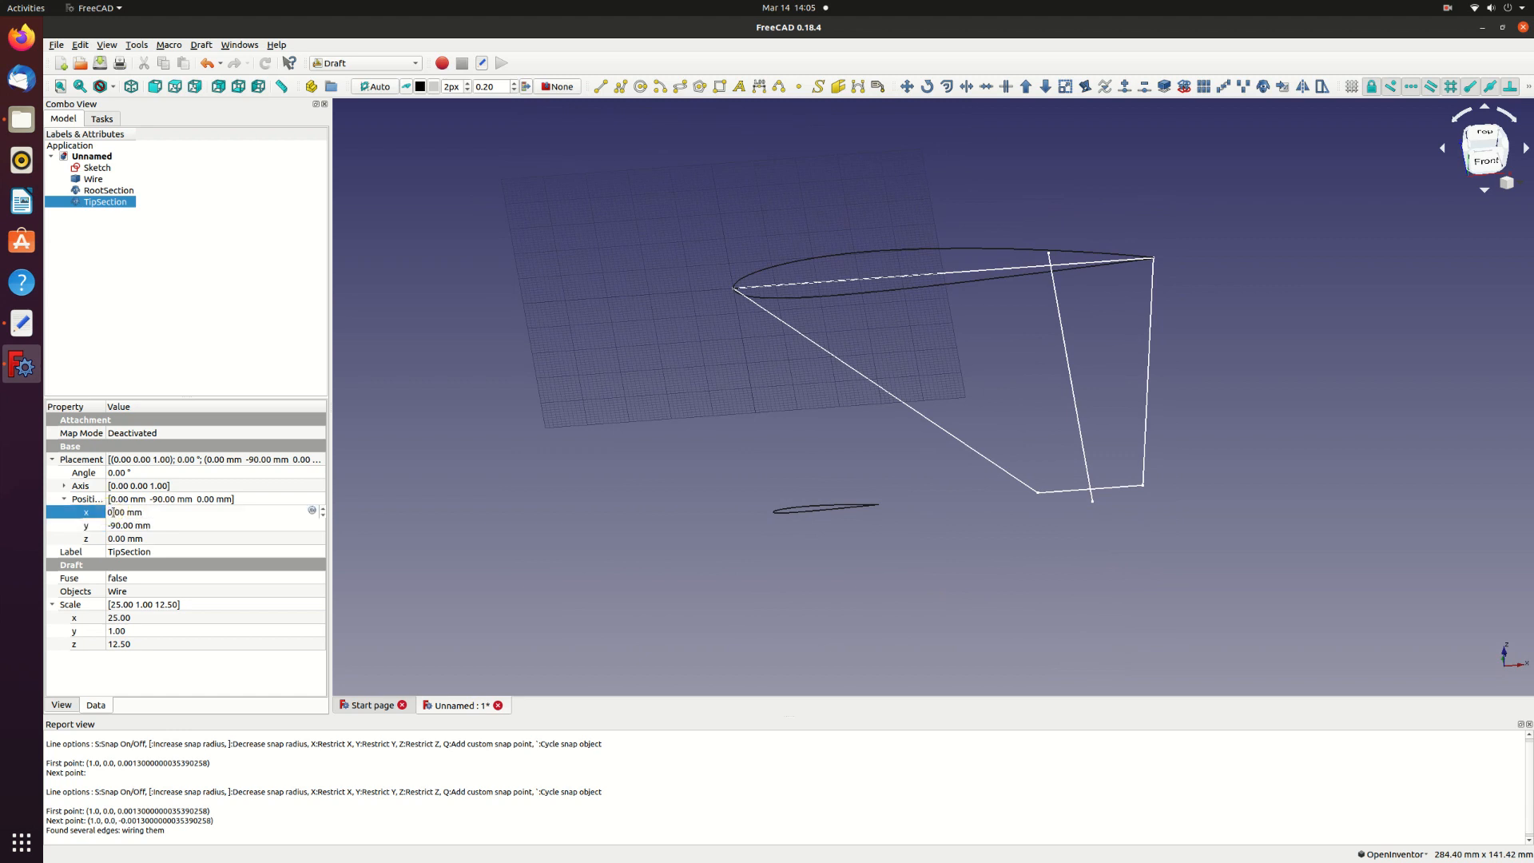
triple_click(125, 511)
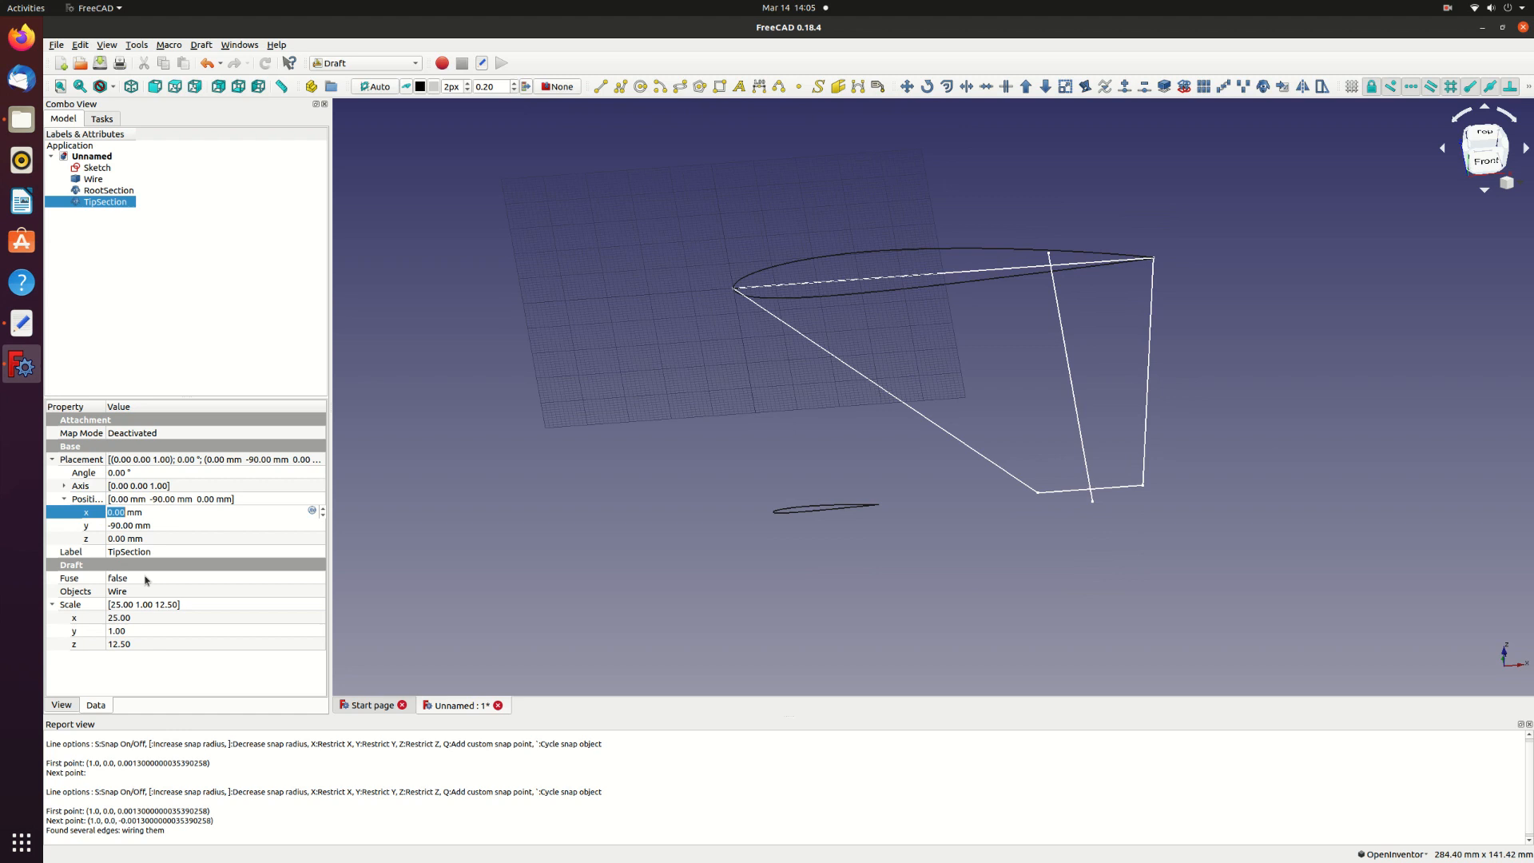
type("63 mm")
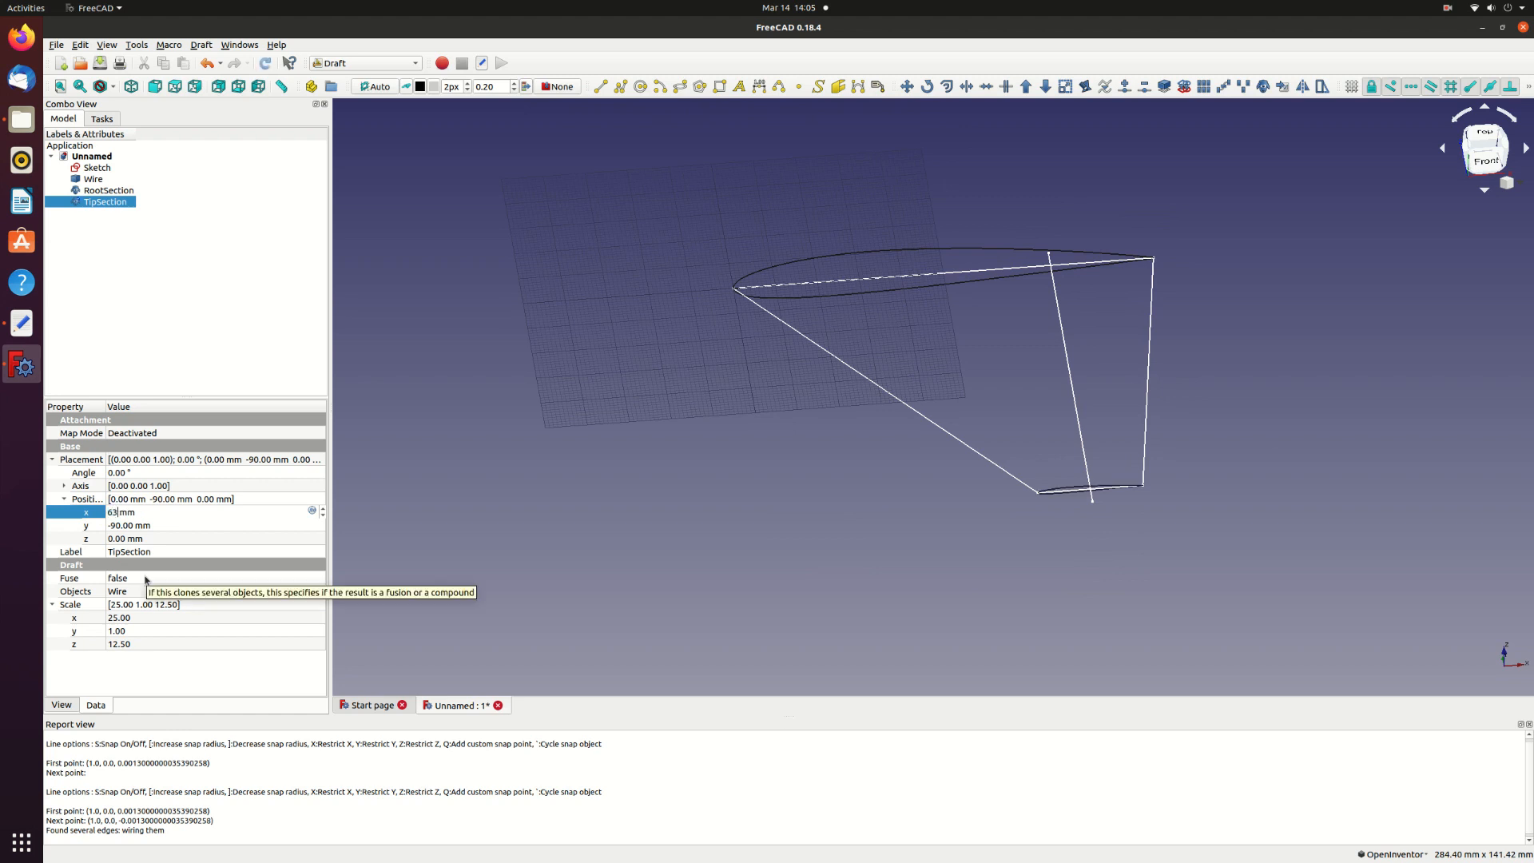
type("63.02")
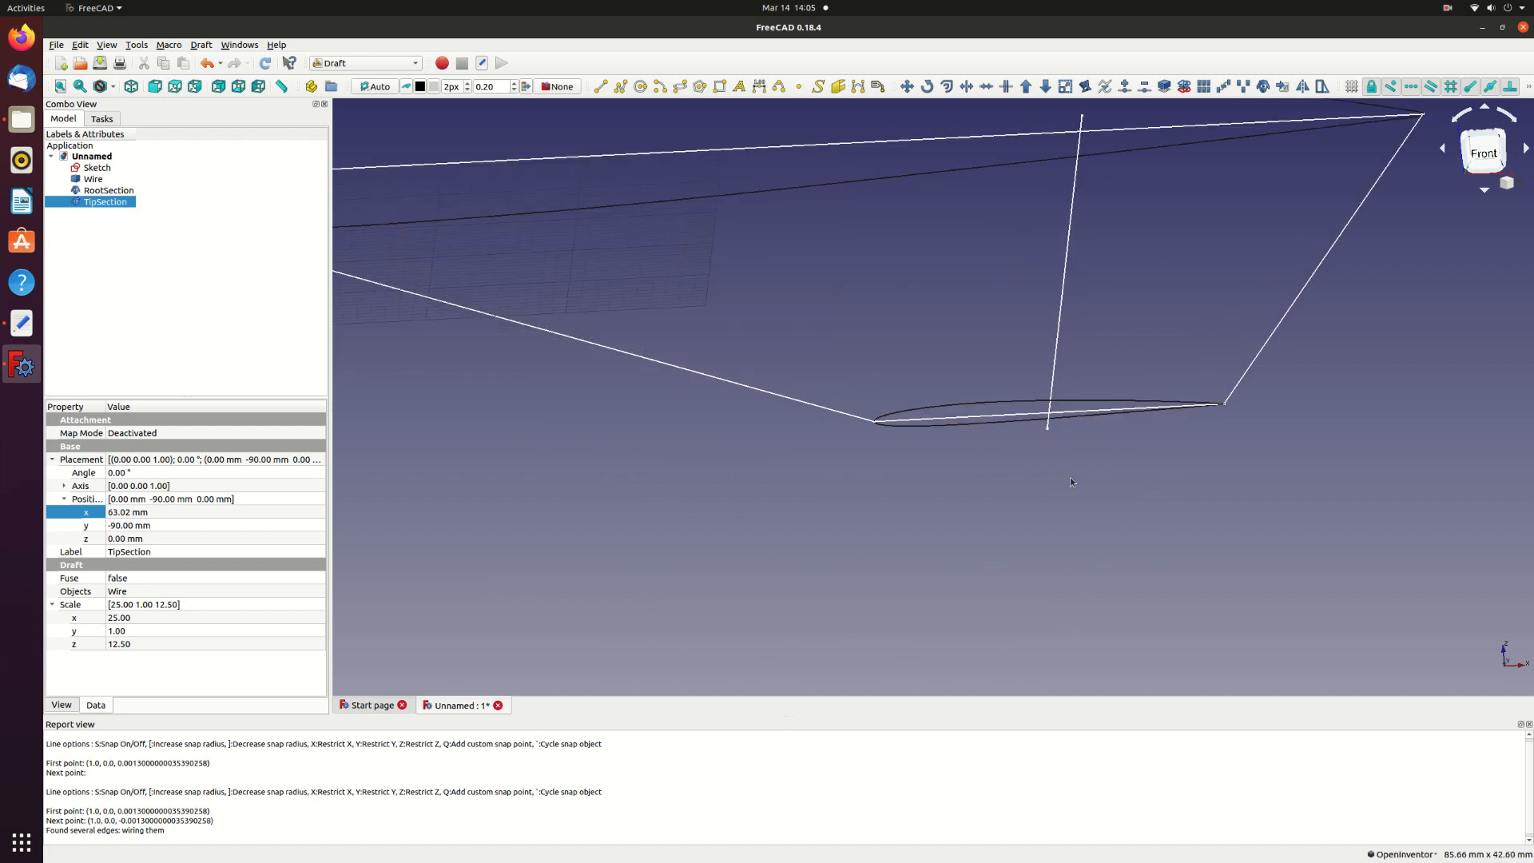
mouse_move(1228, 420)
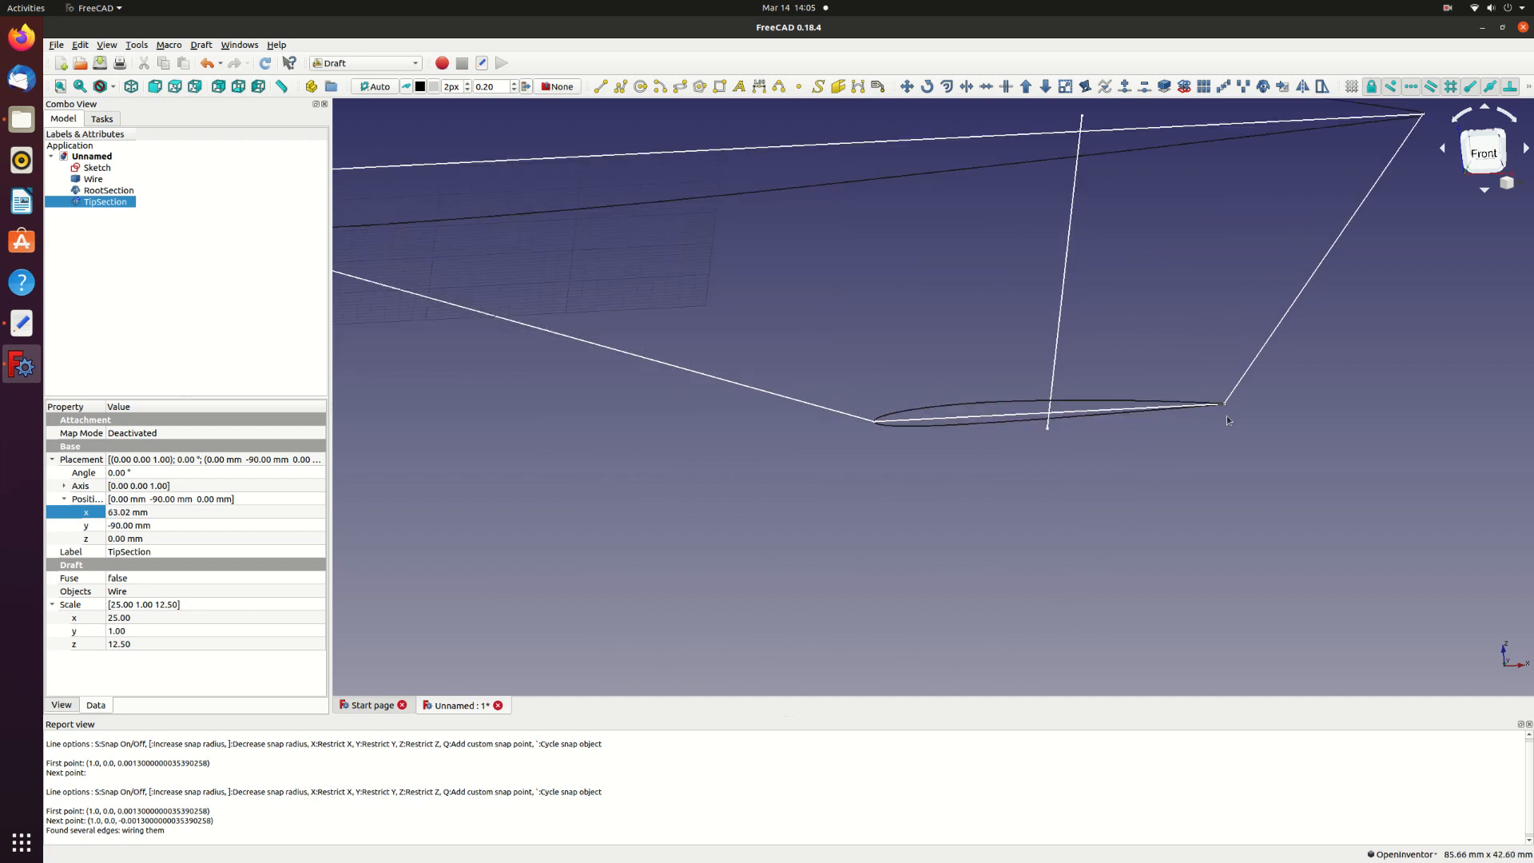
mouse_move(112, 478)
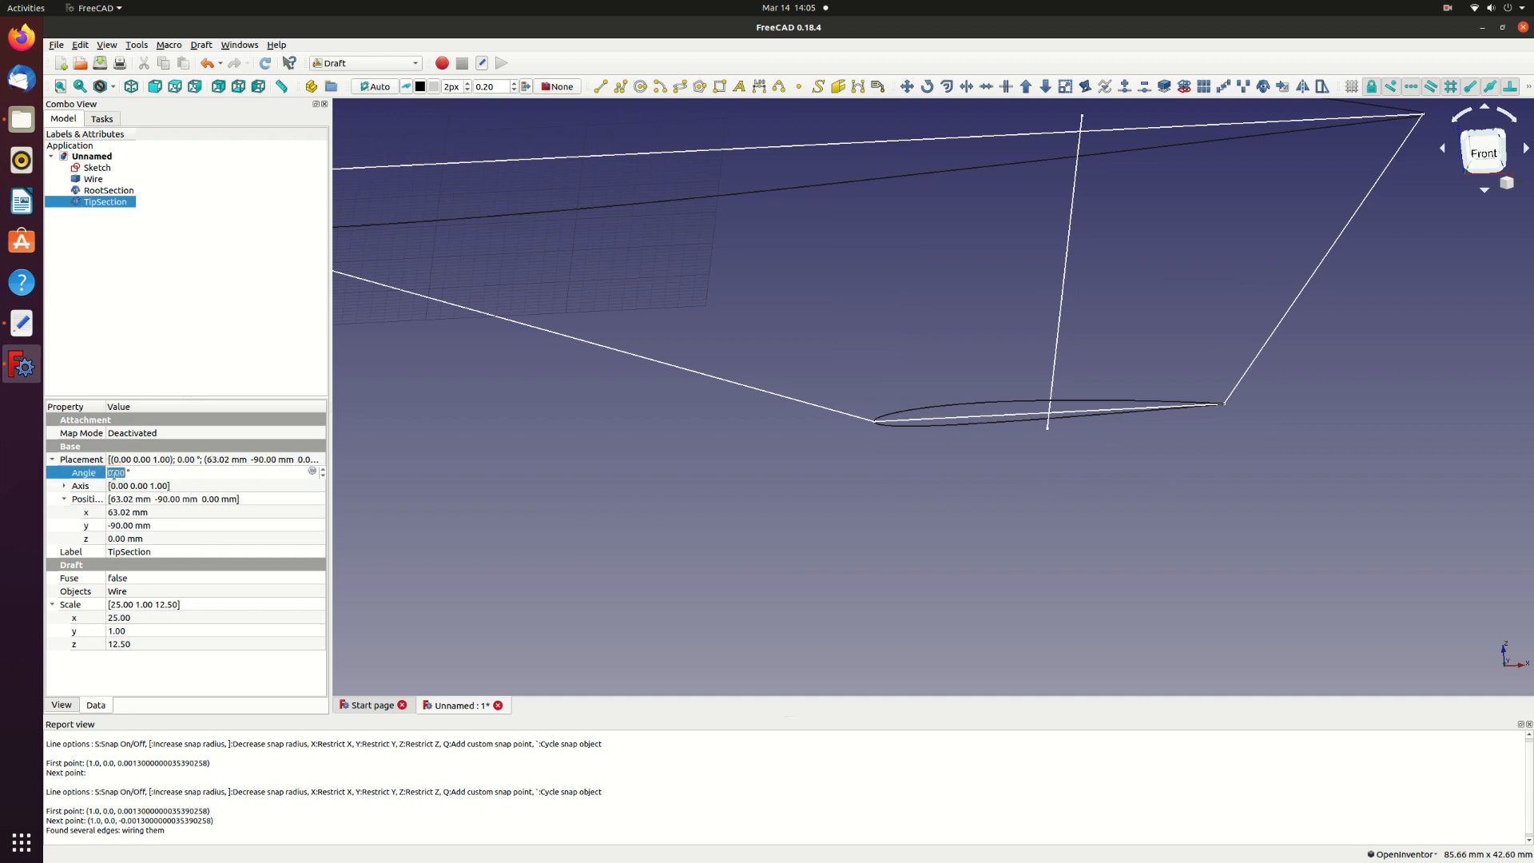
- Set TipSection's rotation axis to (0, 1, 0) and its angle to -5° for tip twist
left_click(64, 486)
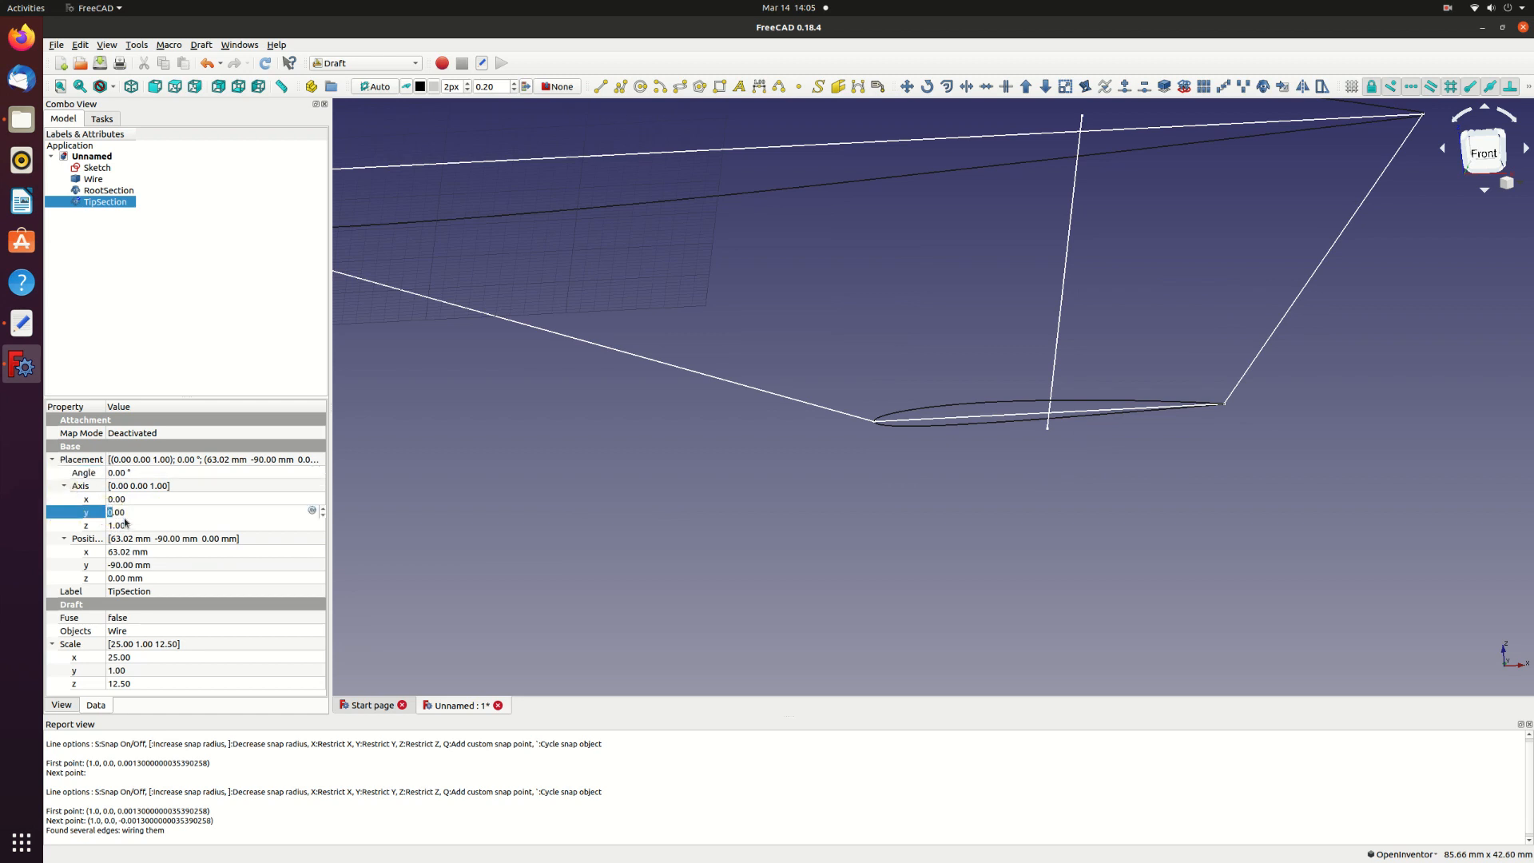
type("1.00")
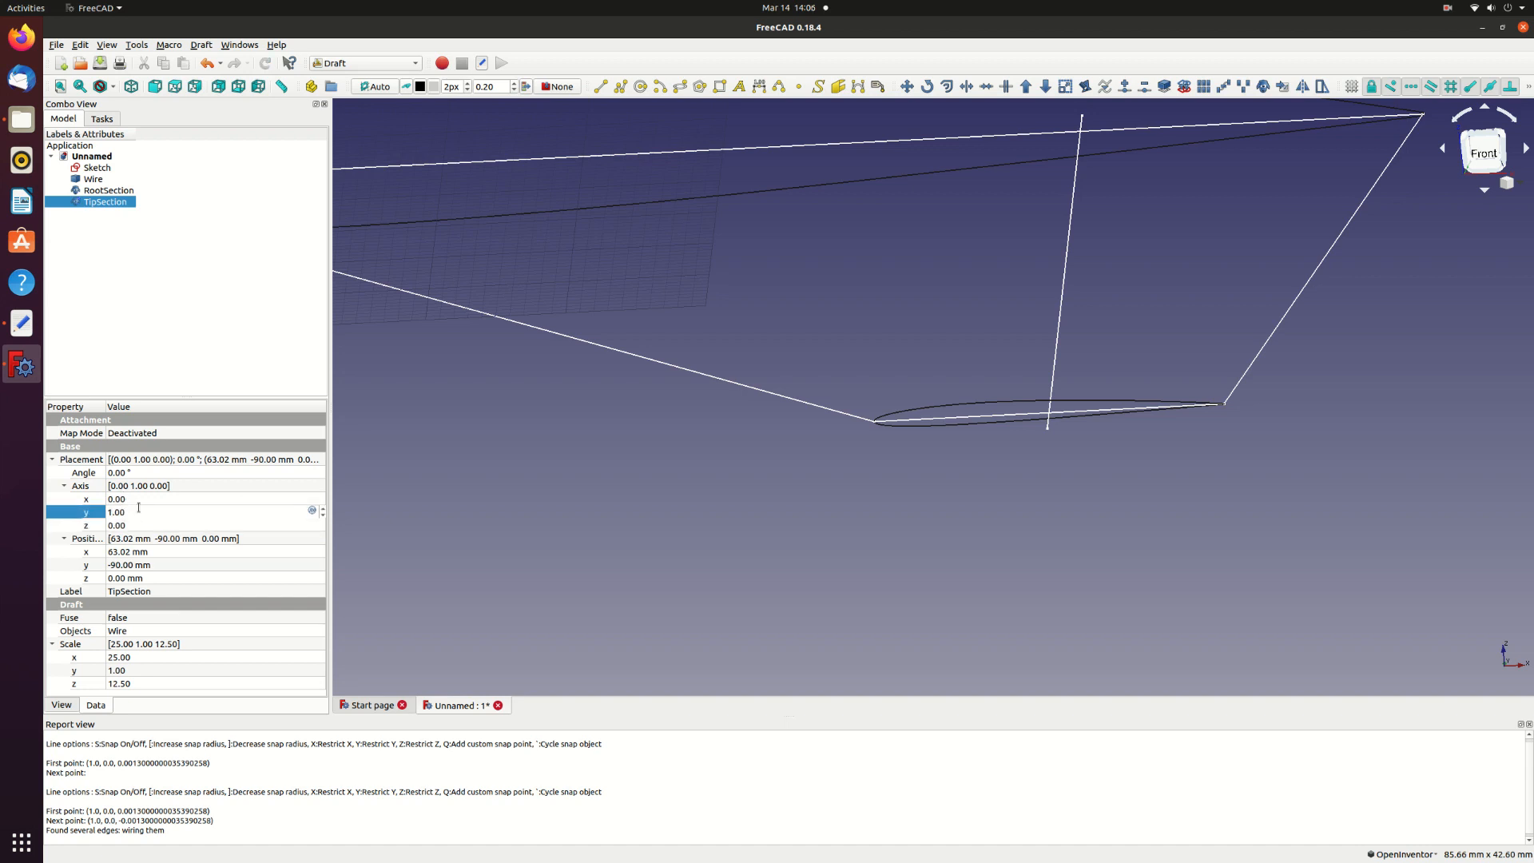
left_click(83, 473)
type("5")
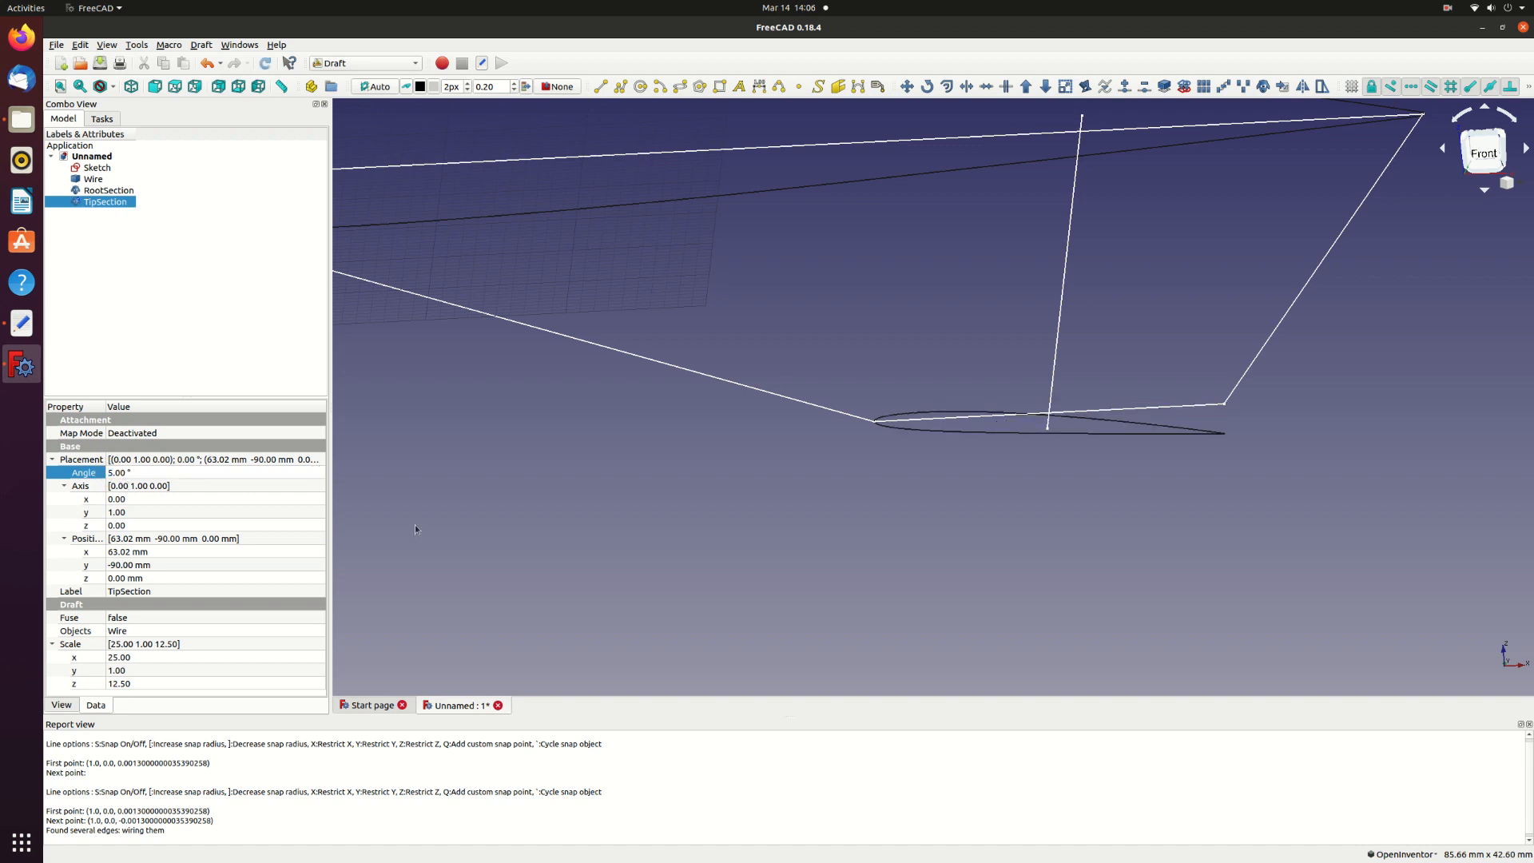
mouse_move(1208, 377)
type("-5")
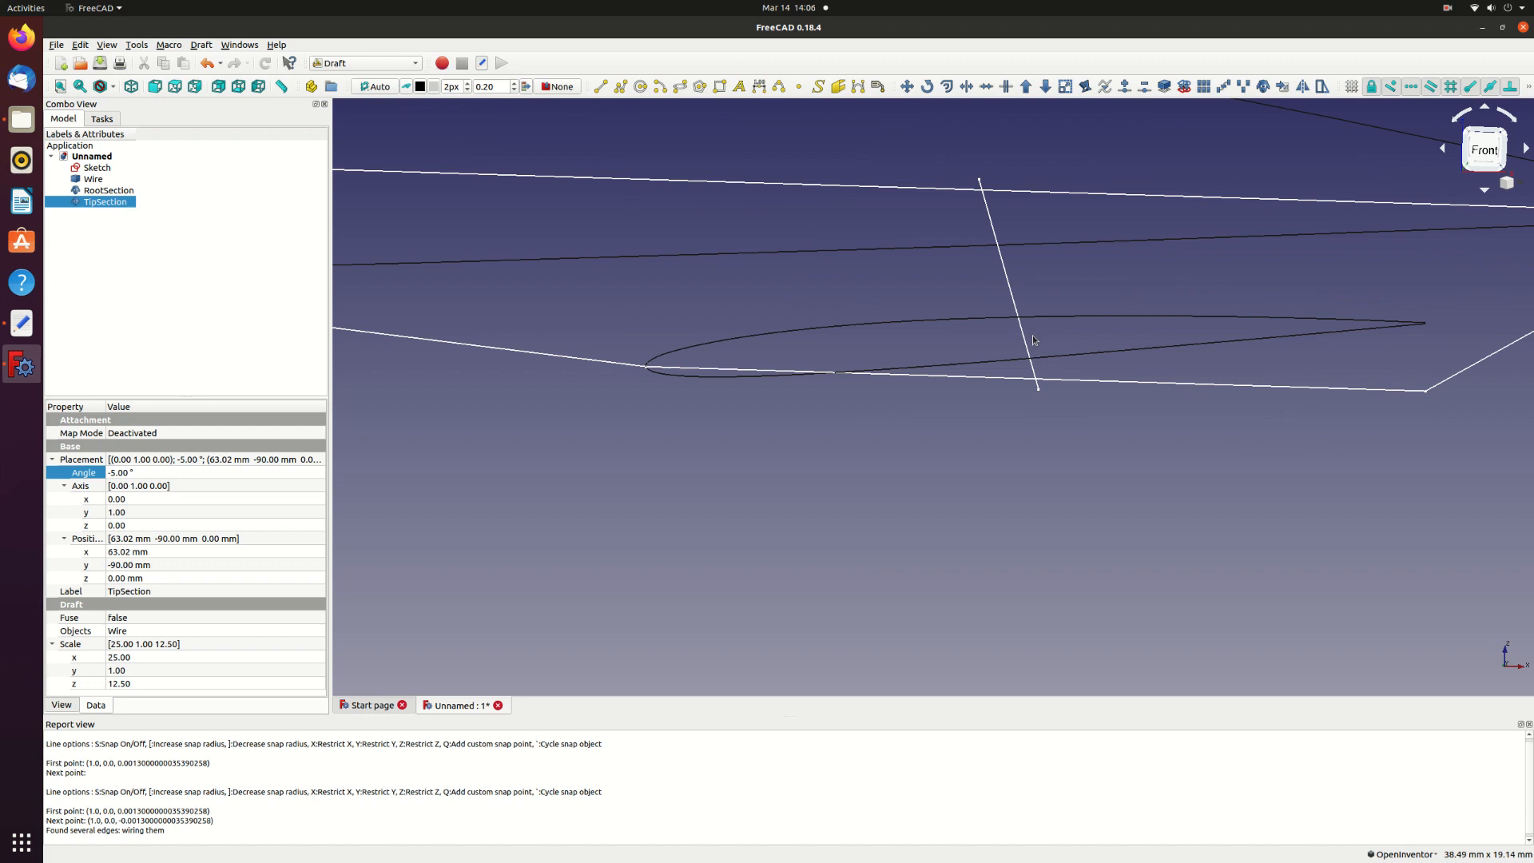
mouse_move(1303, 366)
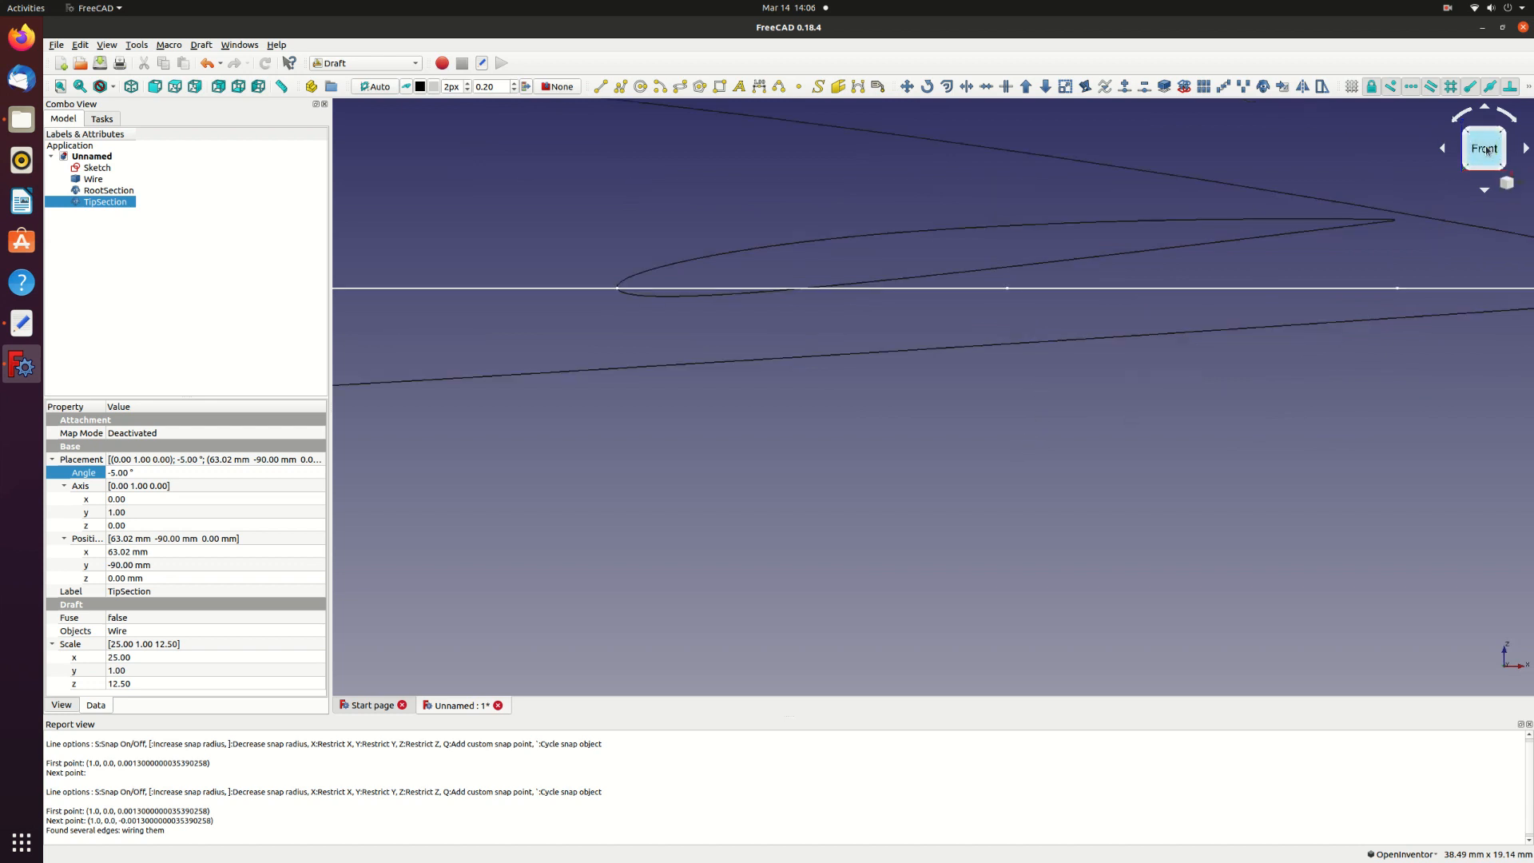
mouse_move(1164, 441)
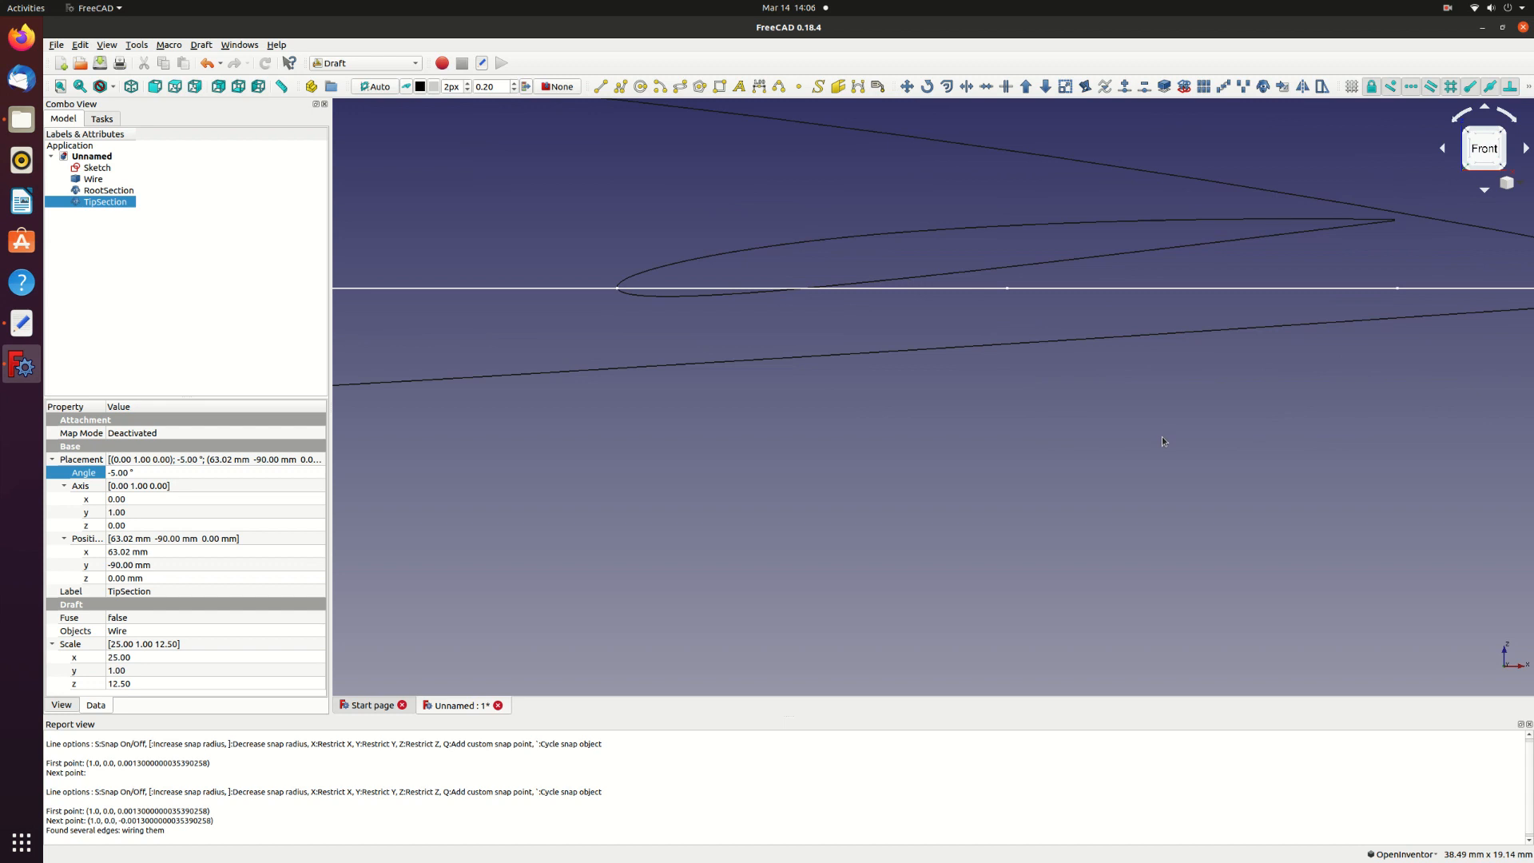
mouse_move(1009, 296)
type("-1.3")
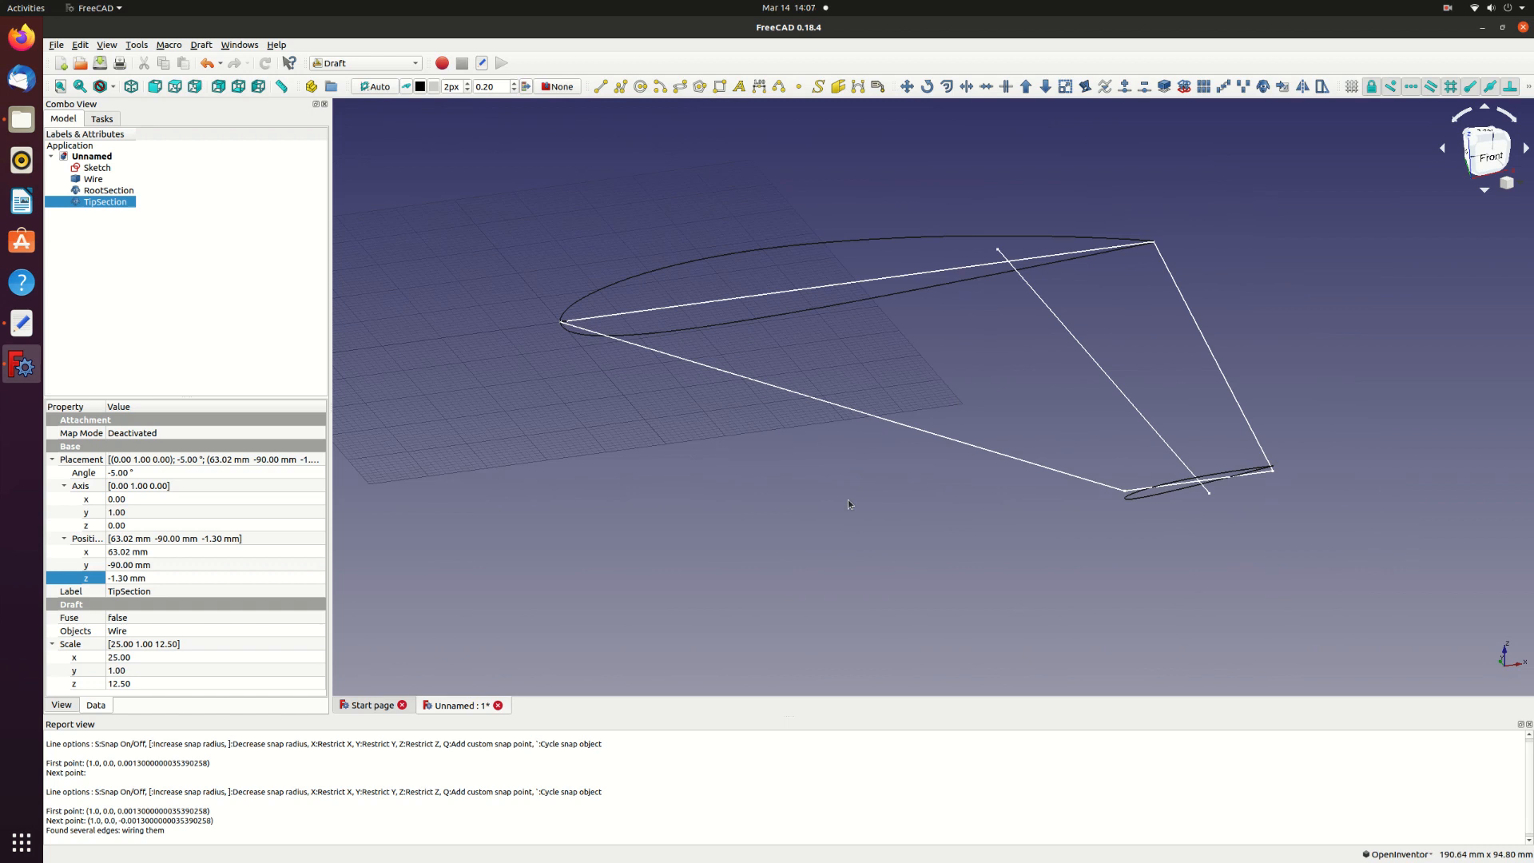
- Hide the planform sketch and switch to the Part workbench
left_click(95, 168)
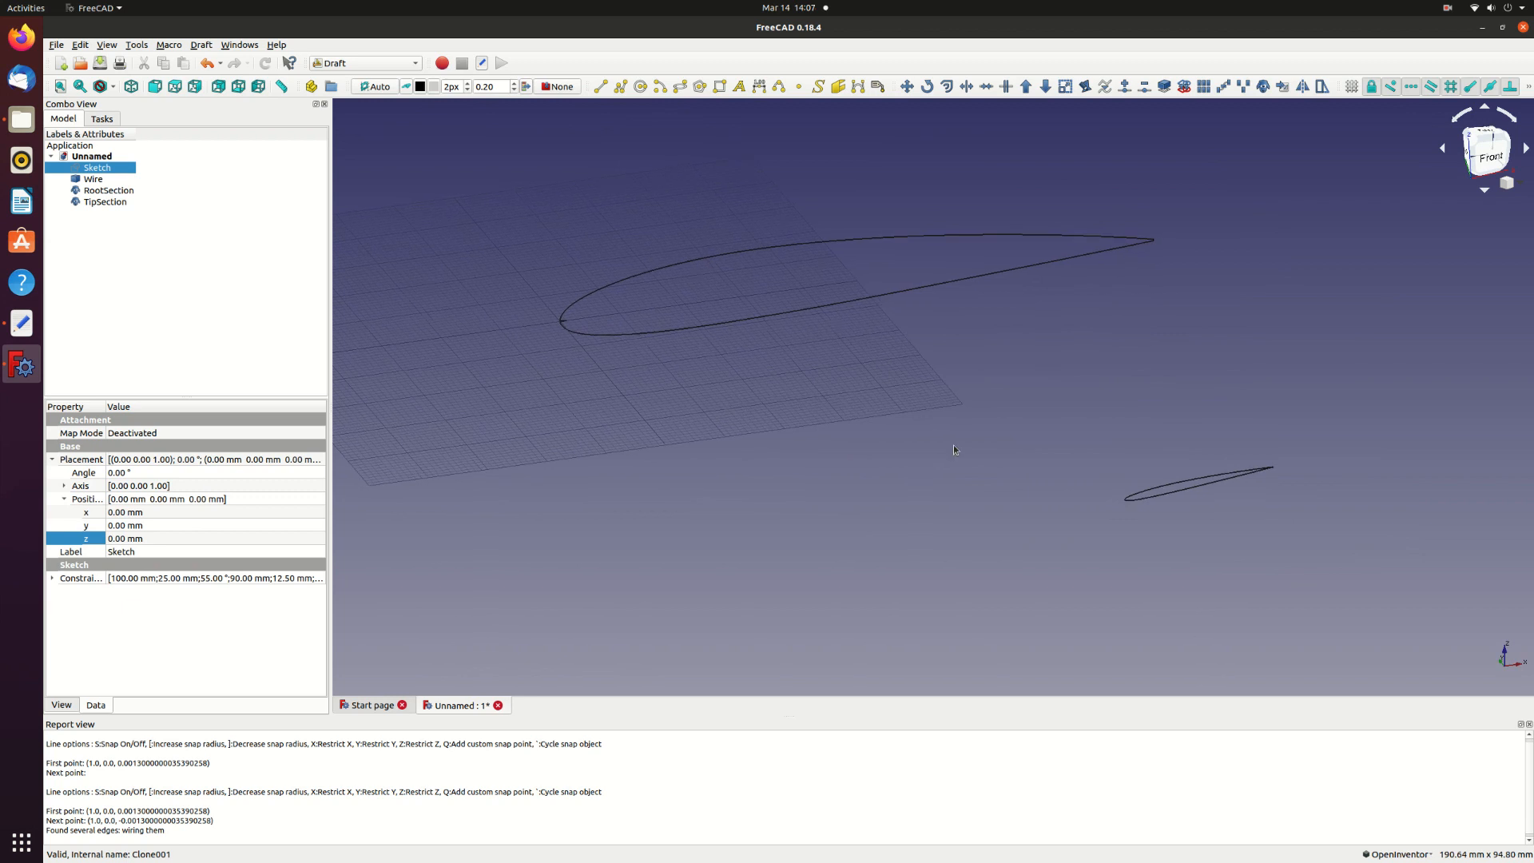
mouse_move(139, 228)
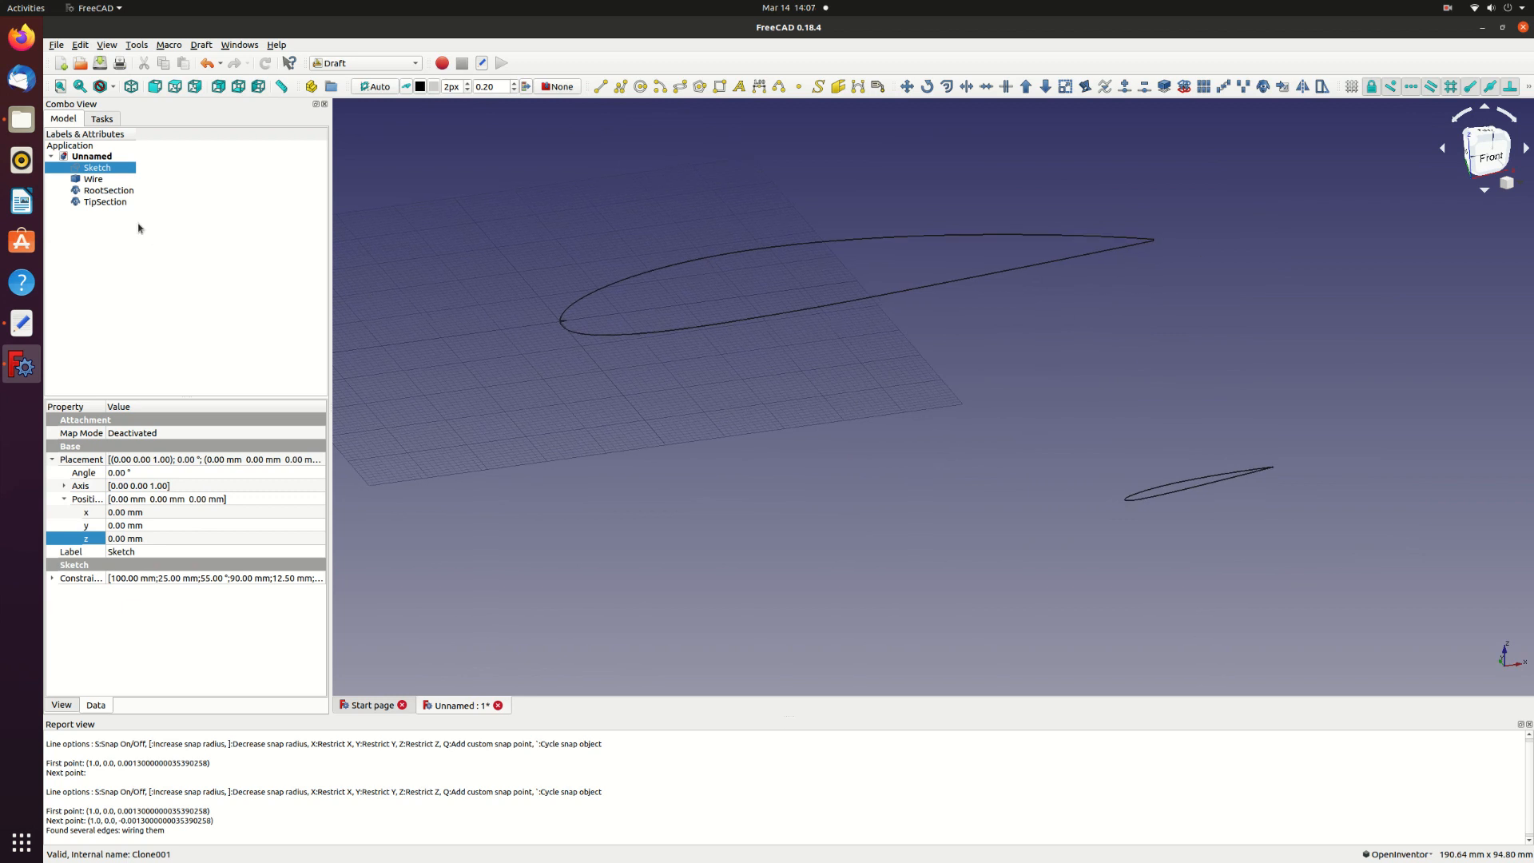
left_click(93, 179)
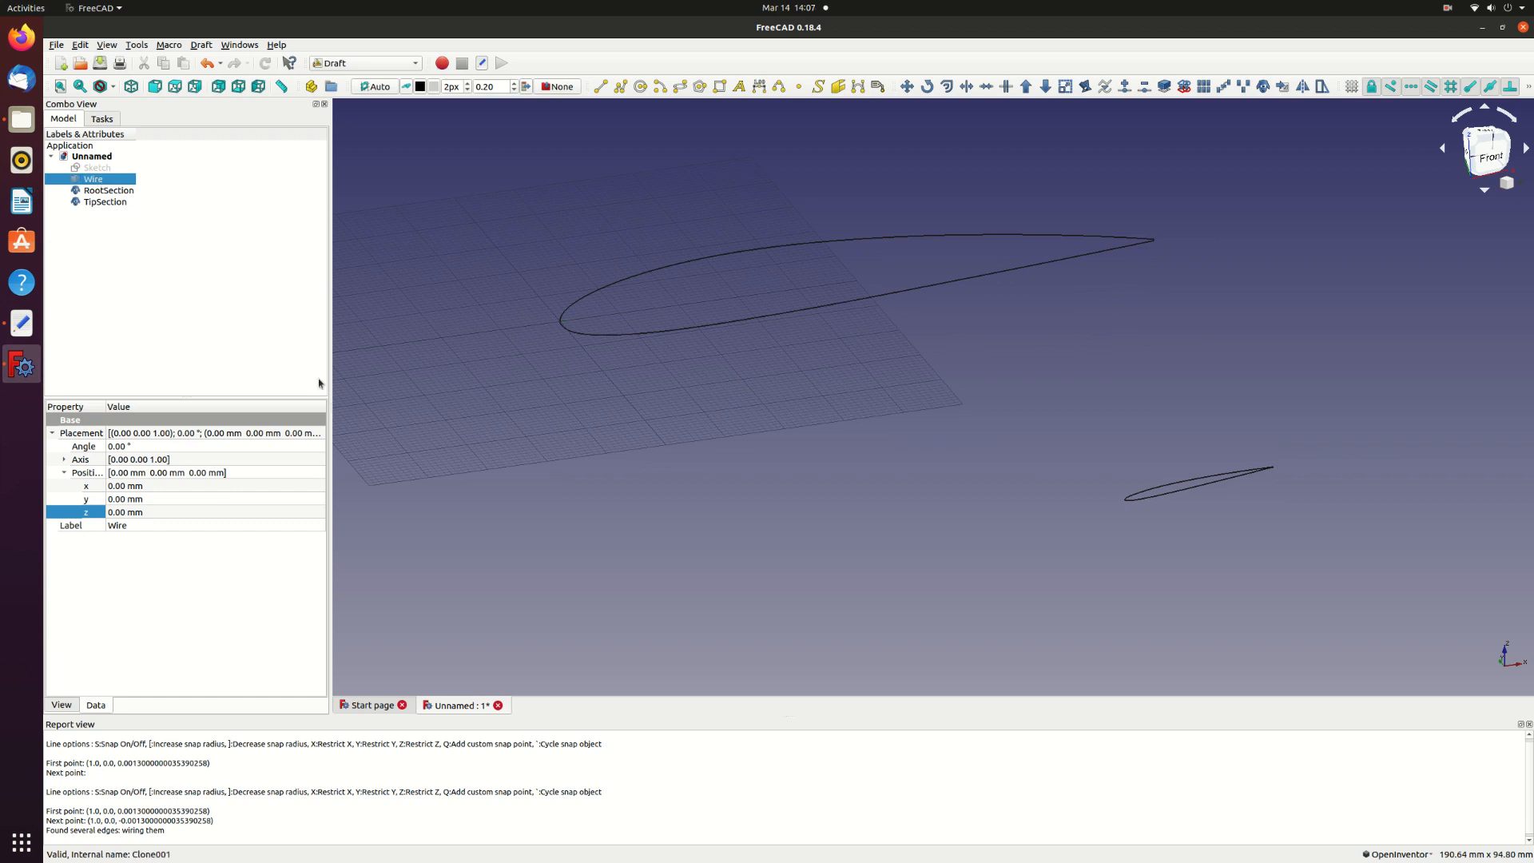
mouse_move(414, 62)
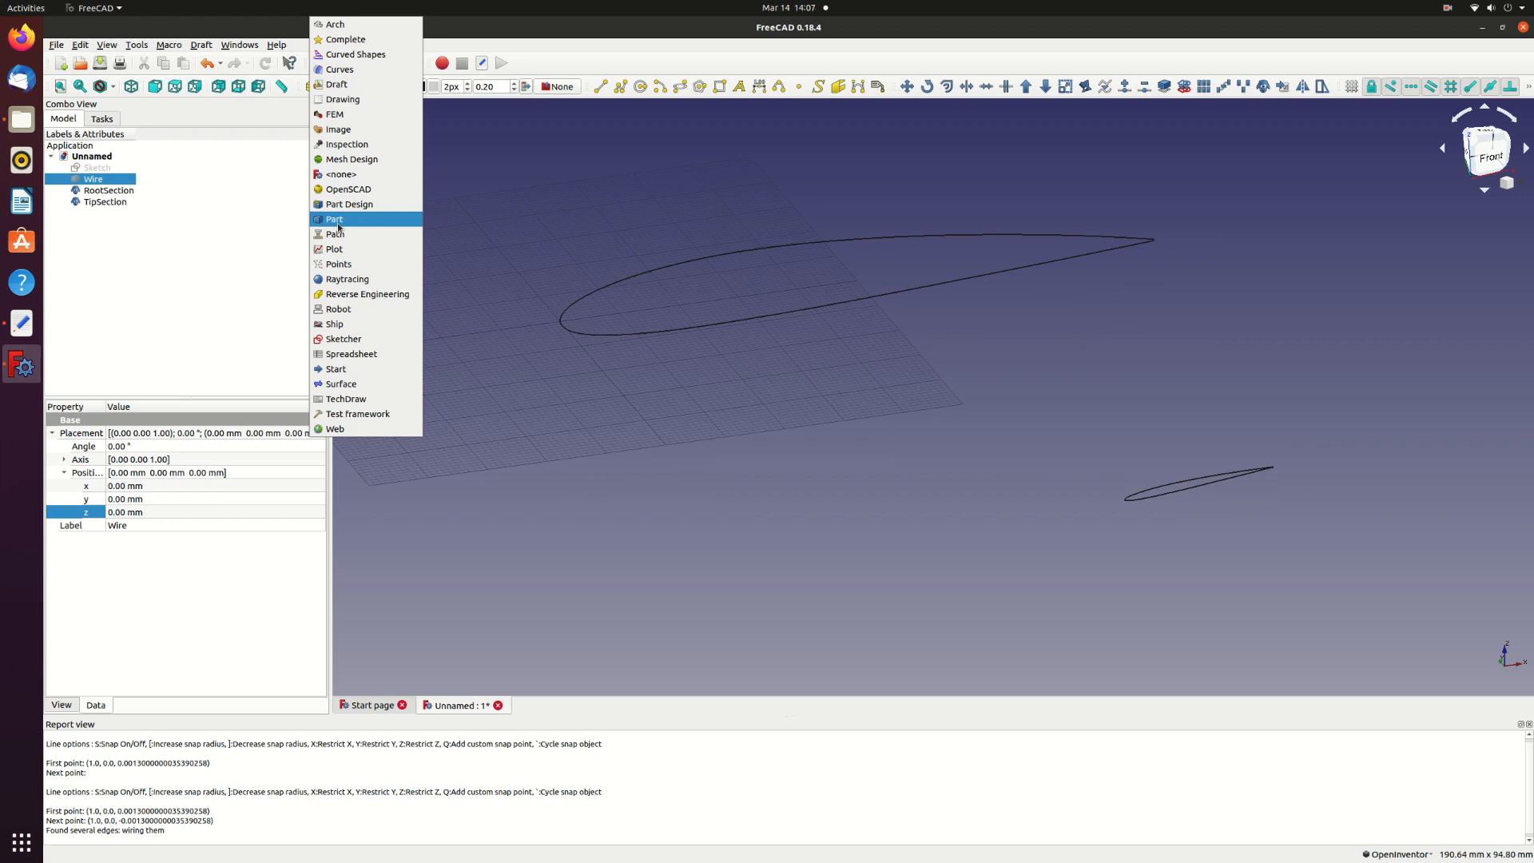
left_click(334, 219)
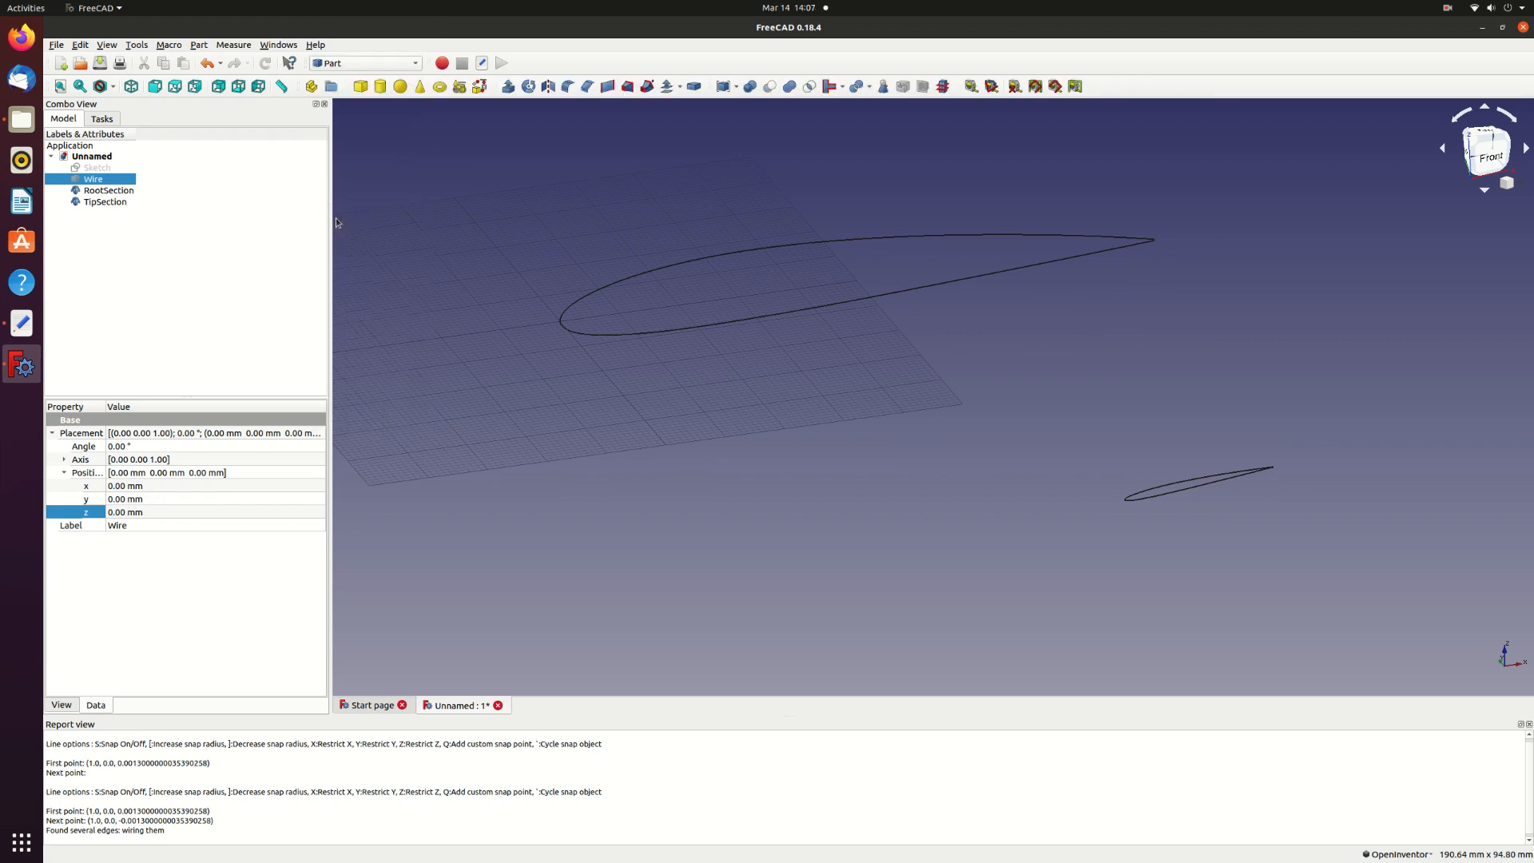
mouse_move(625, 86)
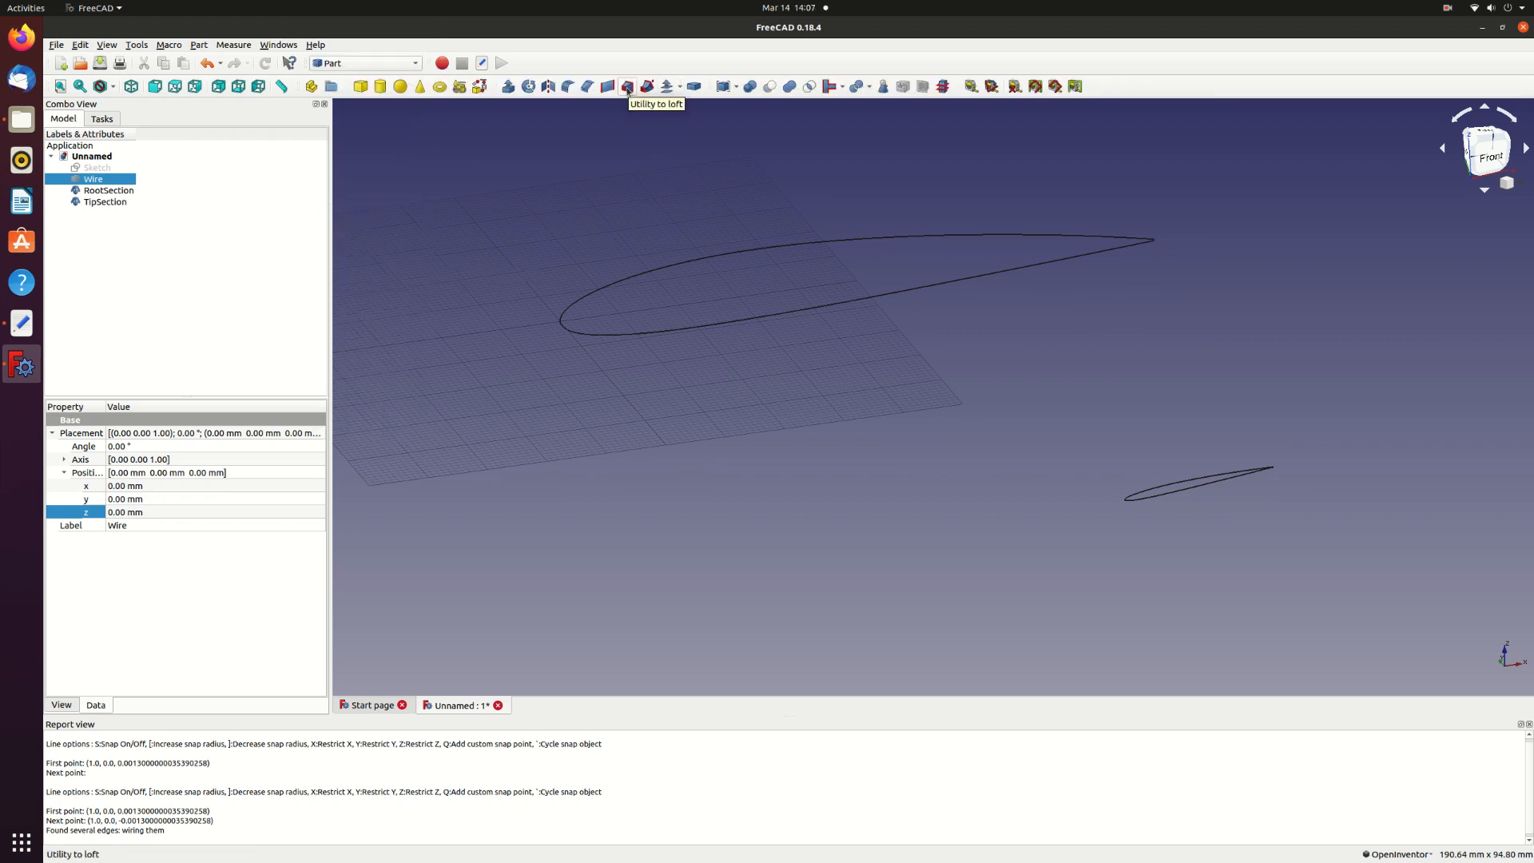
left_click(627, 87)
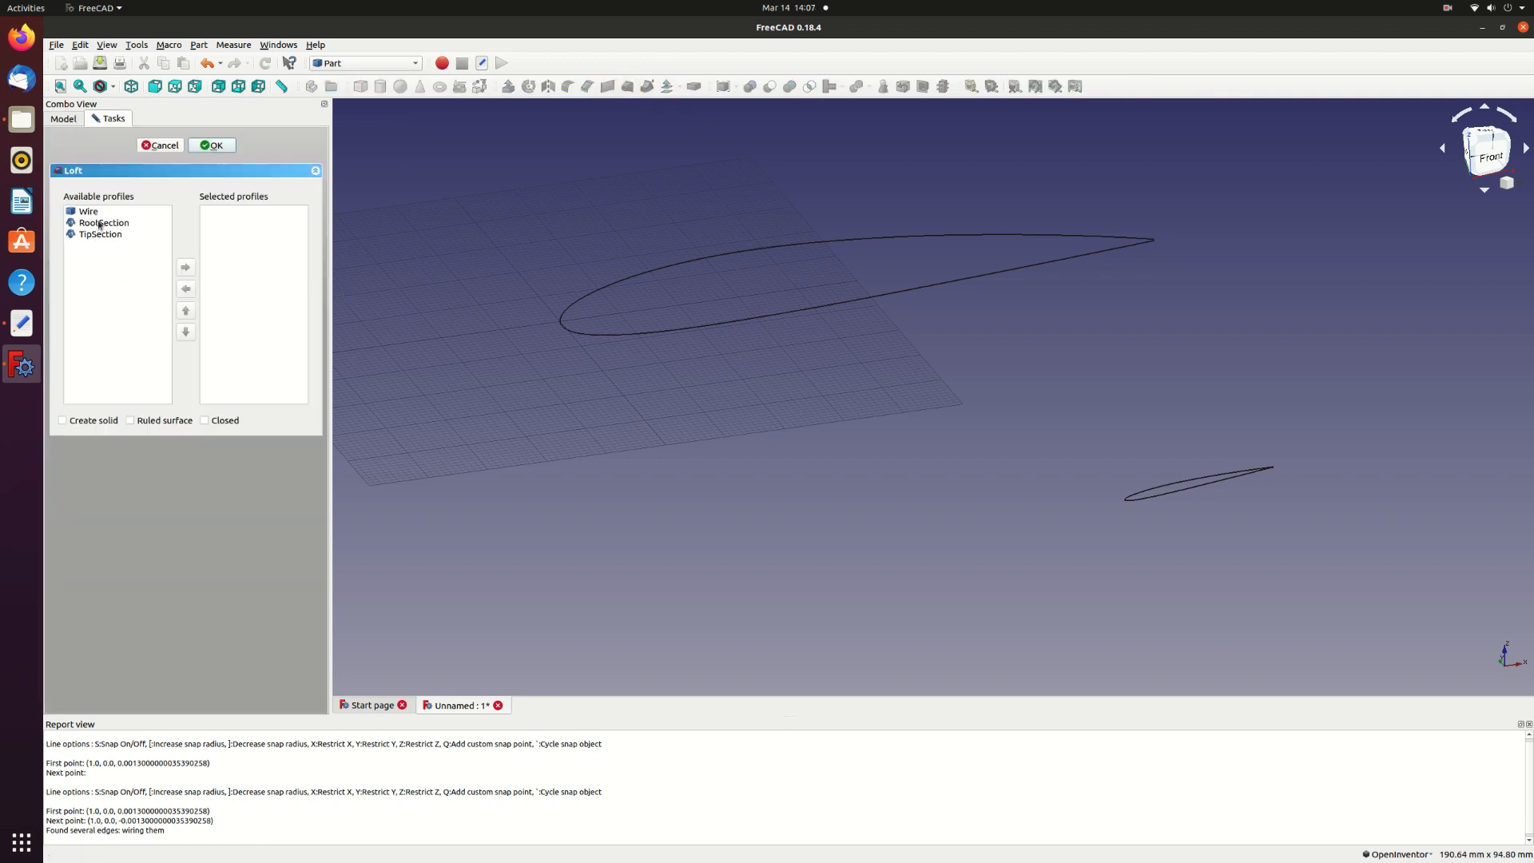
left_click(103, 222)
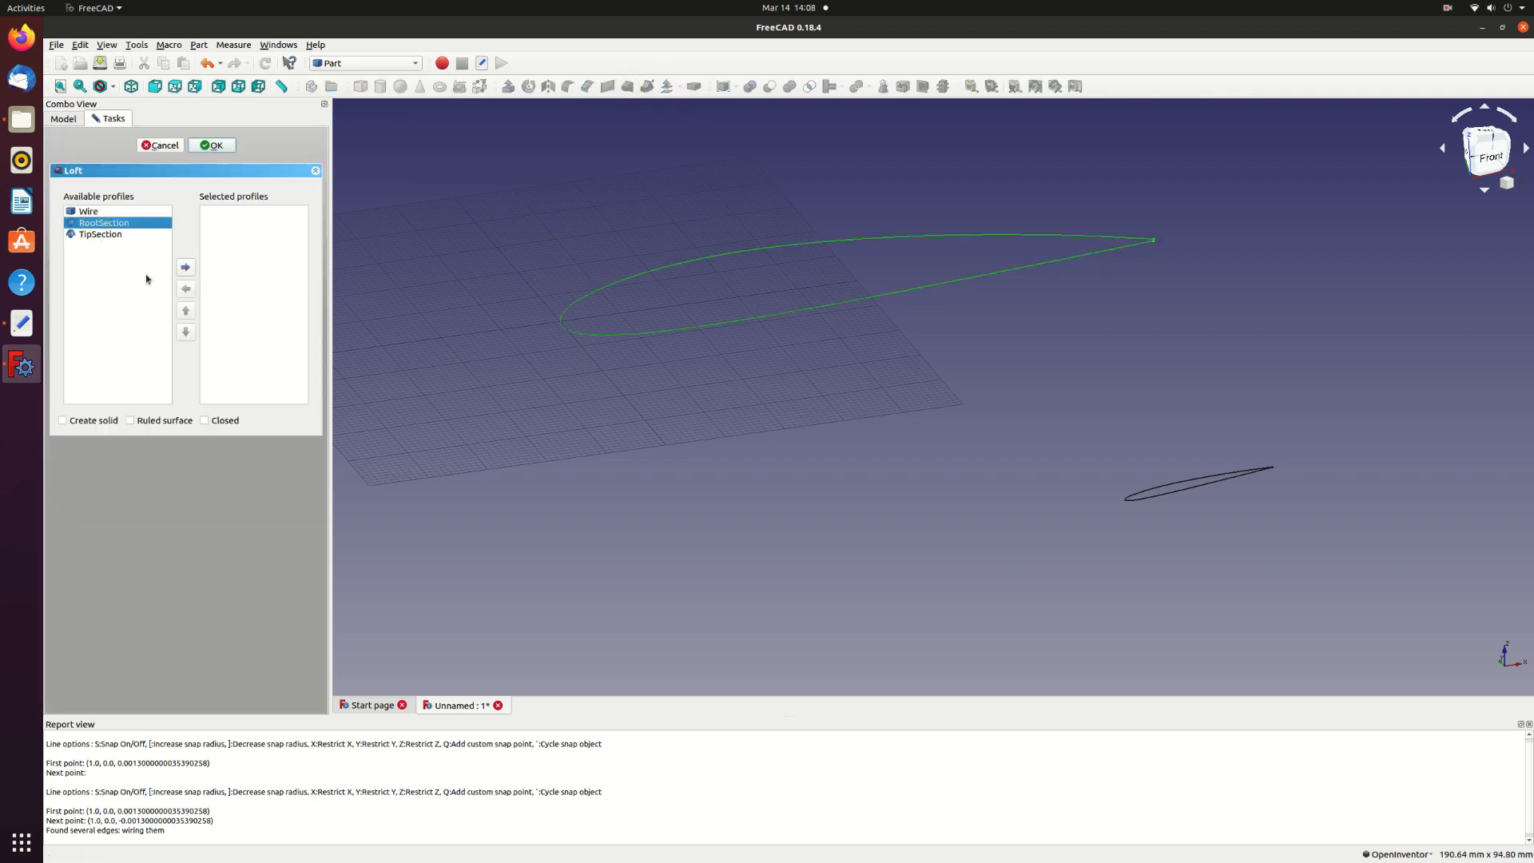
left_click(186, 266)
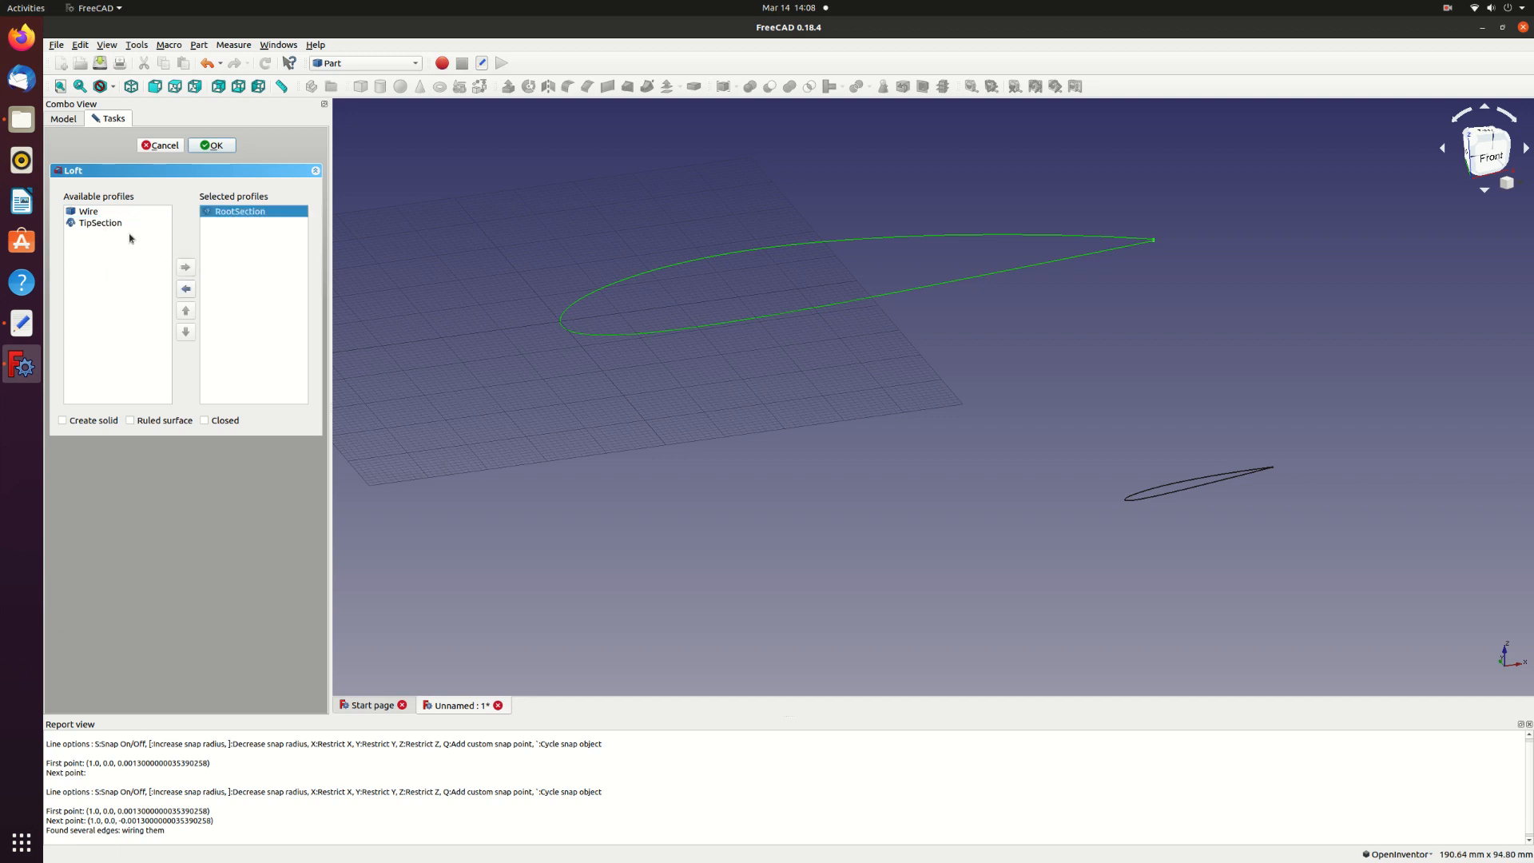
left_click(185, 267)
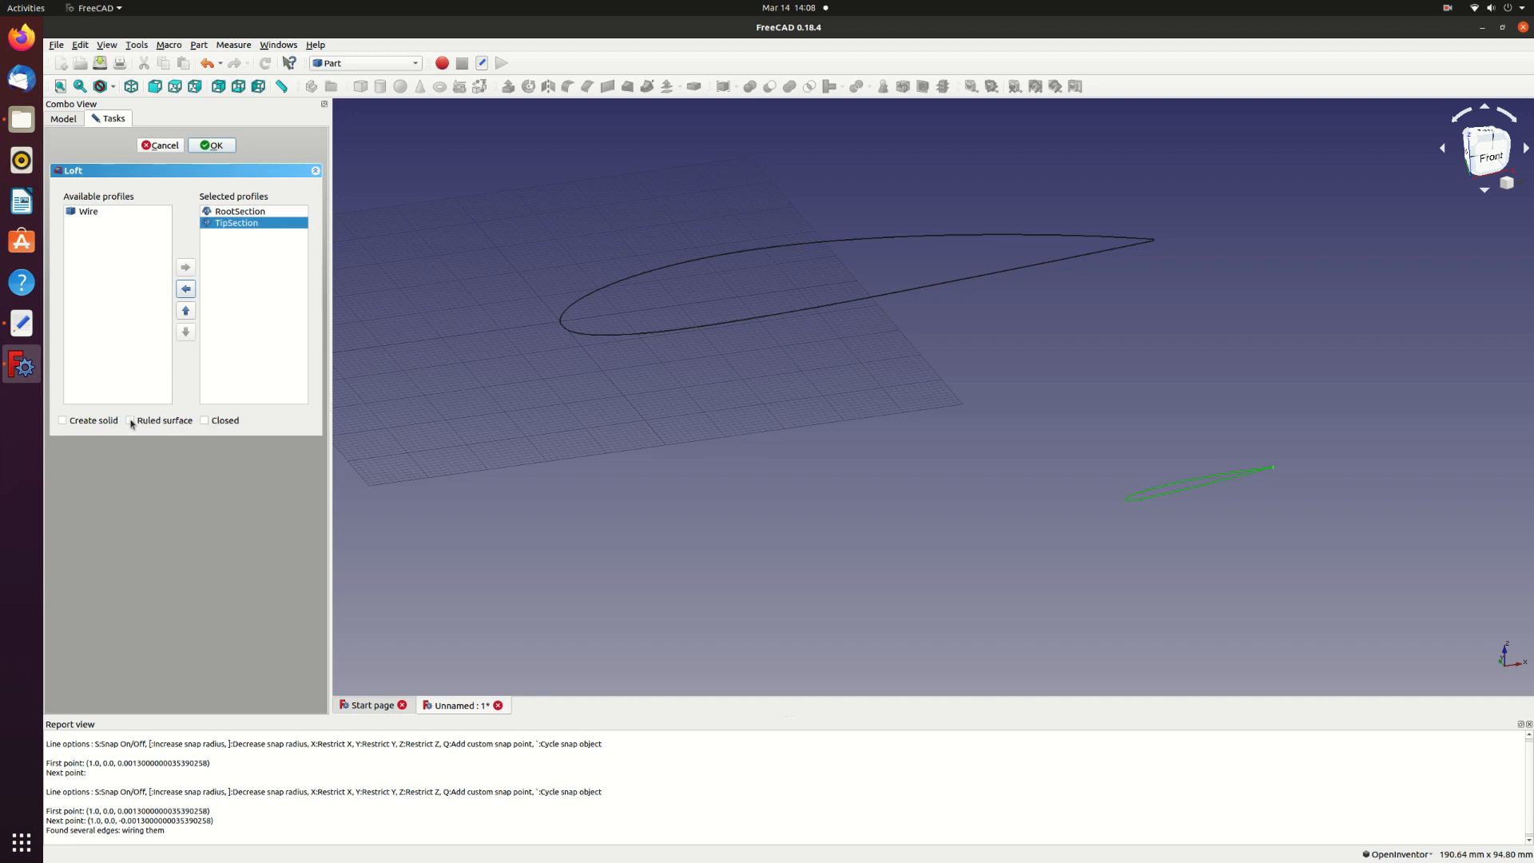
left_click(130, 421)
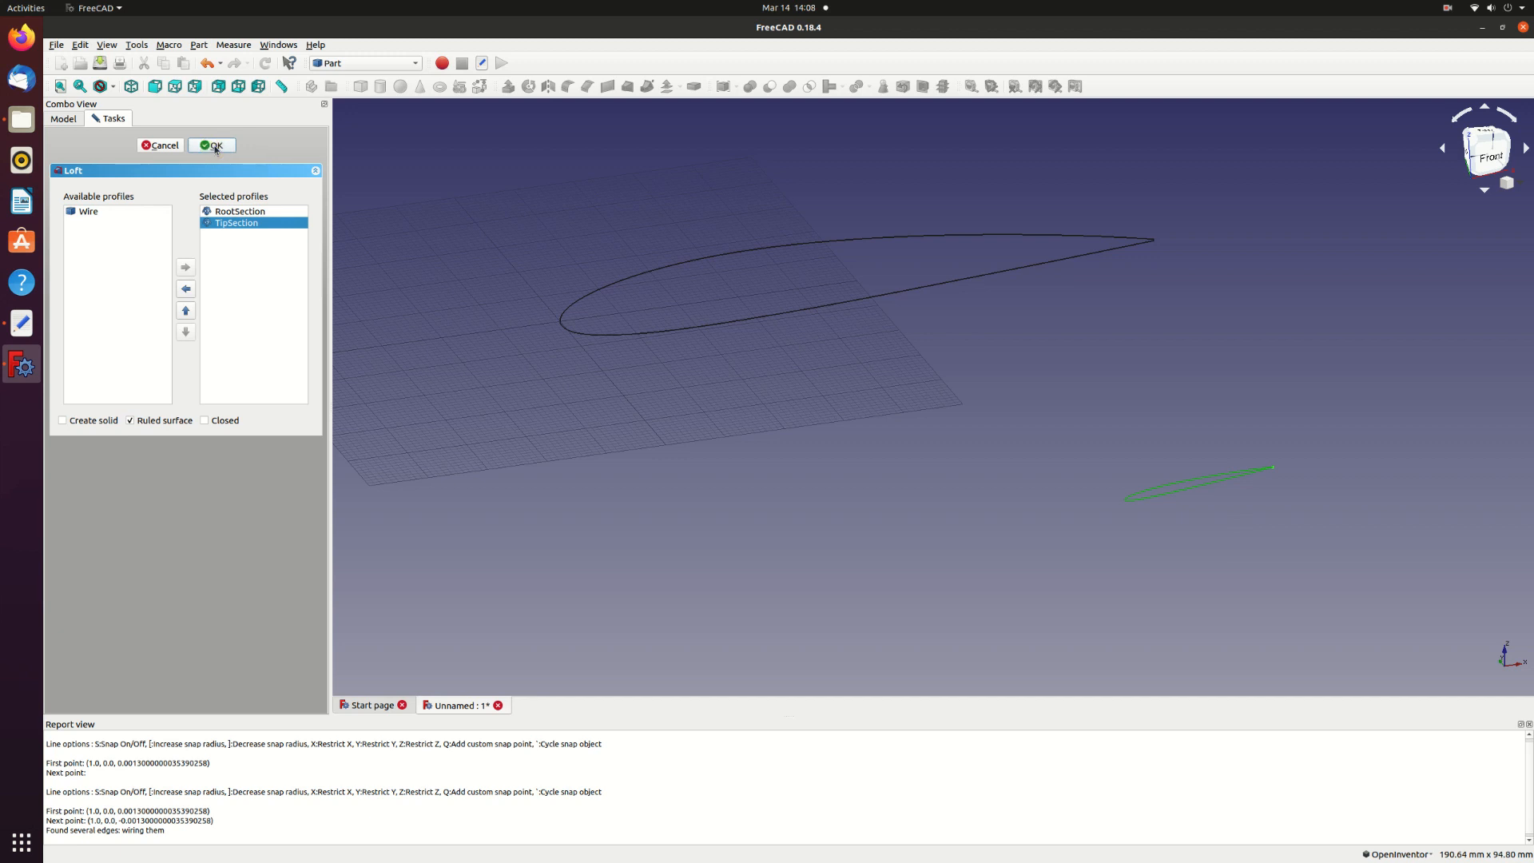
mouse_move(815, 447)
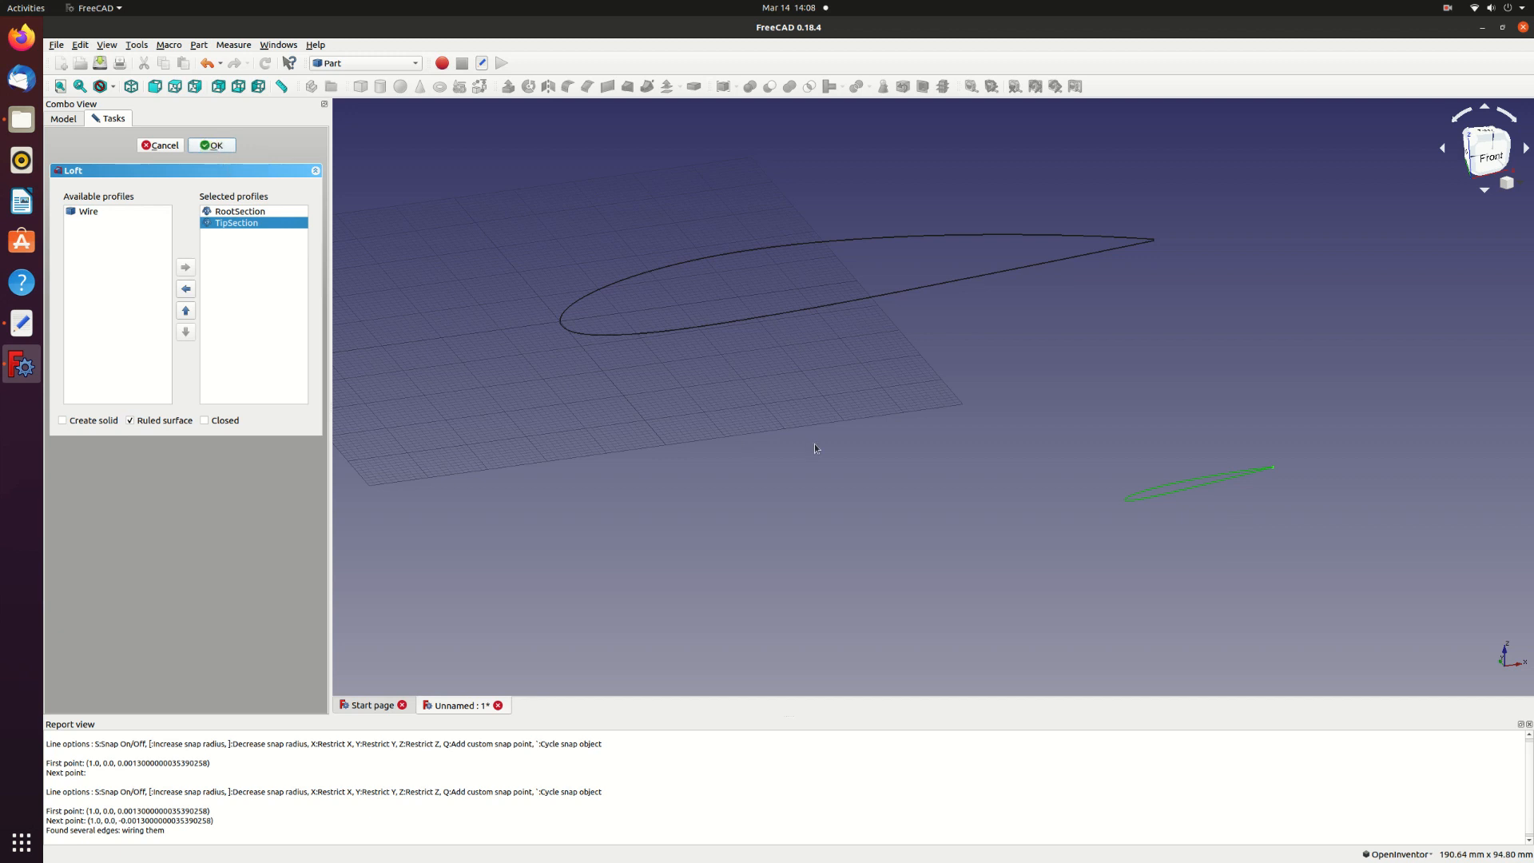
mouse_move(814, 451)
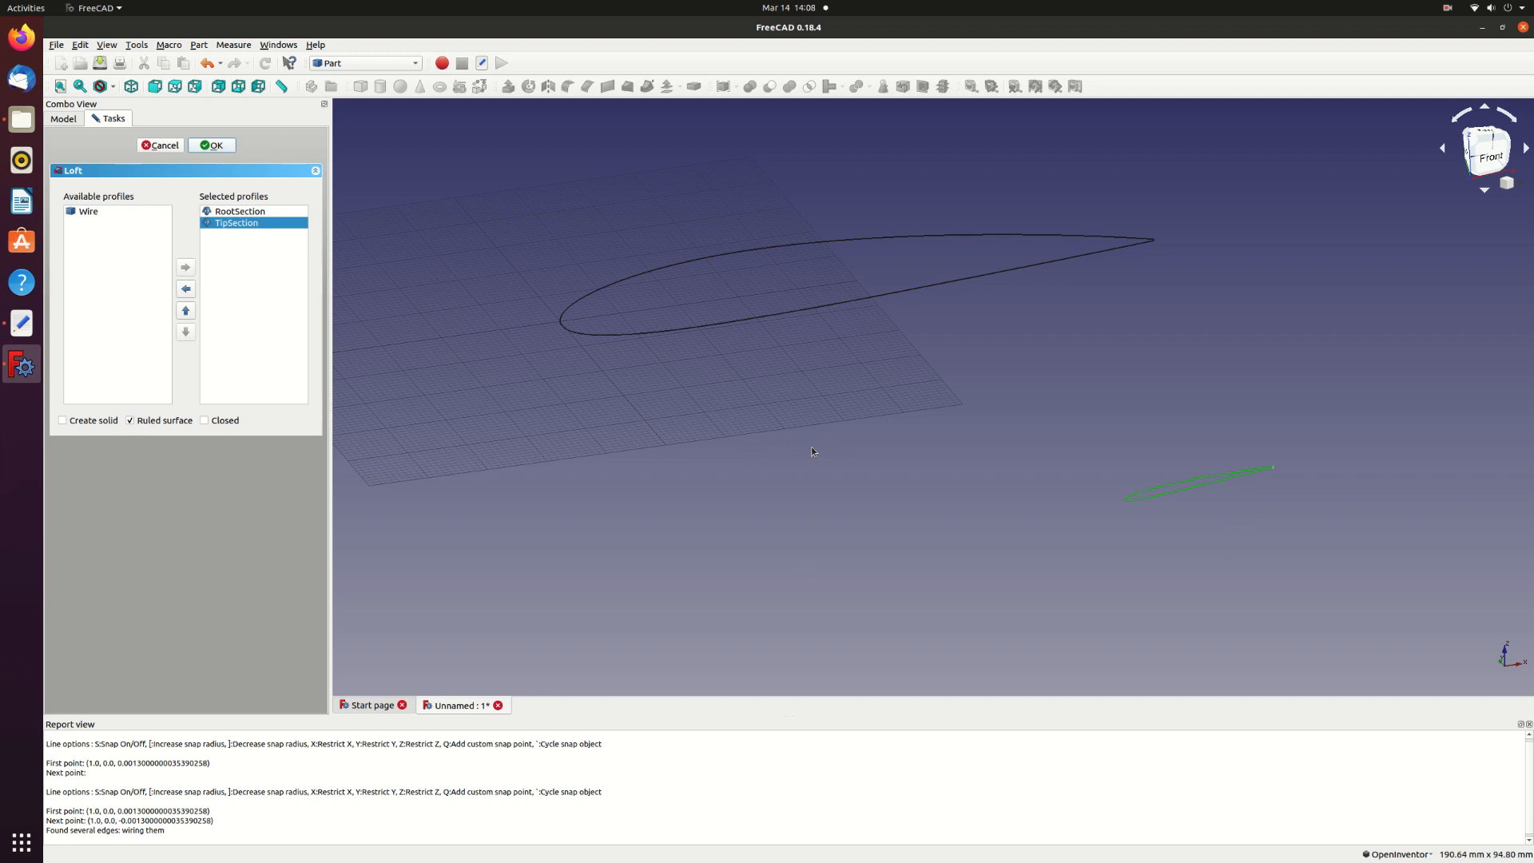
left_click(211, 146)
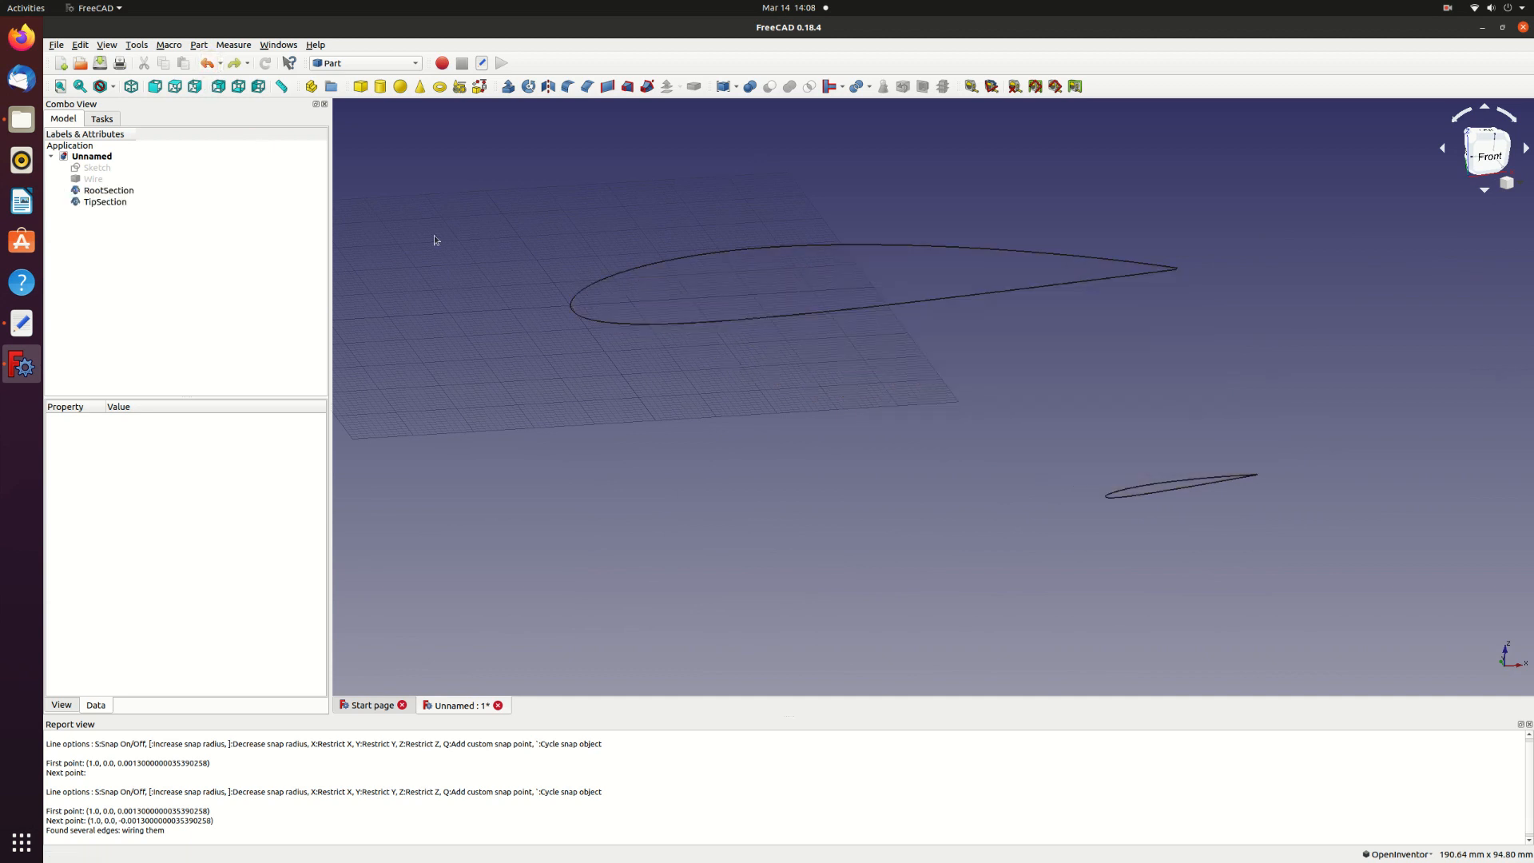
mouse_move(627, 86)
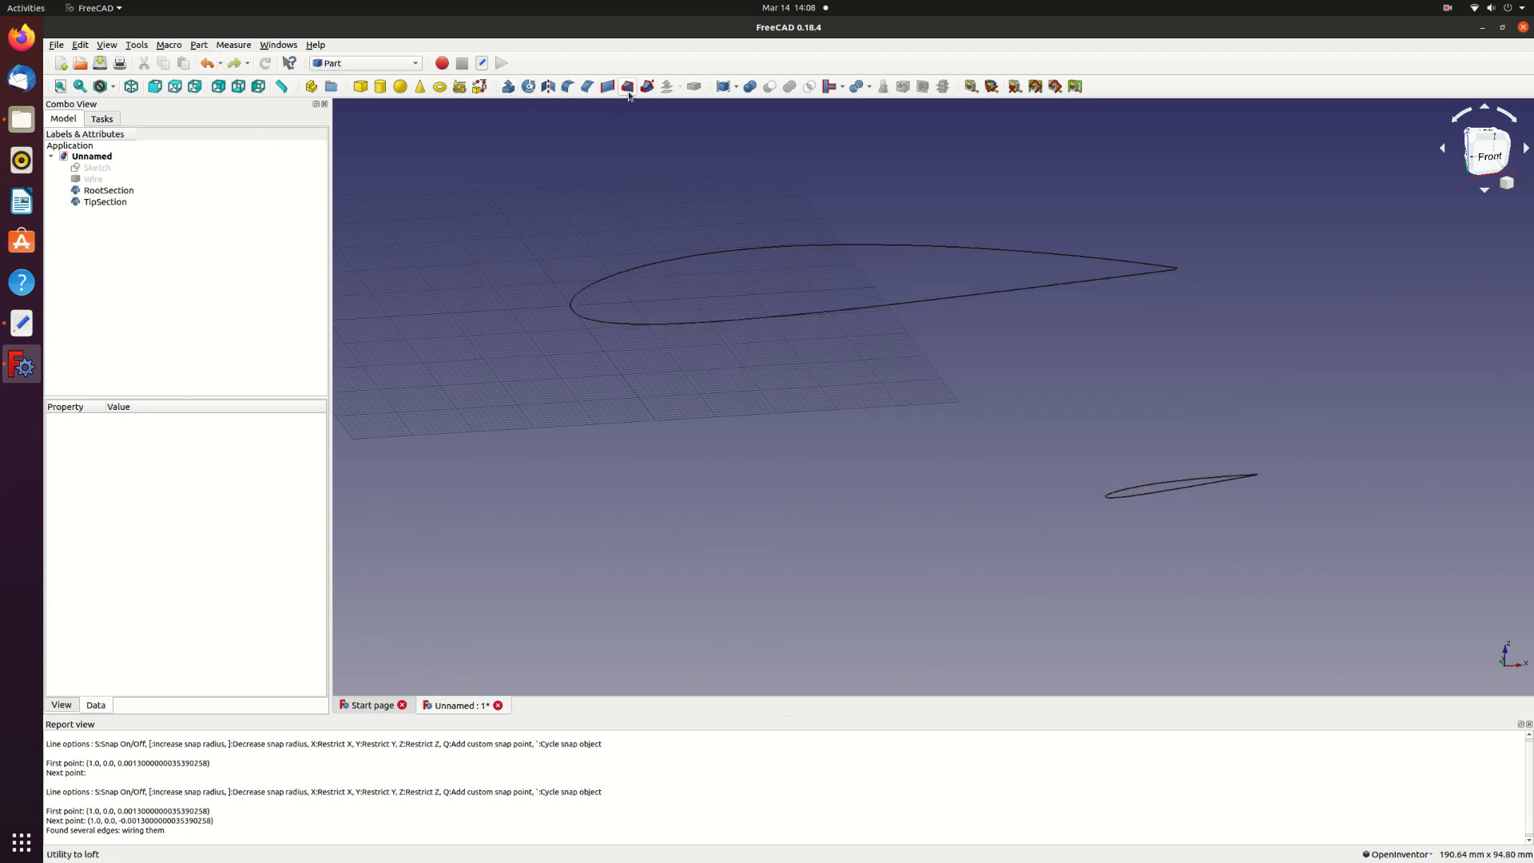
- Loft RootSection and TipSection with Create solid ticked to build the solid wing
left_click(626, 86)
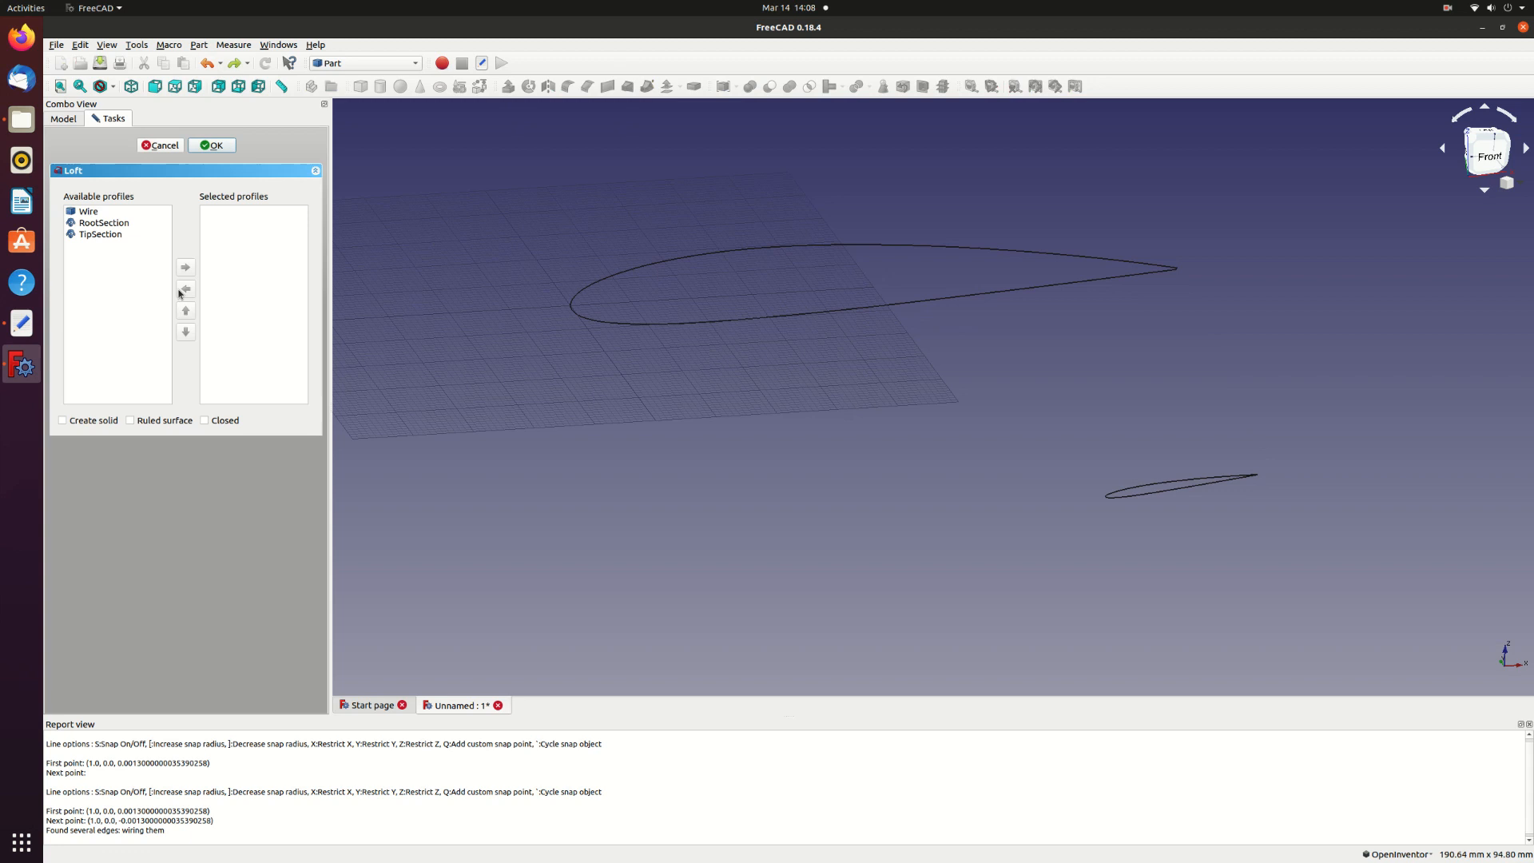
left_click(104, 223)
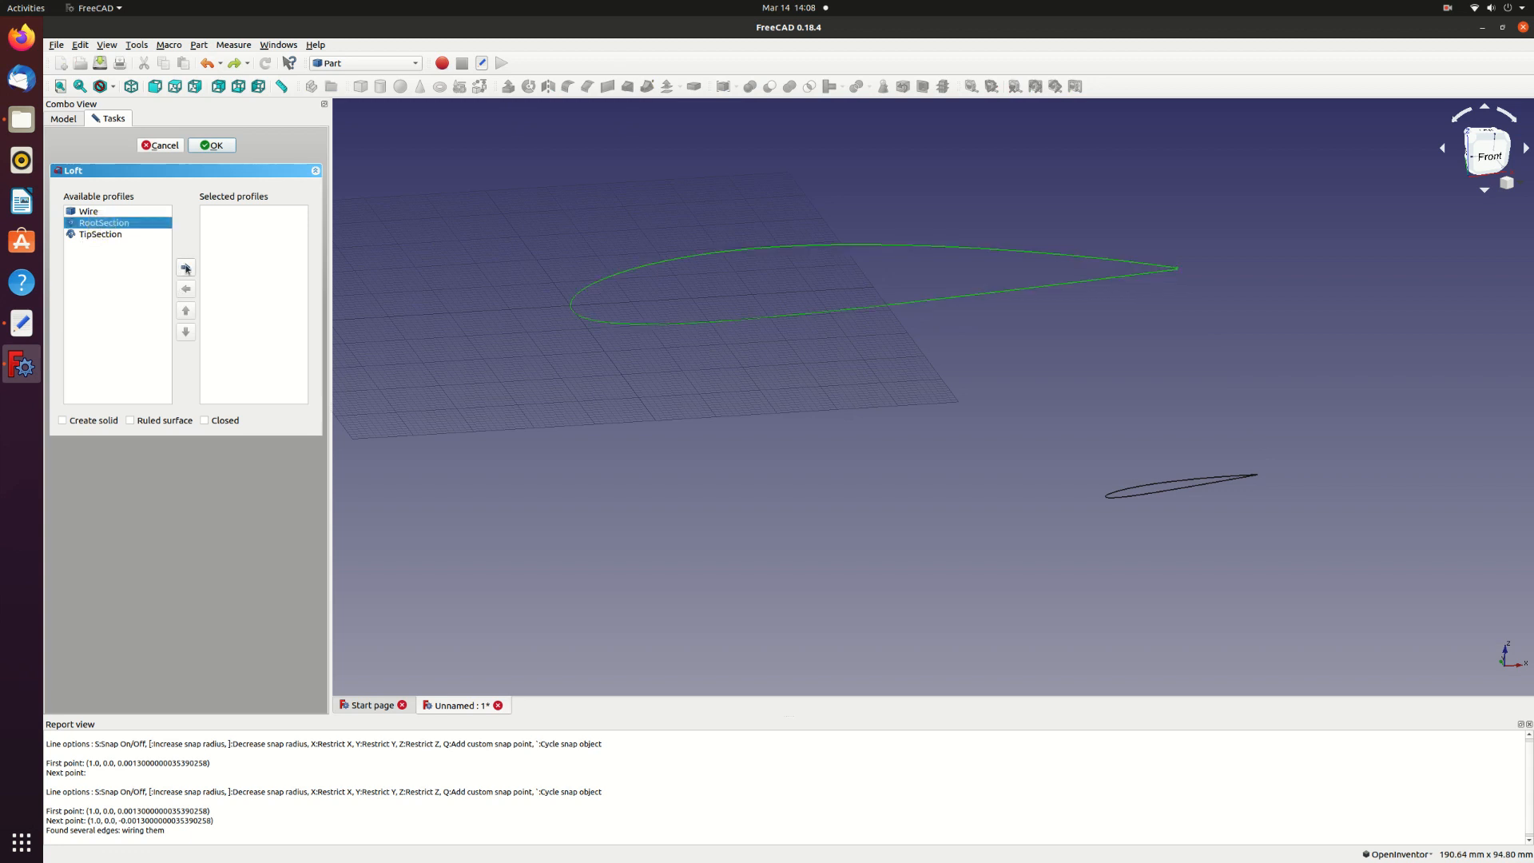
left_click(185, 267)
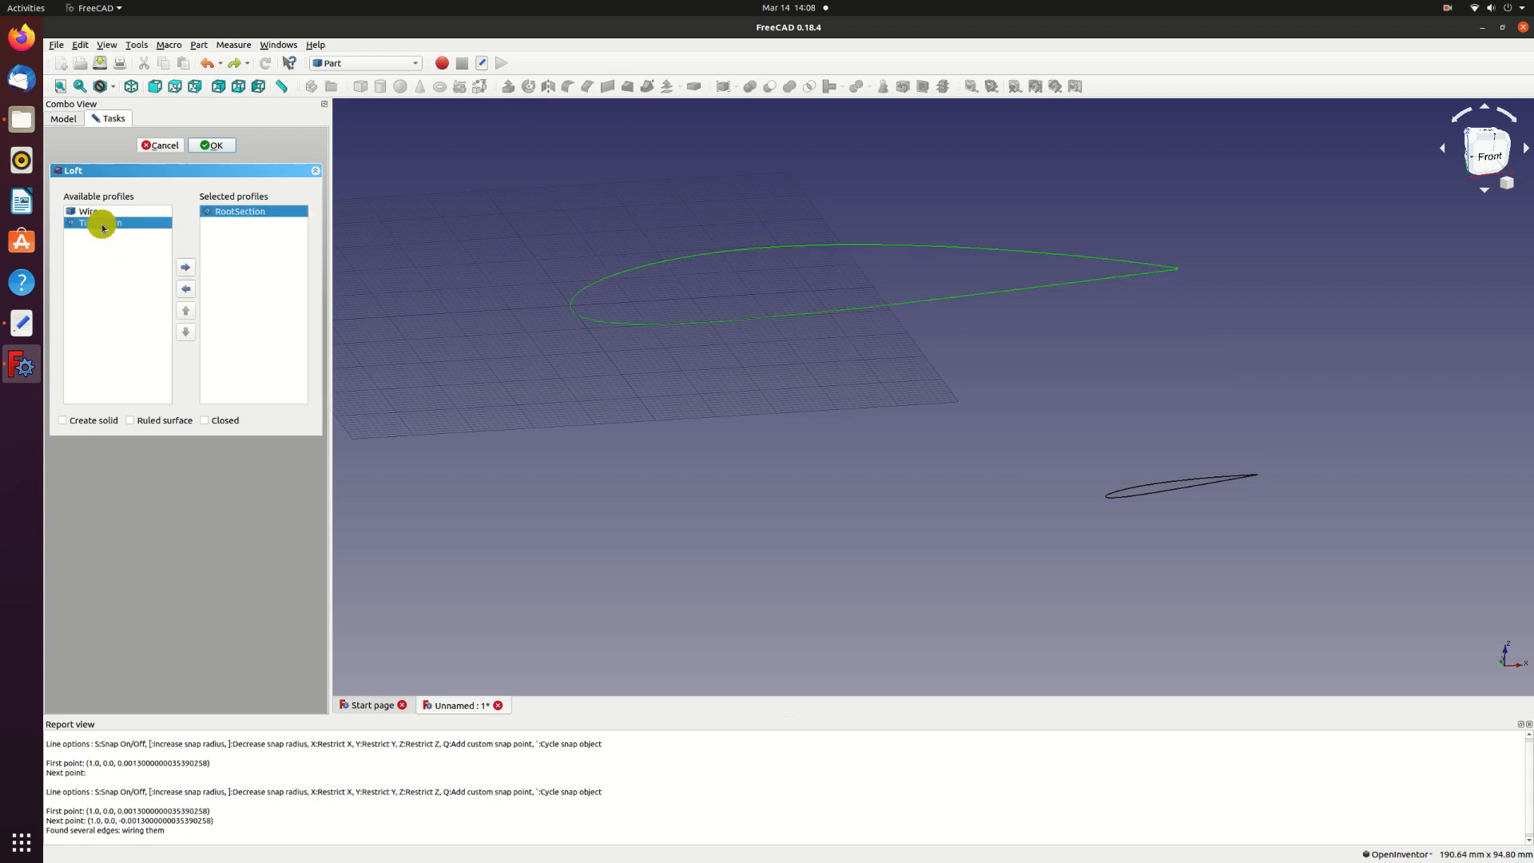
left_click(186, 266)
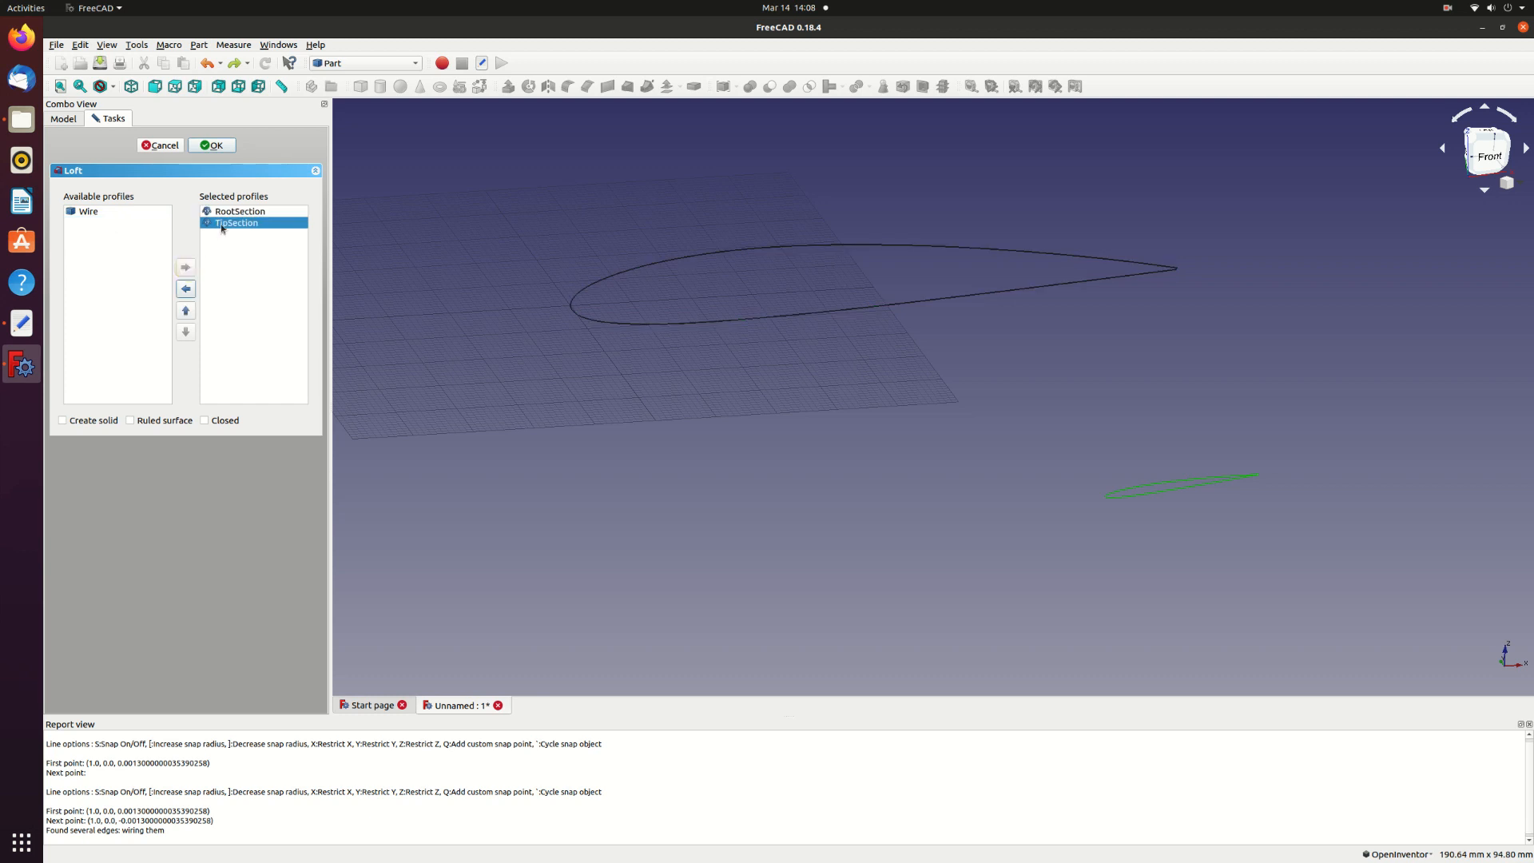
left_click(63, 420)
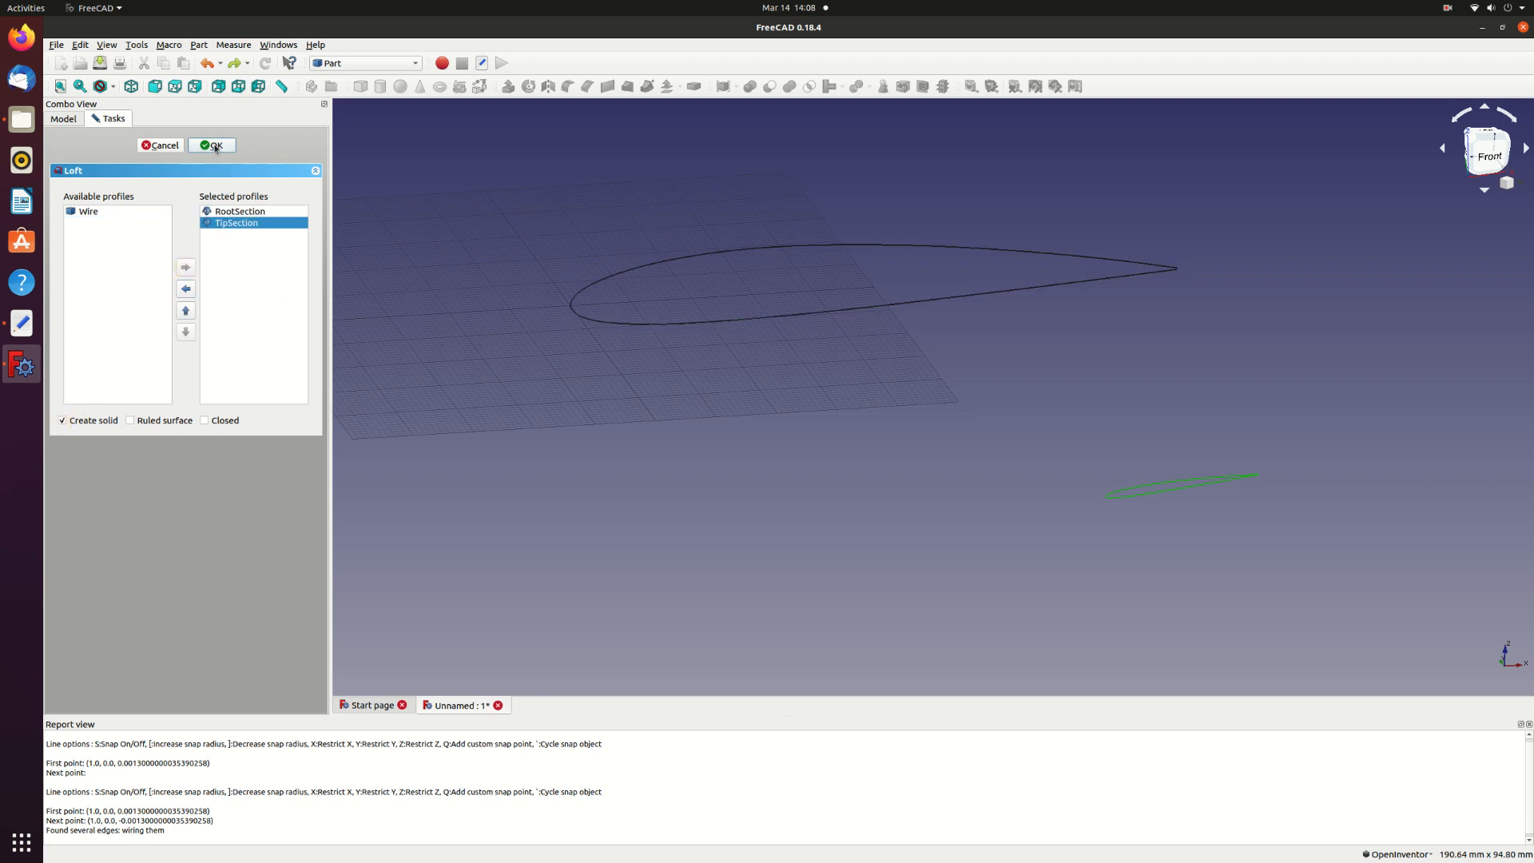
mouse_move(852, 524)
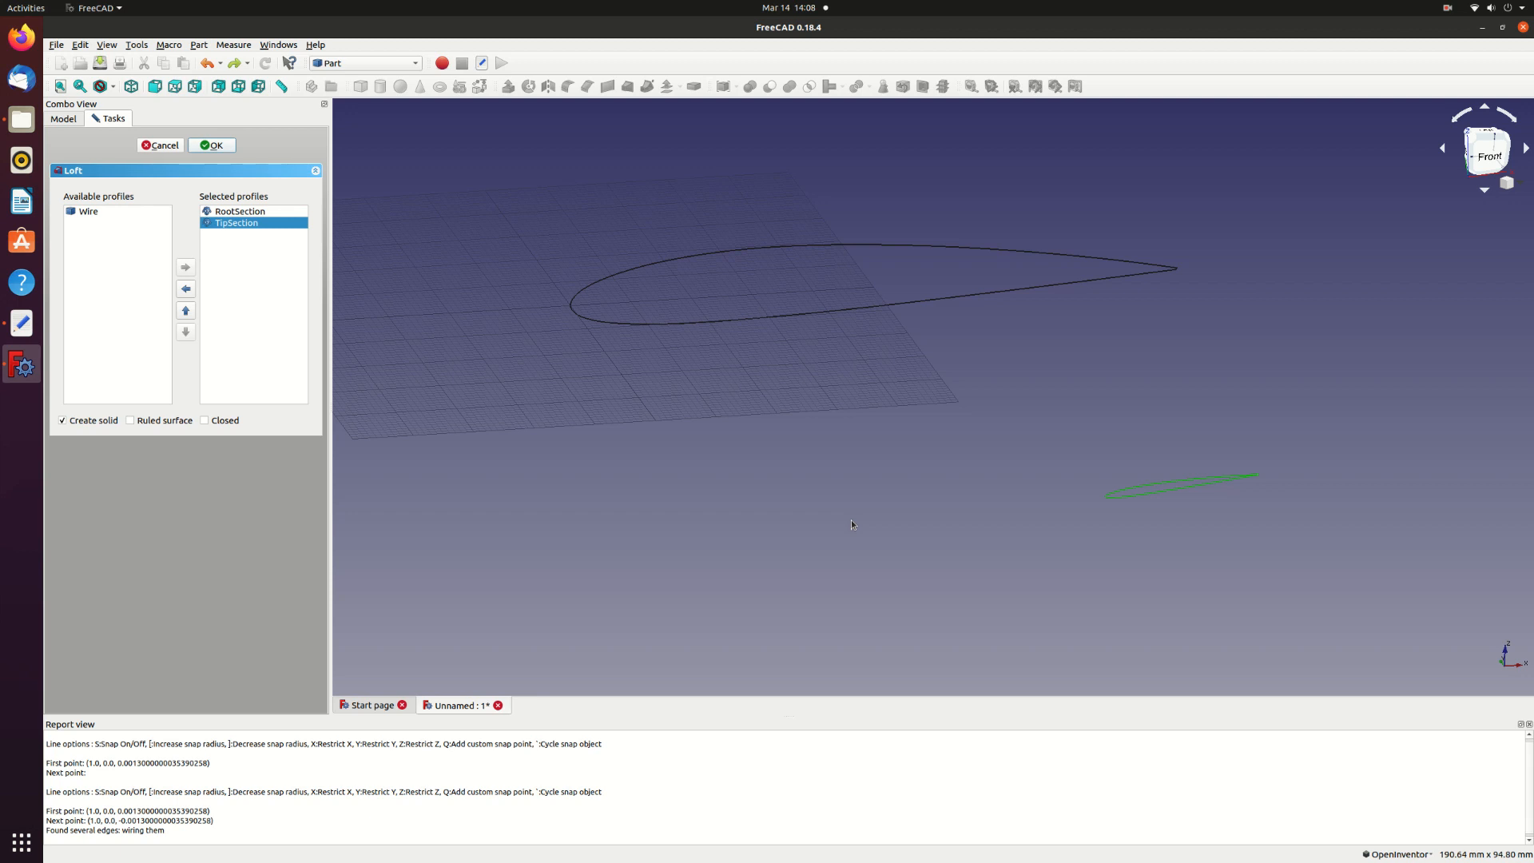
left_click(211, 146)
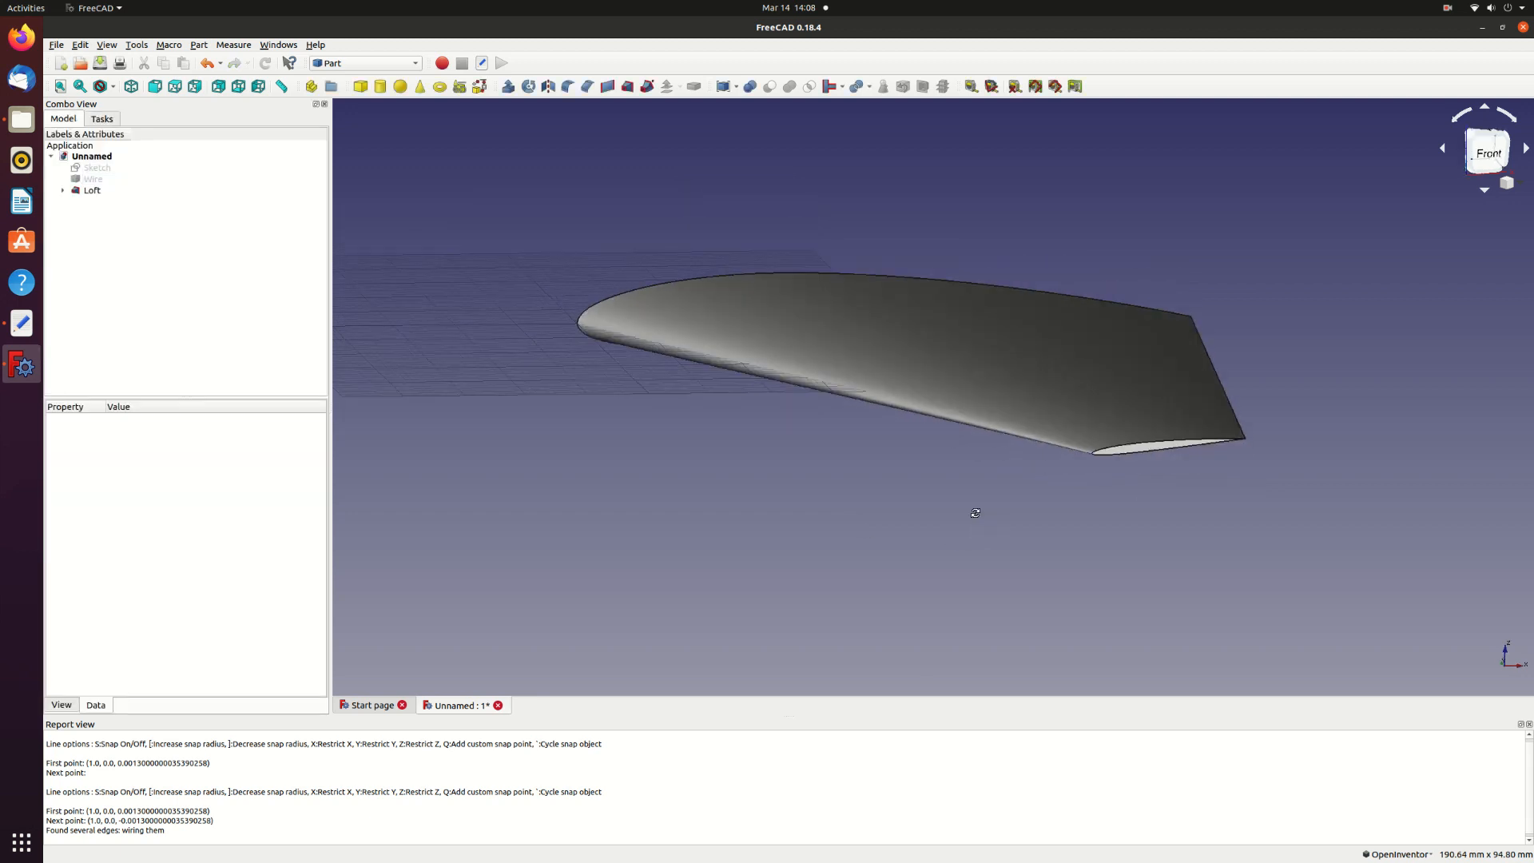
left_click_drag(975, 513, 986, 491)
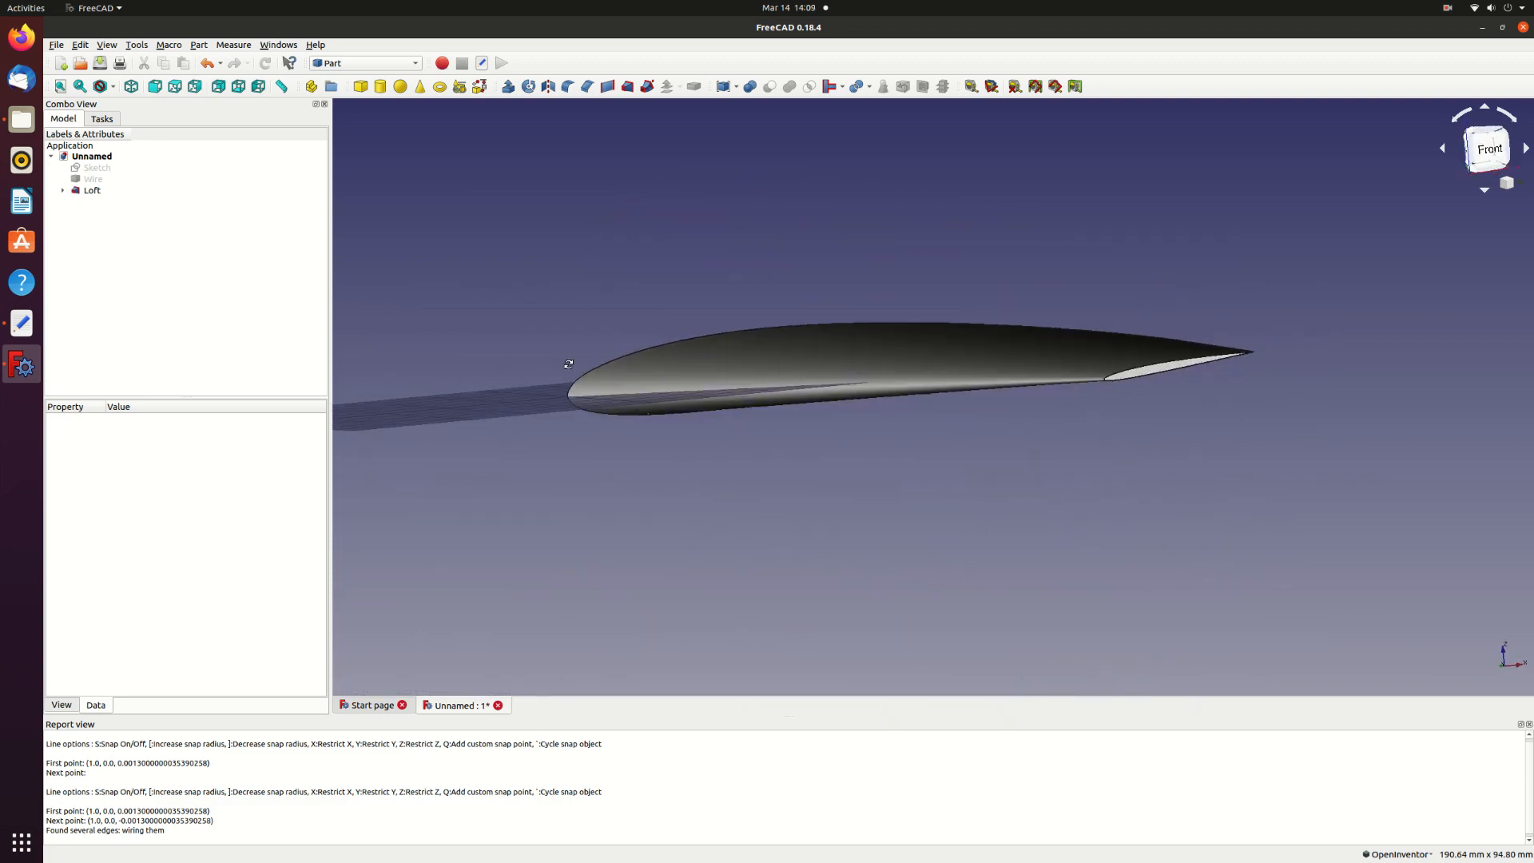
left_click(1484, 147)
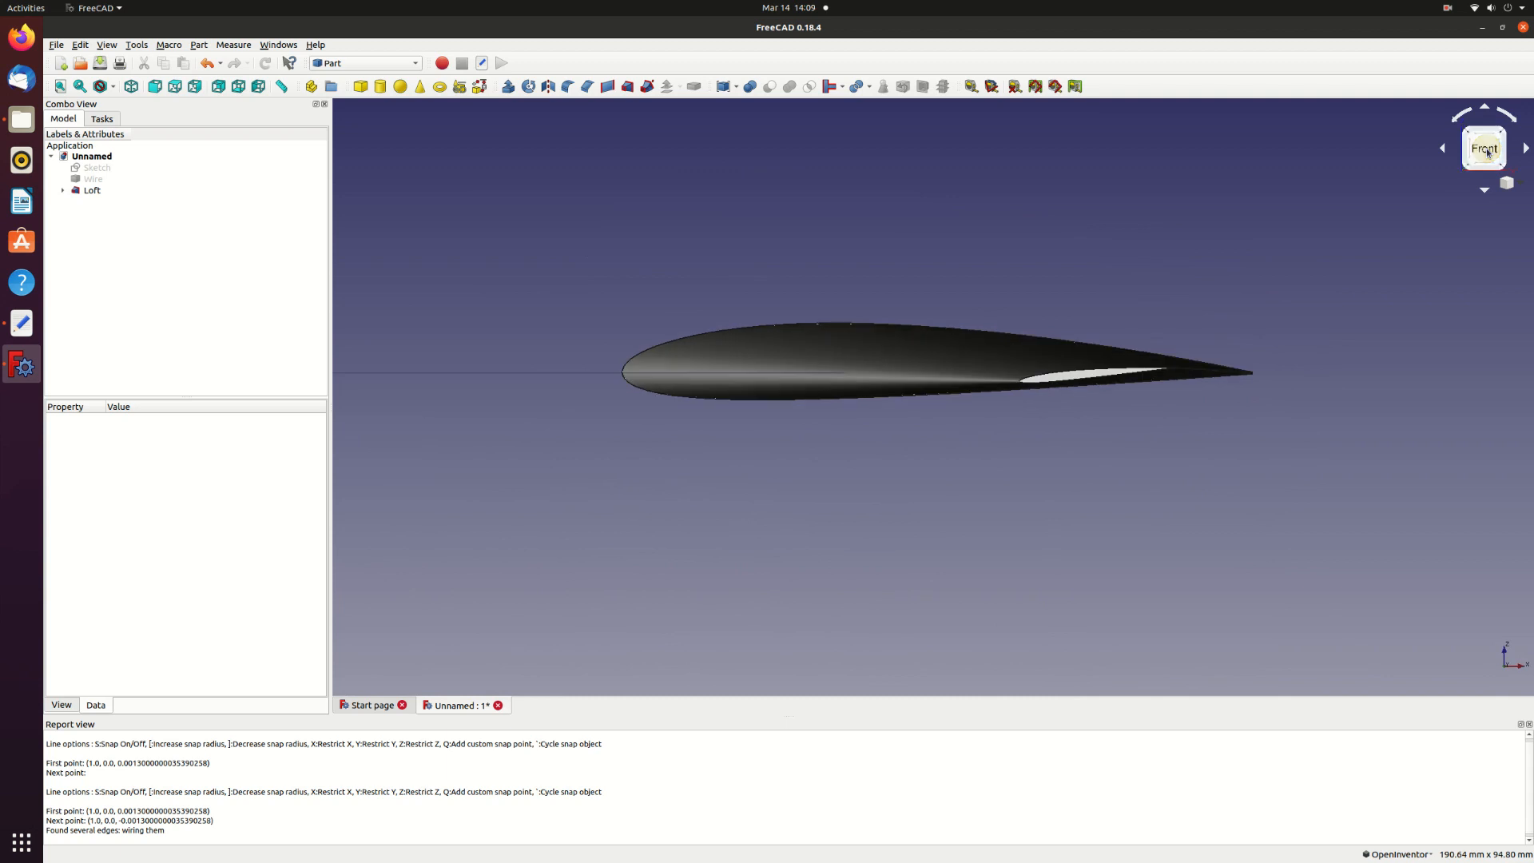
mouse_move(1070, 402)
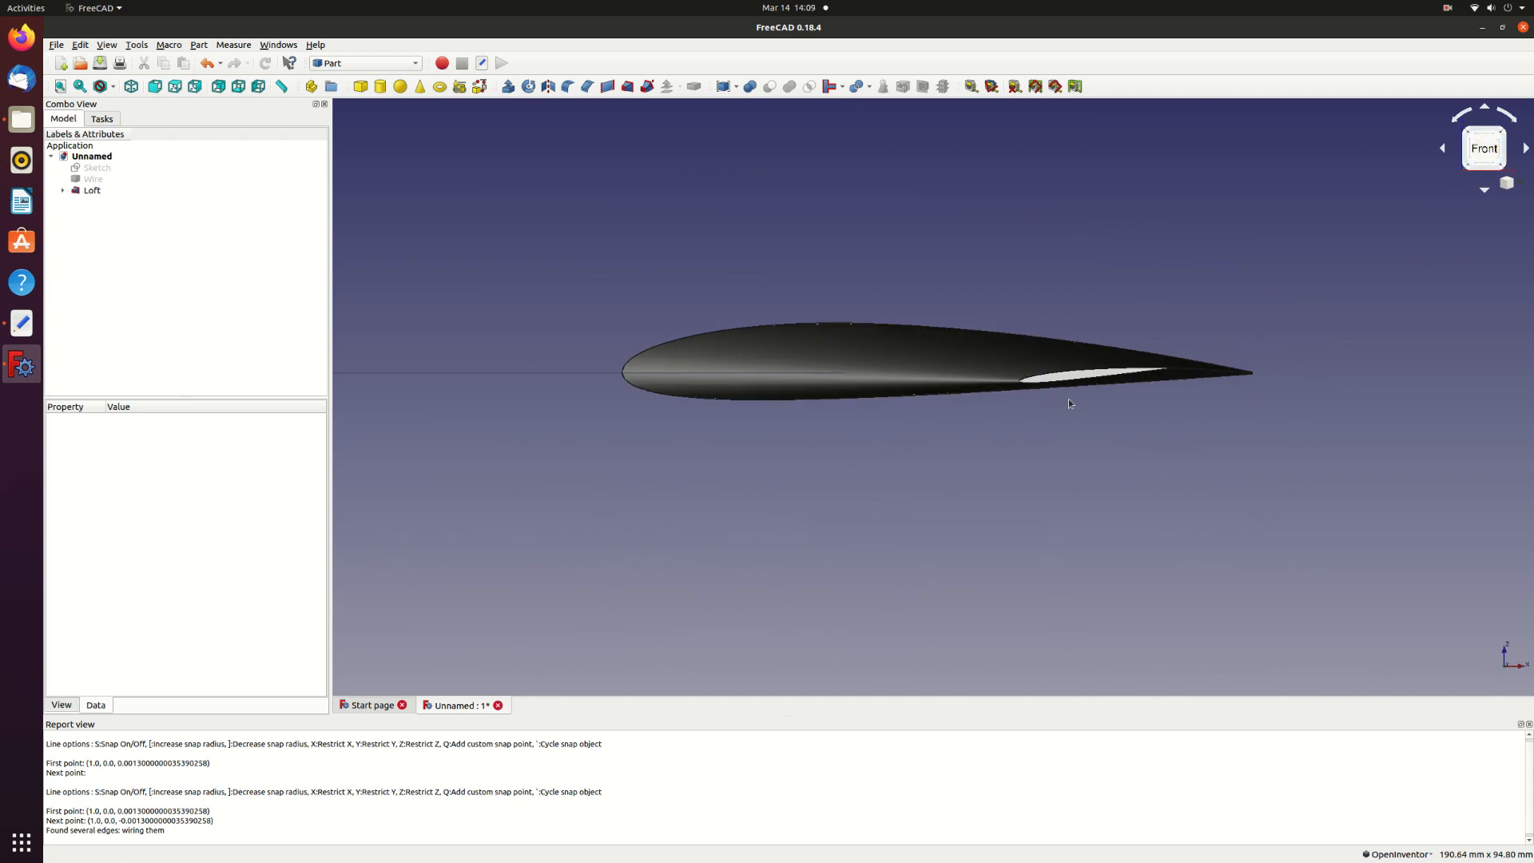
left_click_drag(1069, 404, 973, 455)
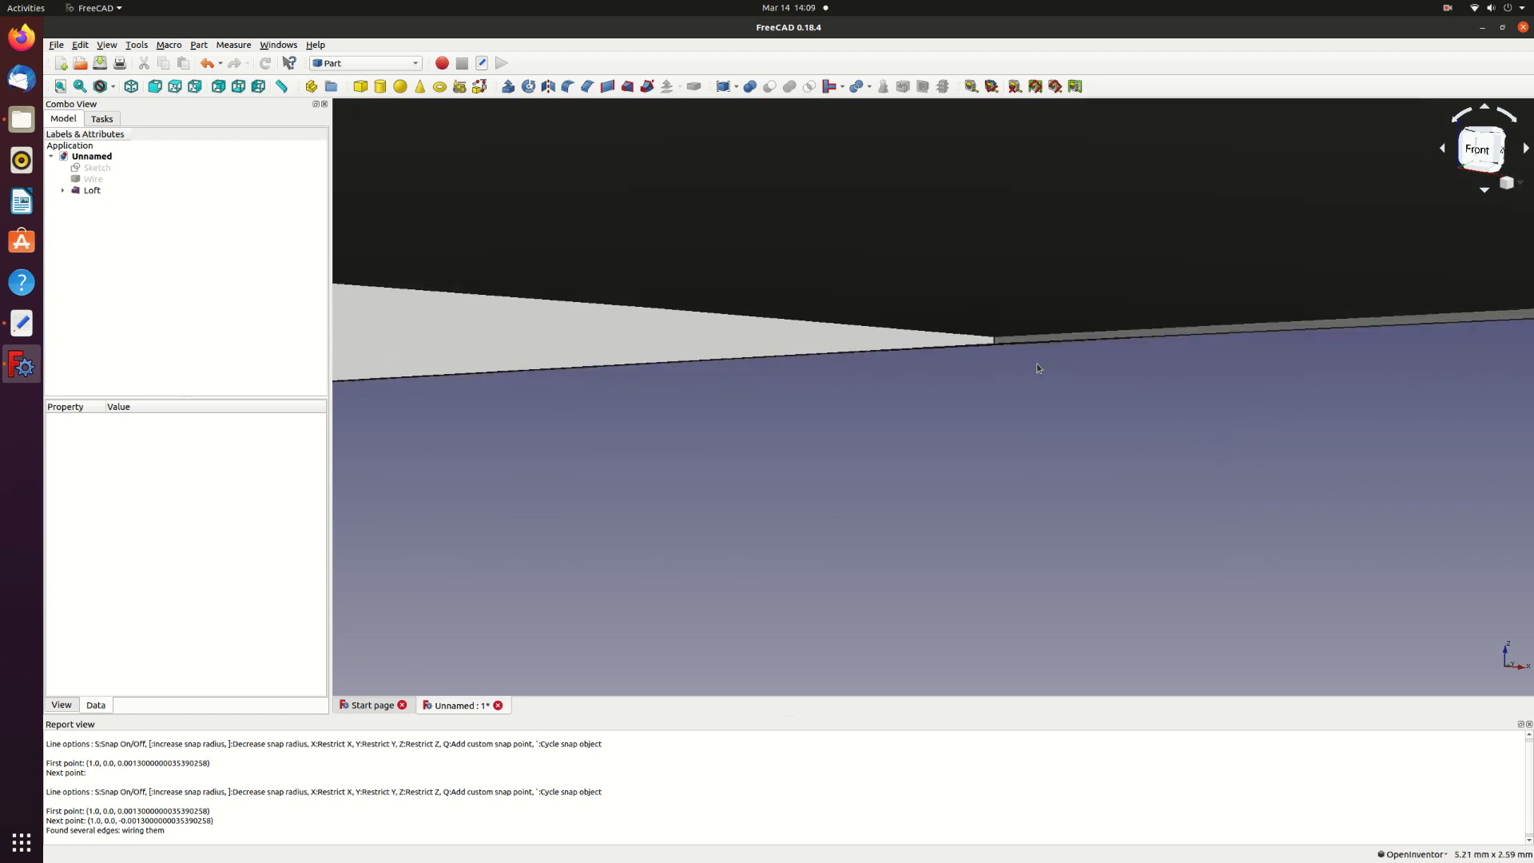
scroll("down", 3)
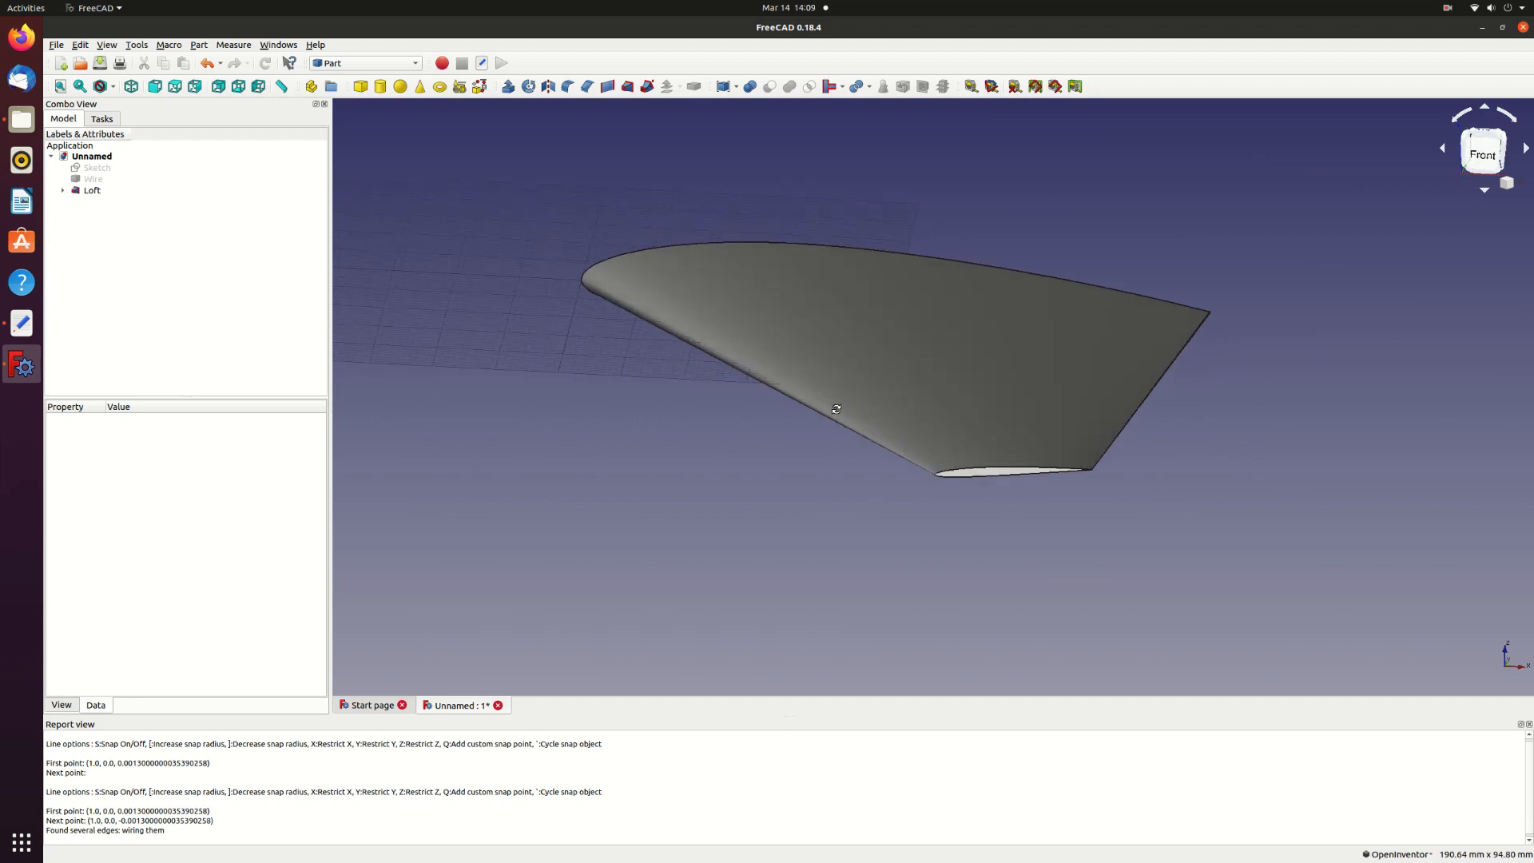
left_click_drag(836, 408, 631, 329)
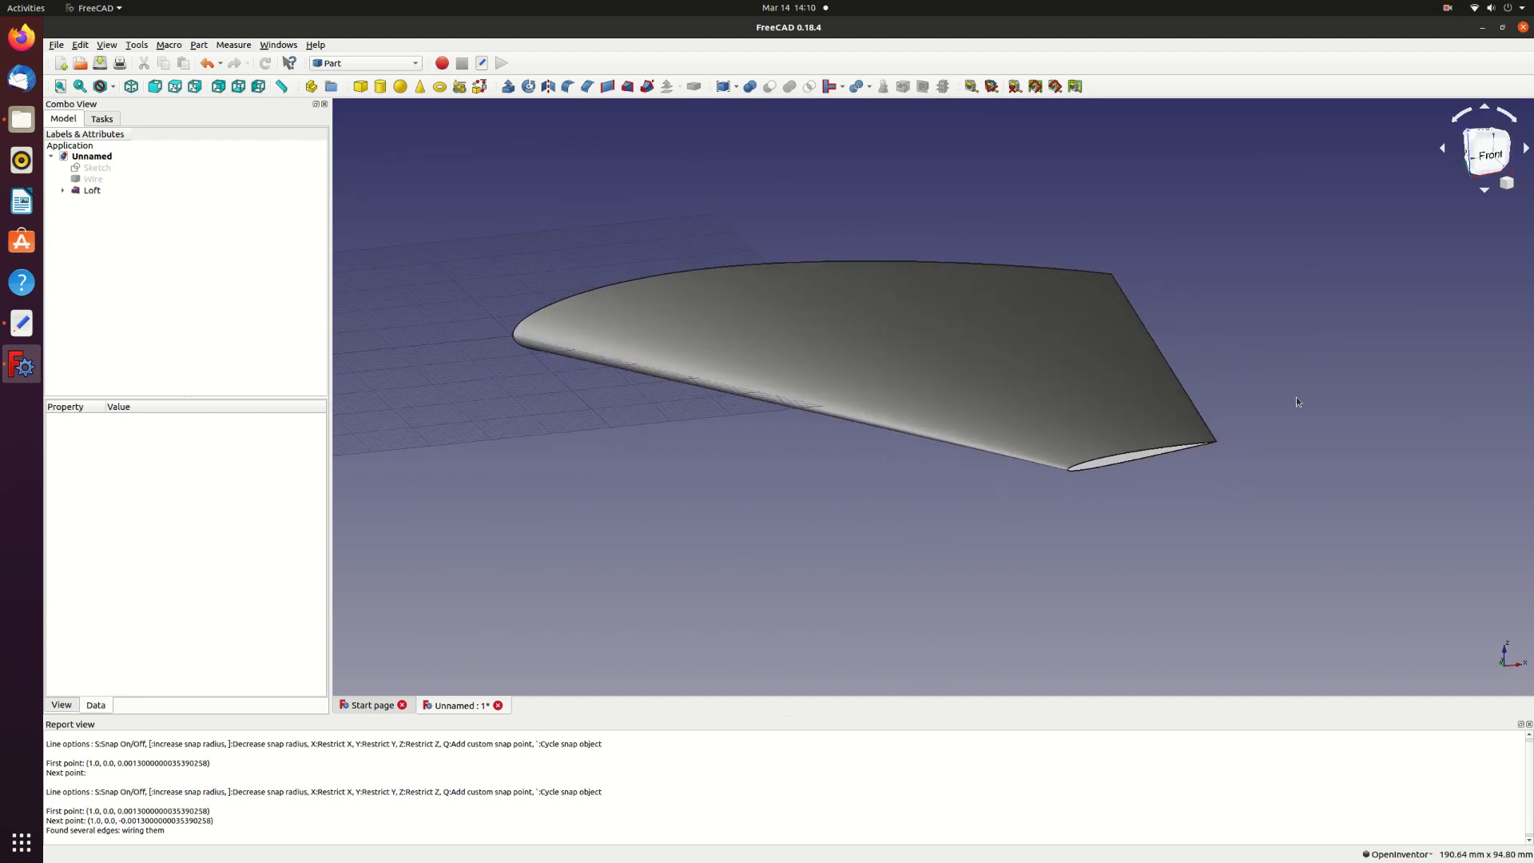
left_click(96, 168)
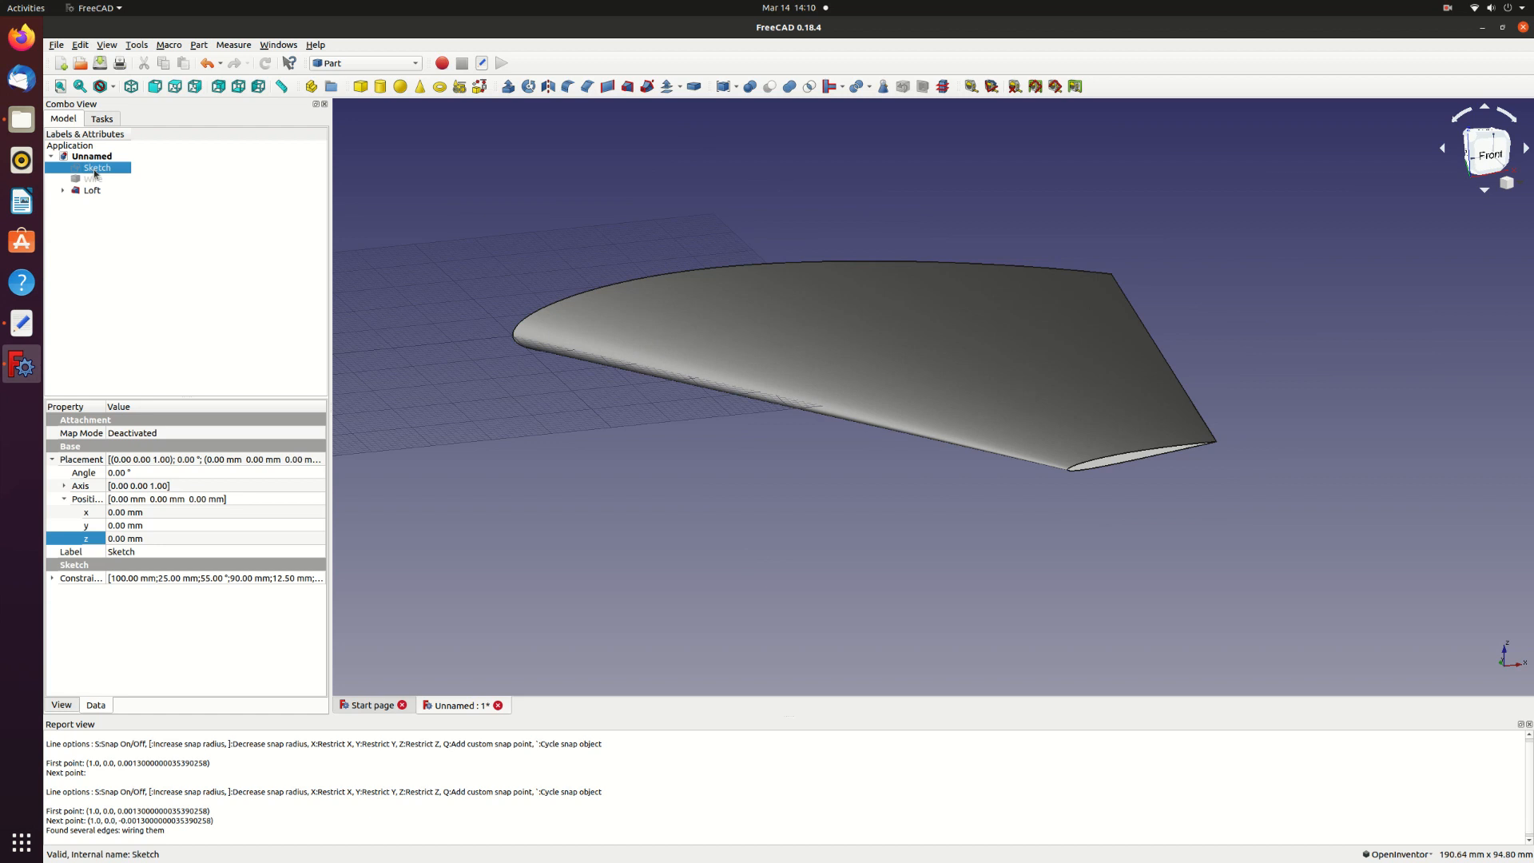
left_click(96, 168)
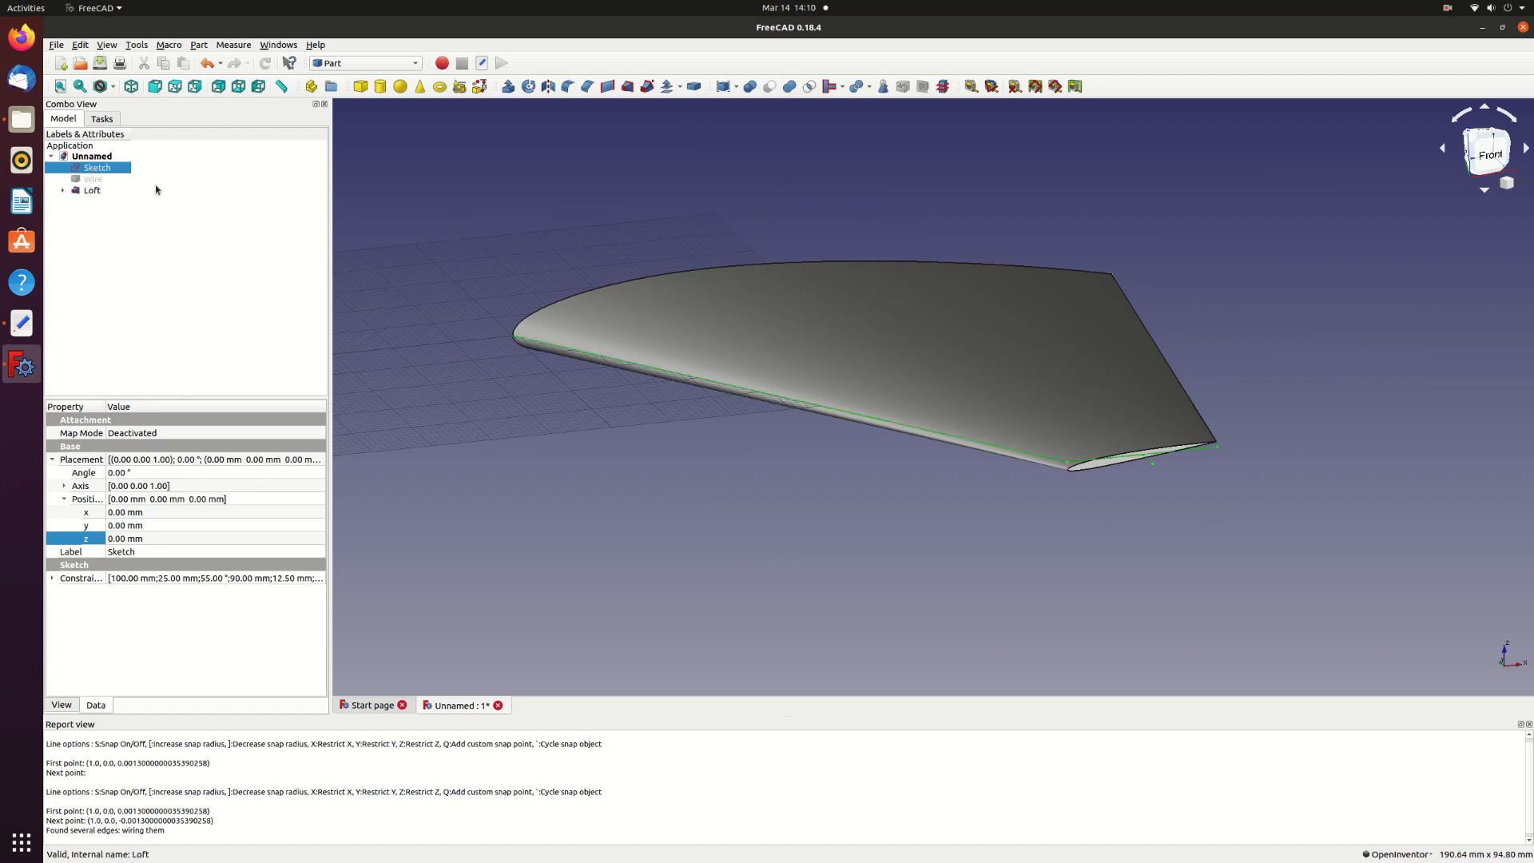
left_click(93, 179)
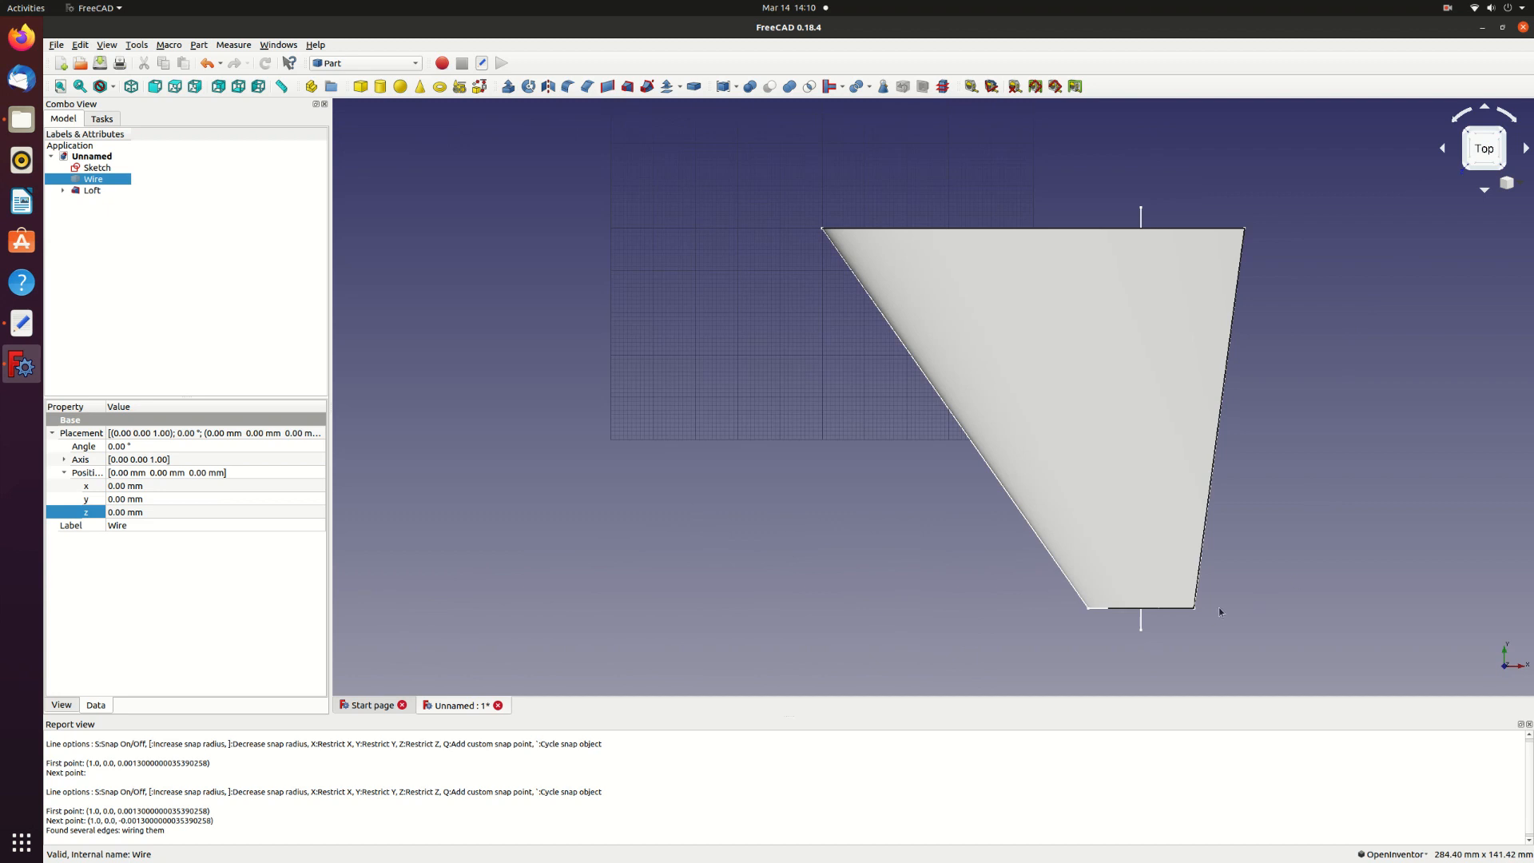
mouse_move(877, 286)
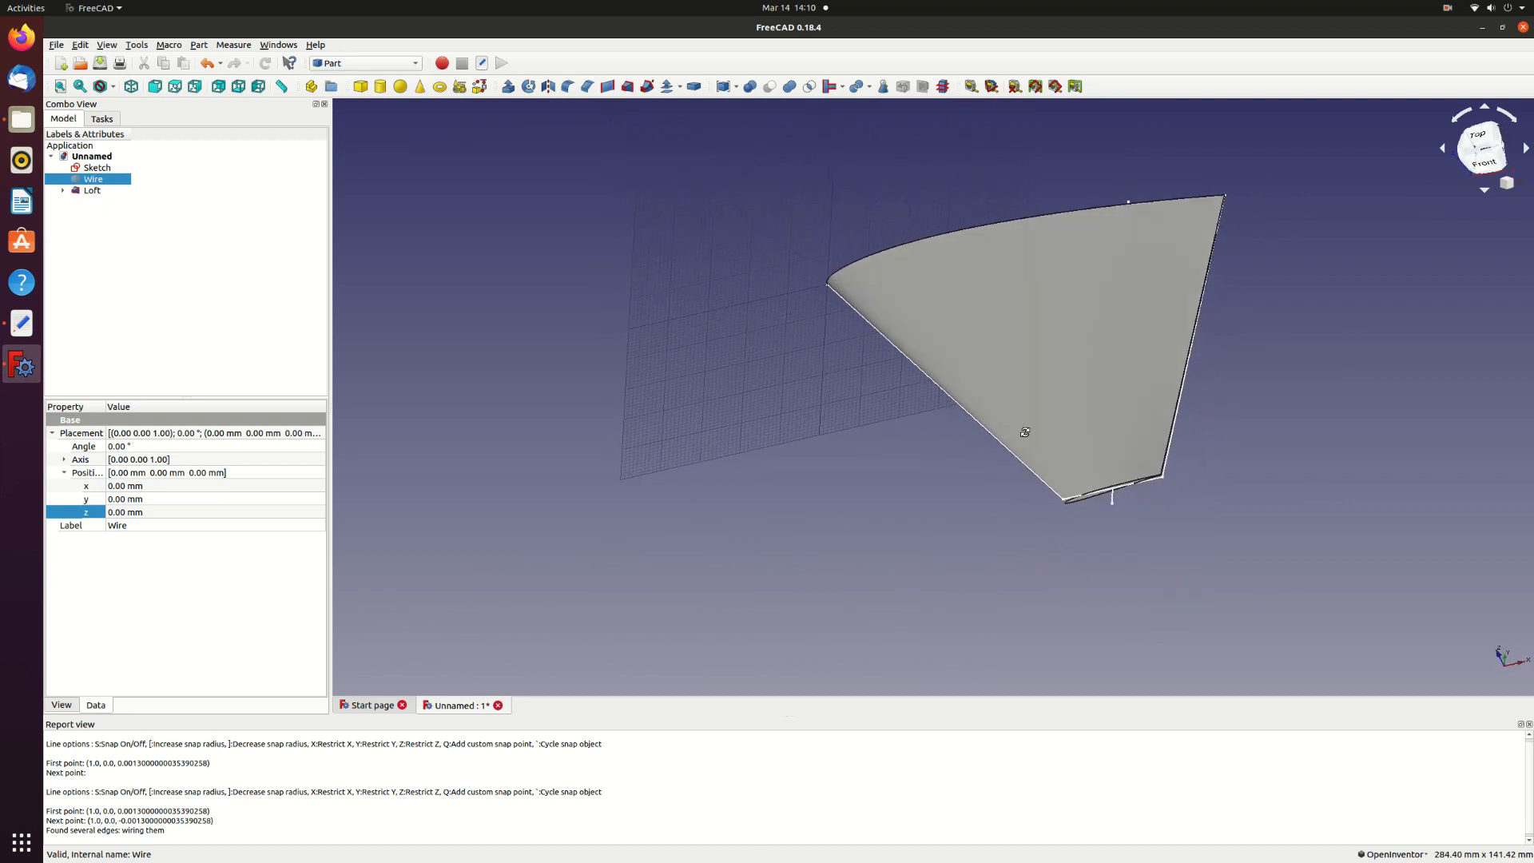
left_click_drag(1024, 432, 743, 371)
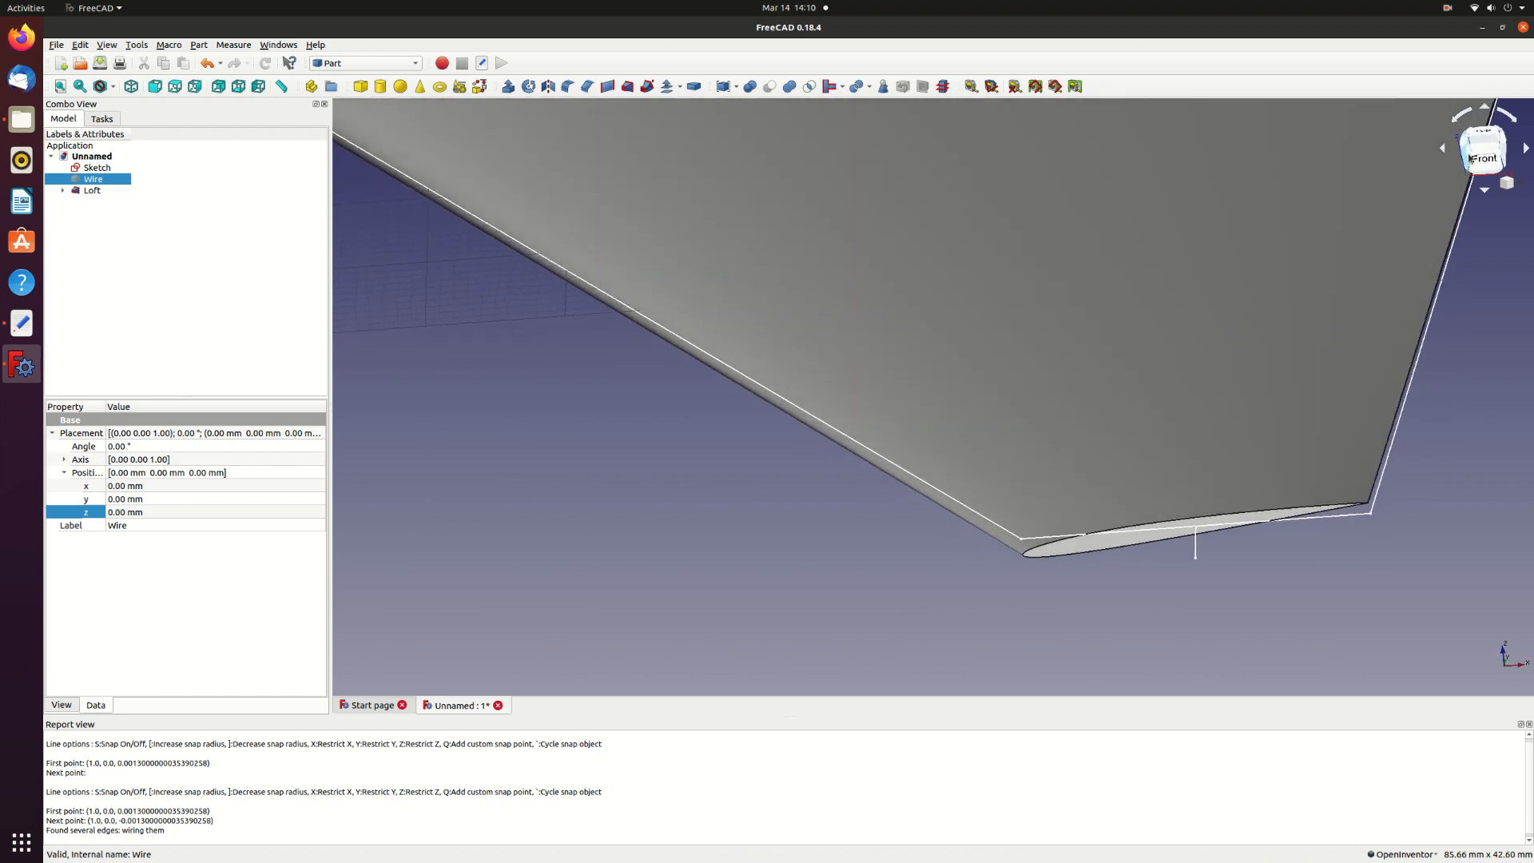
left_click(1483, 149)
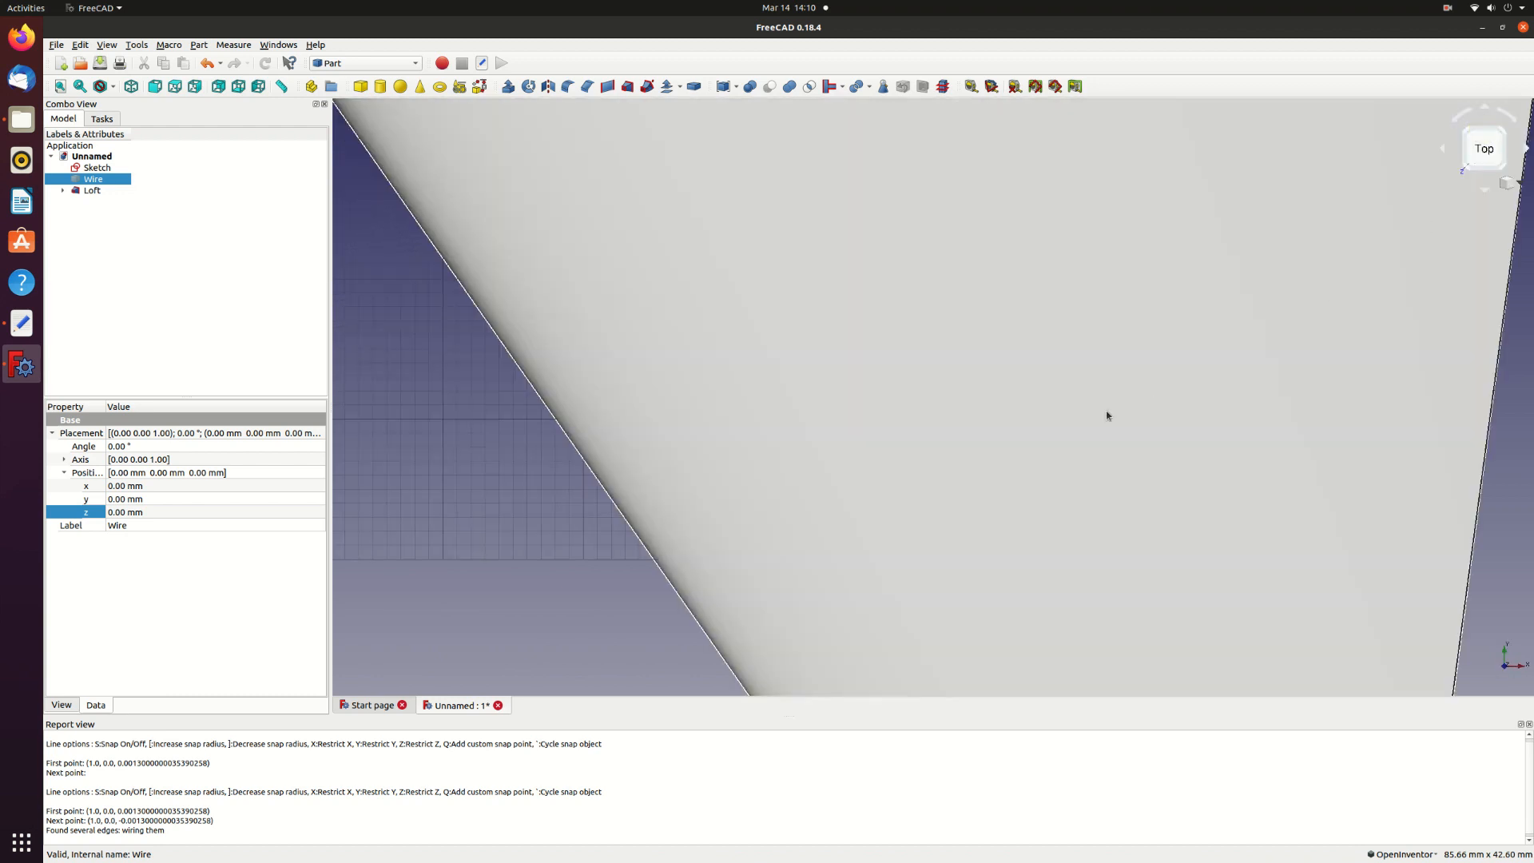